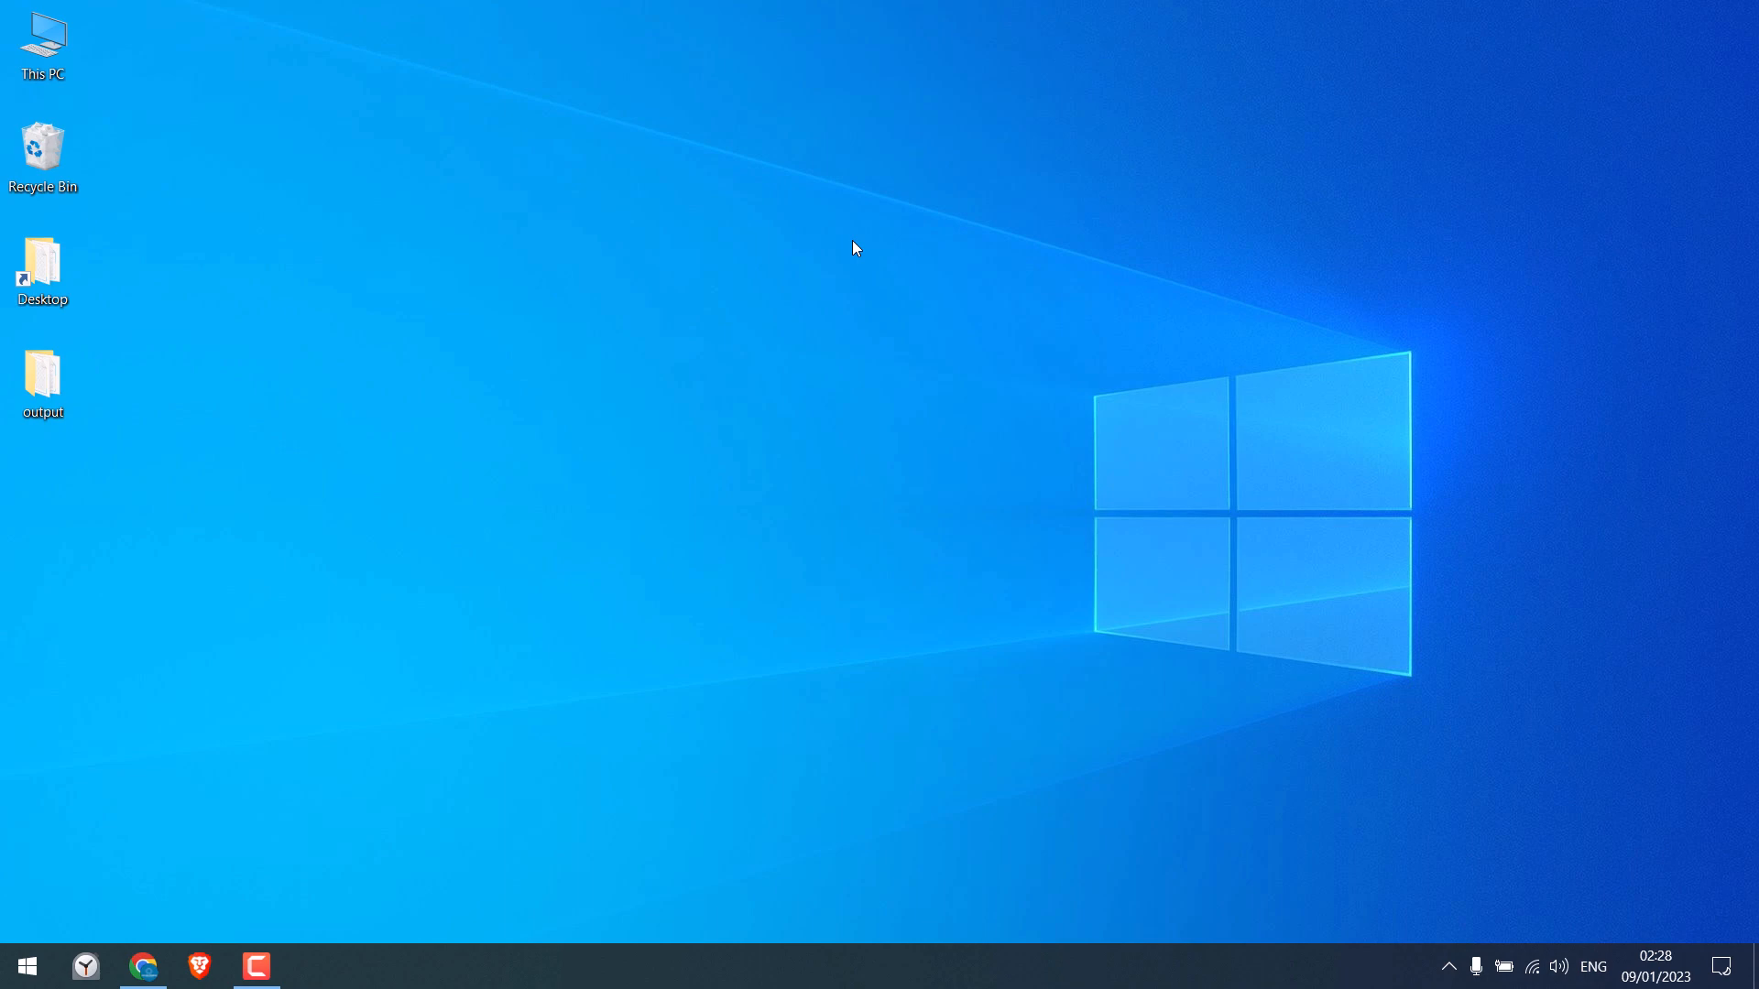
pyautogui.moveTo(143, 966)
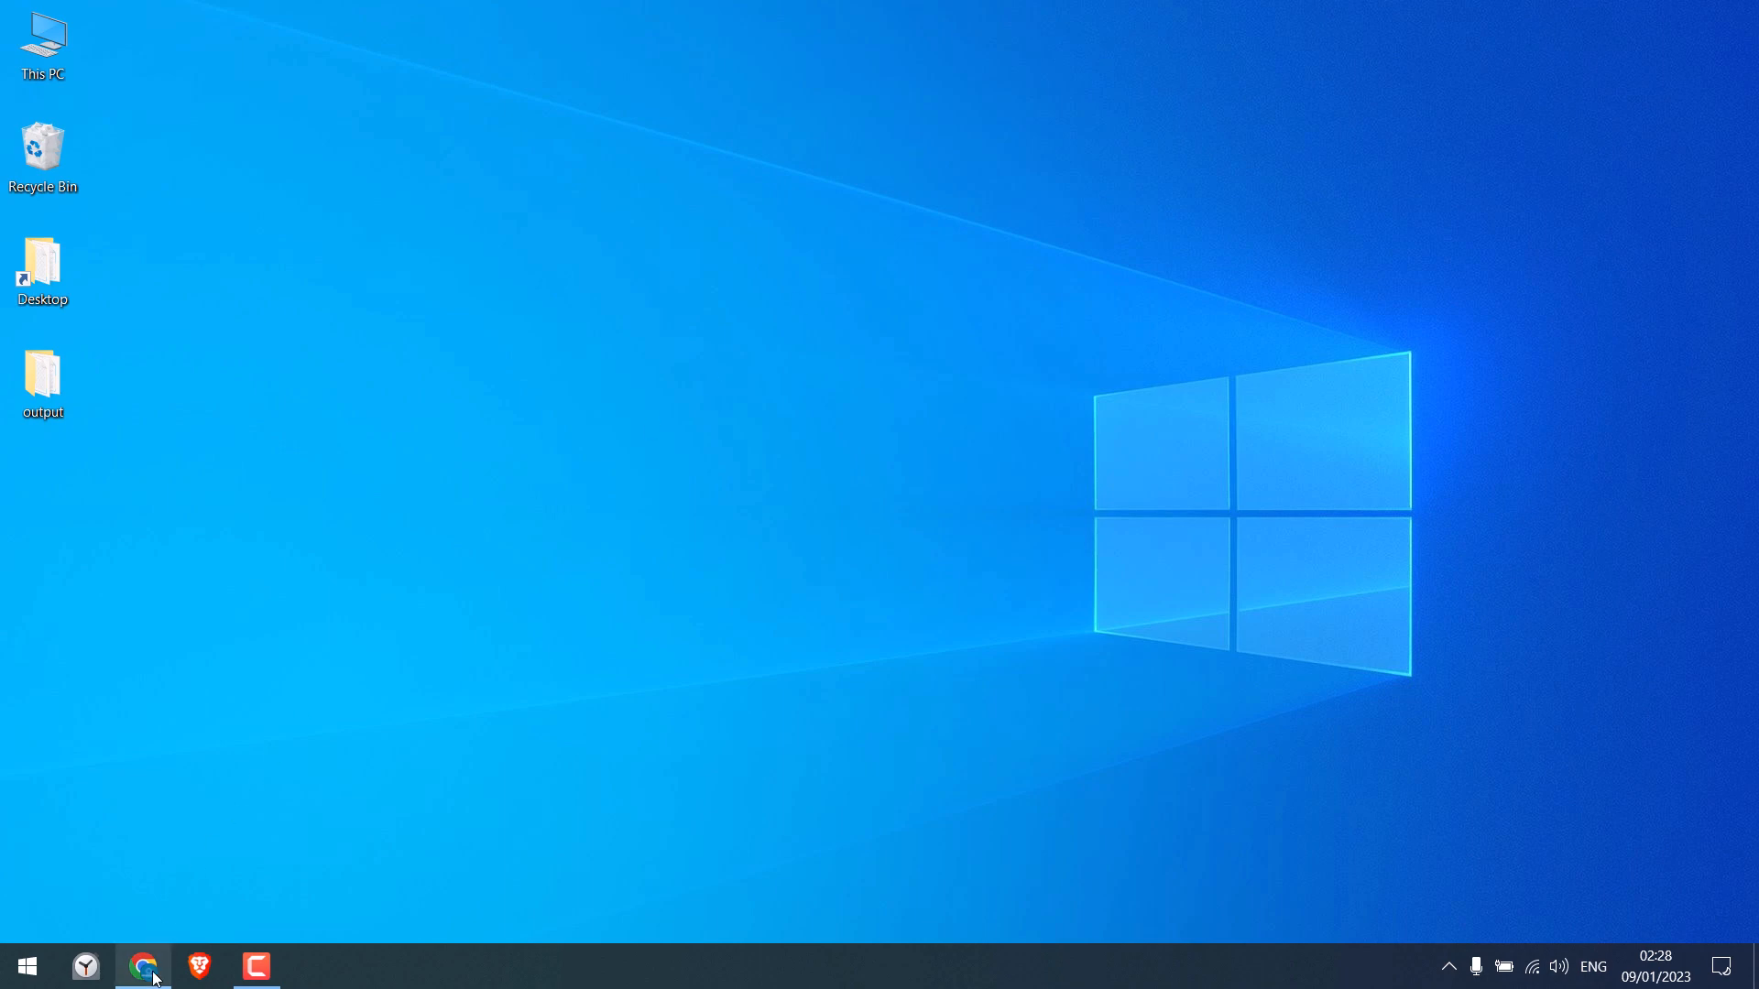
# Review the end of the theme's functions.php, then check the empty Plugins page.
pyautogui.click(143, 964)
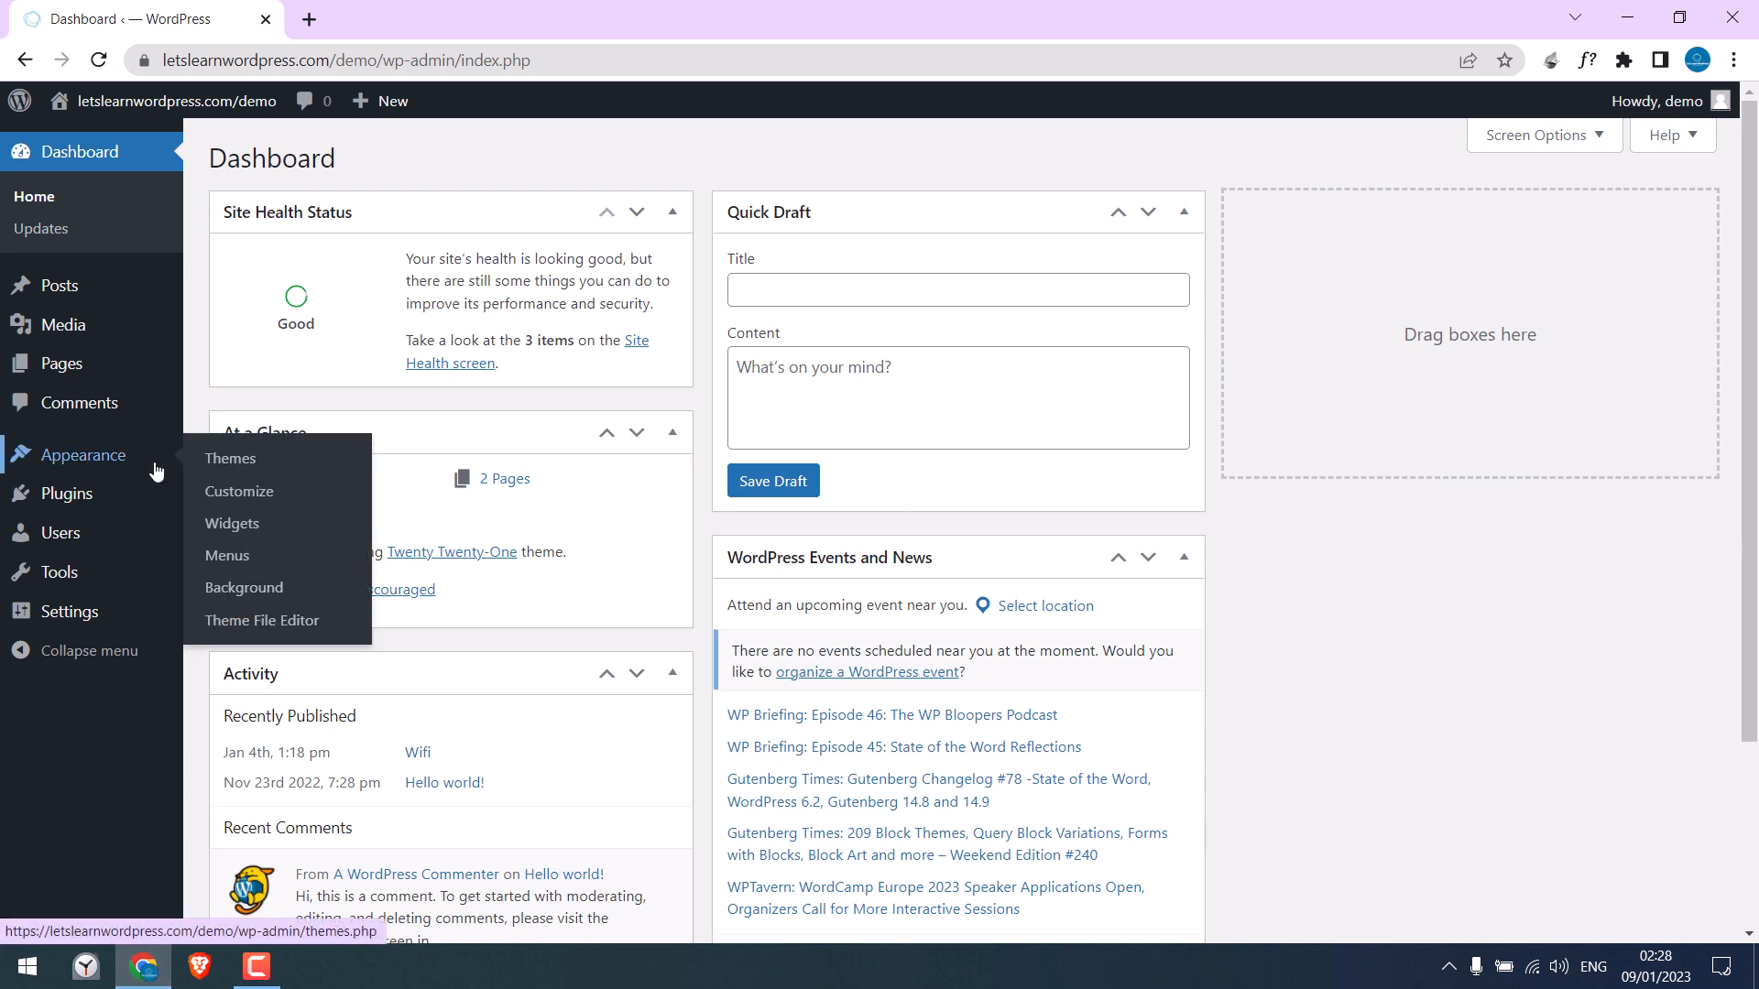
pyautogui.click(261, 621)
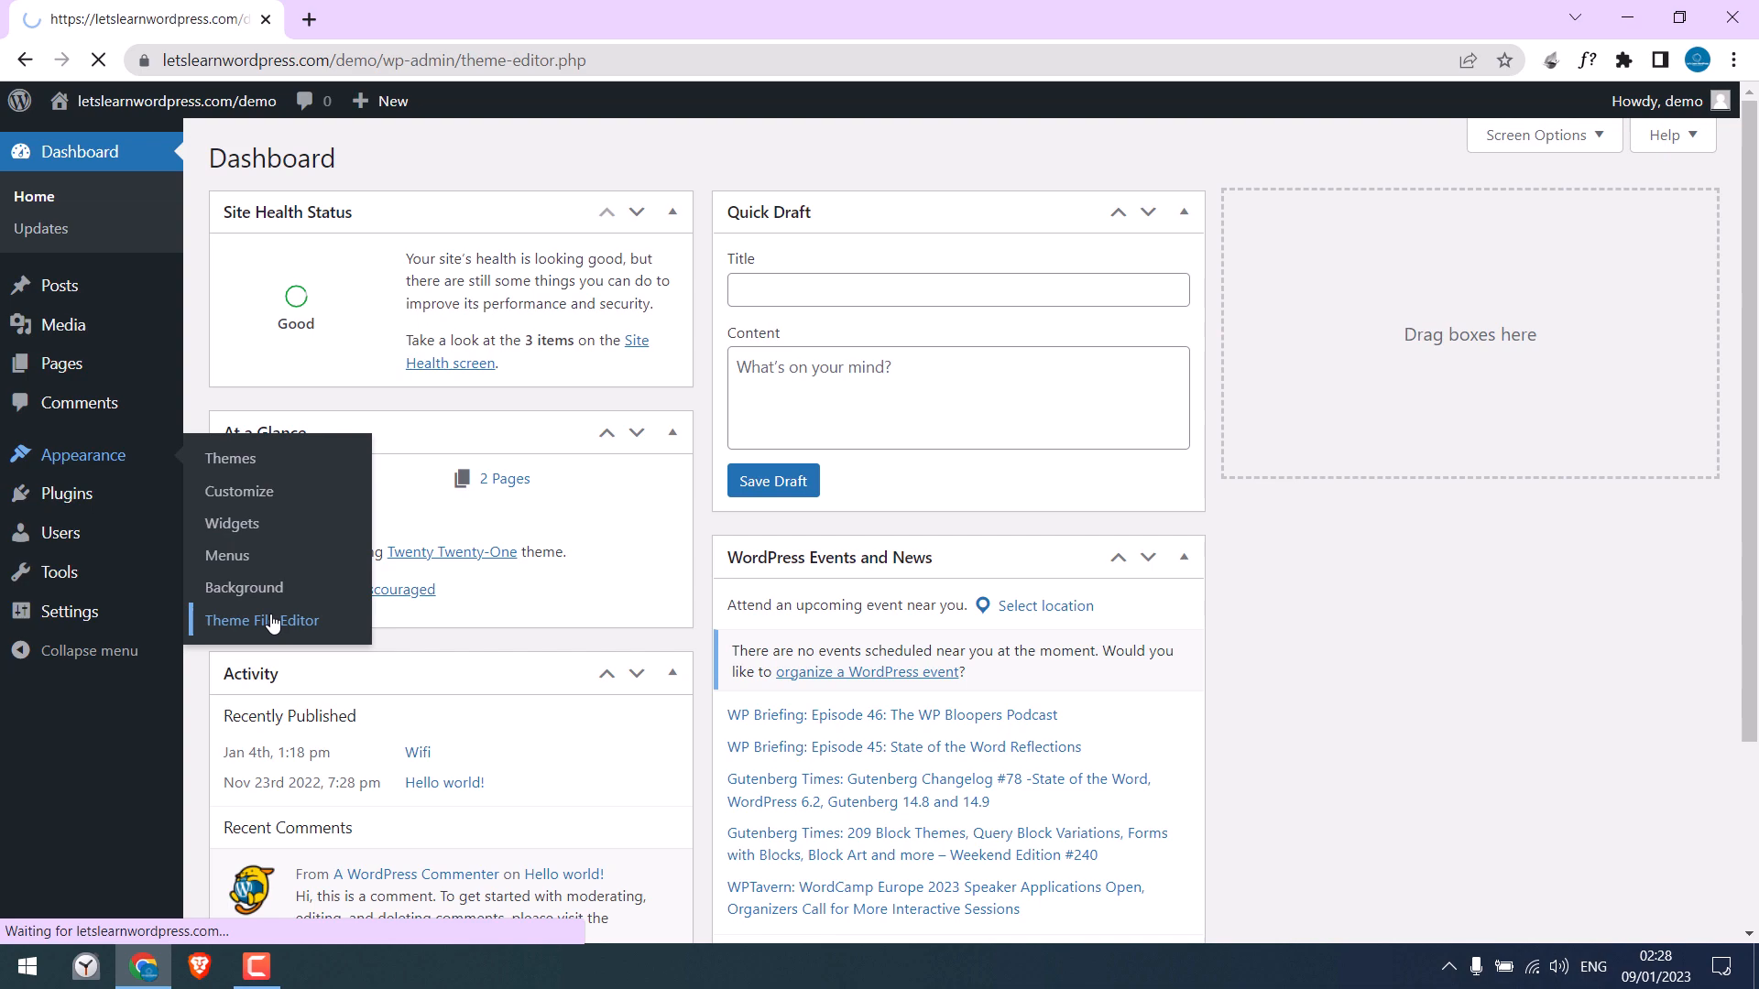
pyautogui.click(261, 620)
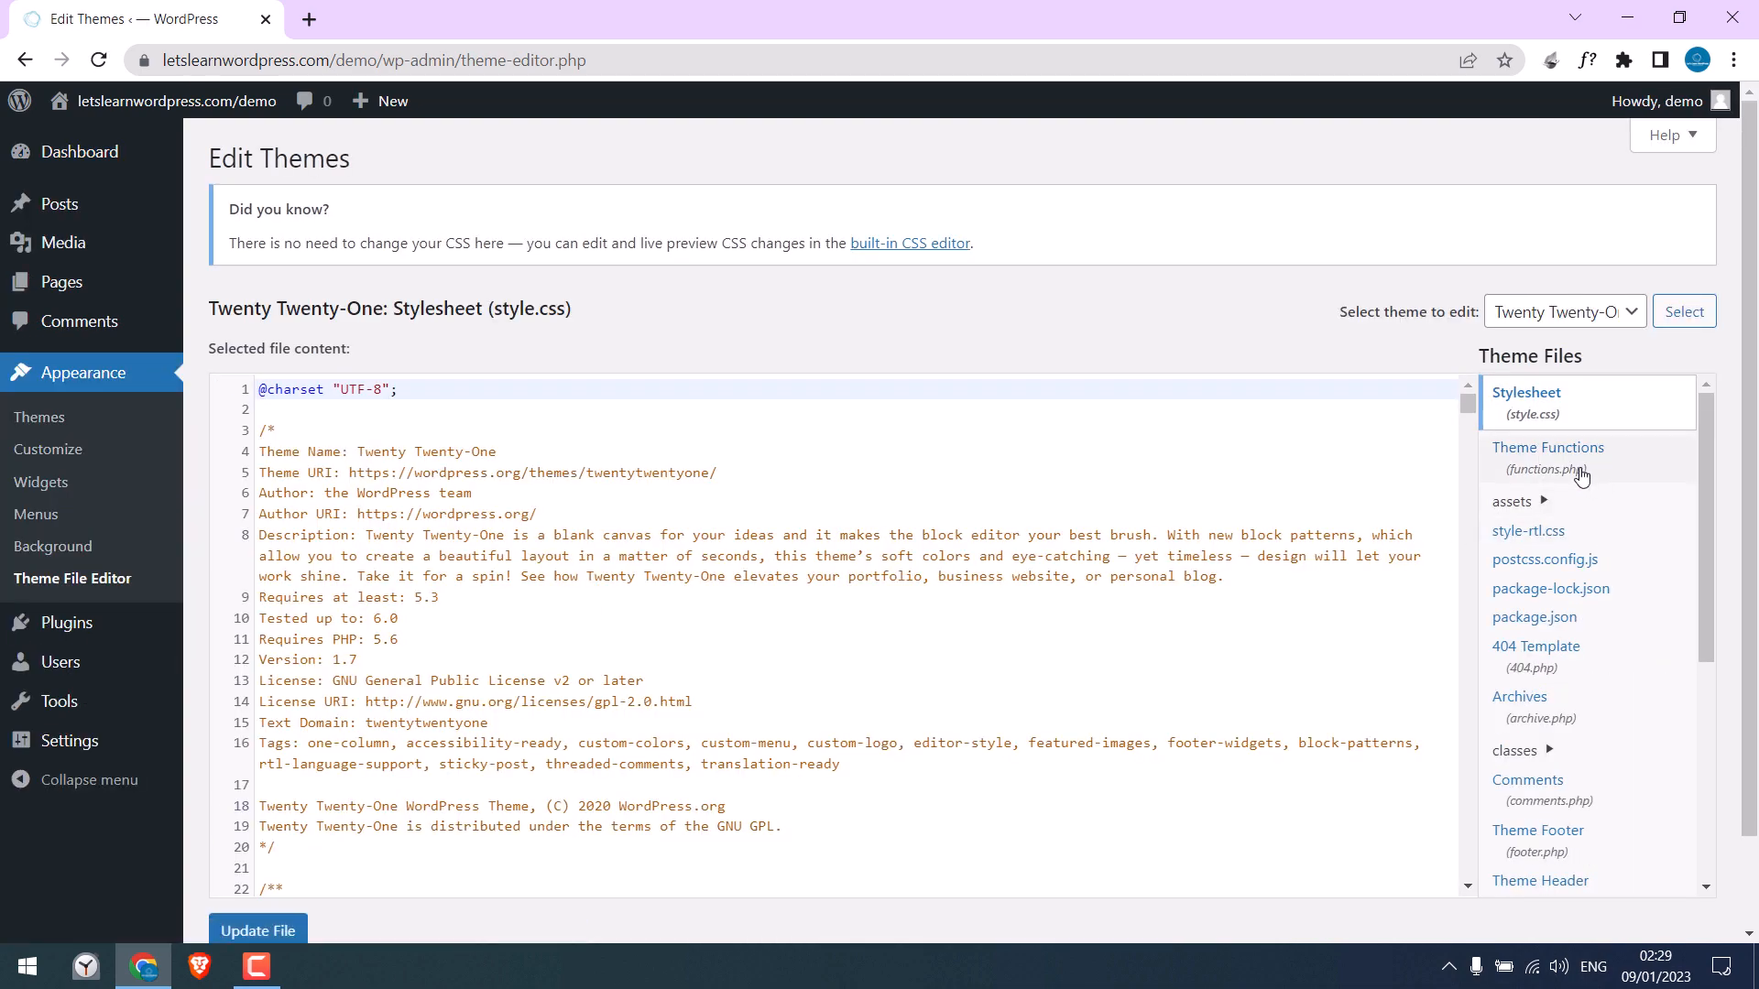
pyautogui.click(1548, 457)
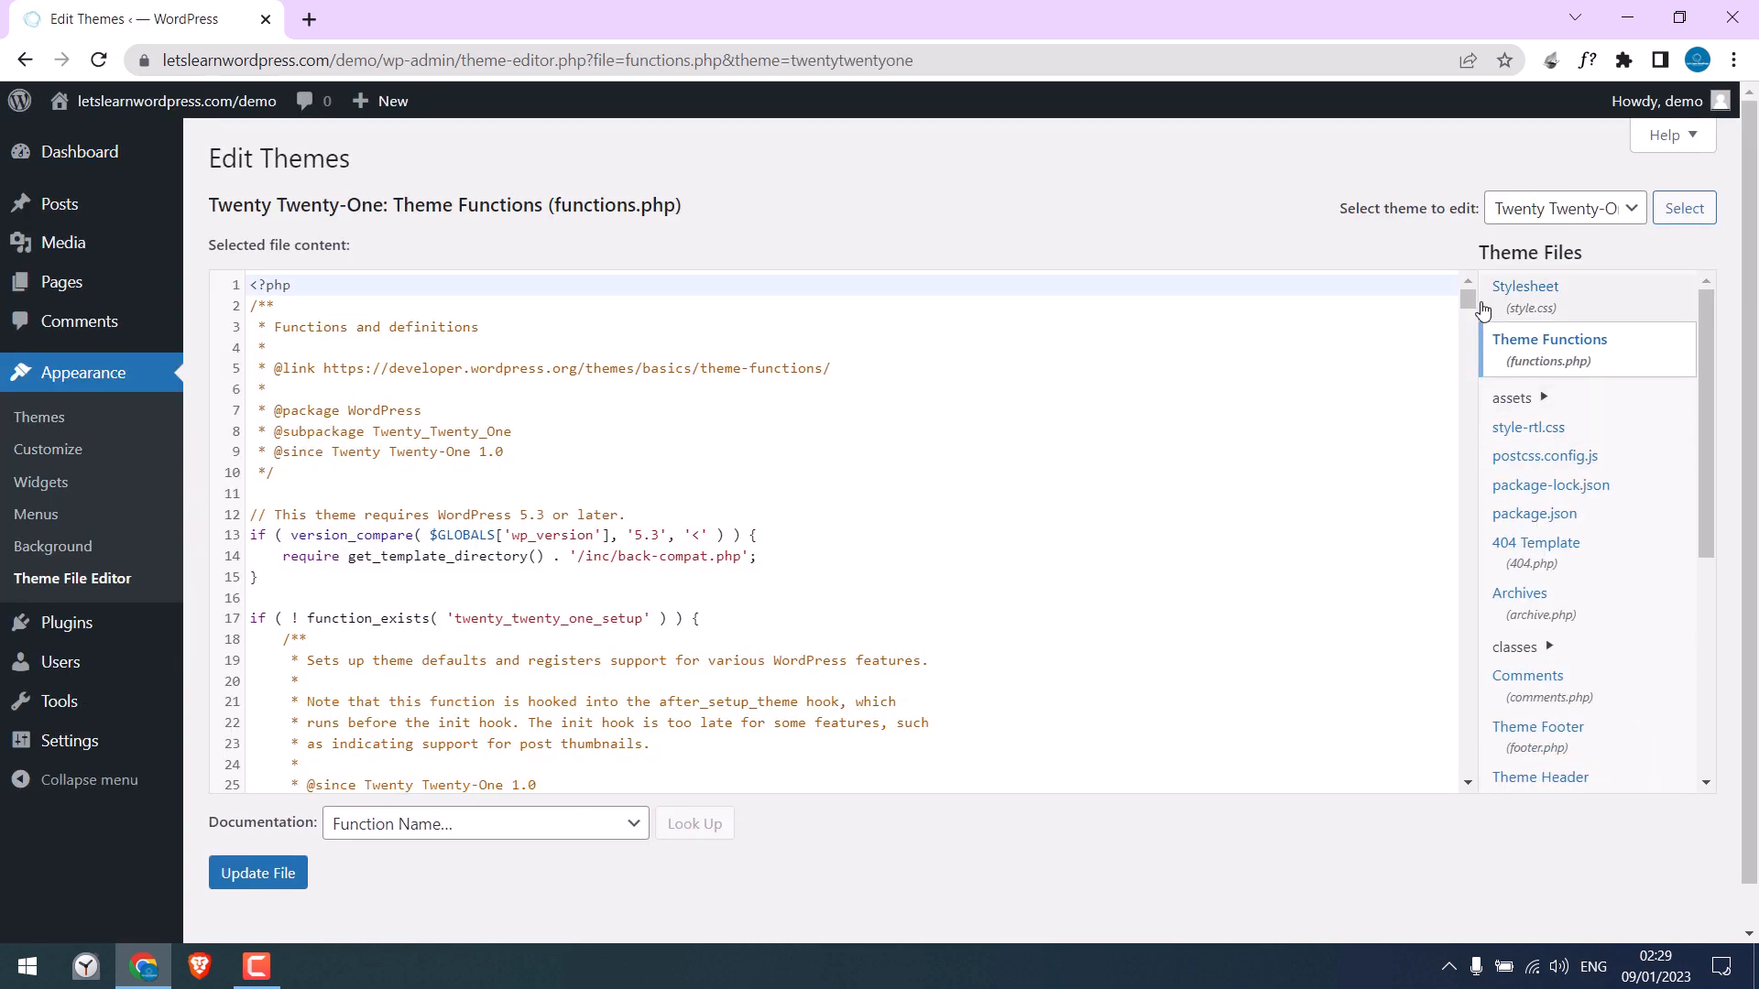
pyautogui.scroll(-3)
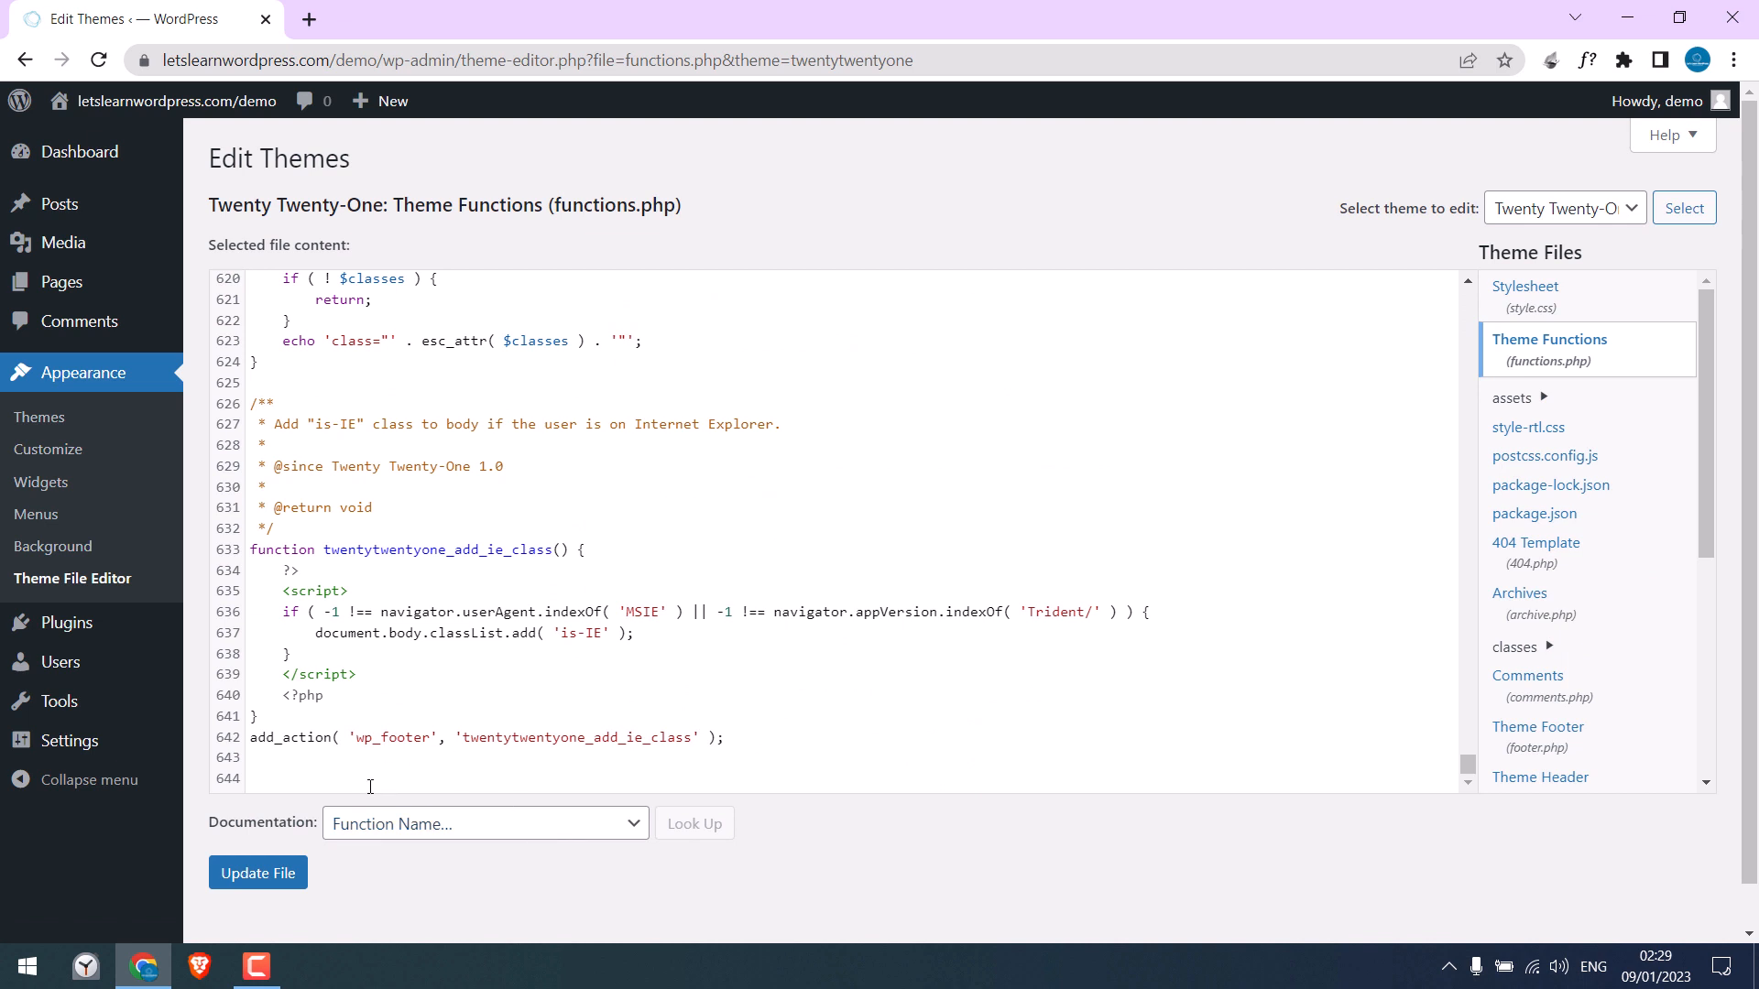
pyautogui.moveTo(386, 763)
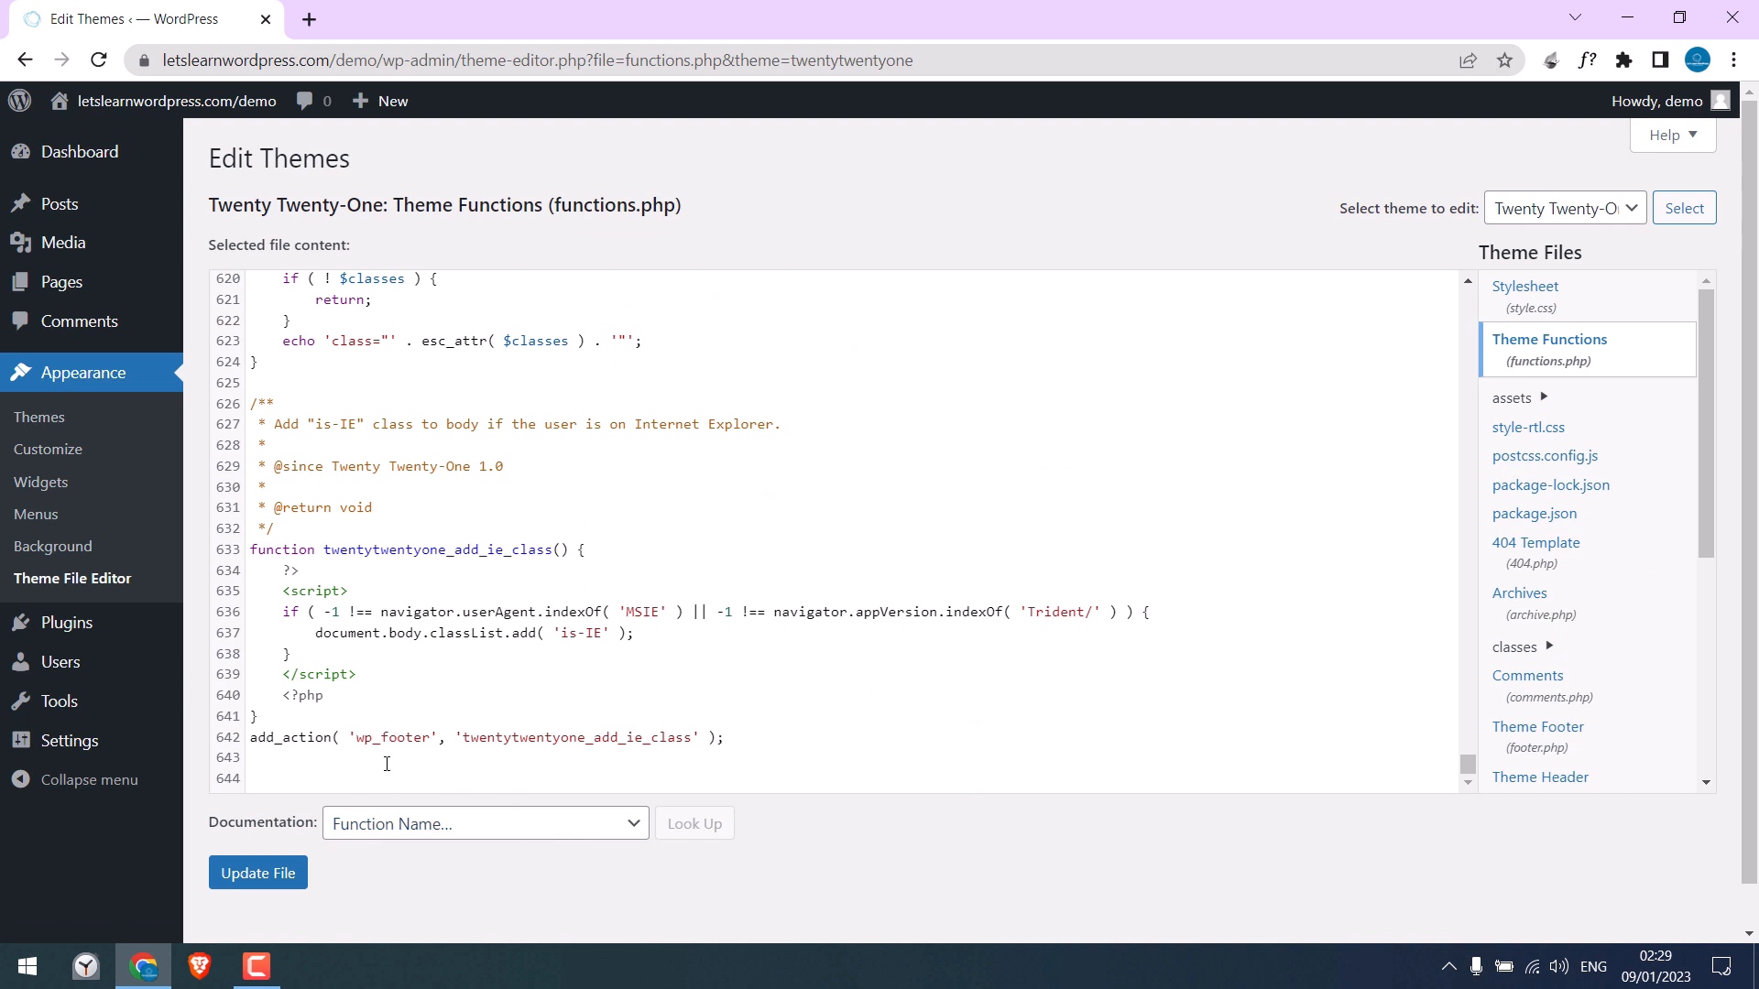
pyautogui.moveTo(660, 339)
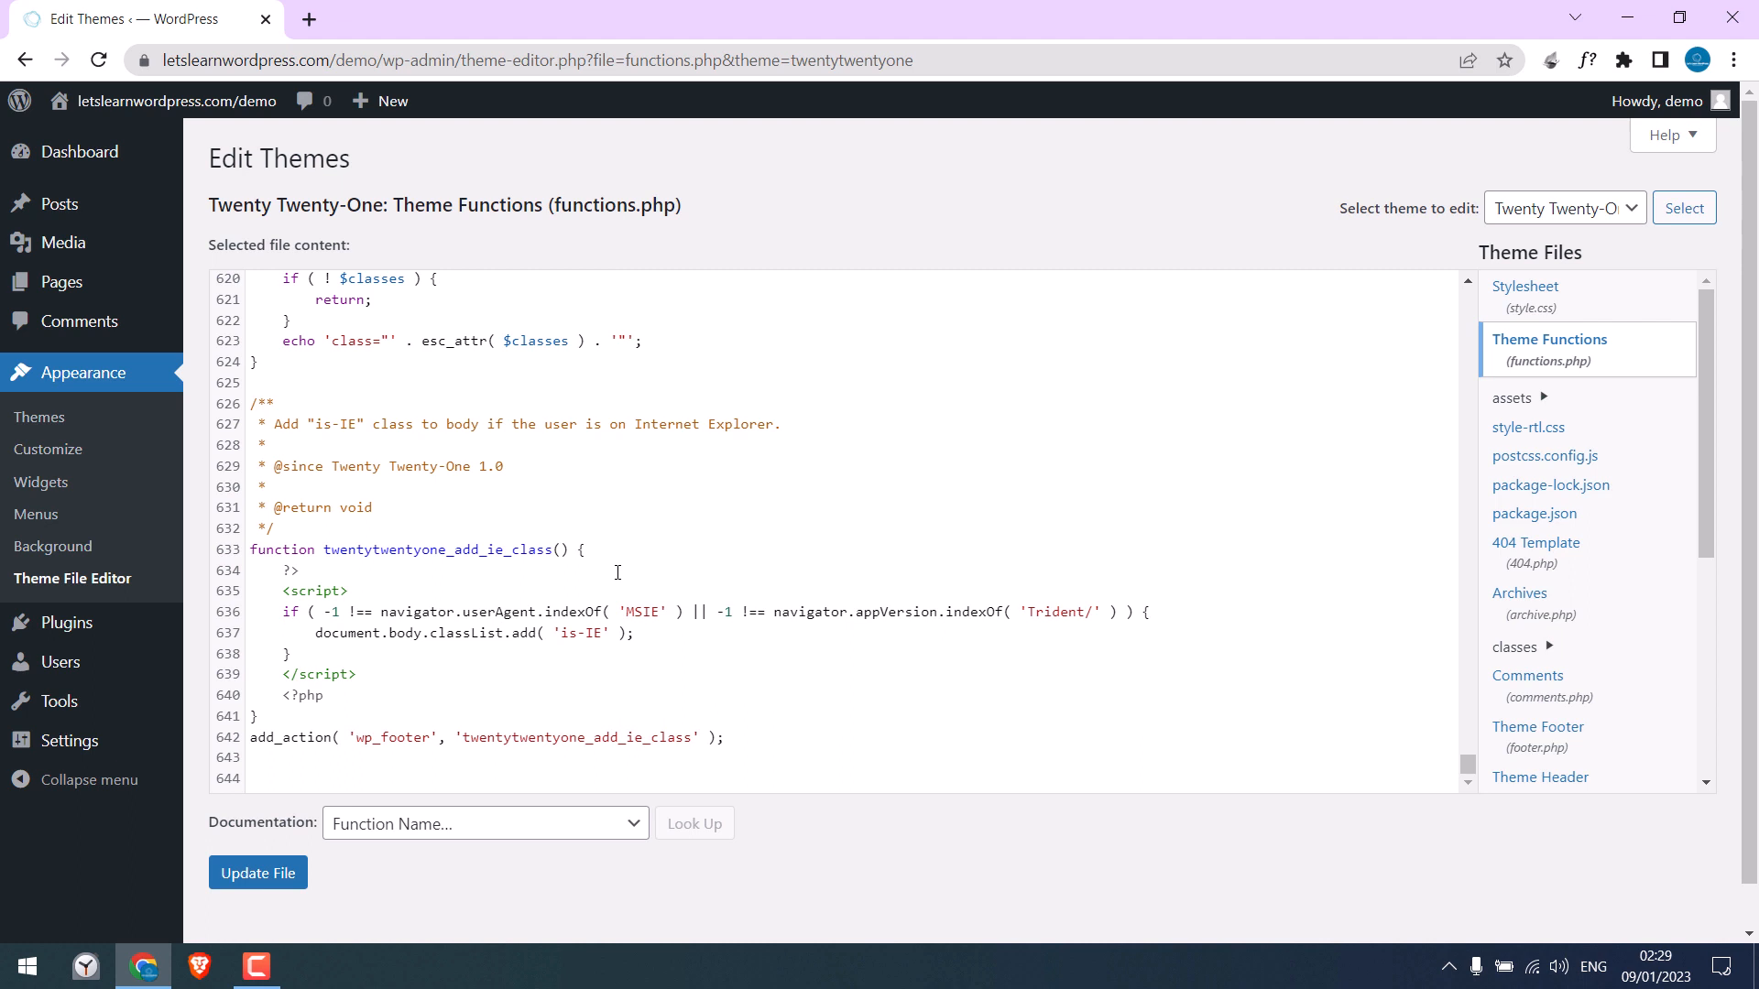
pyautogui.moveTo(551, 678)
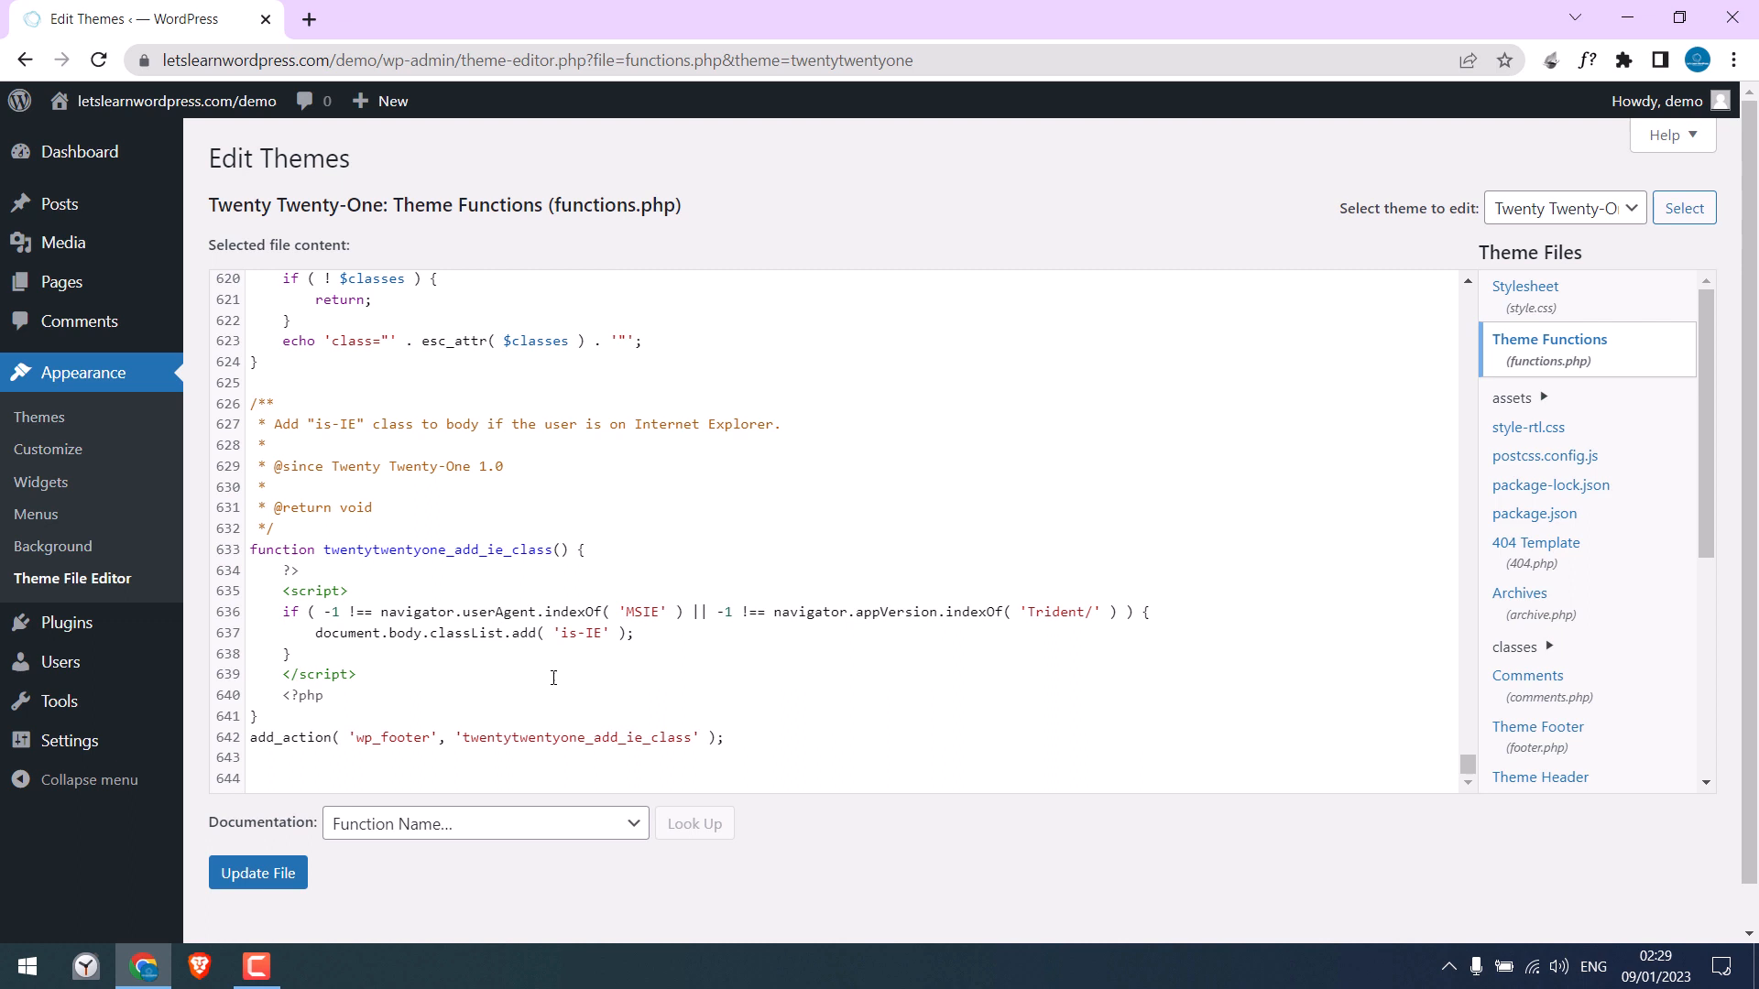
pyautogui.moveTo(465, 693)
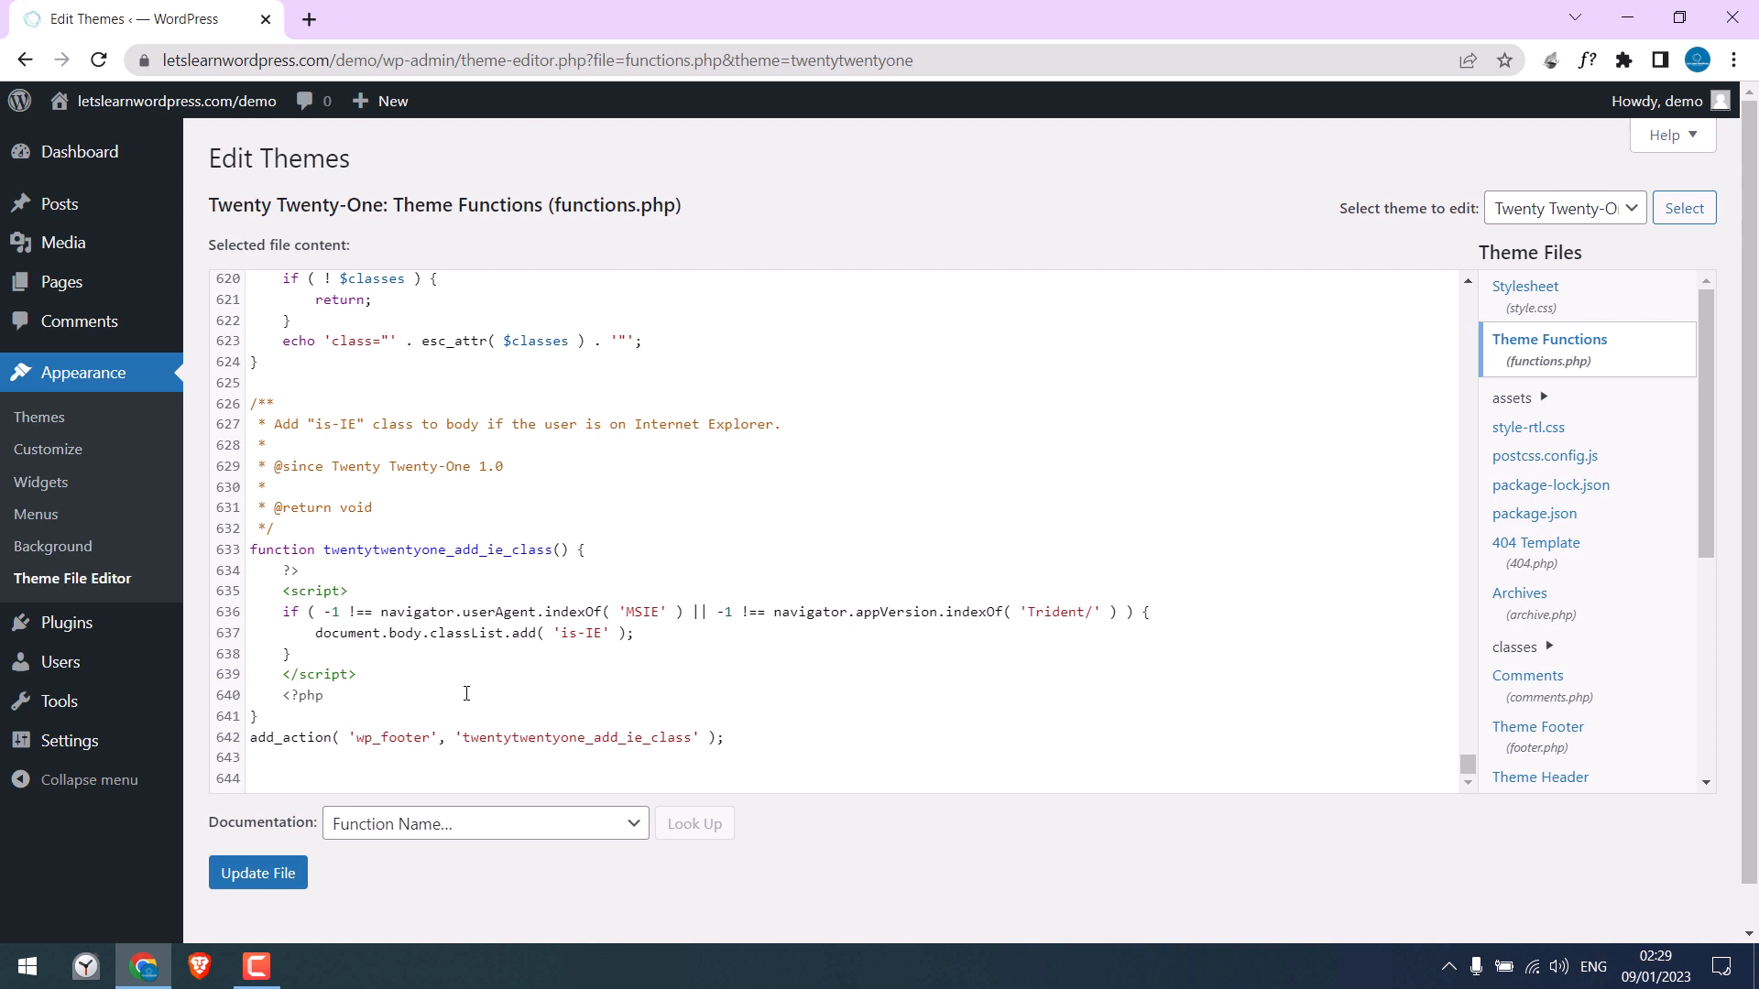
pyautogui.moveTo(404, 729)
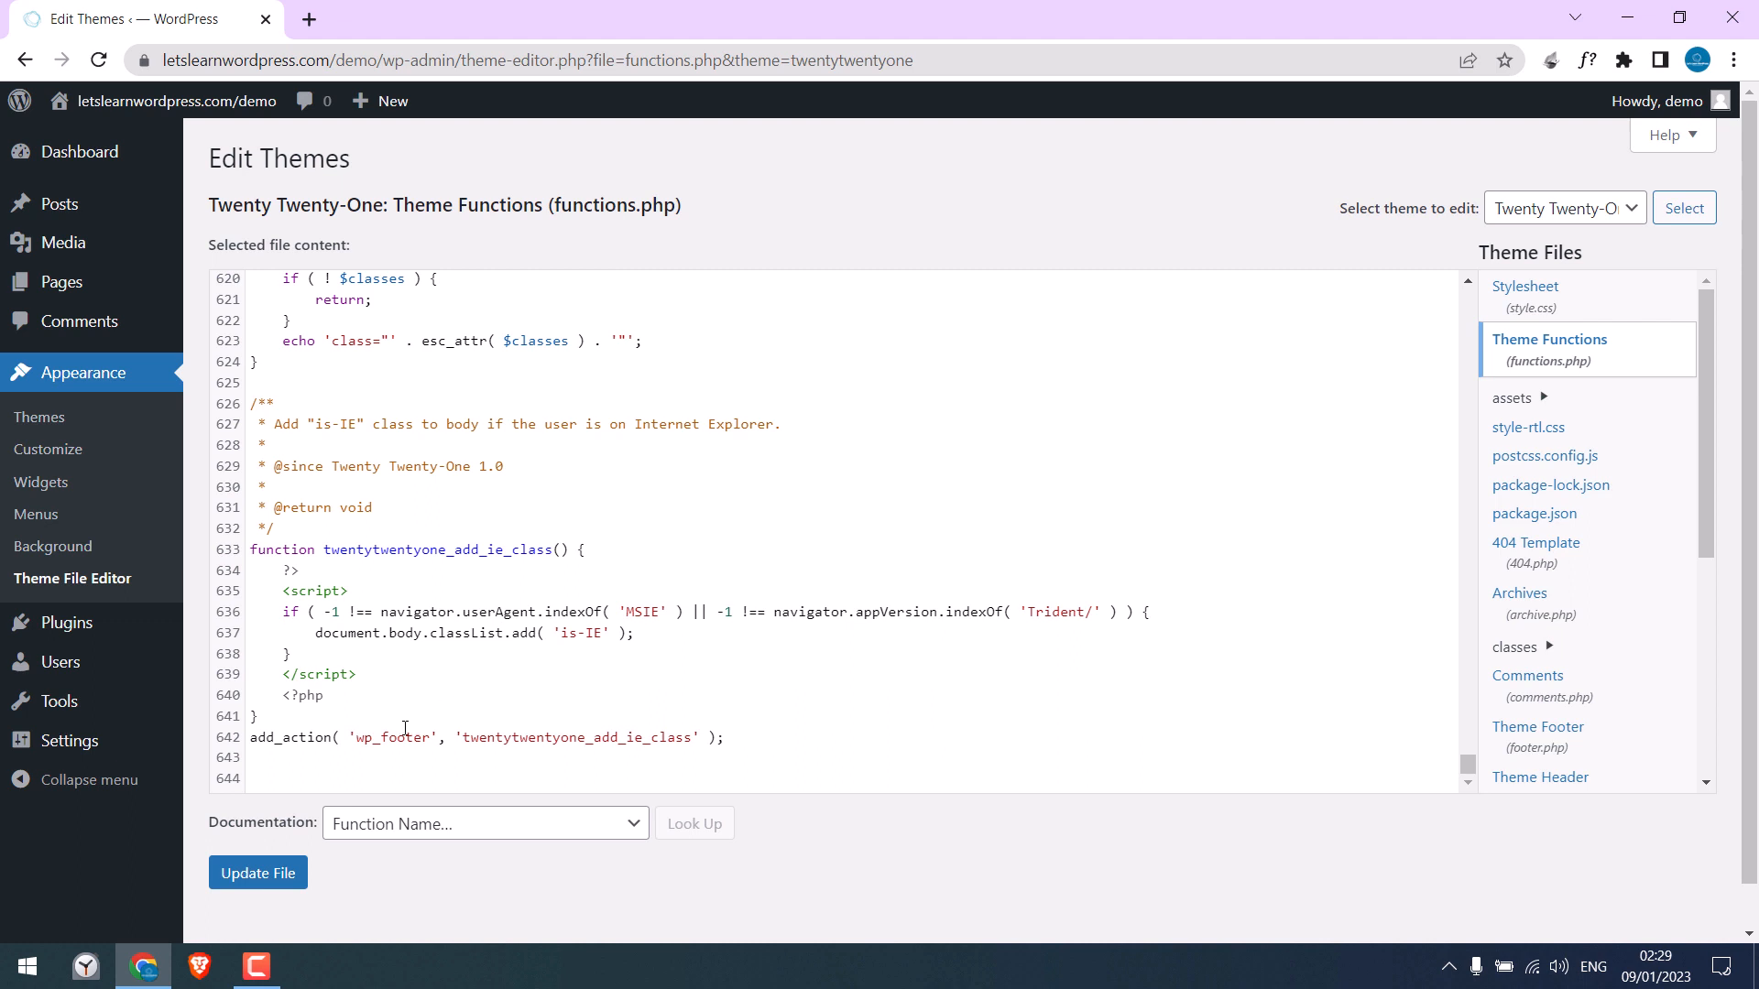
pyautogui.moveTo(419, 760)
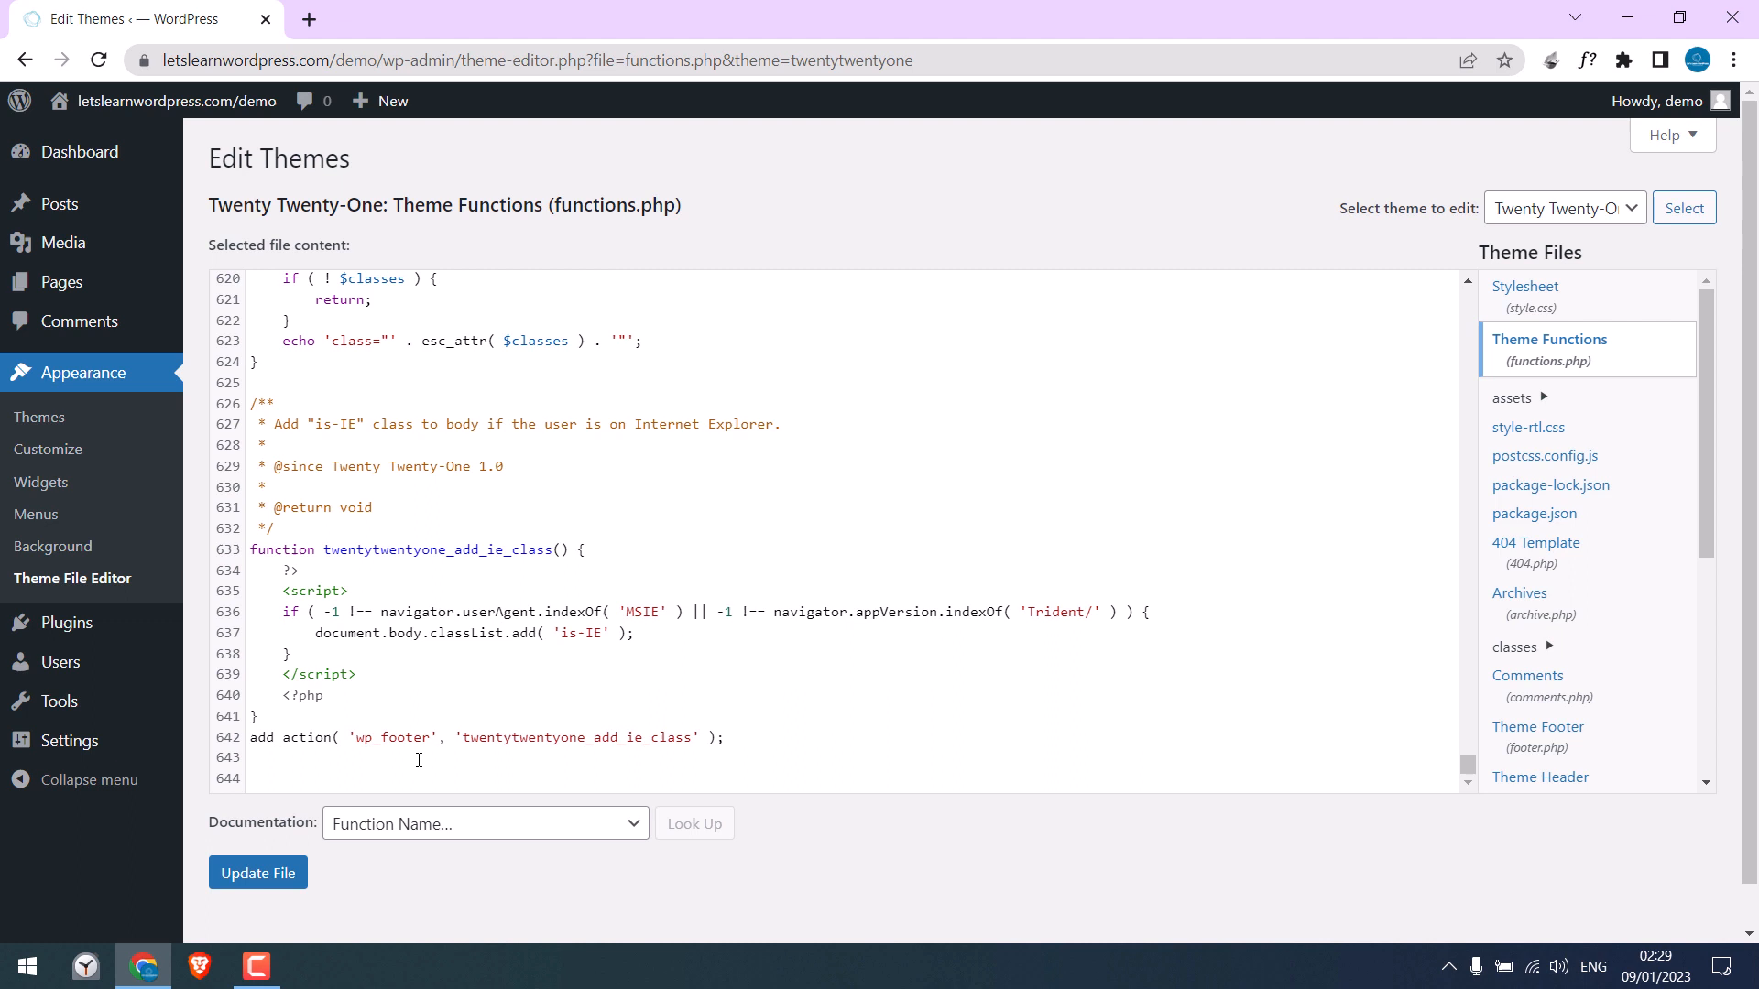
pyautogui.moveTo(1015, 468)
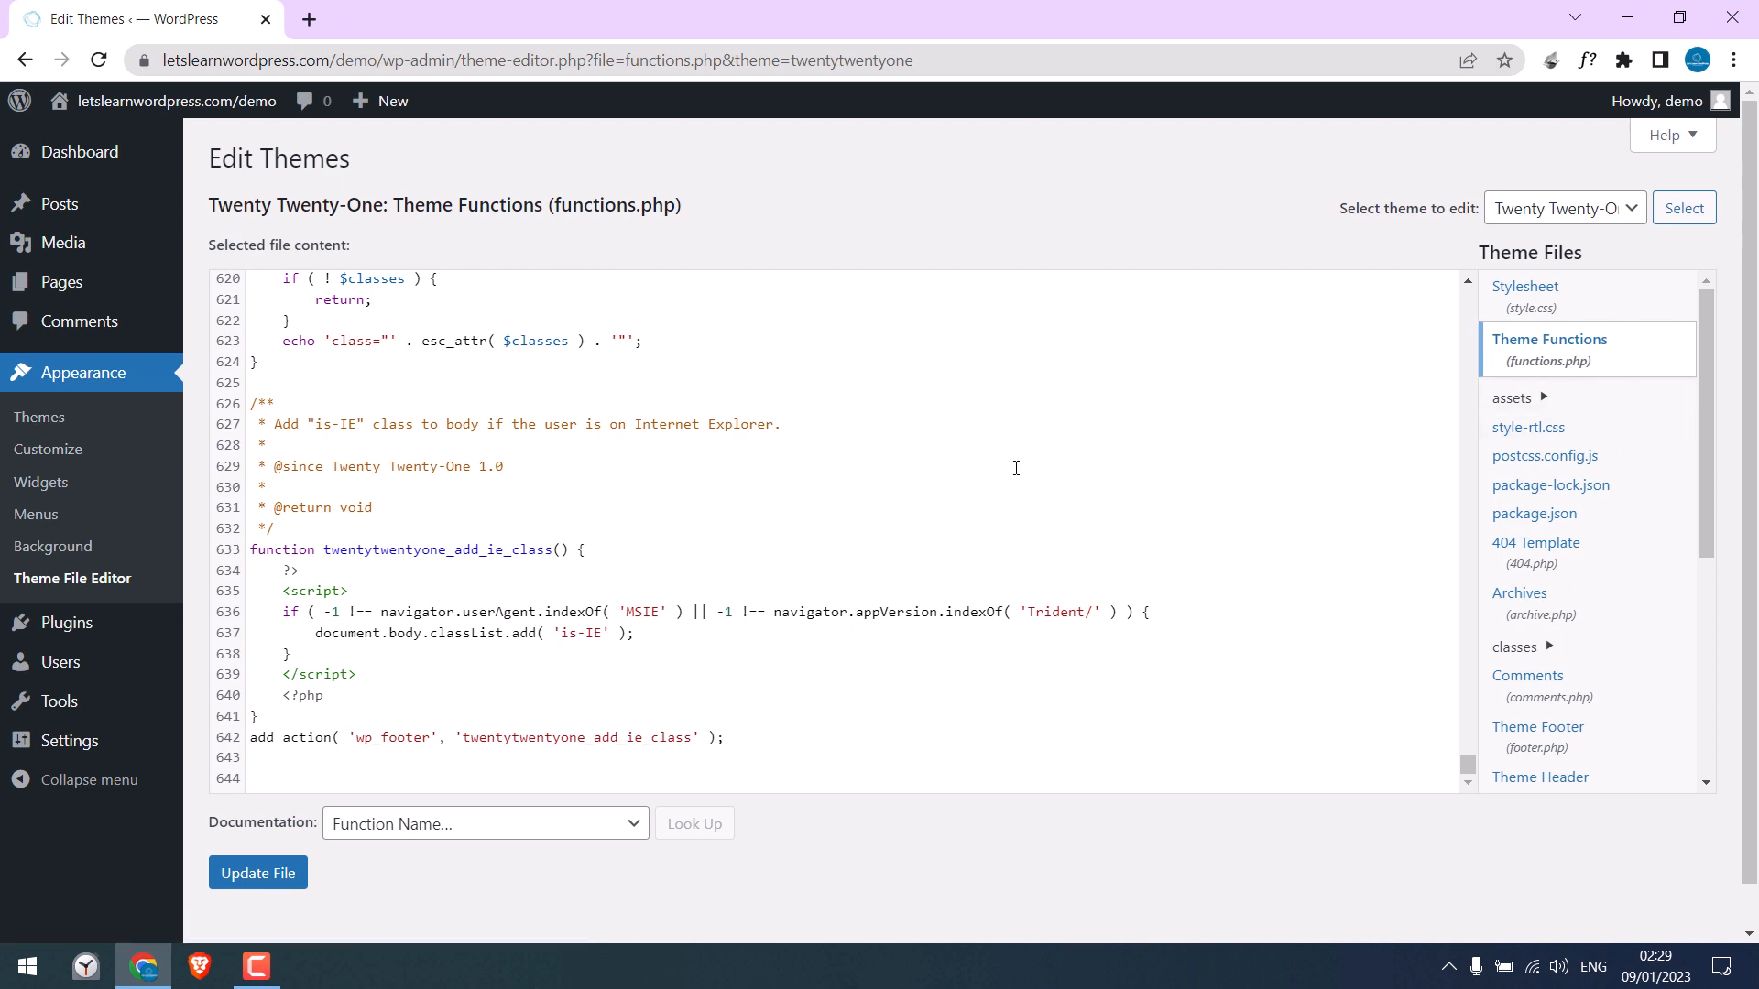
pyautogui.moveTo(65, 621)
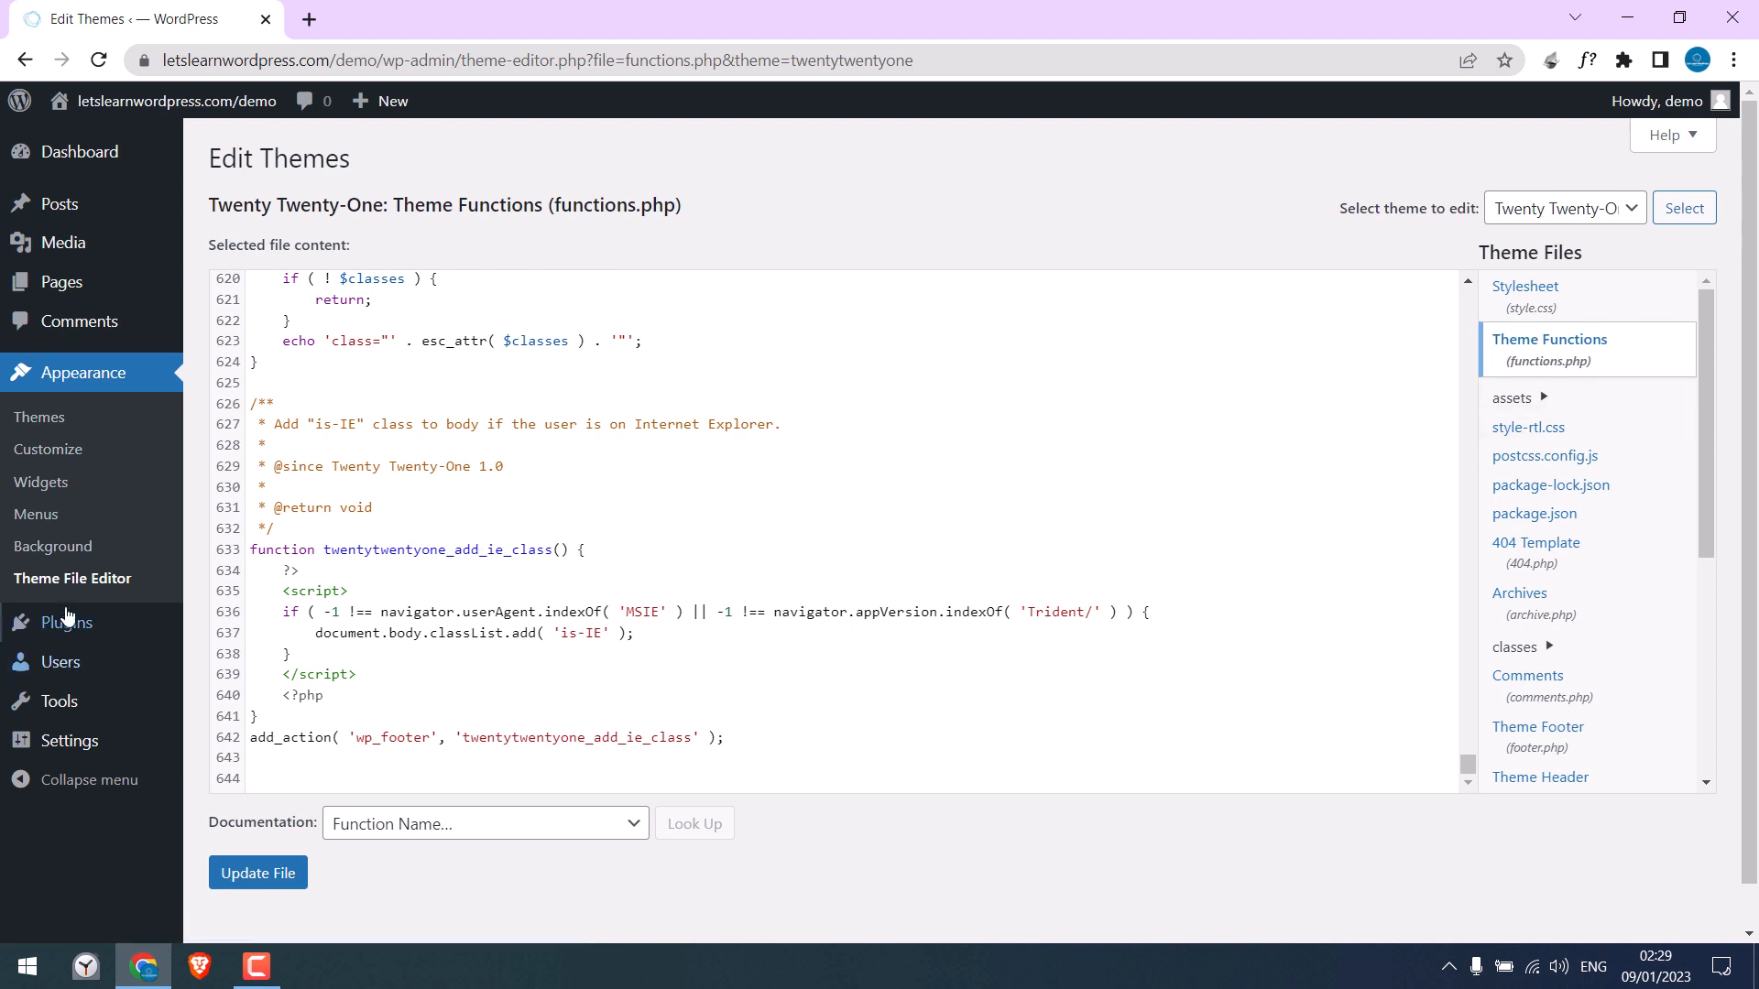
pyautogui.click(65, 621)
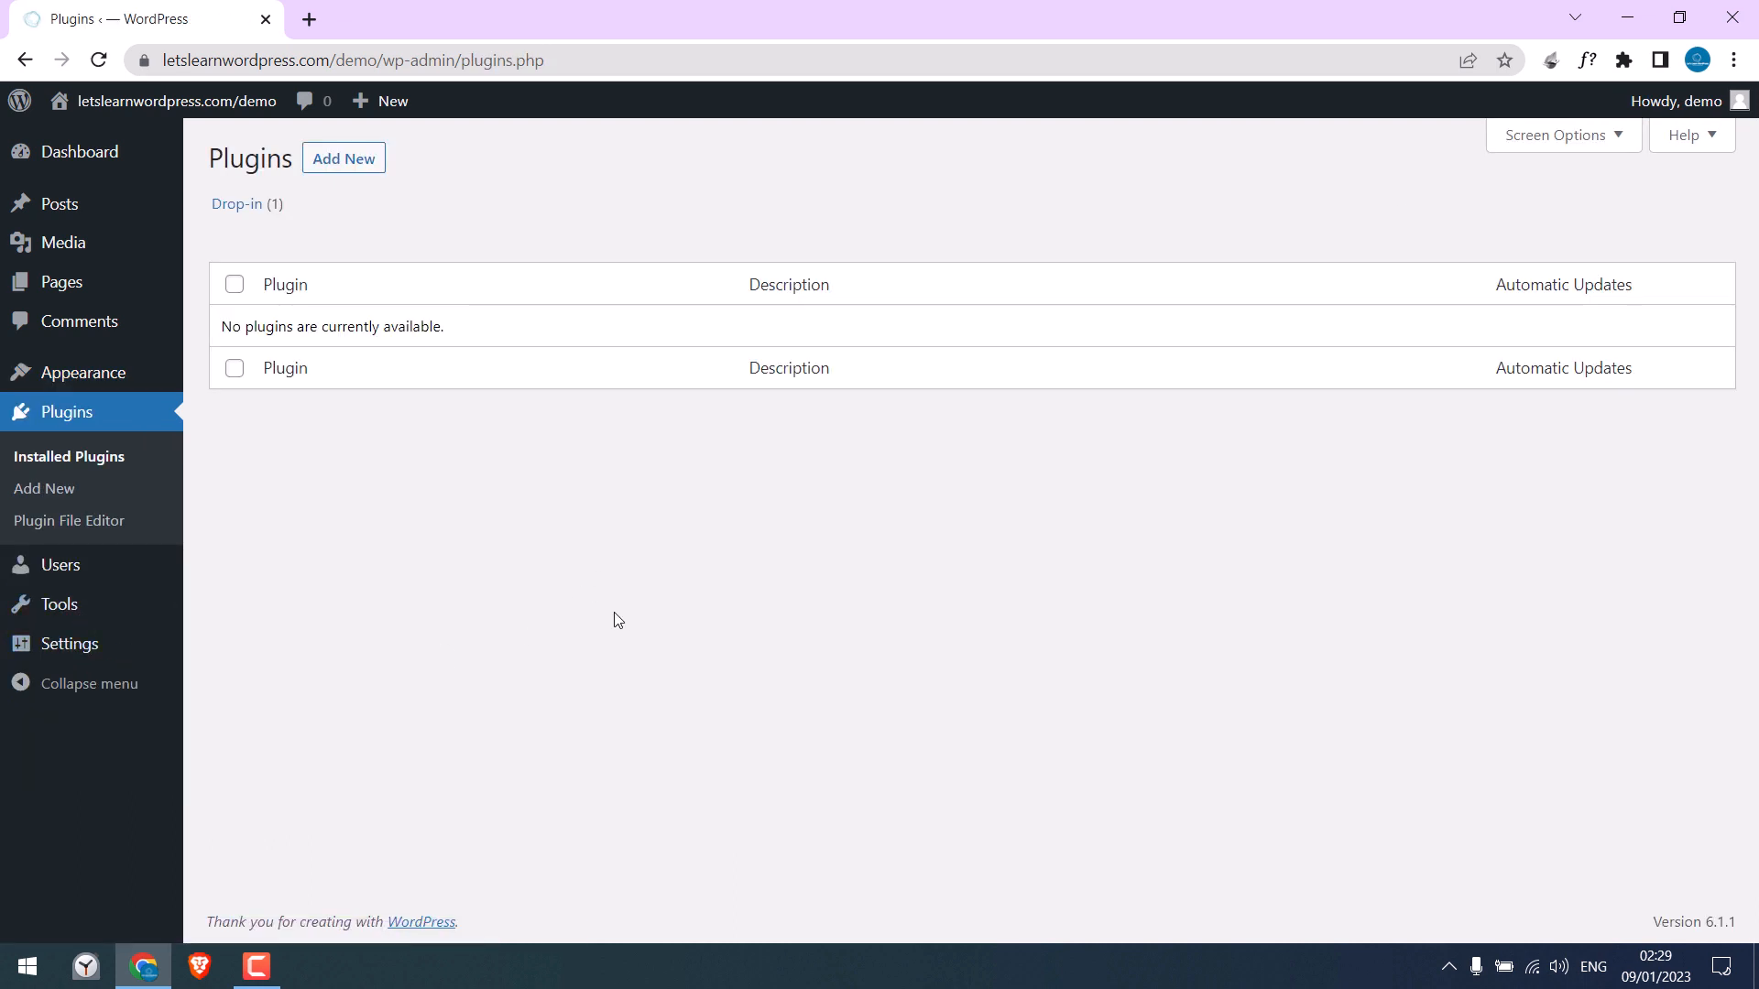
pyautogui.click(22, 965)
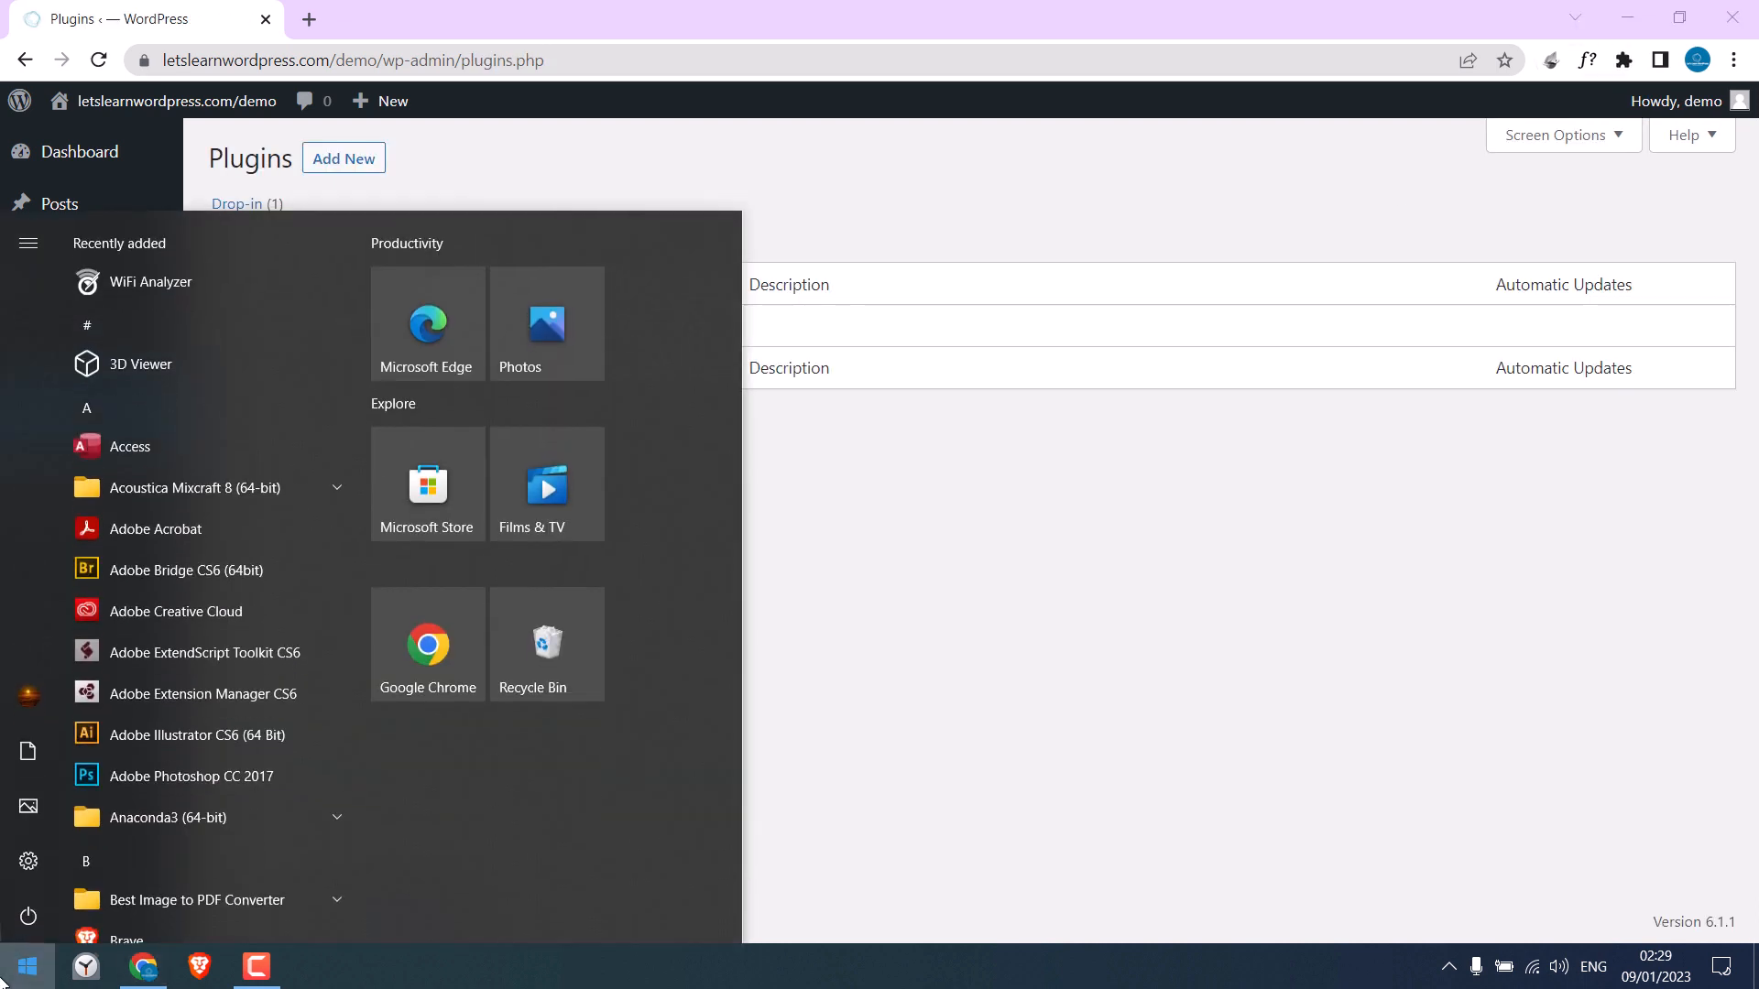
# Start a Notepad note with <?php, an opening /* and 'Plugin Name: Custom Plugin'.
pyautogui.write('no')
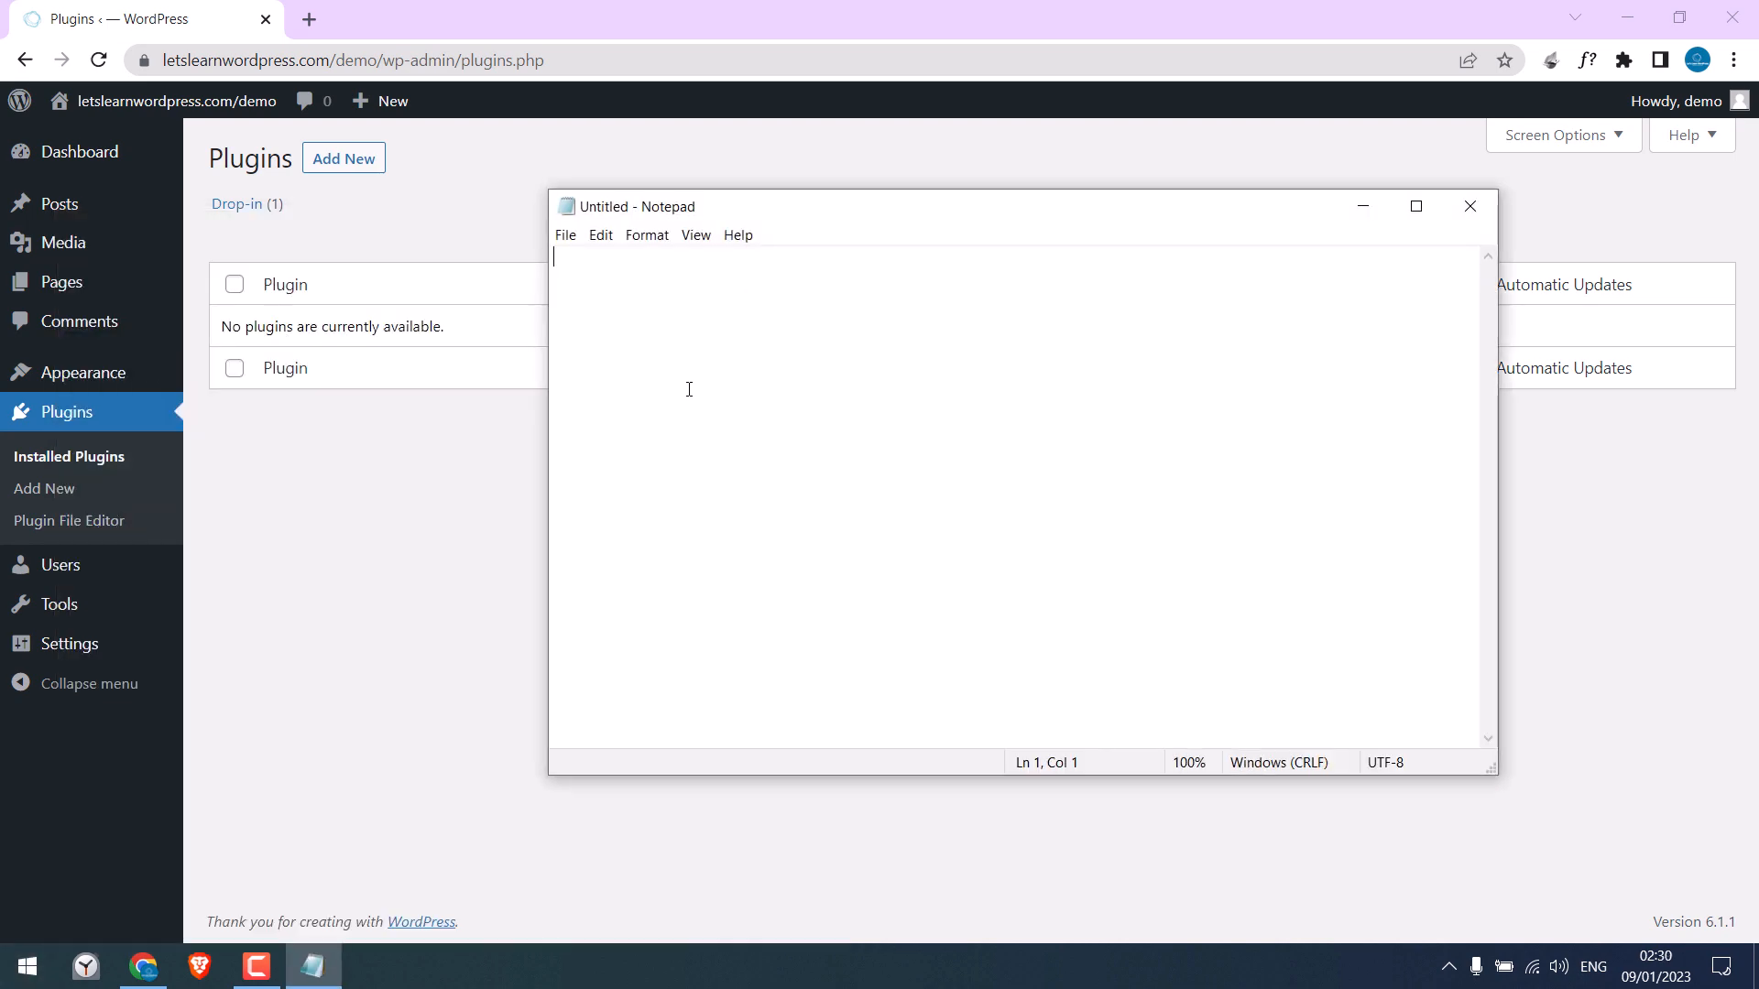
pyautogui.write('<?p')
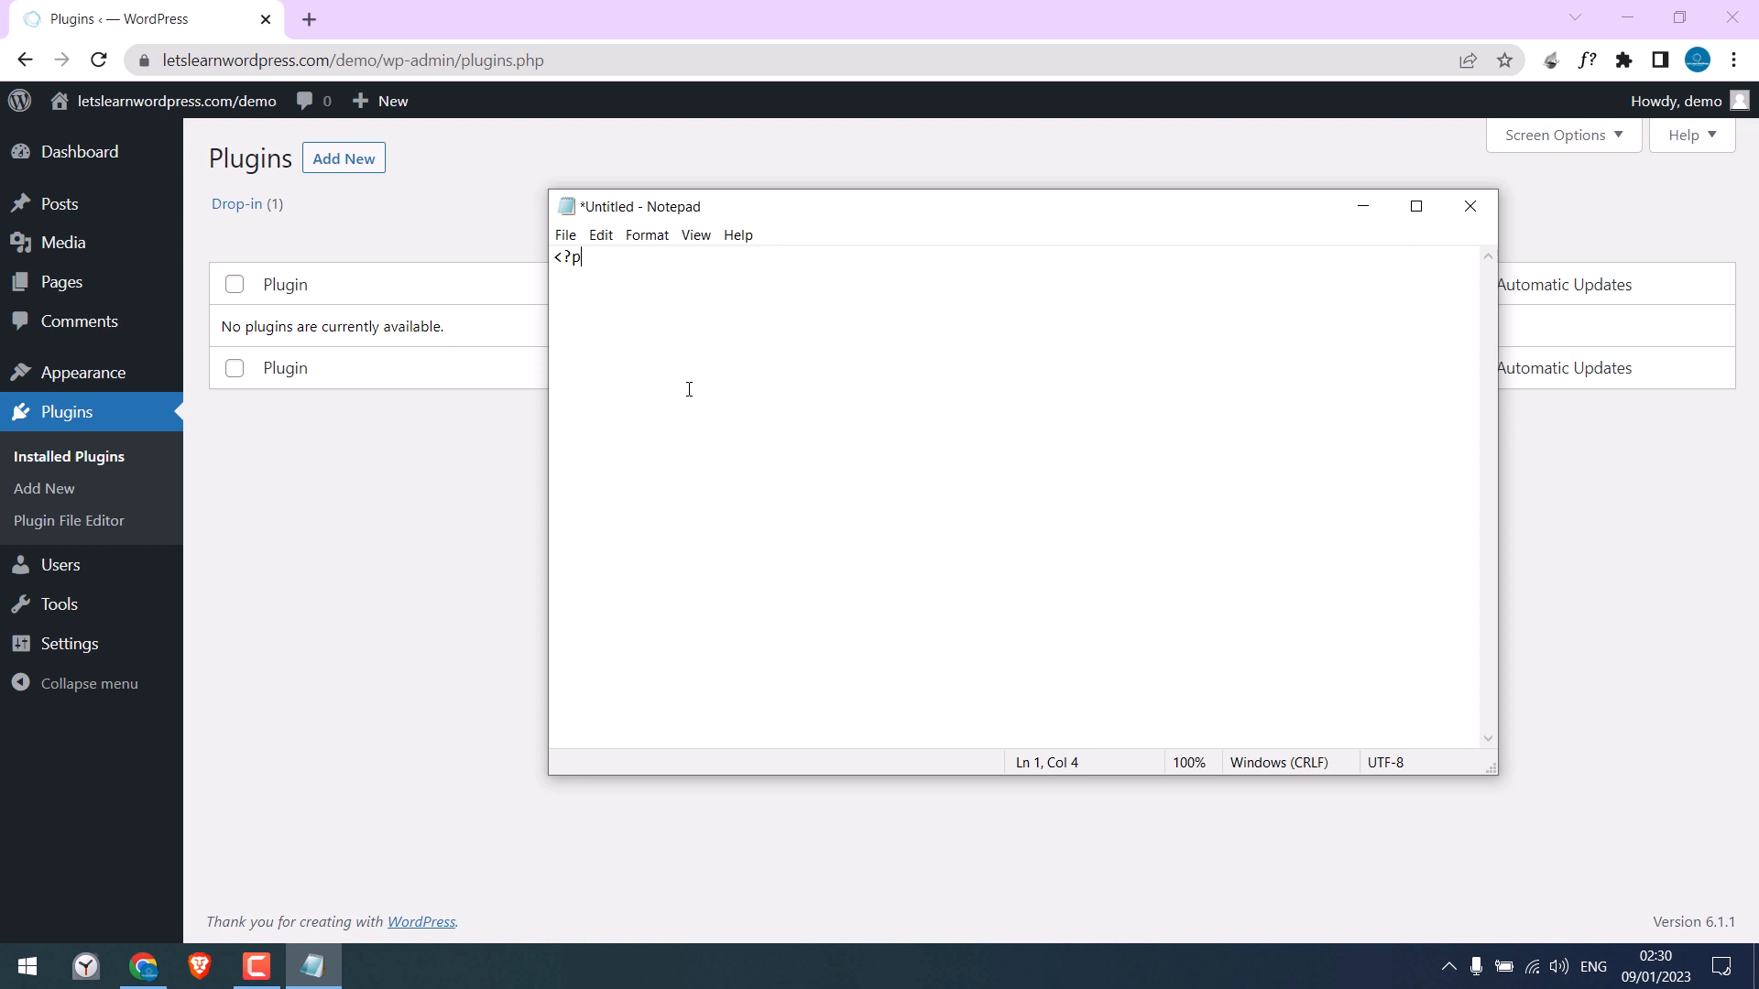
pyautogui.write('hp')
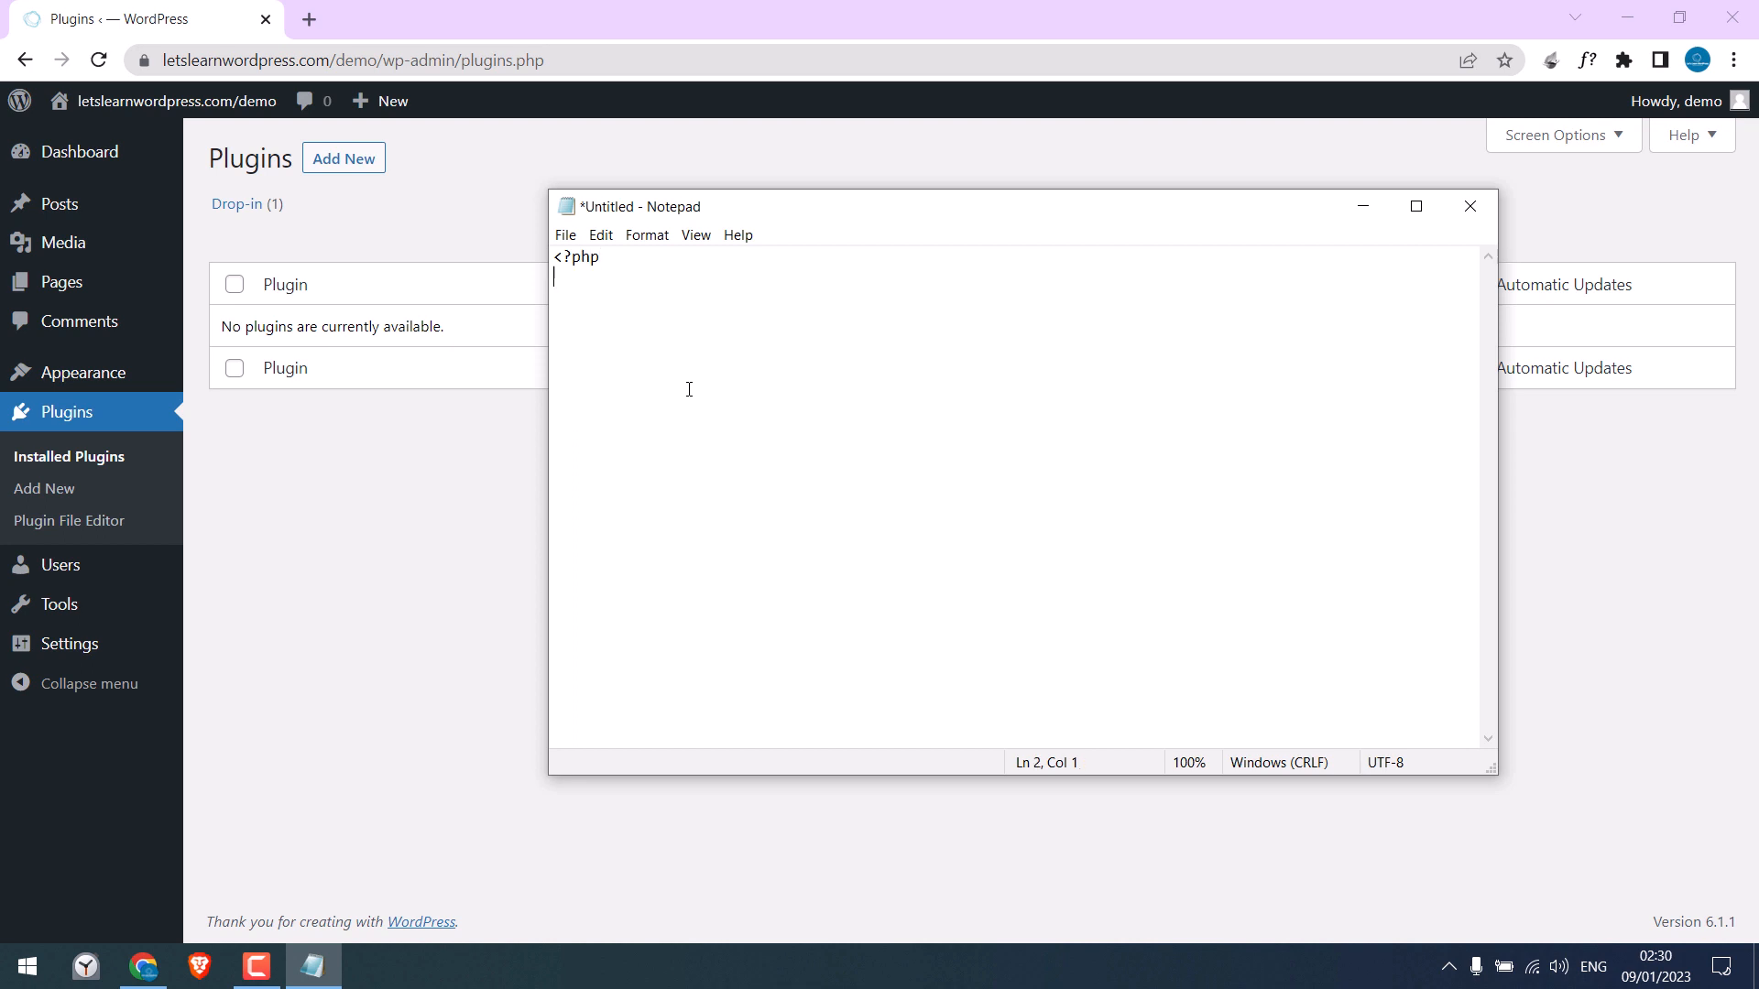
pyautogui.write('/*')
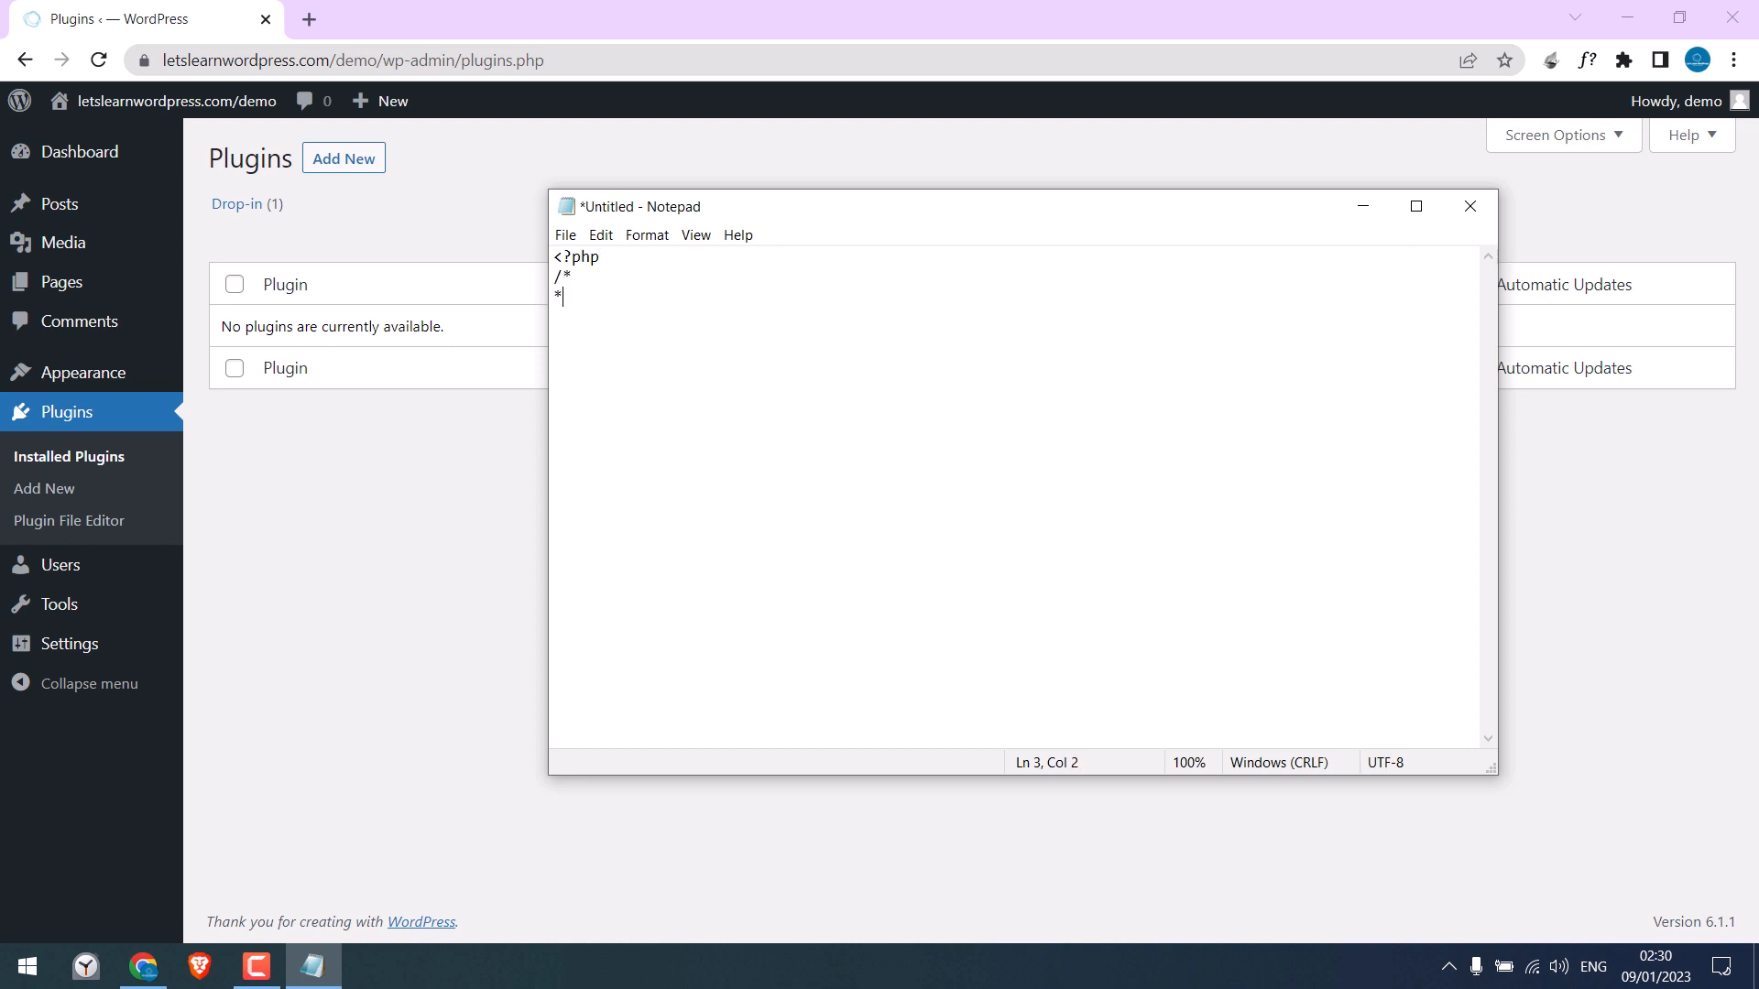
pyautogui.write('Plugin Name:')
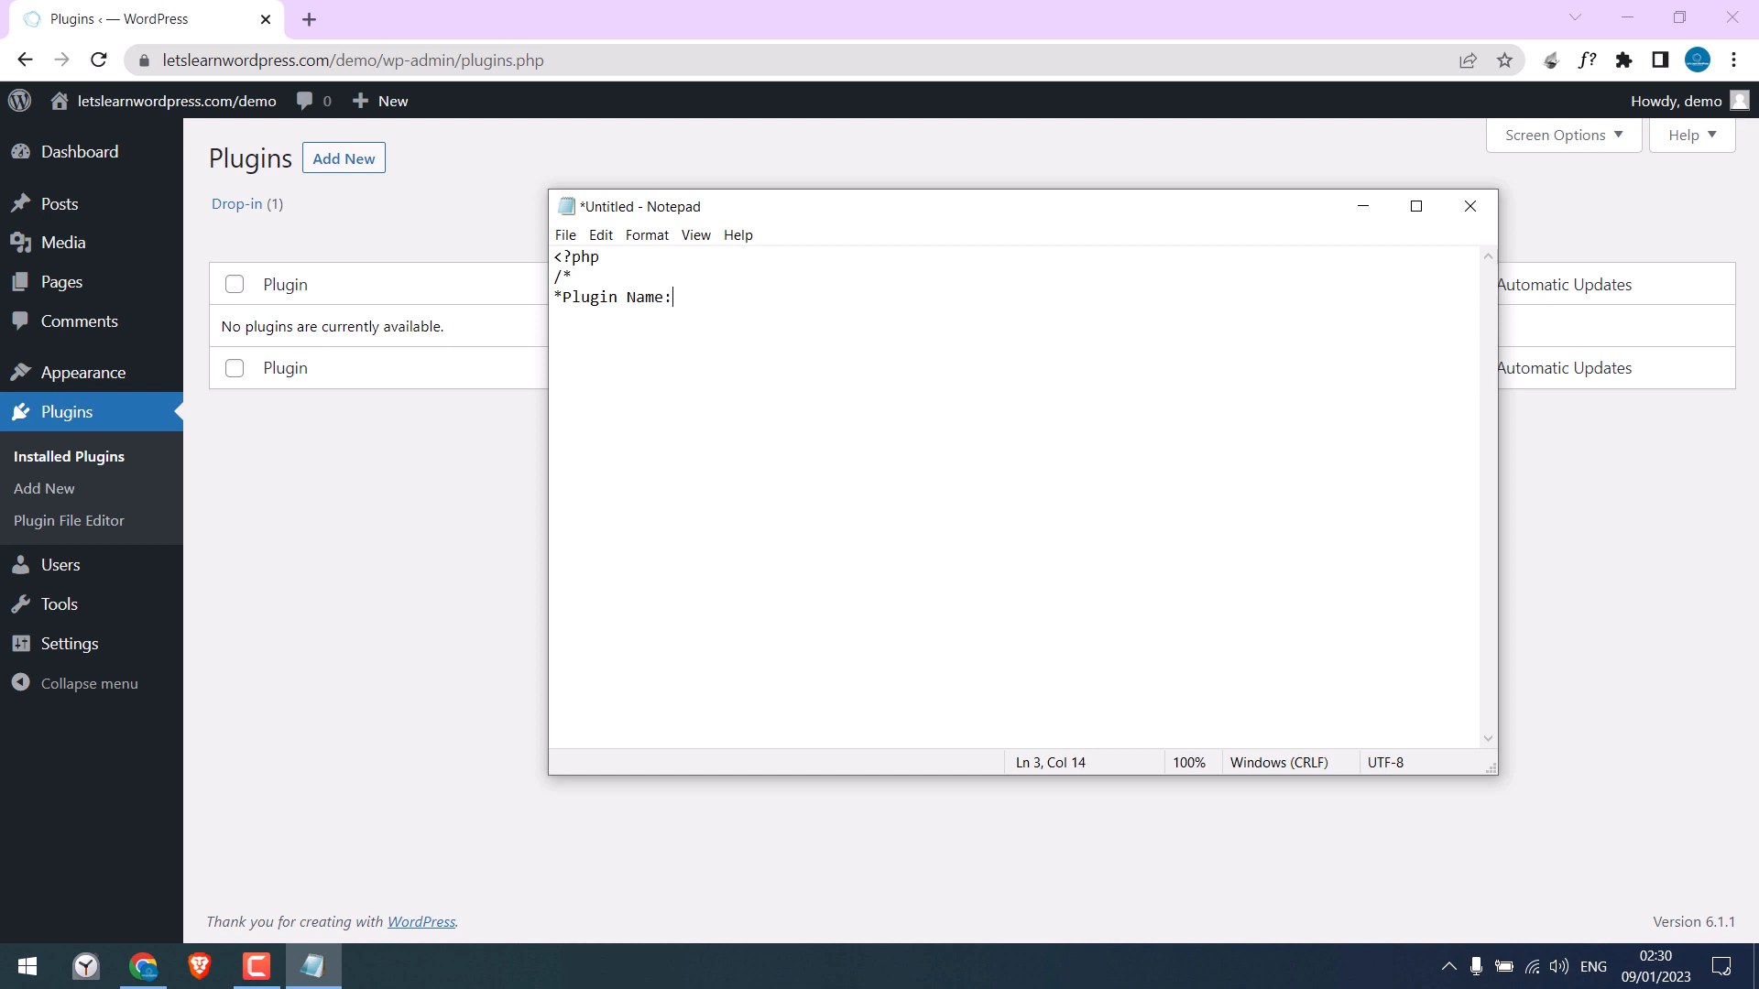
pyautogui.write('Custom Plugin')
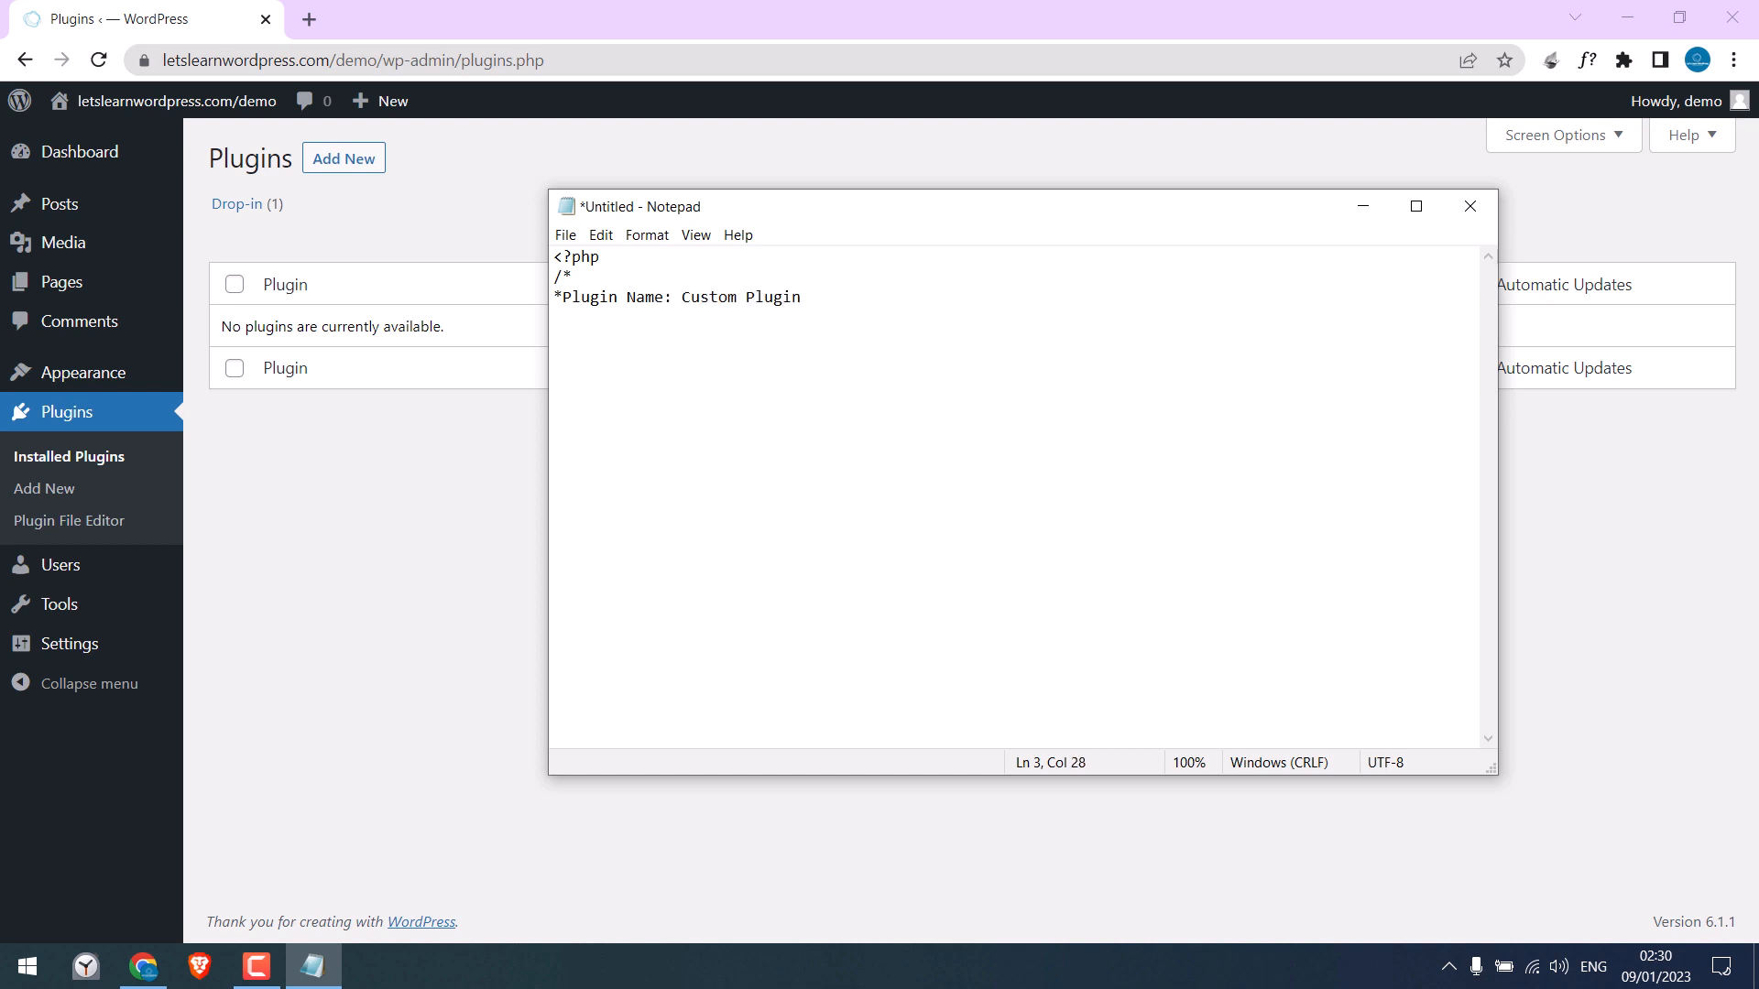
# Add the Plugin URI, 'This will include my custom codes' description, Version 1.0 and Author lines.
pyautogui.write('*Pl')
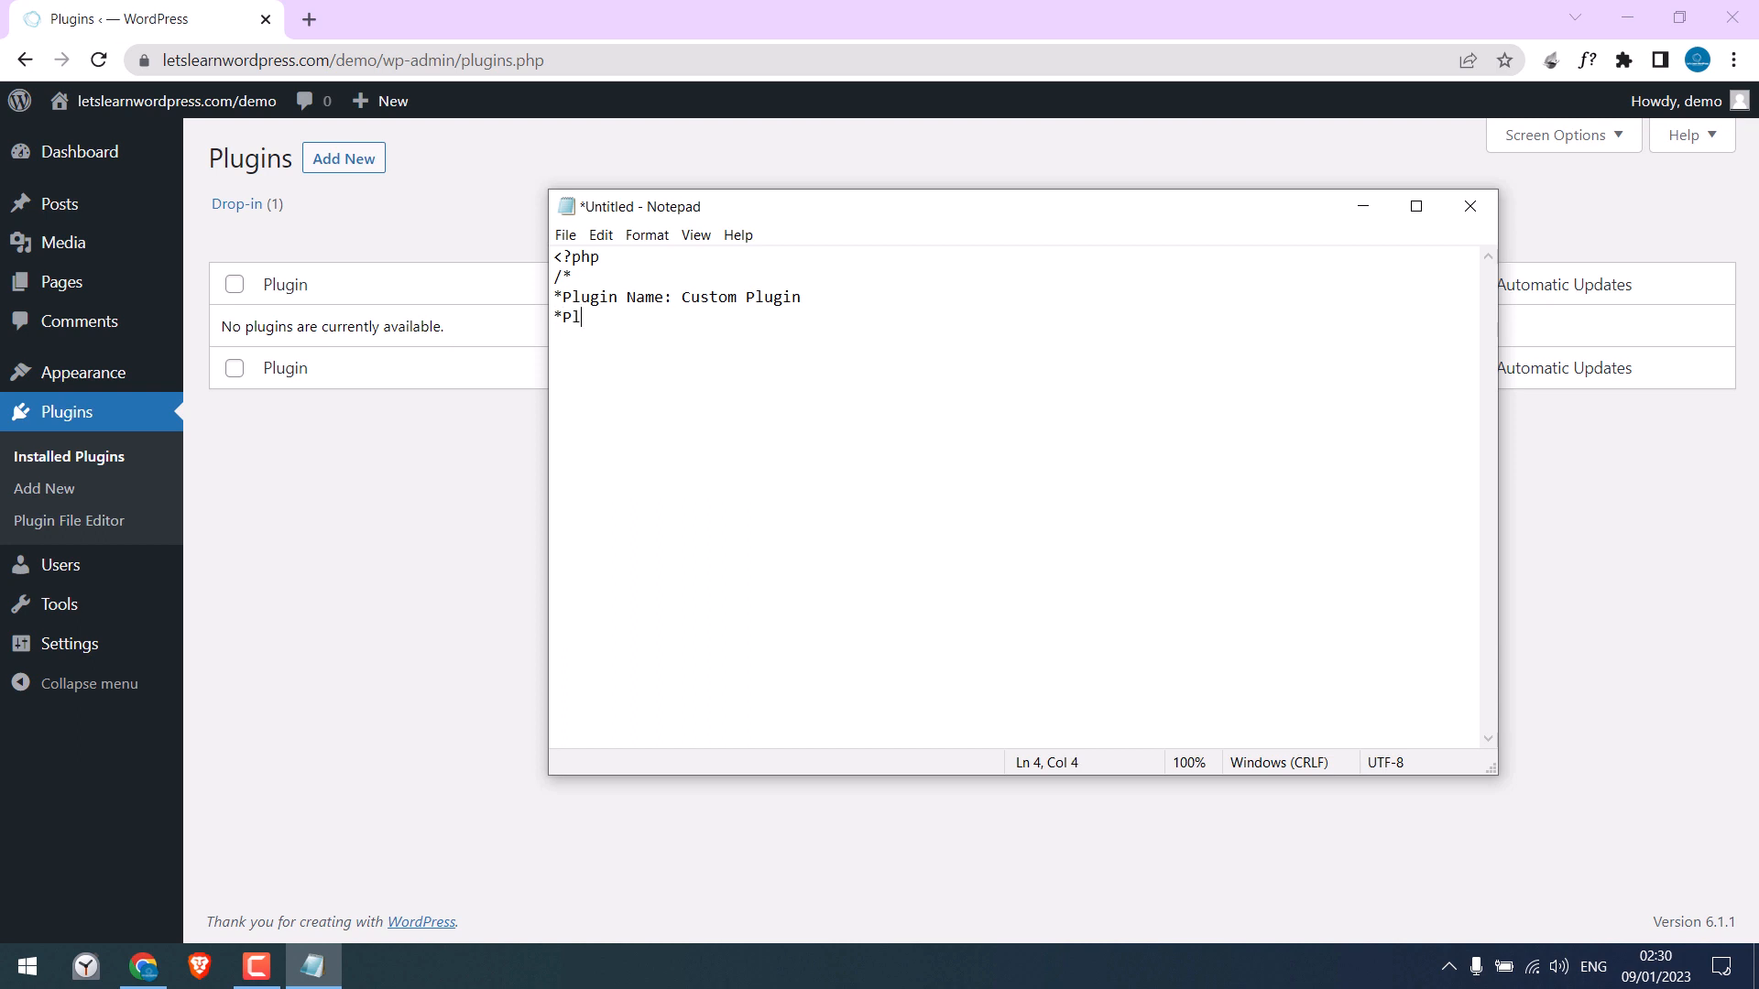
pyautogui.write('ugin URI: youwebsite.com')
pyautogui.write('* Descript')
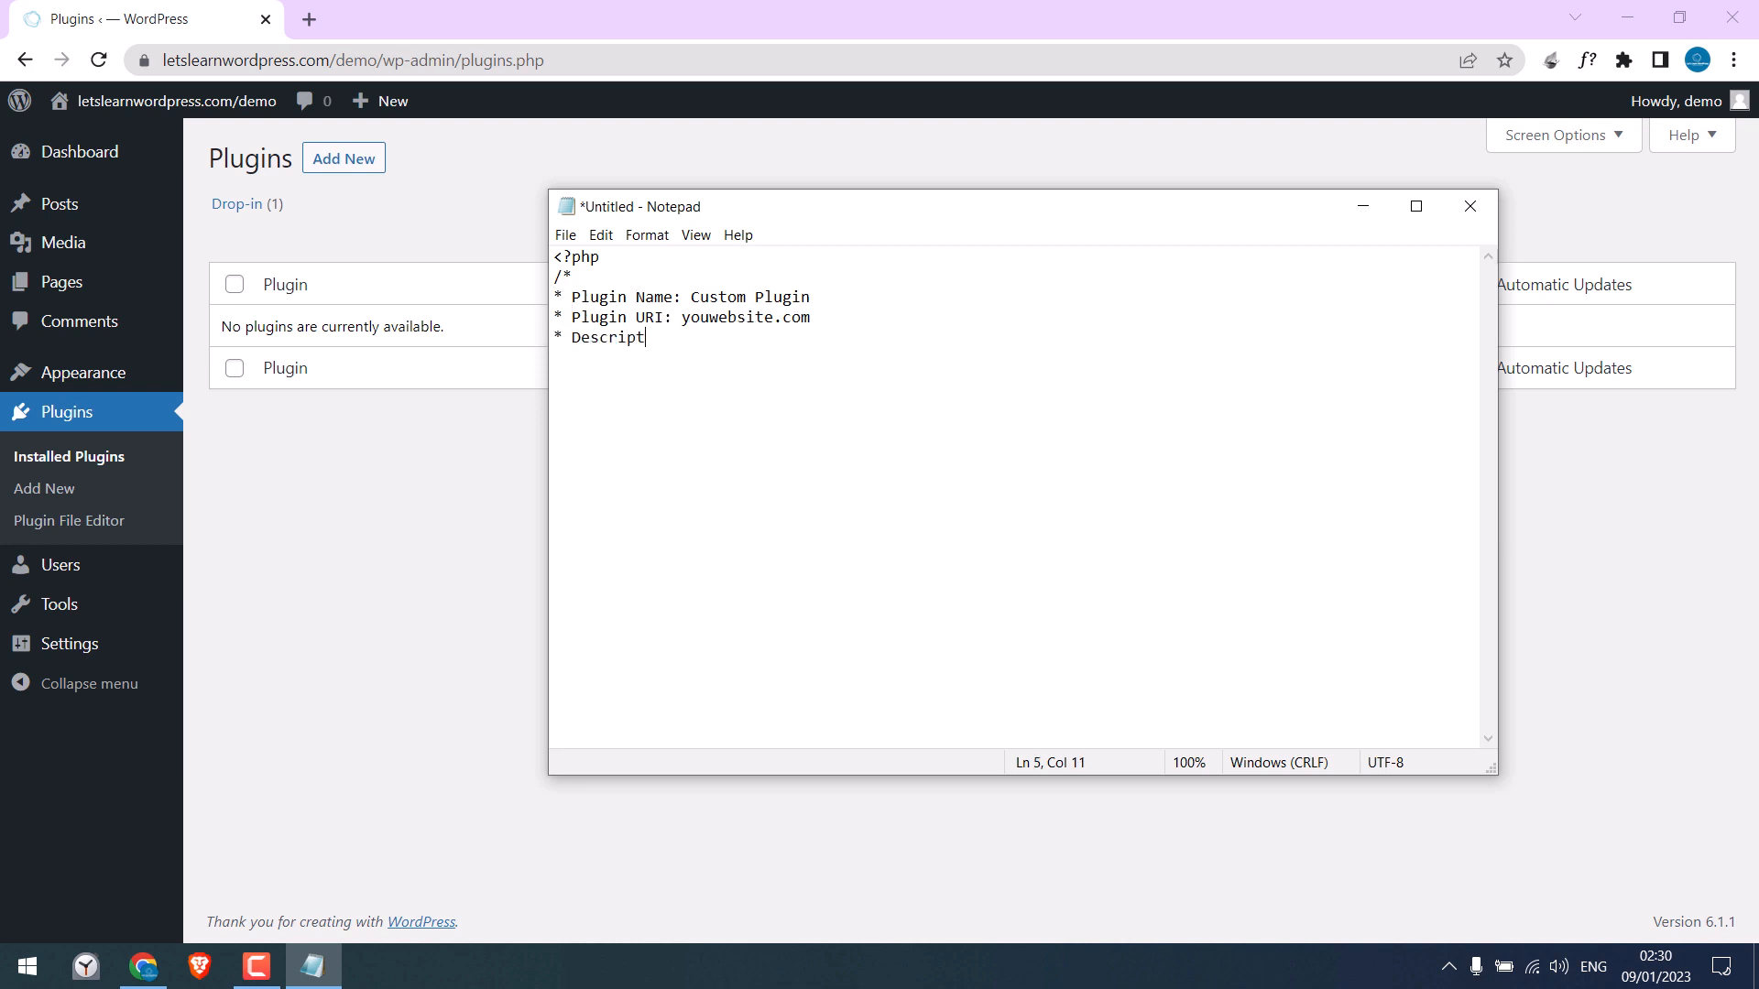
pyautogui.write('ion: This wil')
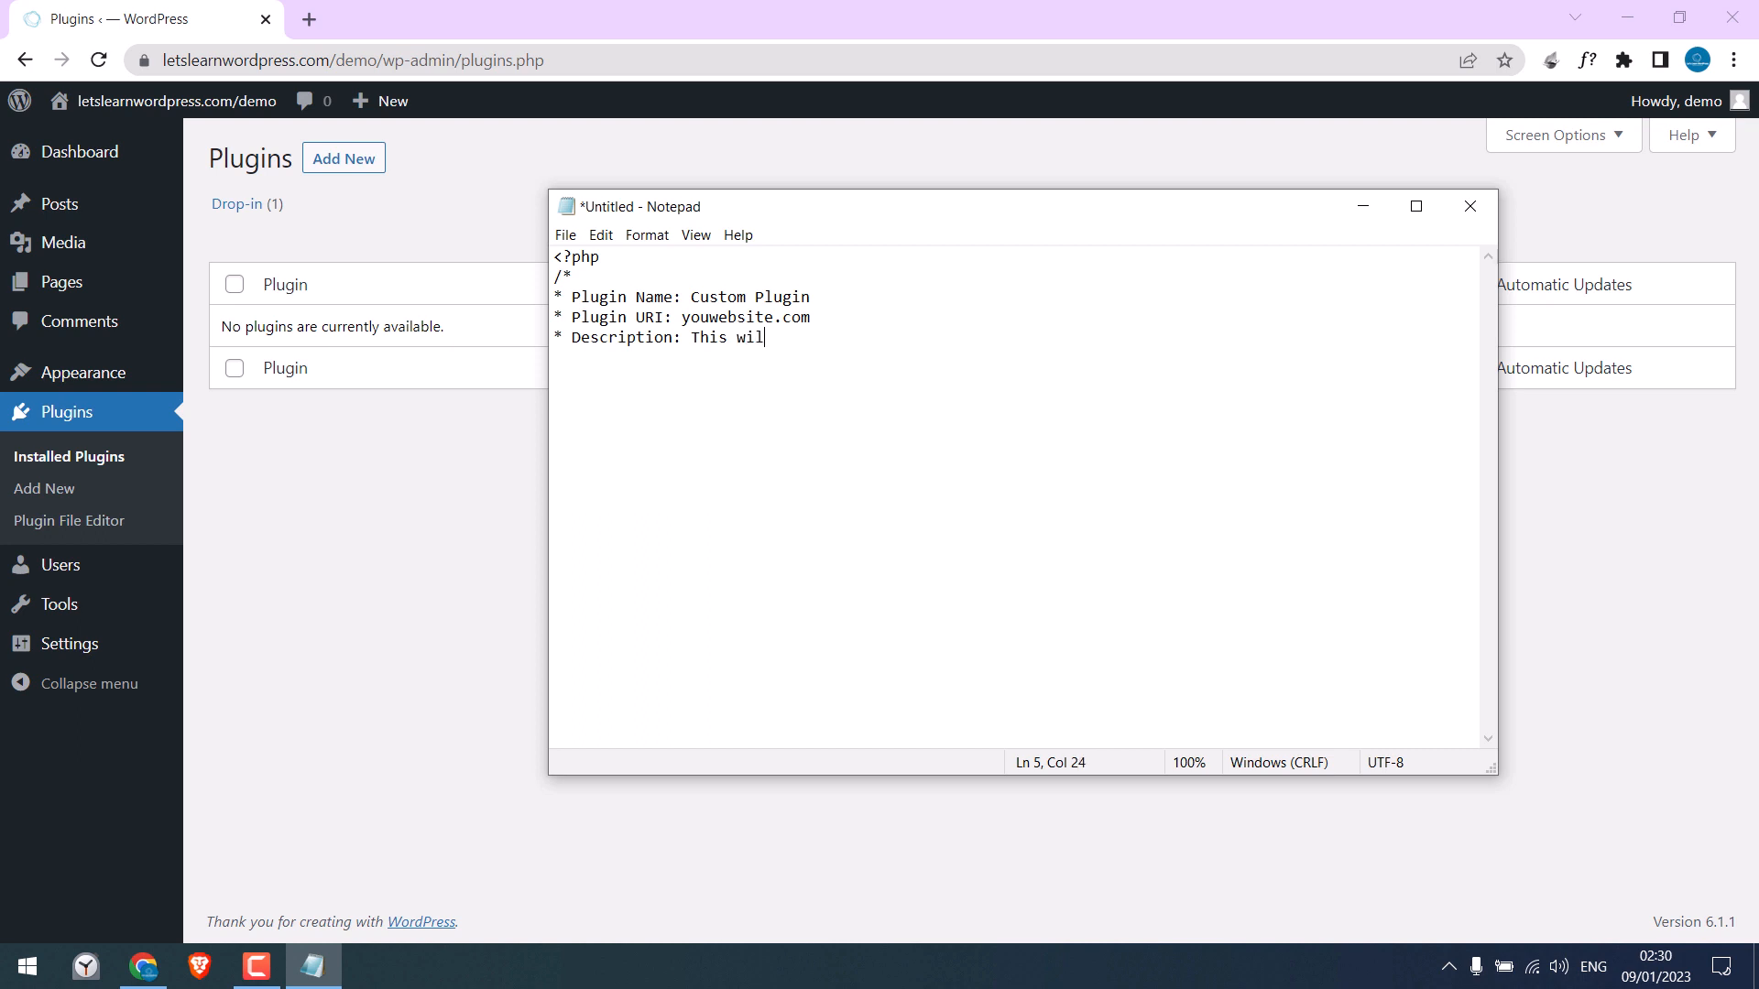
pyautogui.write('l include my custom codes')
pyautogui.write('* Ve')
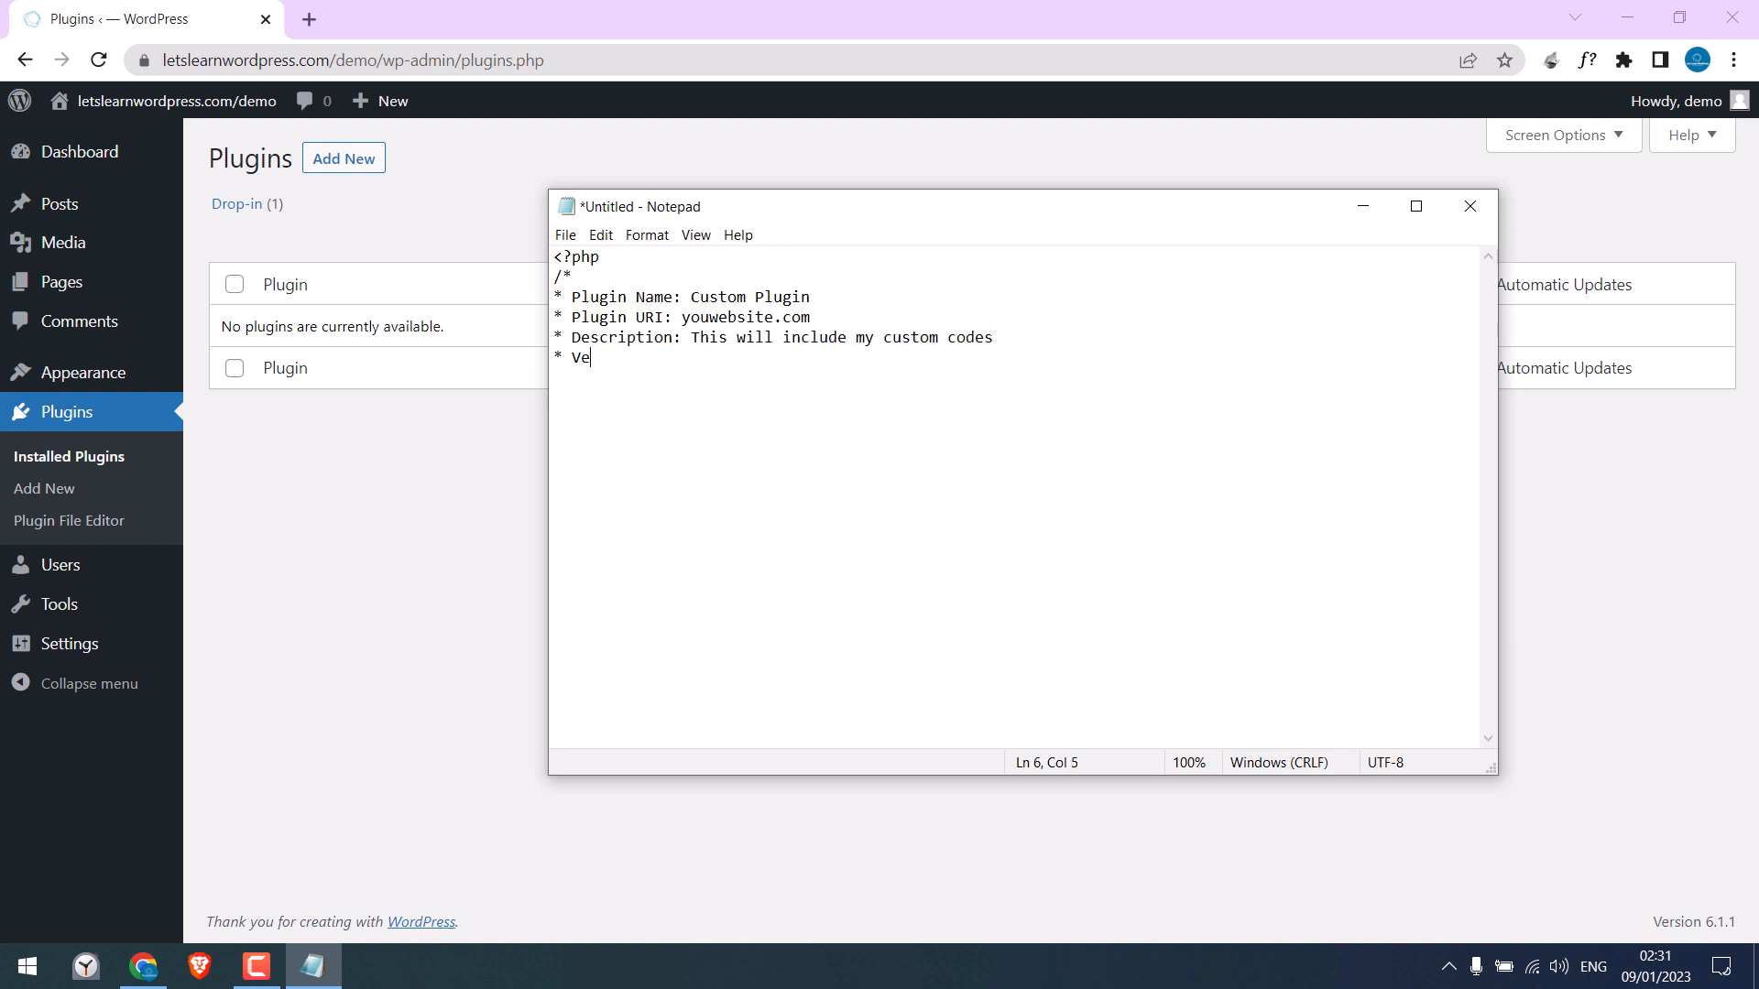
pyautogui.write('rsion: 1.0')
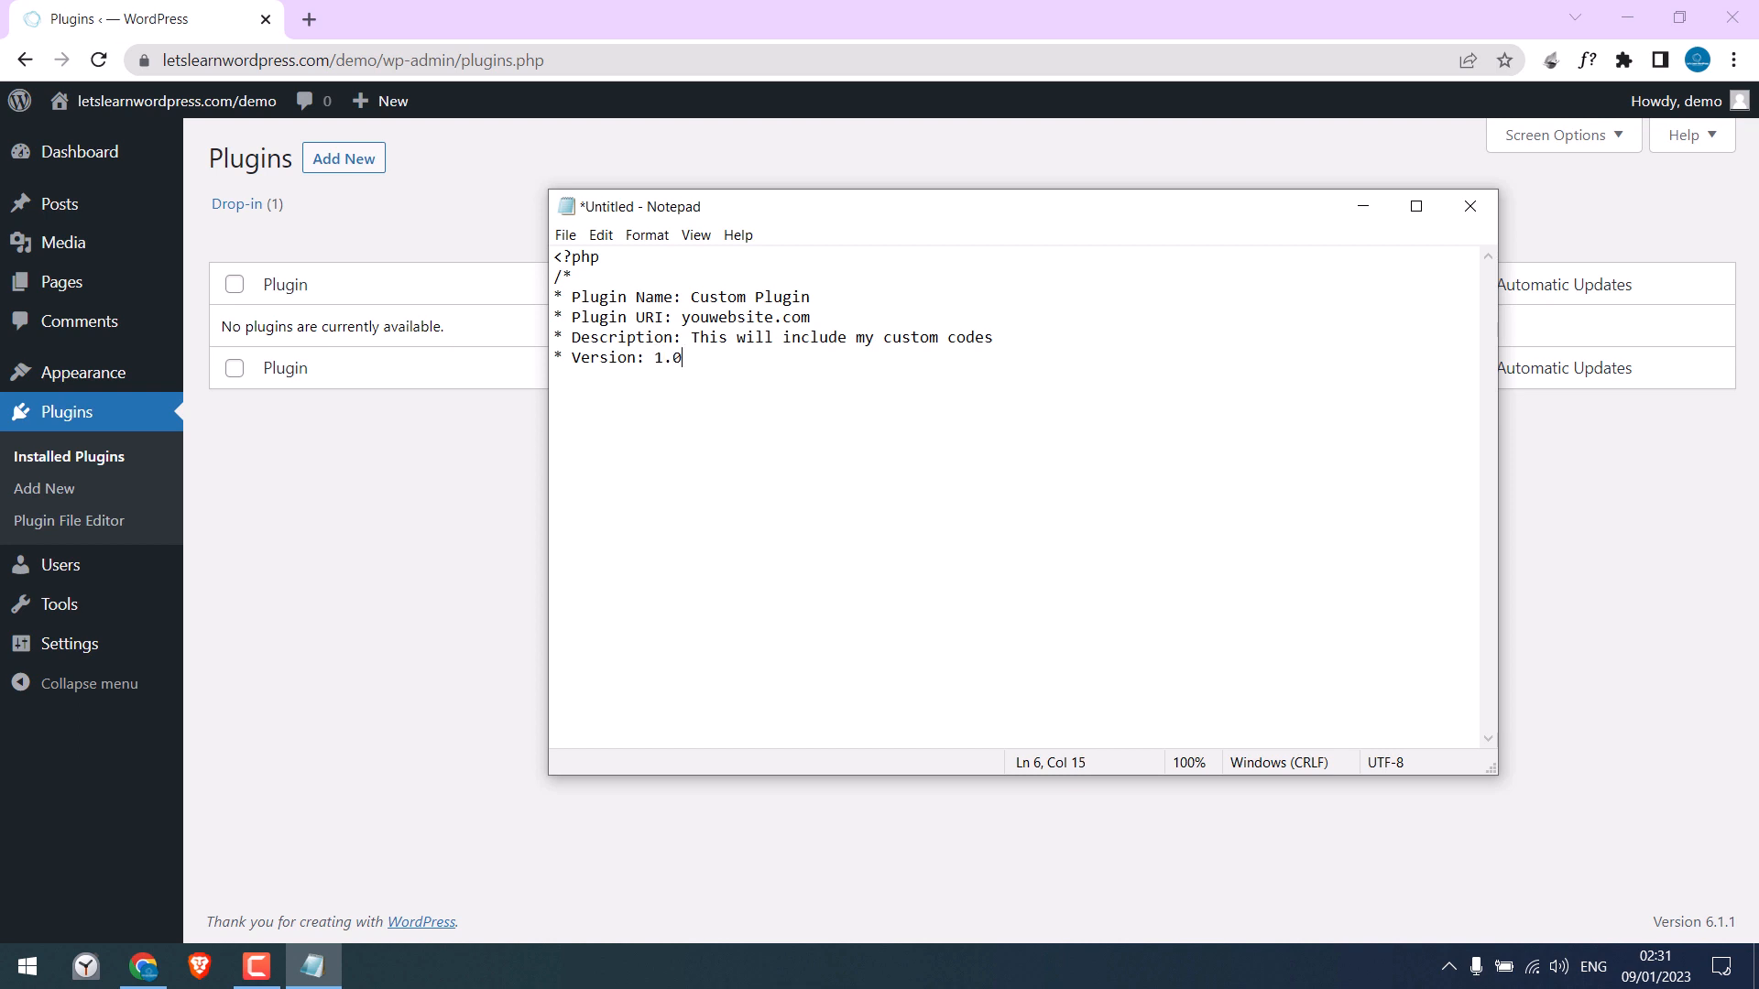
pyautogui.press('enter')
pyautogui.write('* Author: Your')
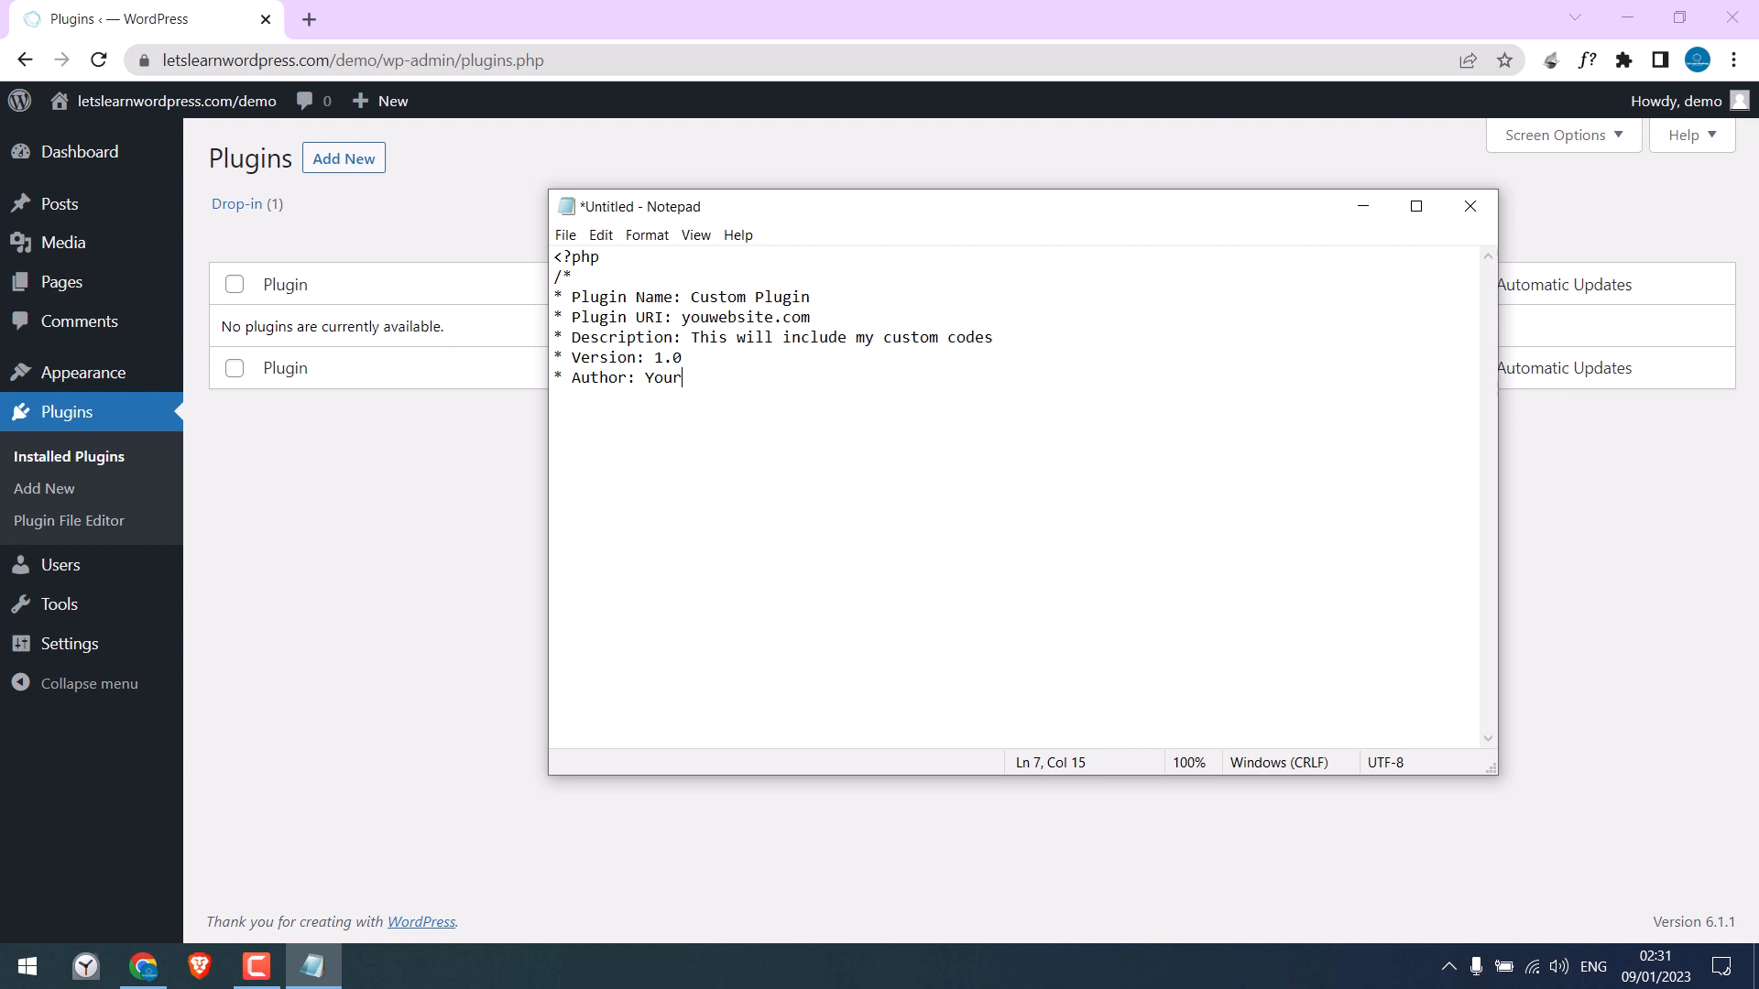
pyautogui.write('Name')
pyautogui.write('*/')
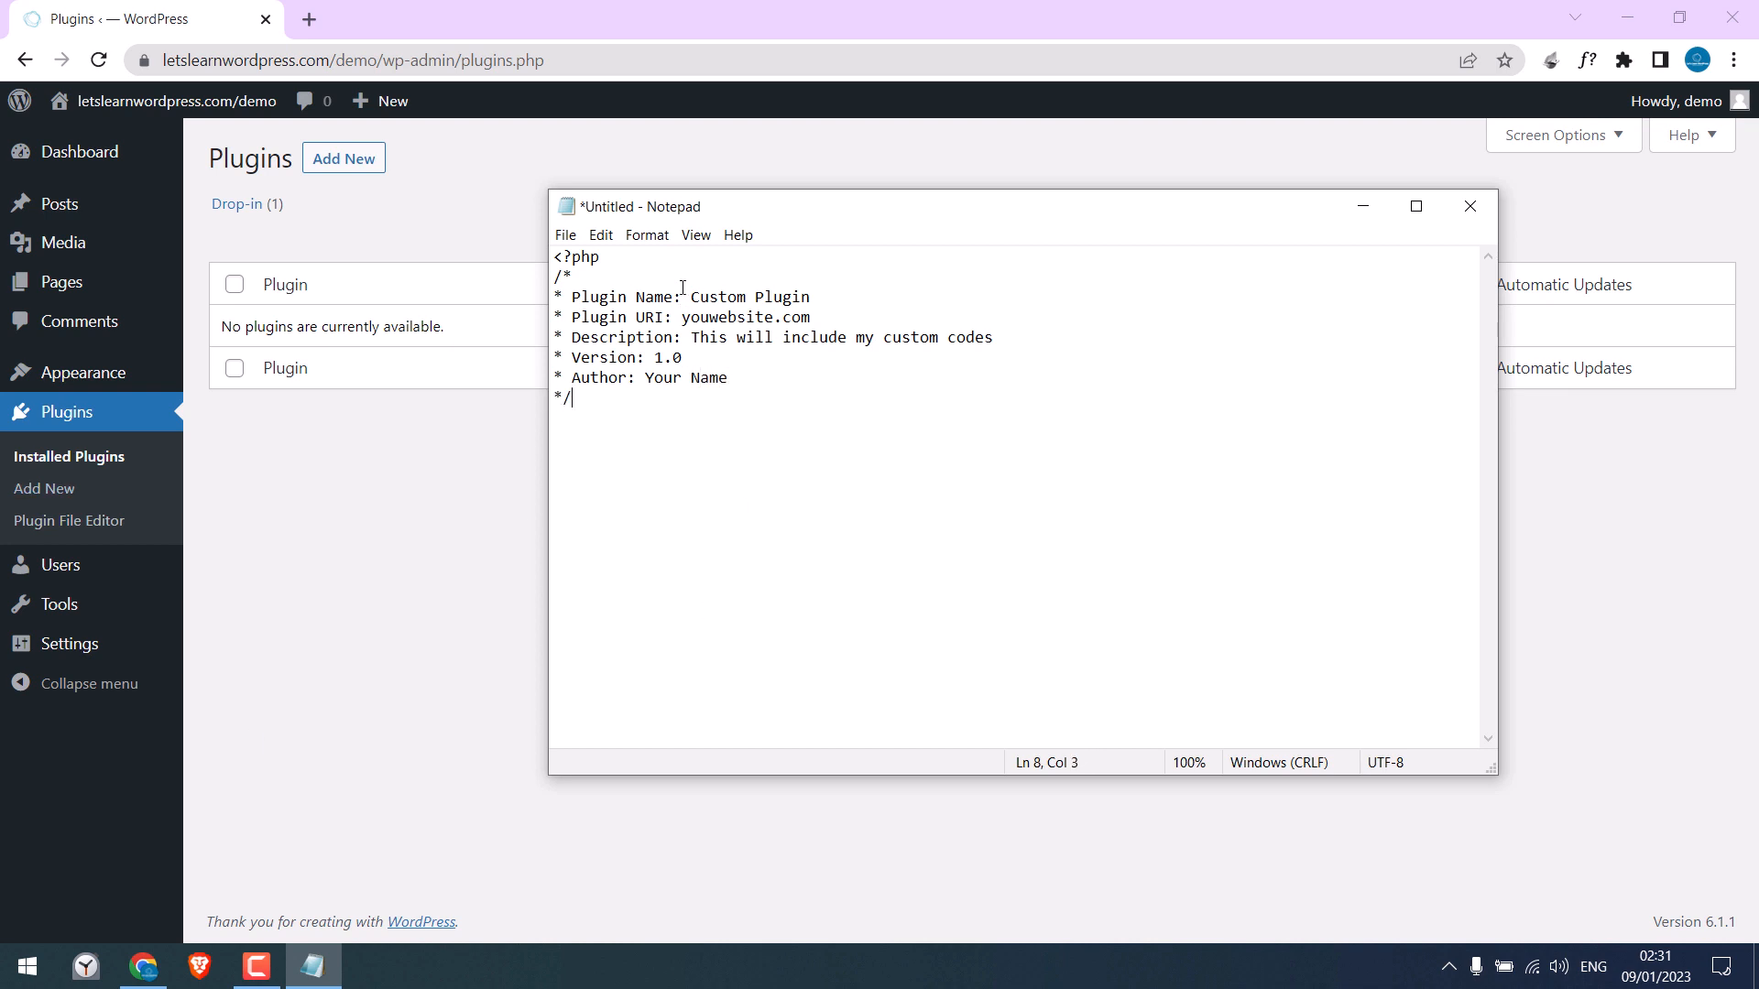
pyautogui.moveTo(693, 295)
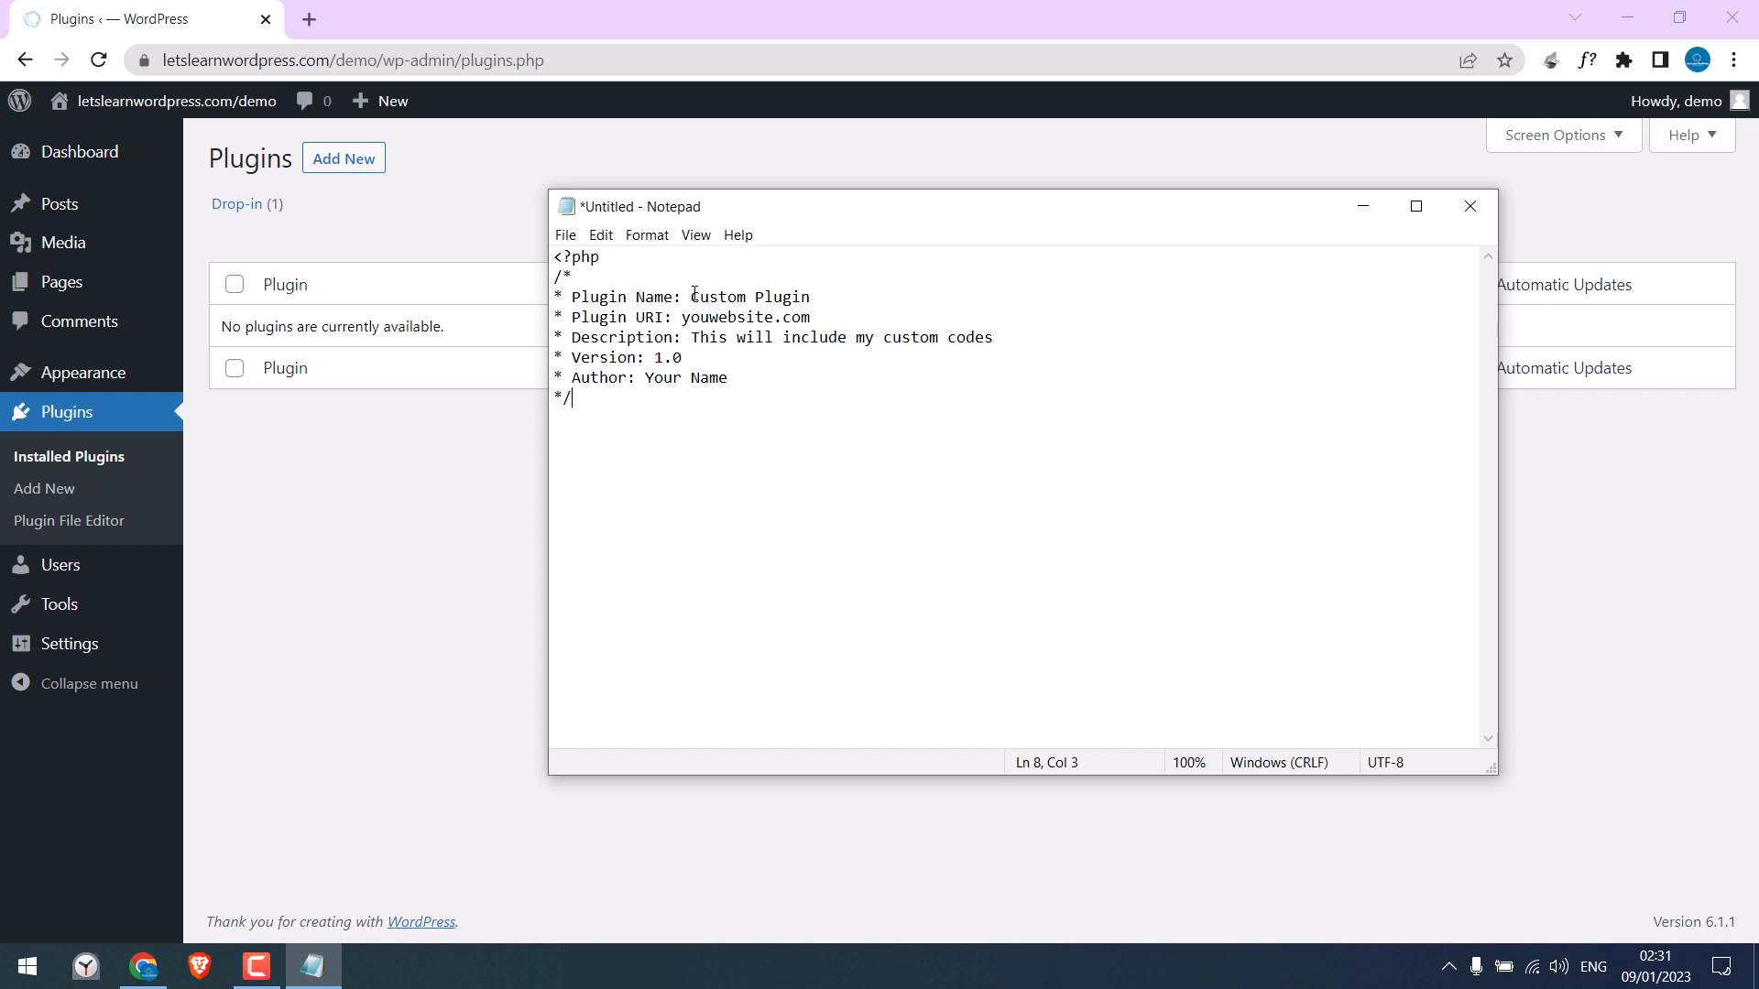
# Save the plugin header note to the Desktop as 'Custom Plugin'.
pyautogui.click(564, 235)
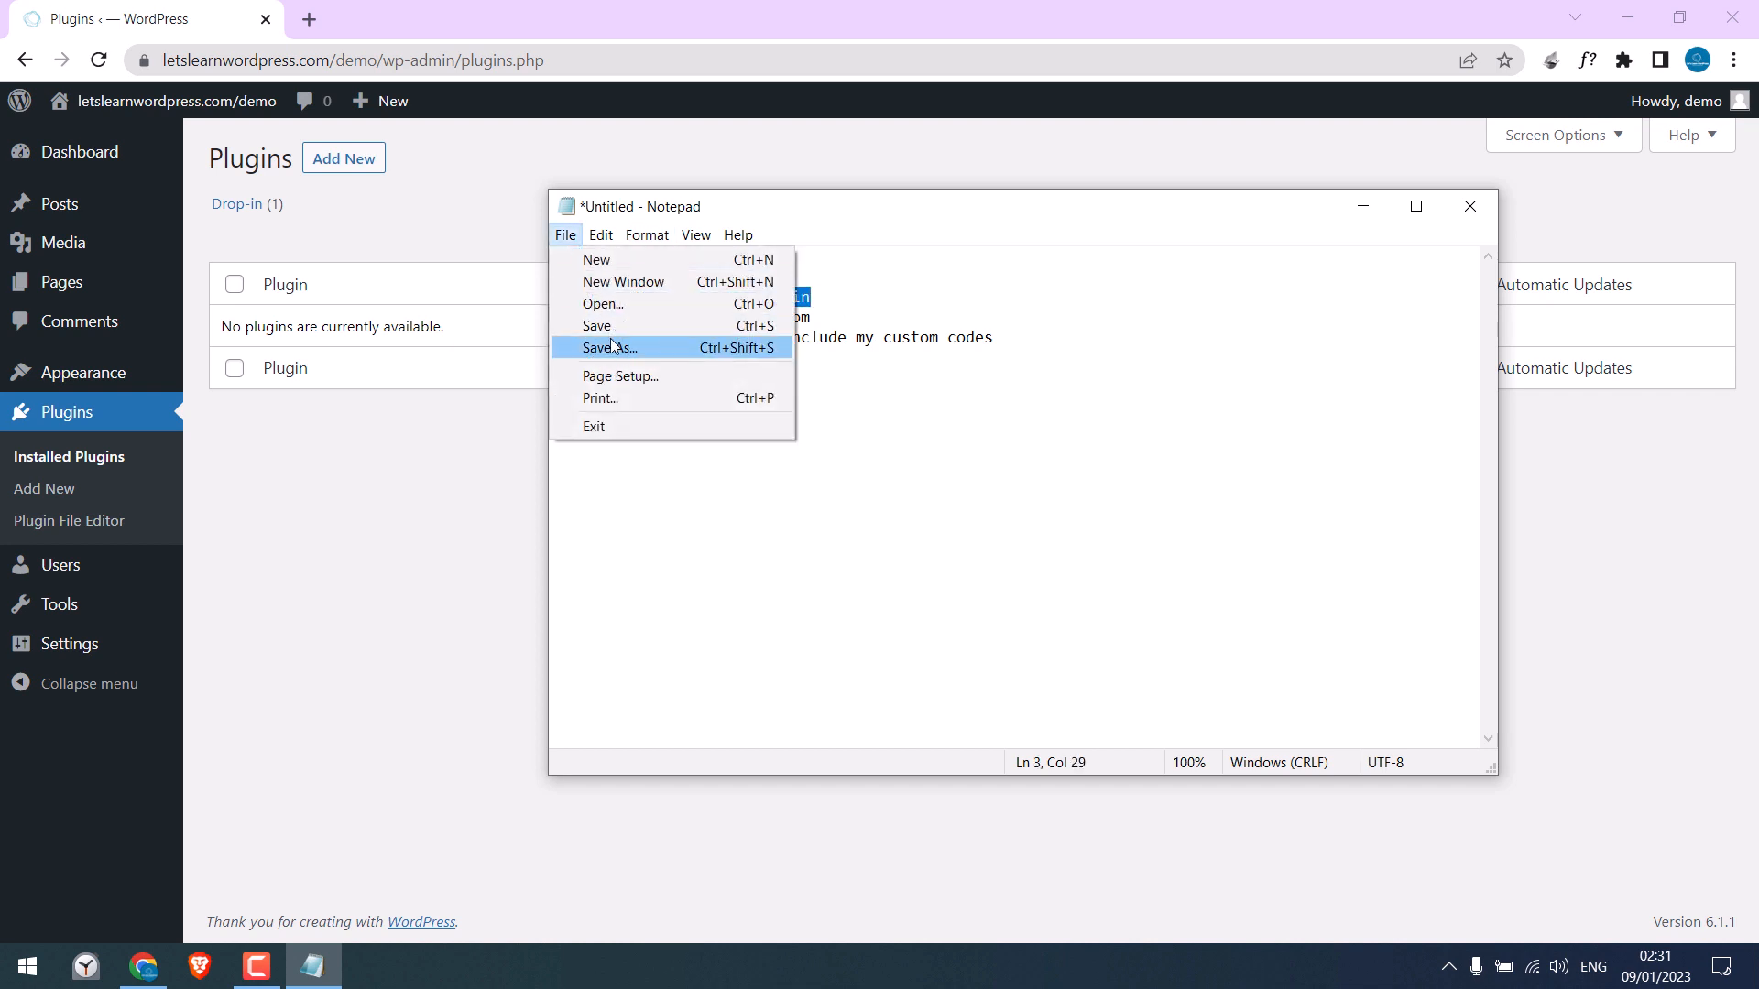
pyautogui.click(609, 348)
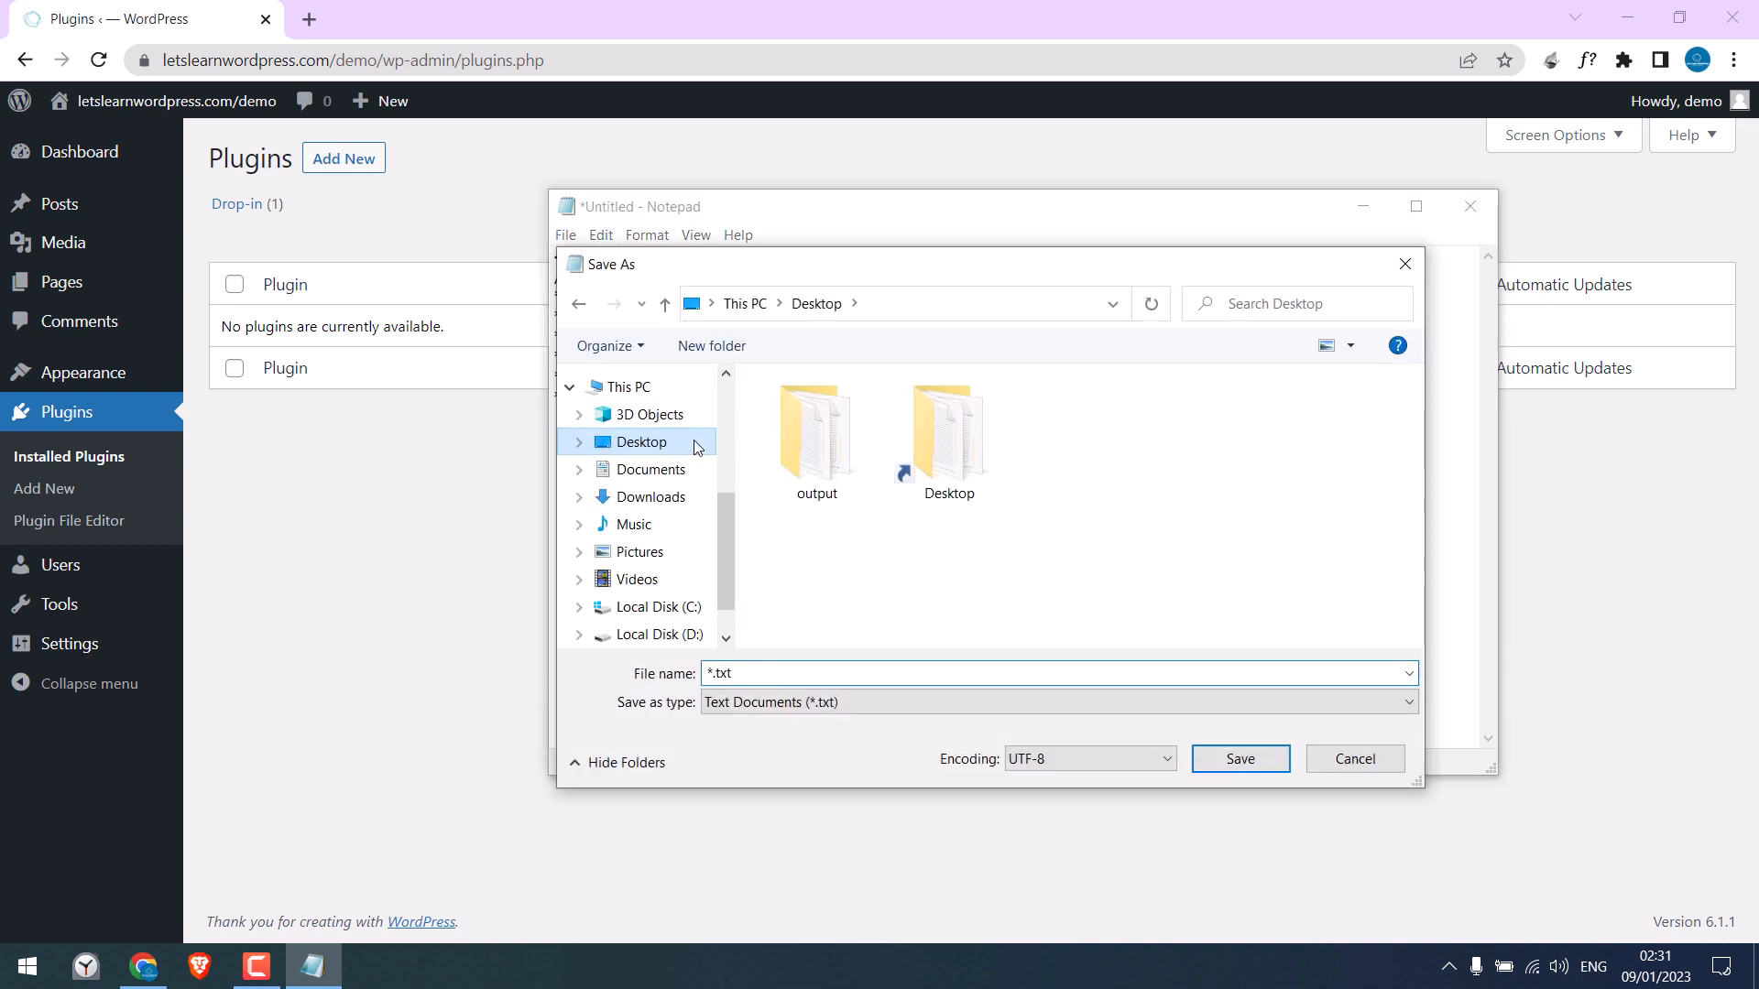
pyautogui.write('Custom Plugin')
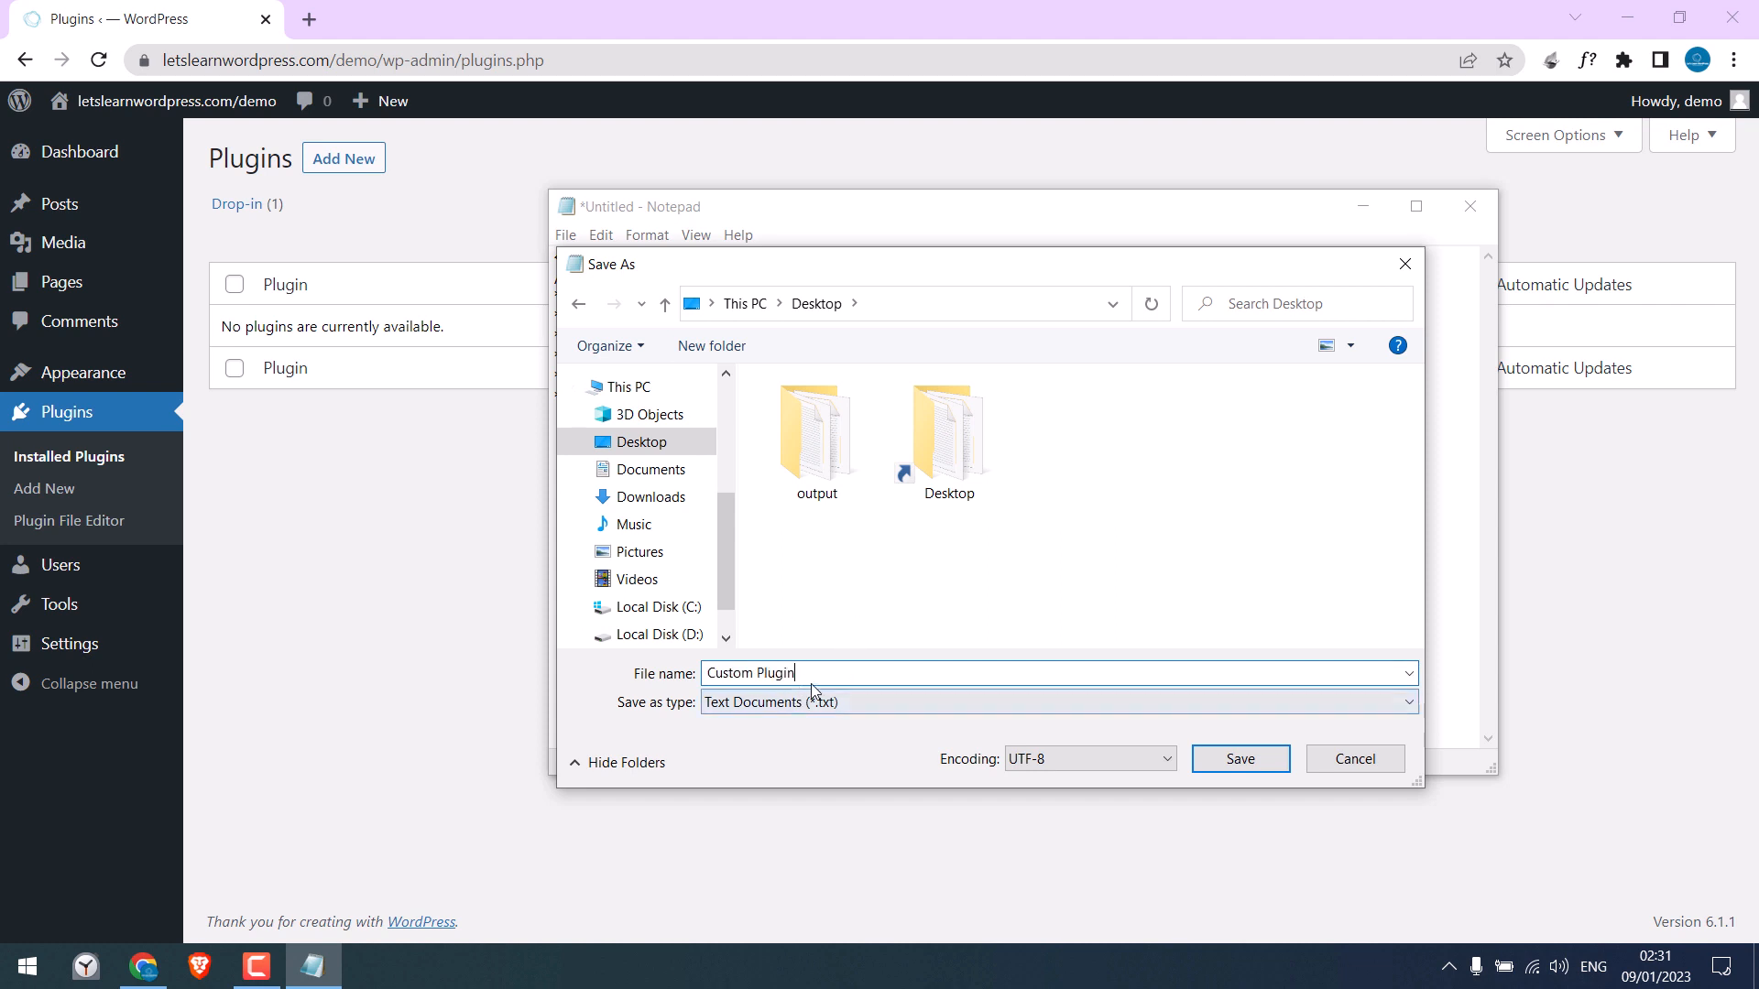
pyautogui.click(1239, 759)
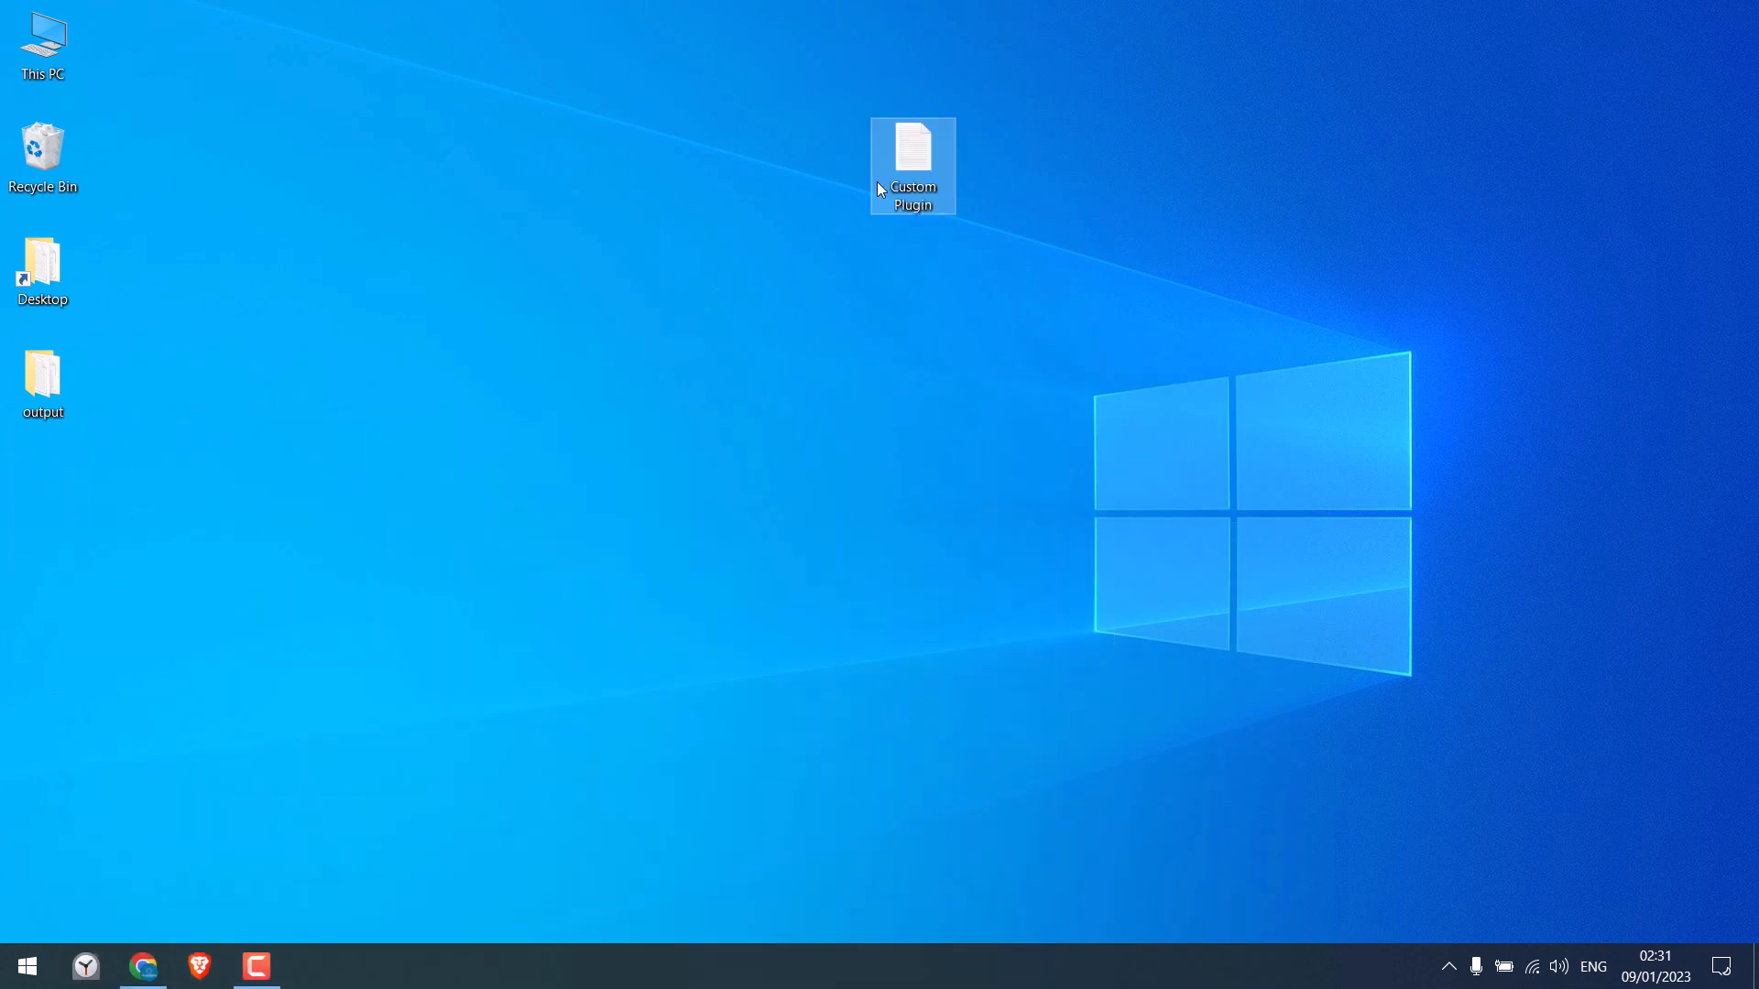
# Create a desktop folder named 'Custom Plugin' to hold the Custom Plugin text file.
pyautogui.rightClick(581, 294)
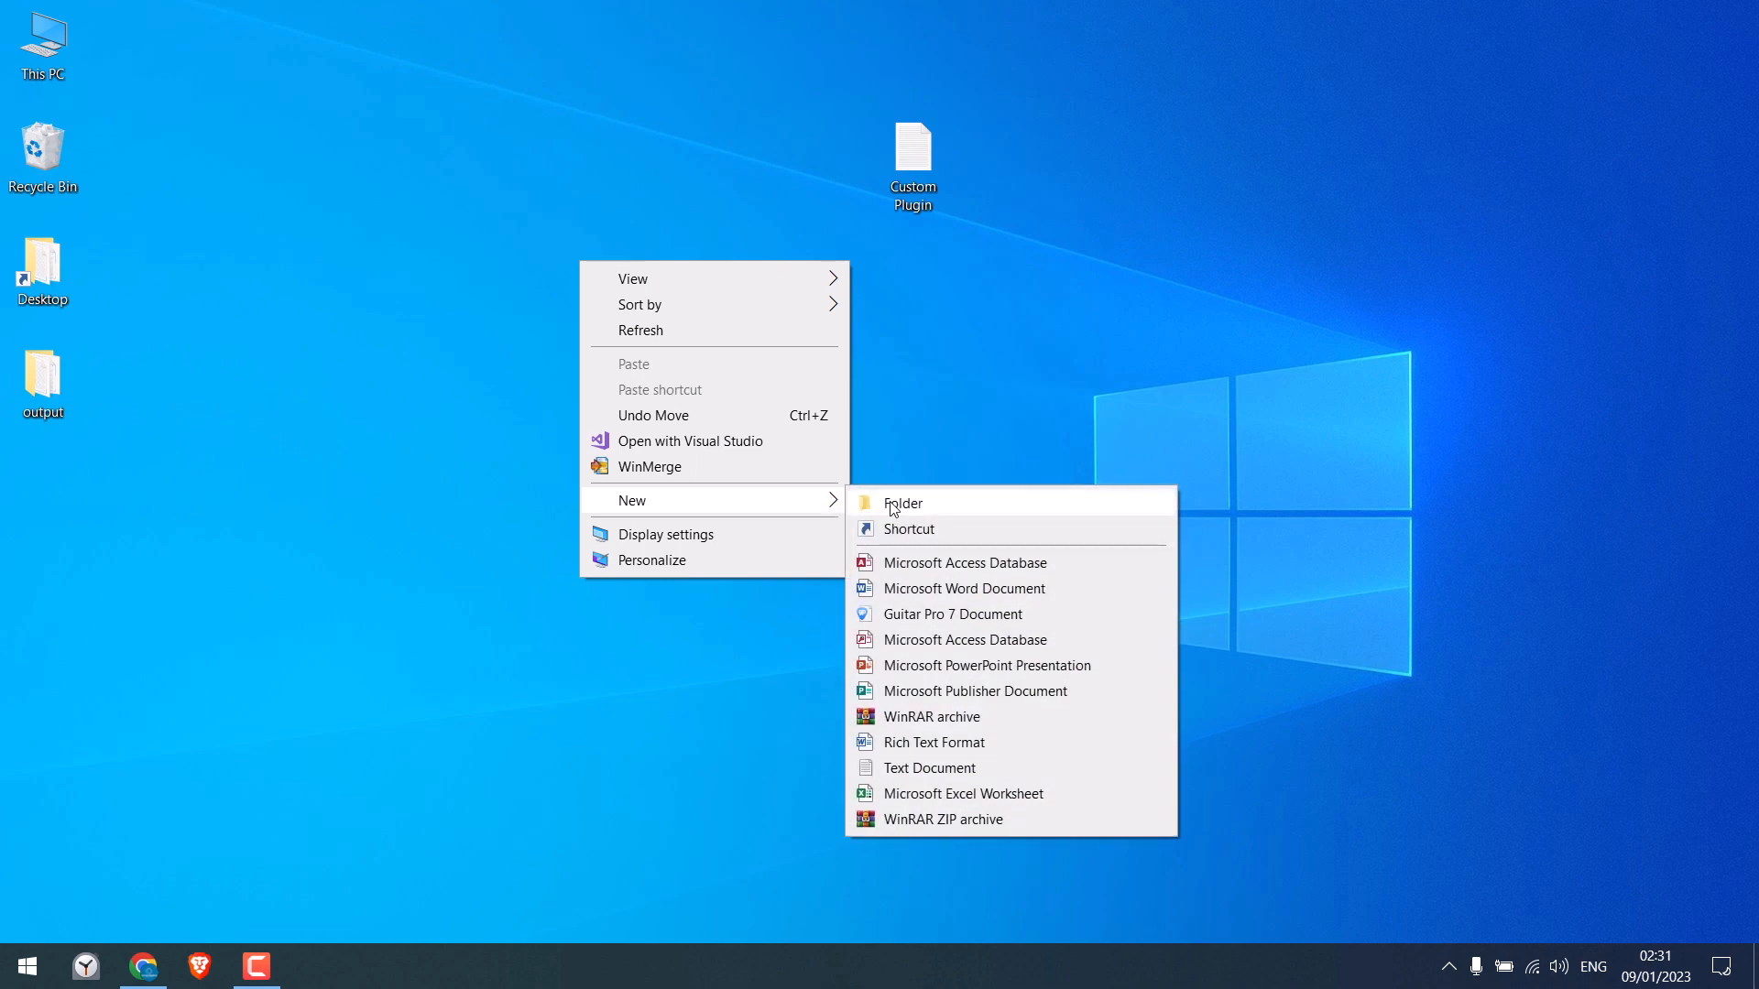
pyautogui.click(904, 503)
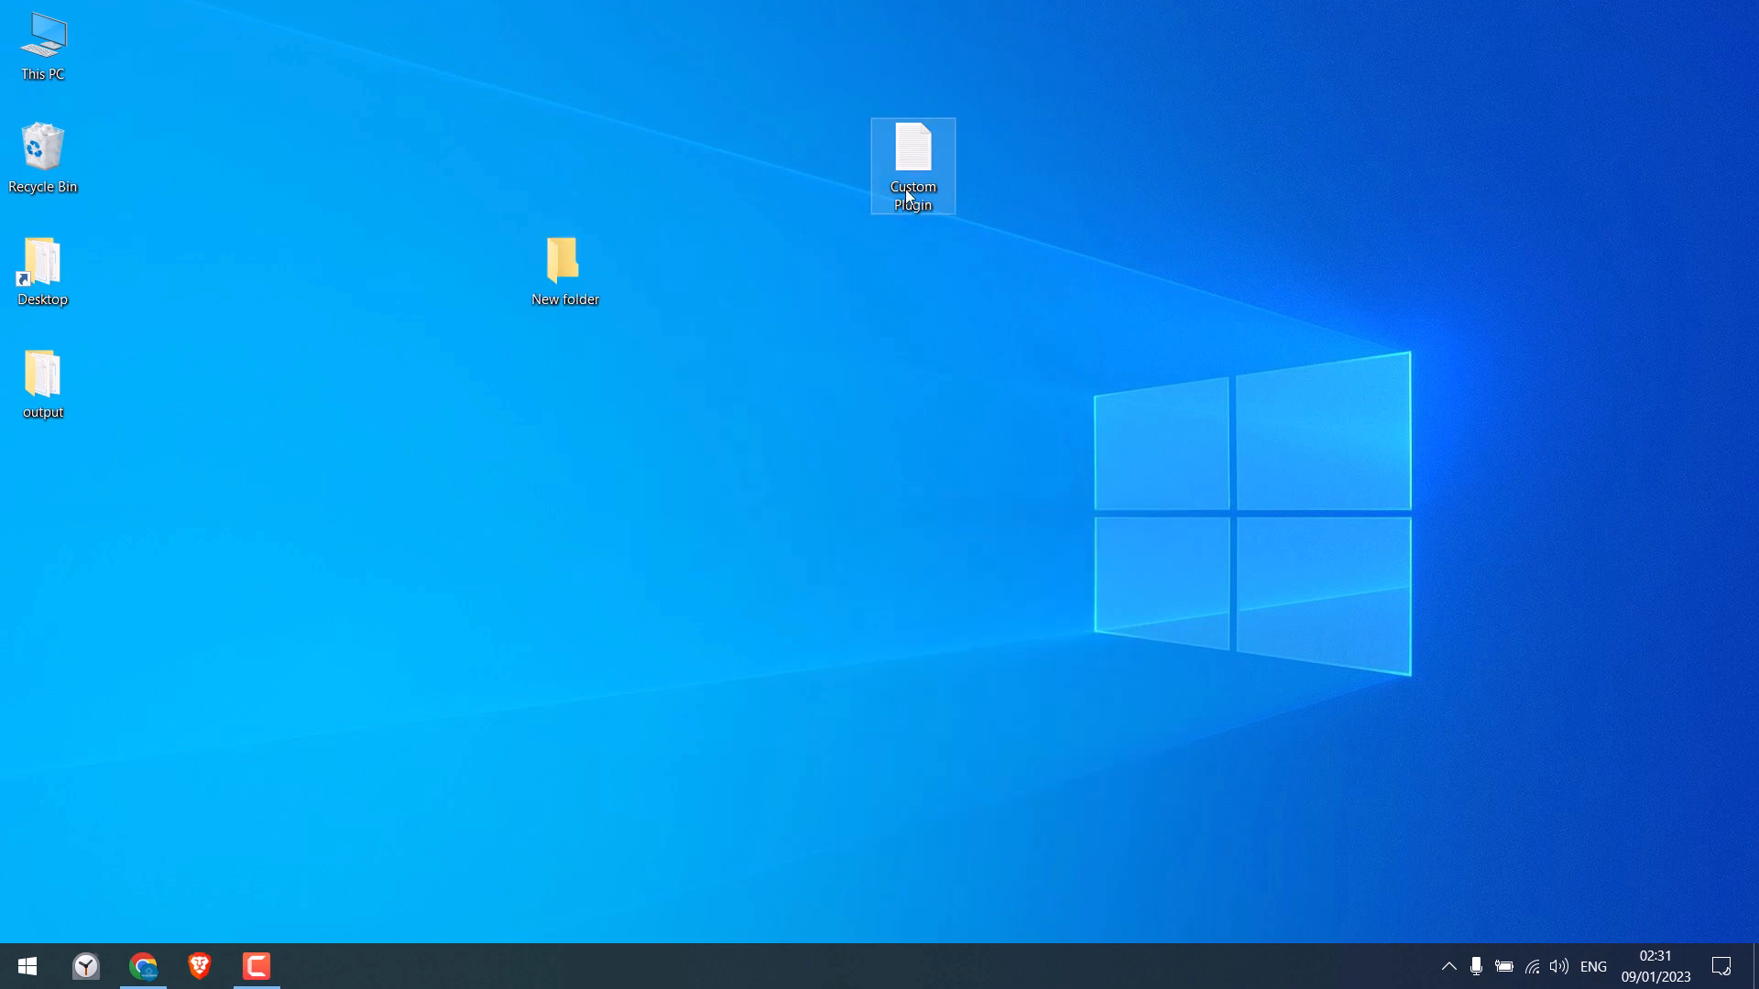
pyautogui.click(565, 263)
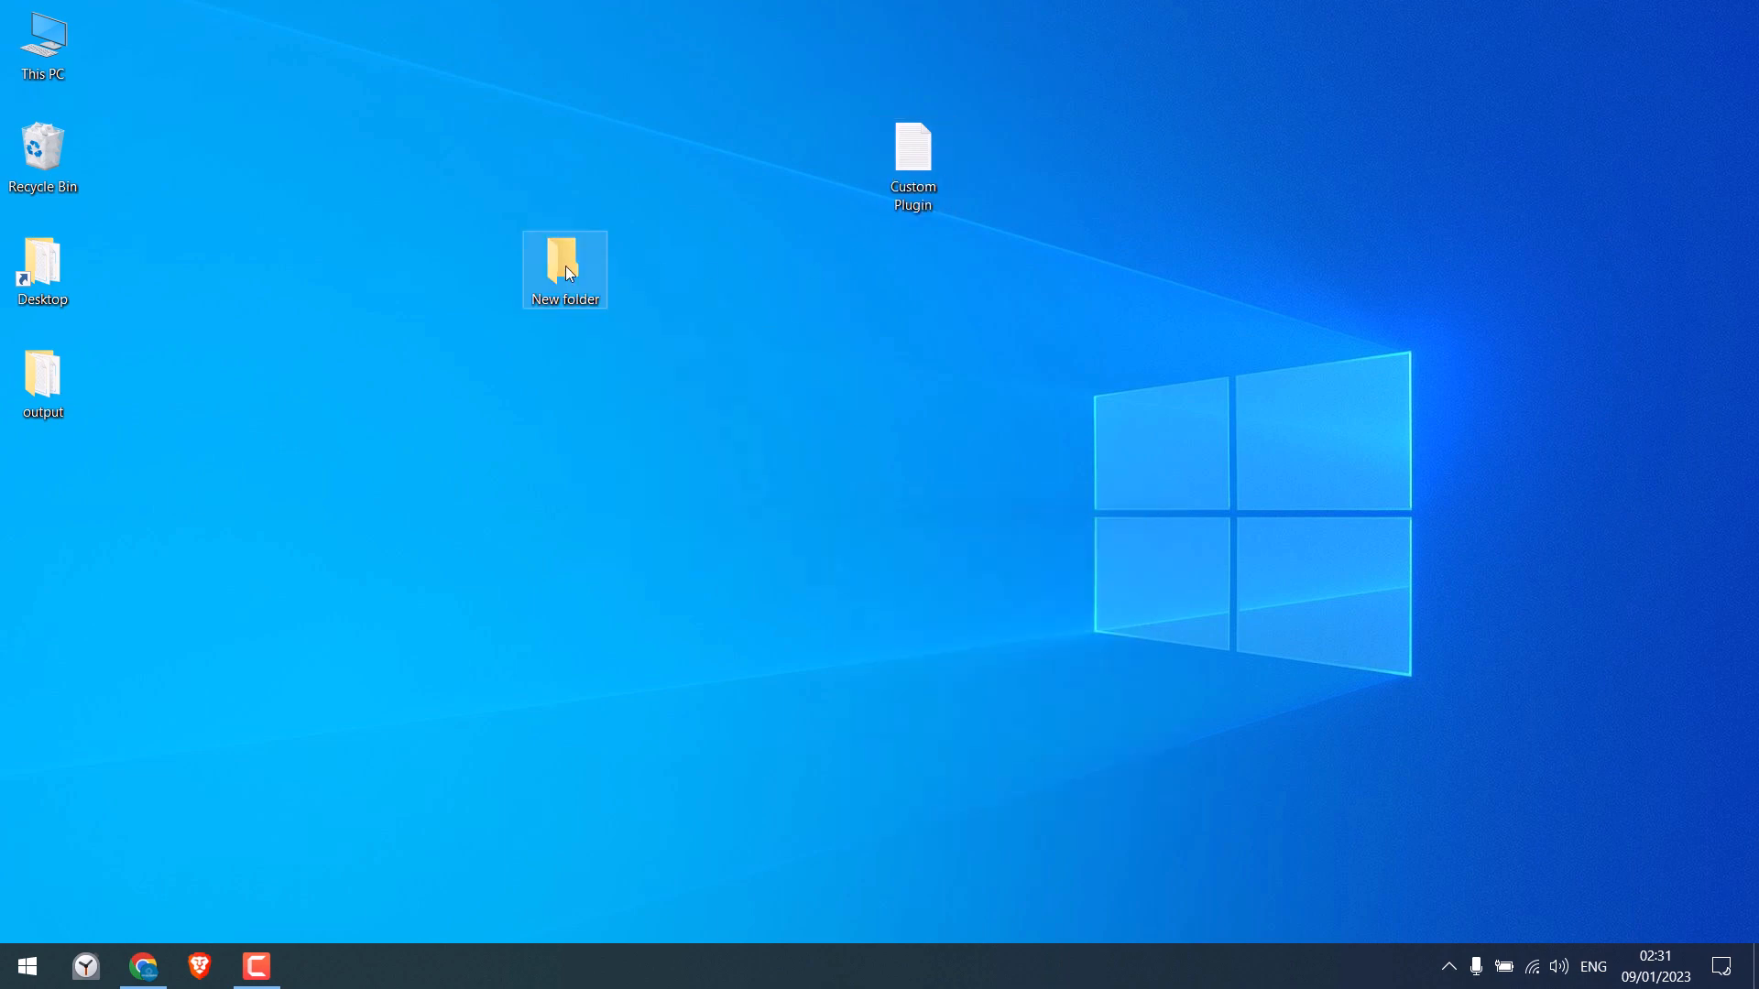
pyautogui.write('Custom Plugin')
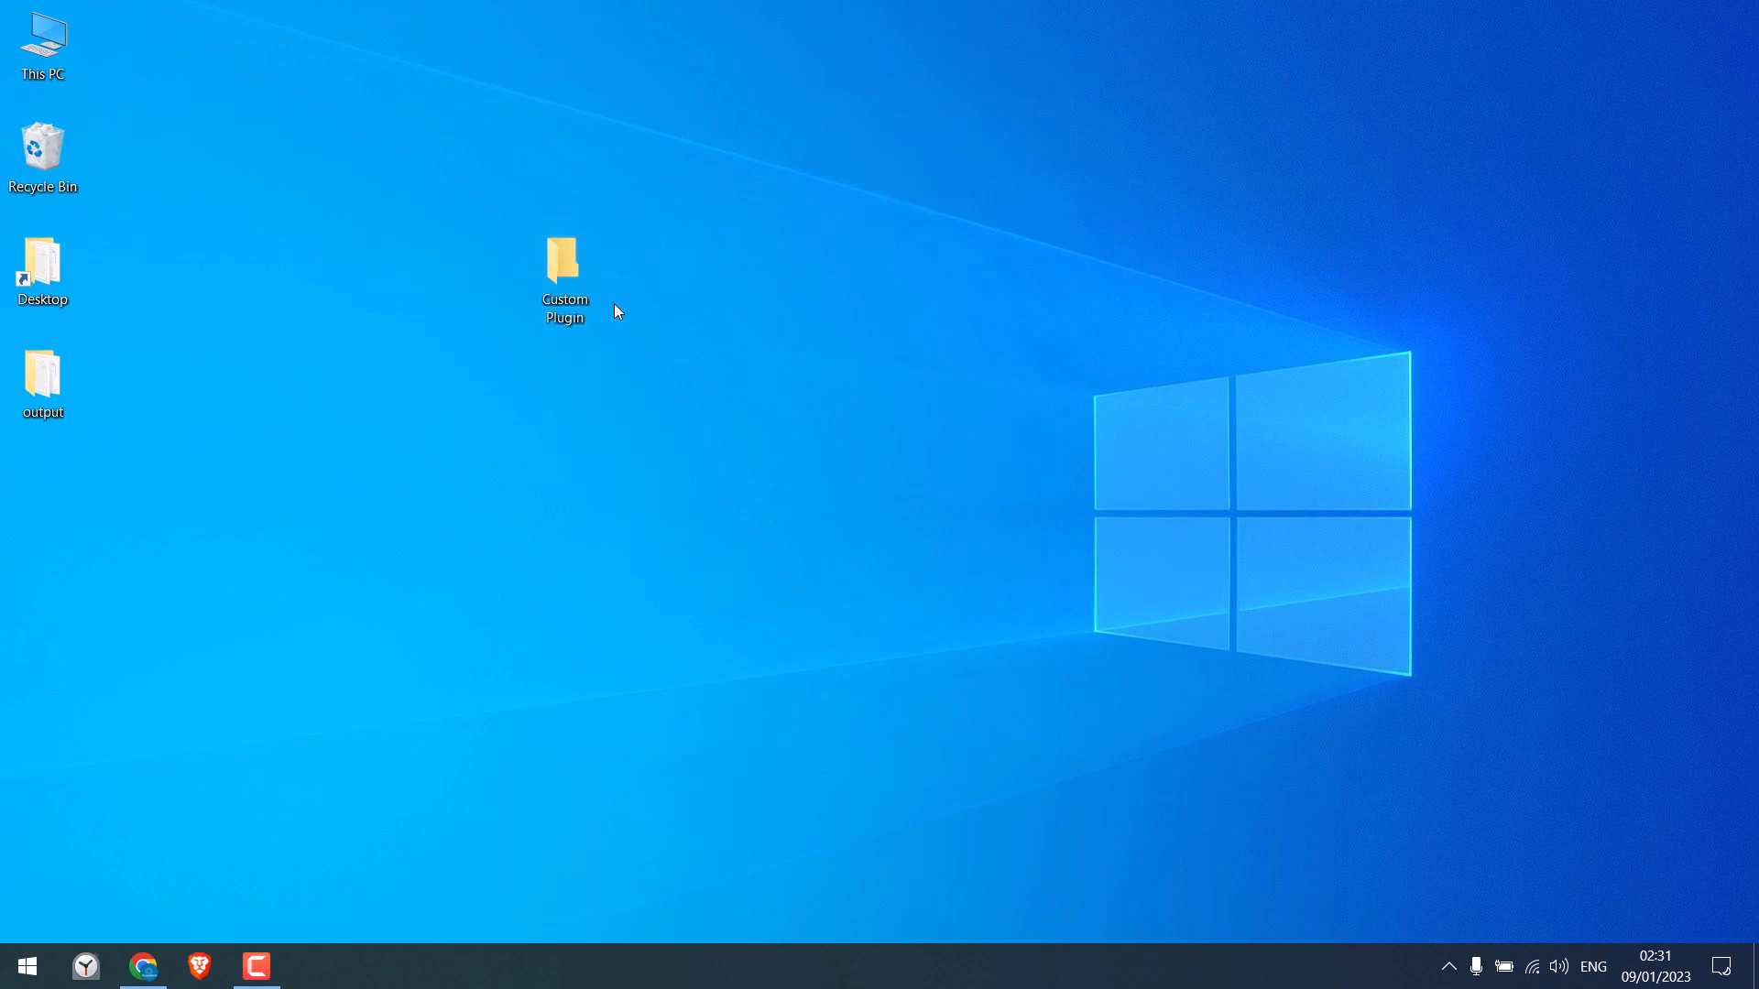
# Show file extensions, rename the folder's file to Custom Plugin.php, then hide extensions again.
pyautogui.doubleClick(565, 264)
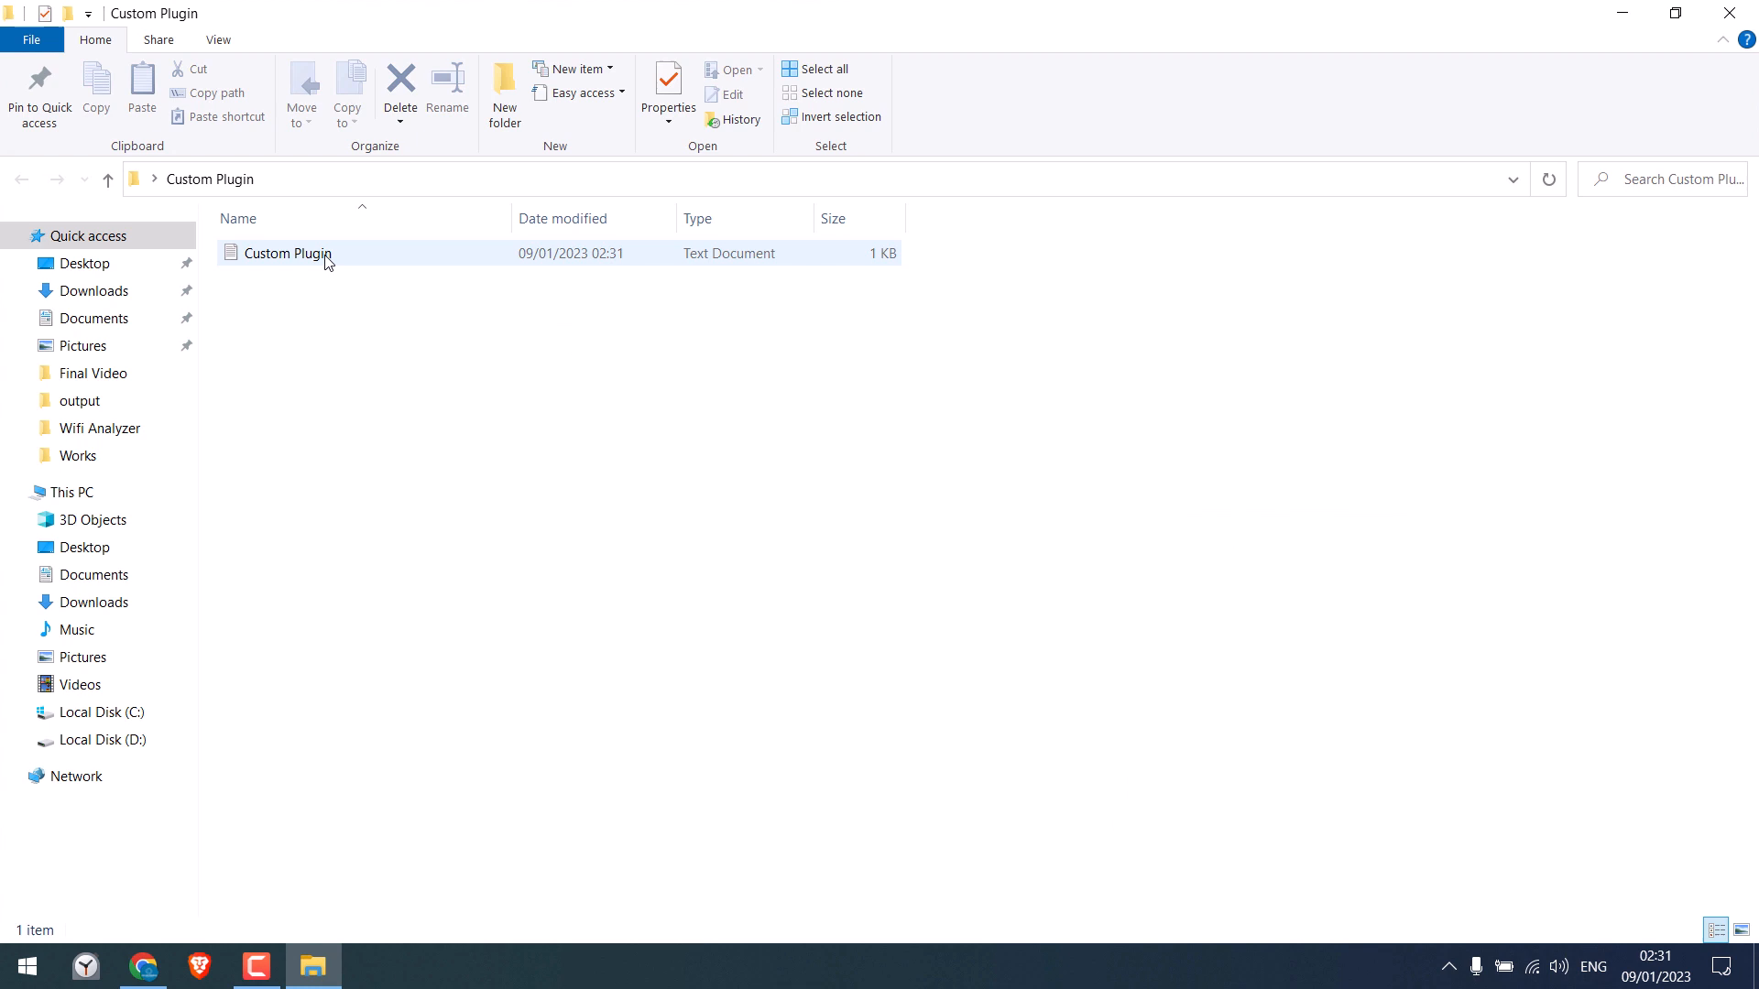
pyautogui.moveTo(312, 266)
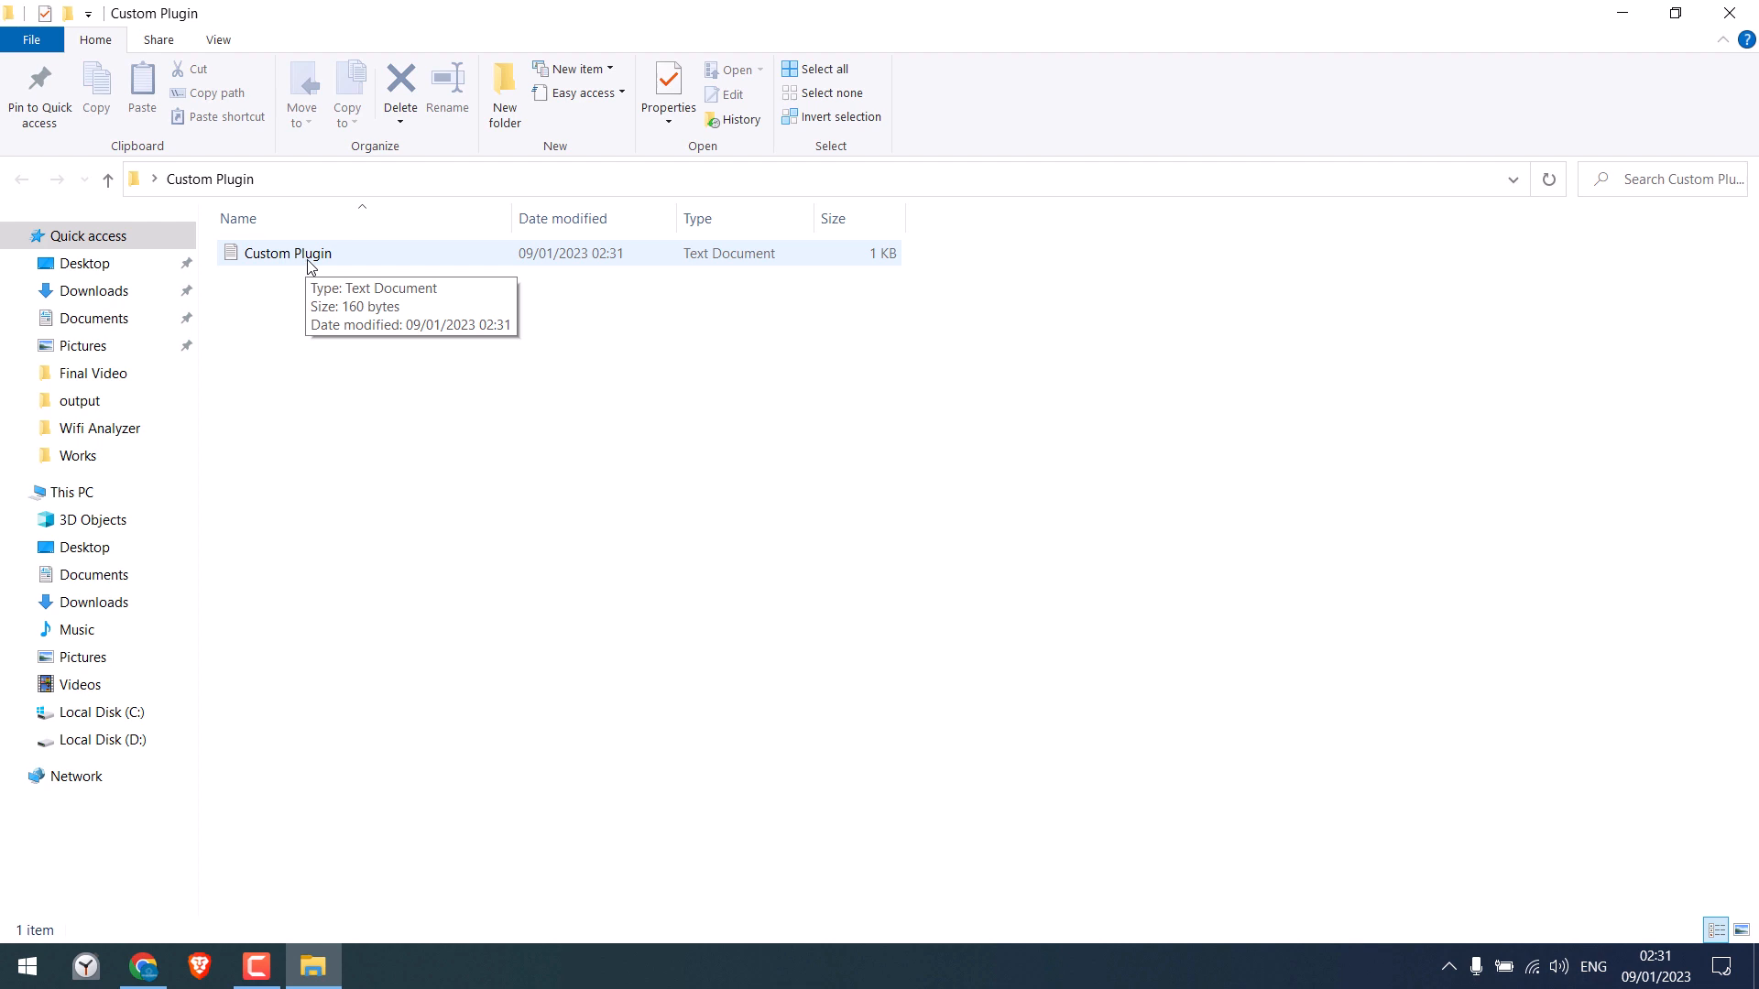
pyautogui.click(218, 40)
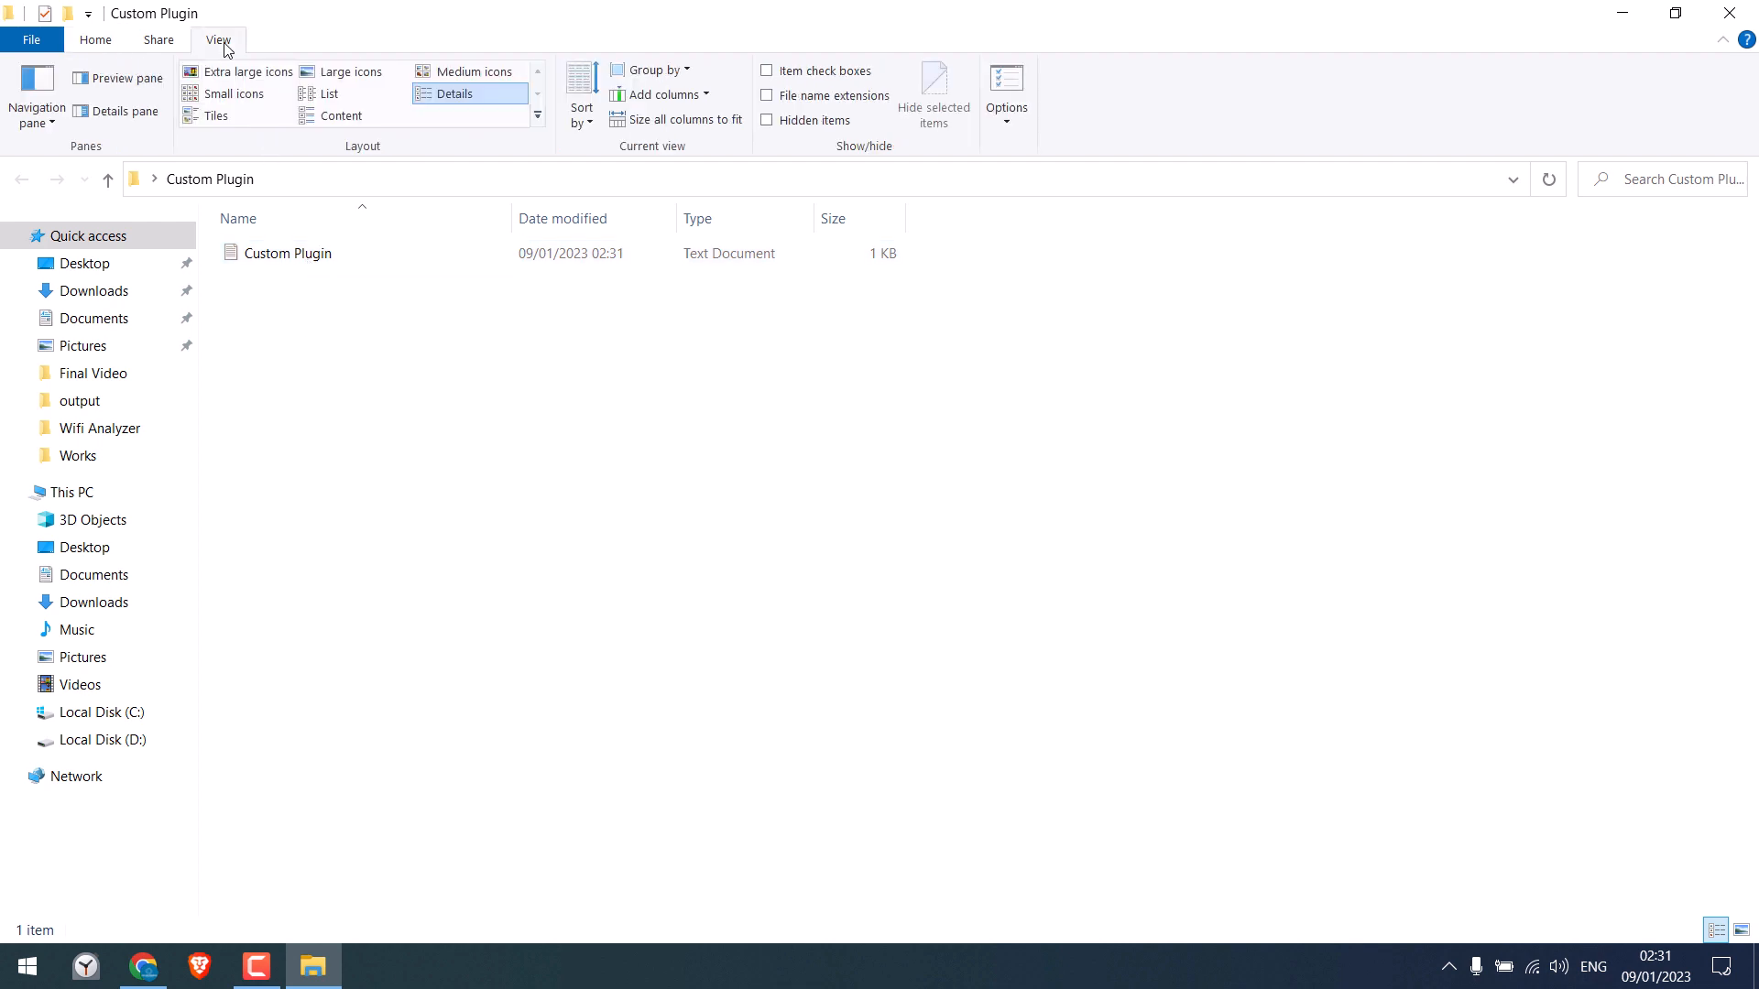
pyautogui.moveTo(816, 101)
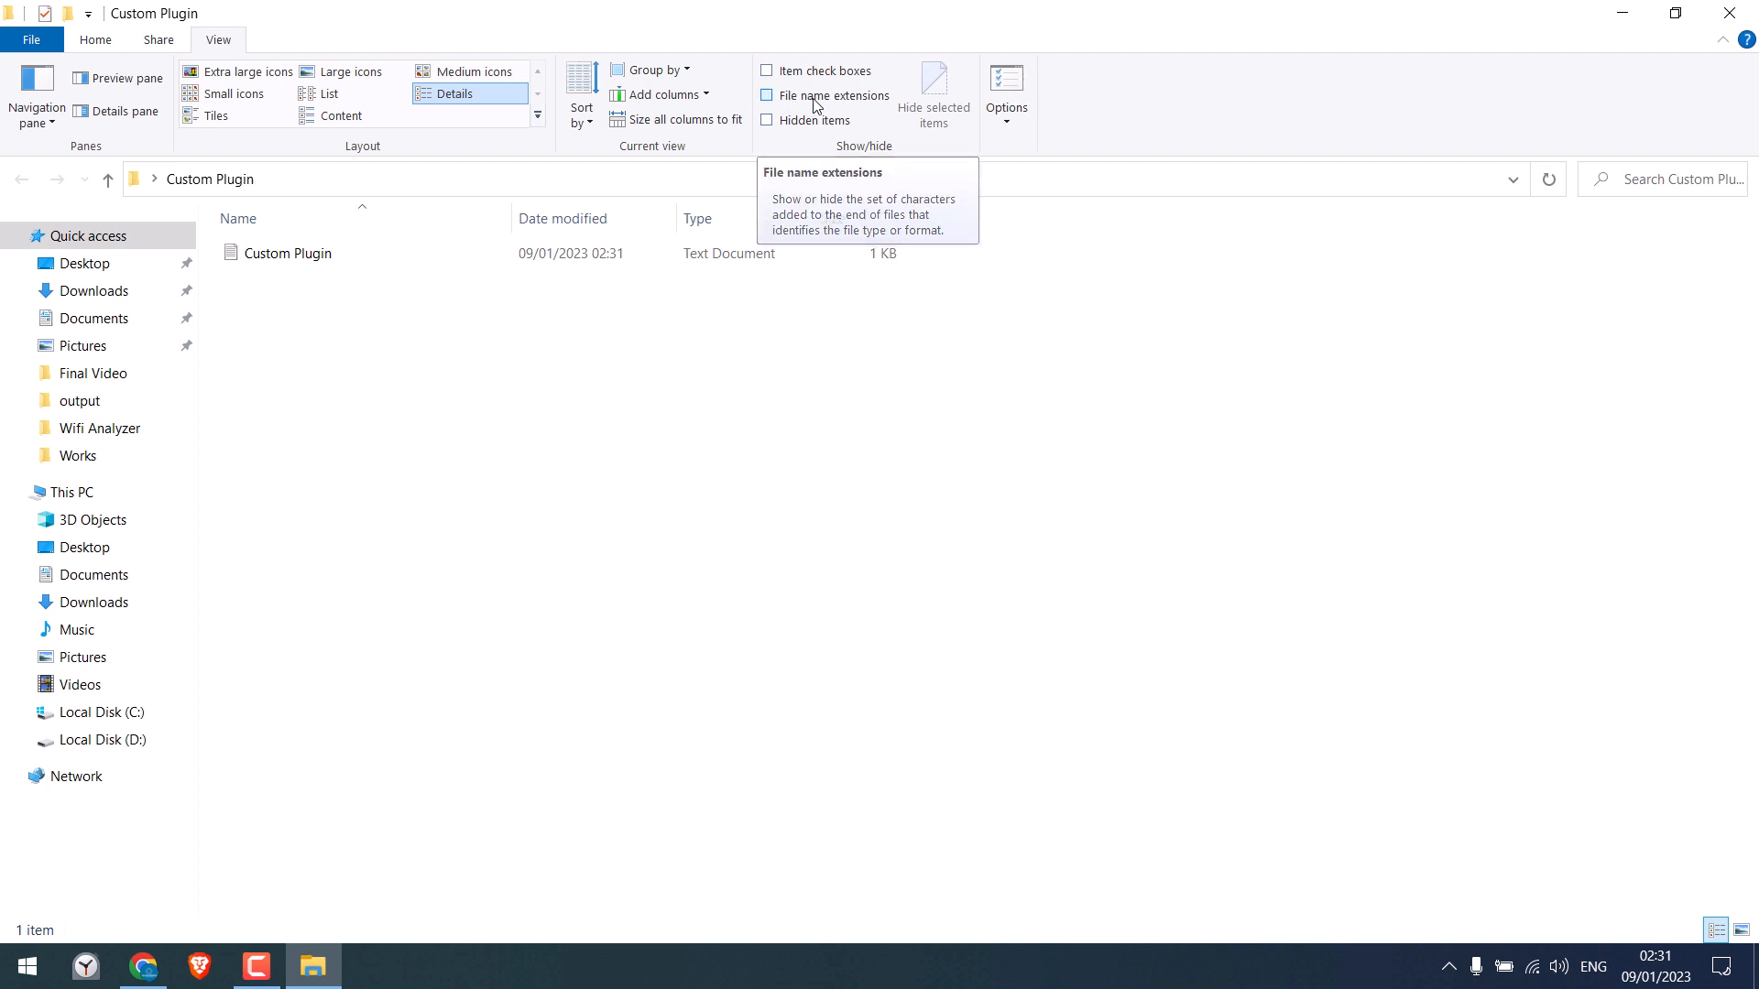
pyautogui.click(766, 96)
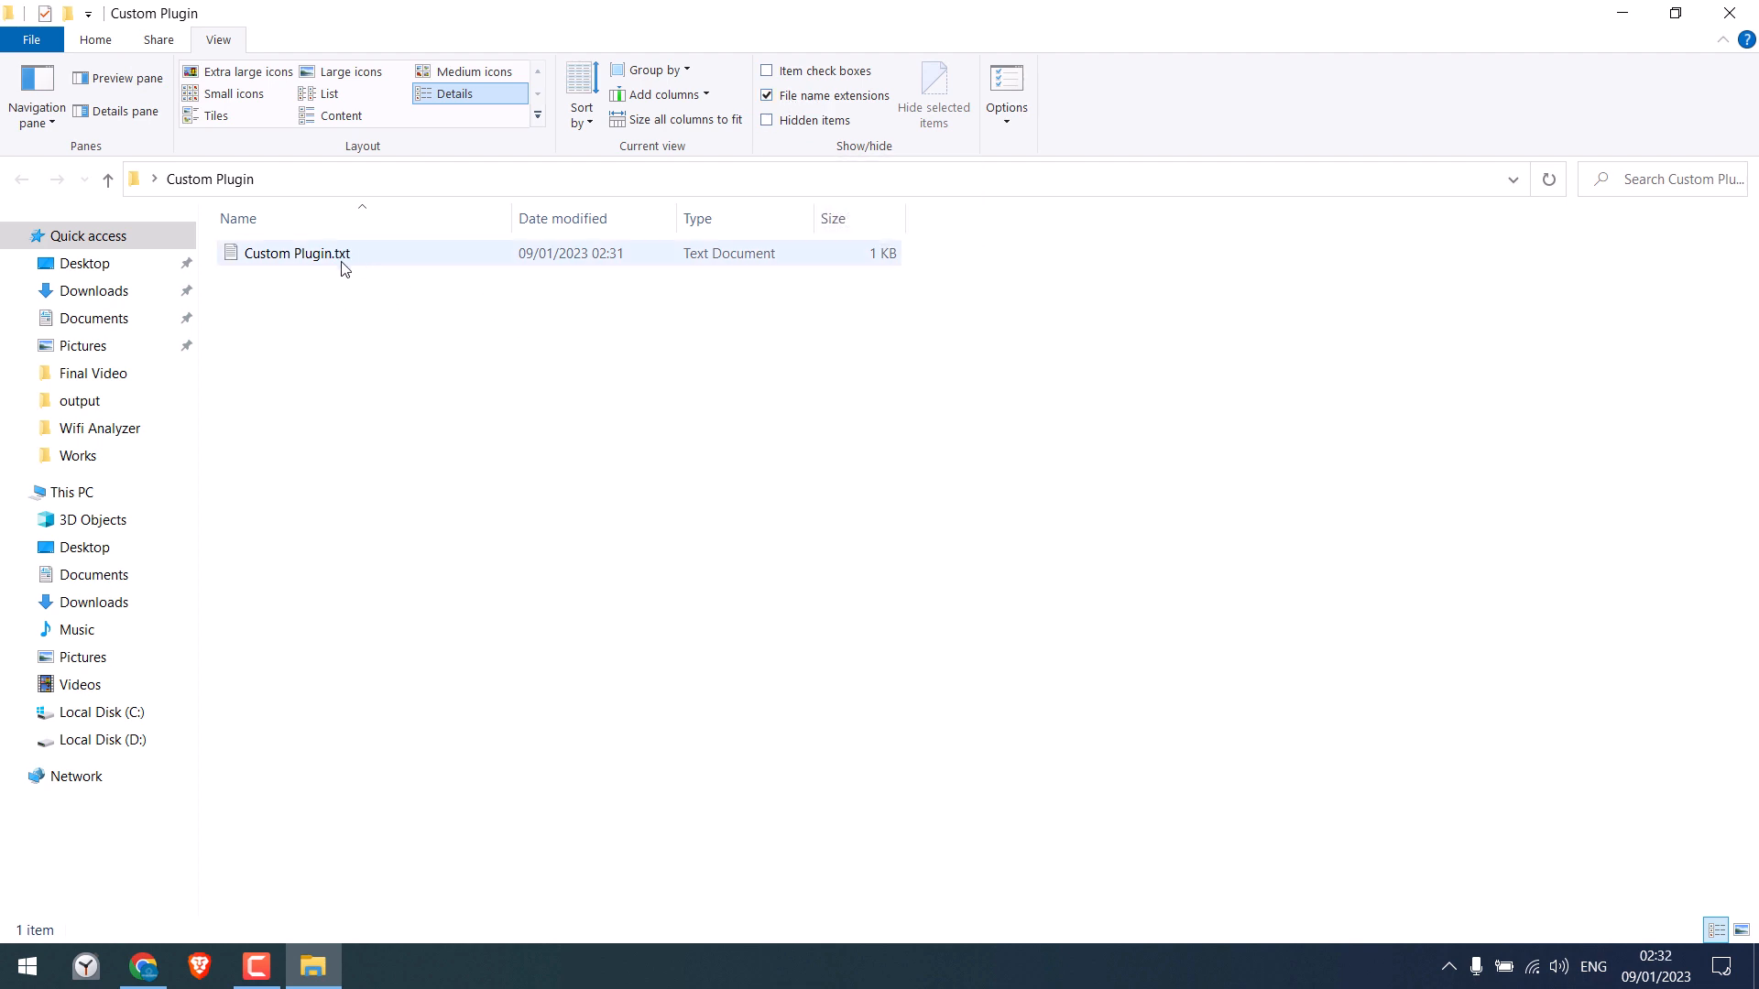
pyautogui.rightClick(296, 252)
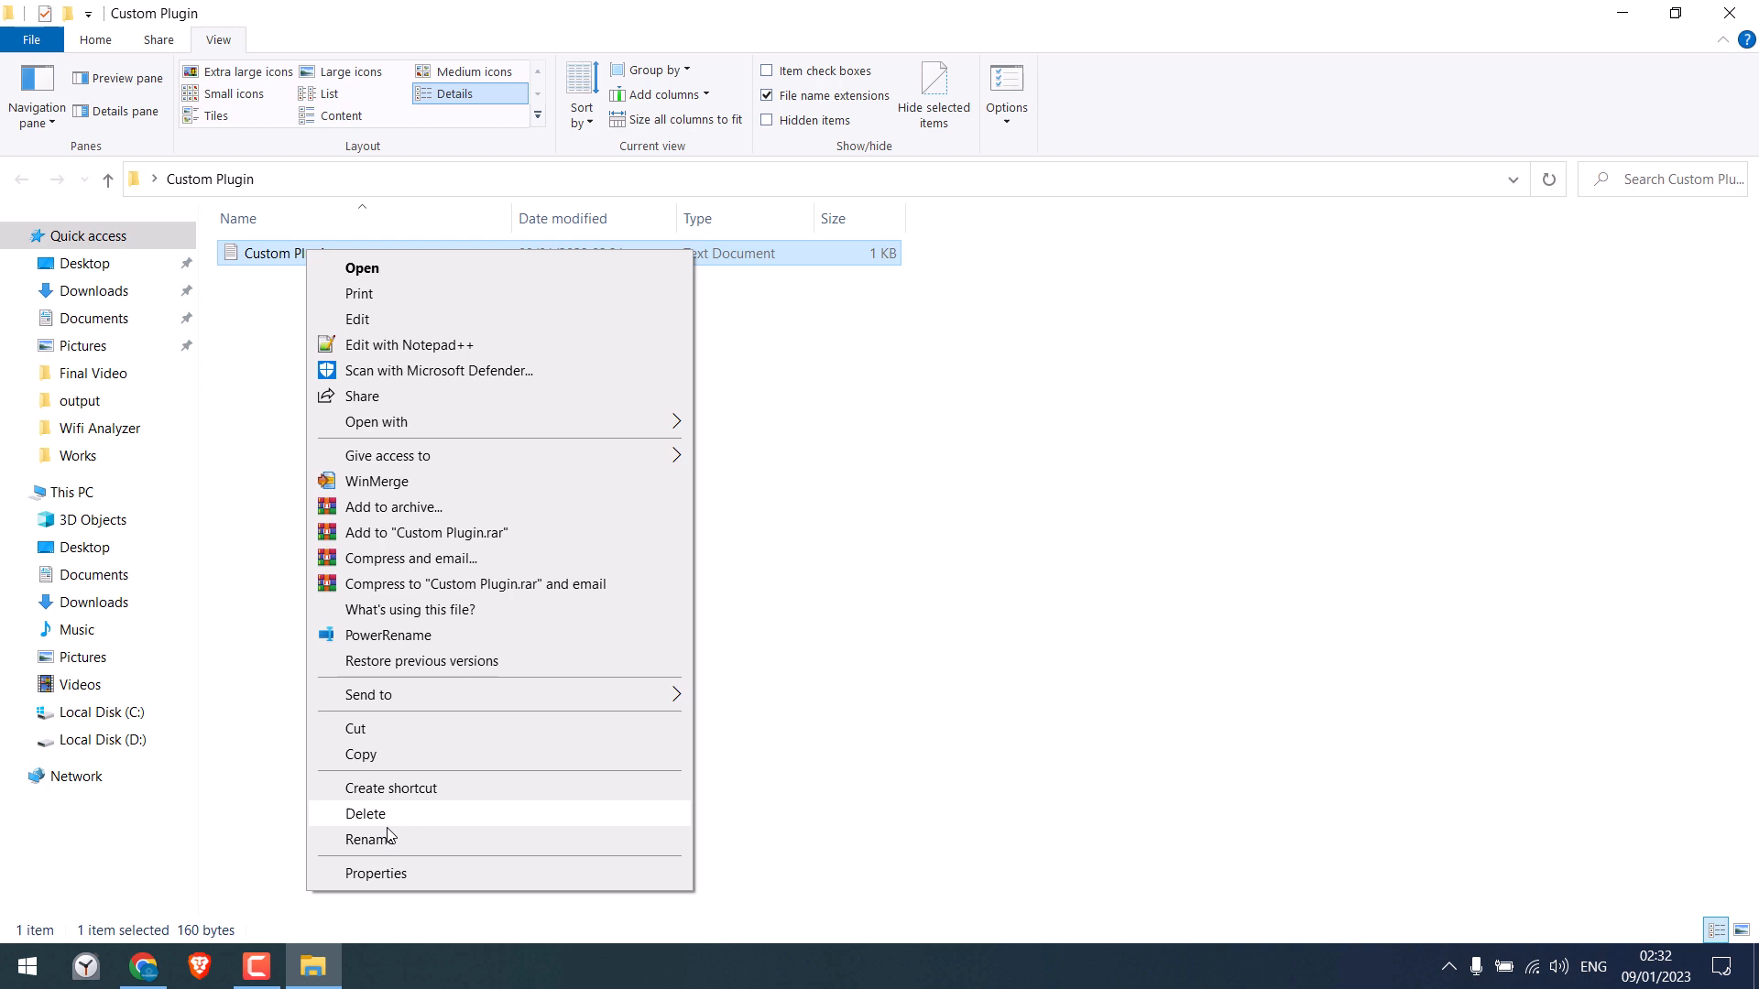
pyautogui.click(369, 839)
pyautogui.write('Custom Plugin.php')
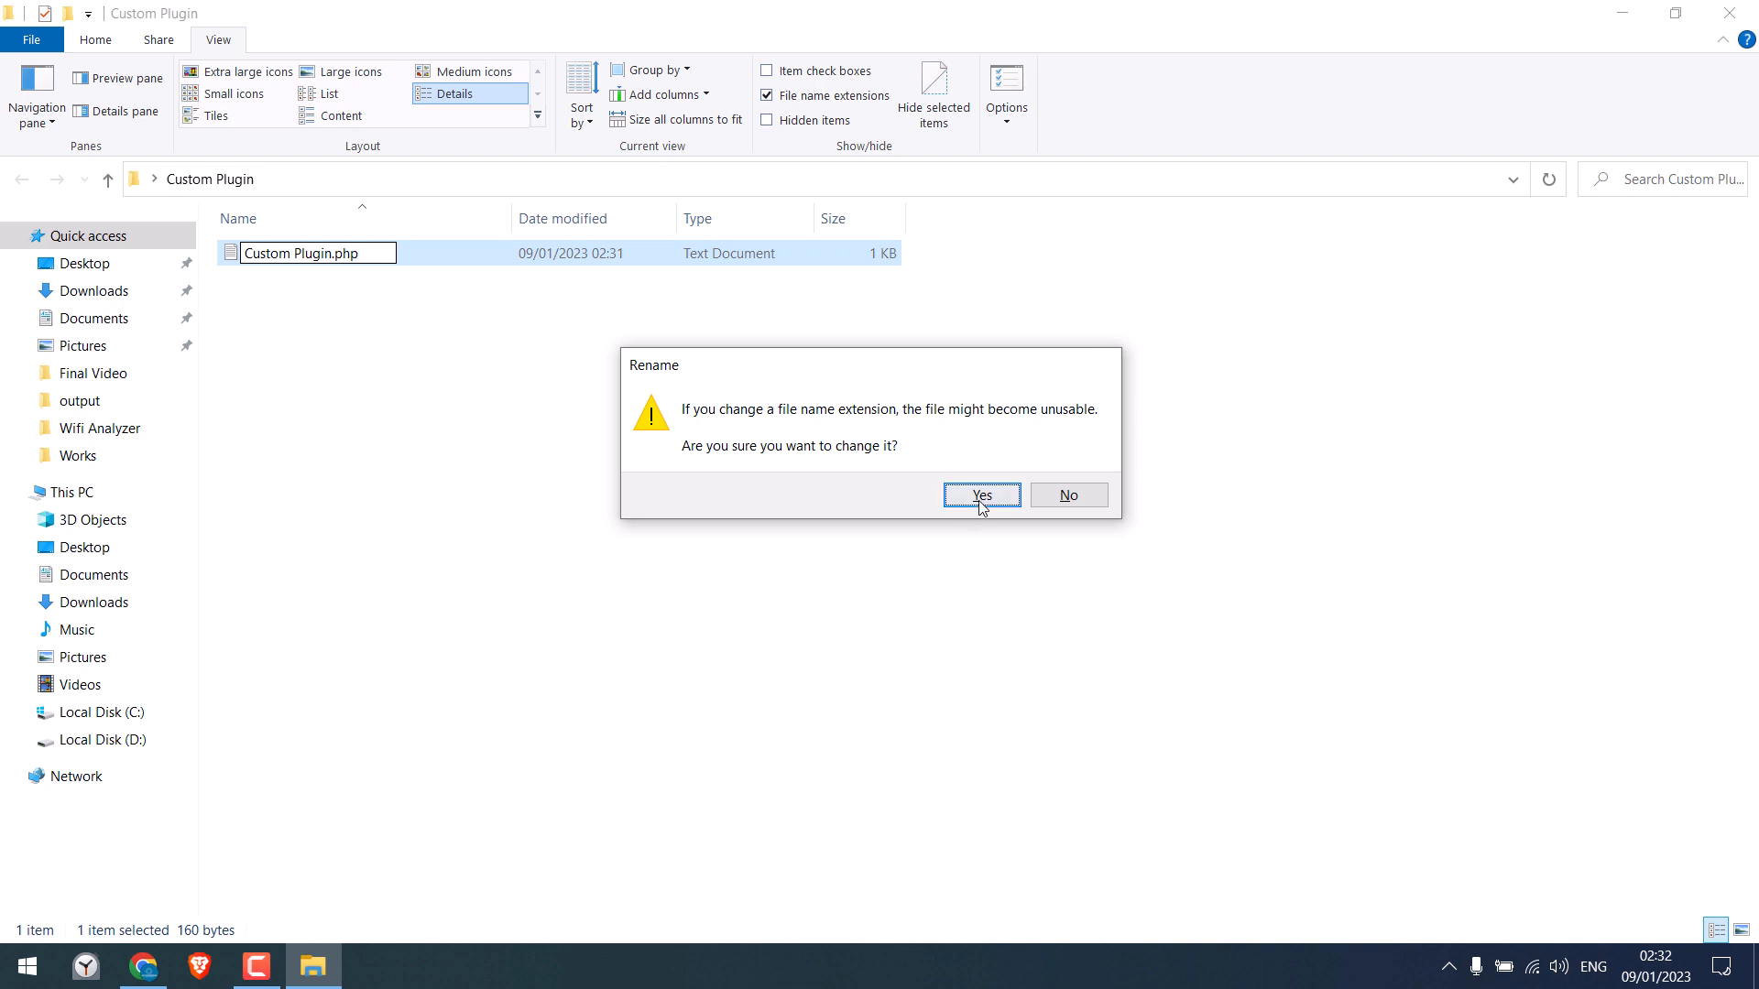
pyautogui.click(980, 495)
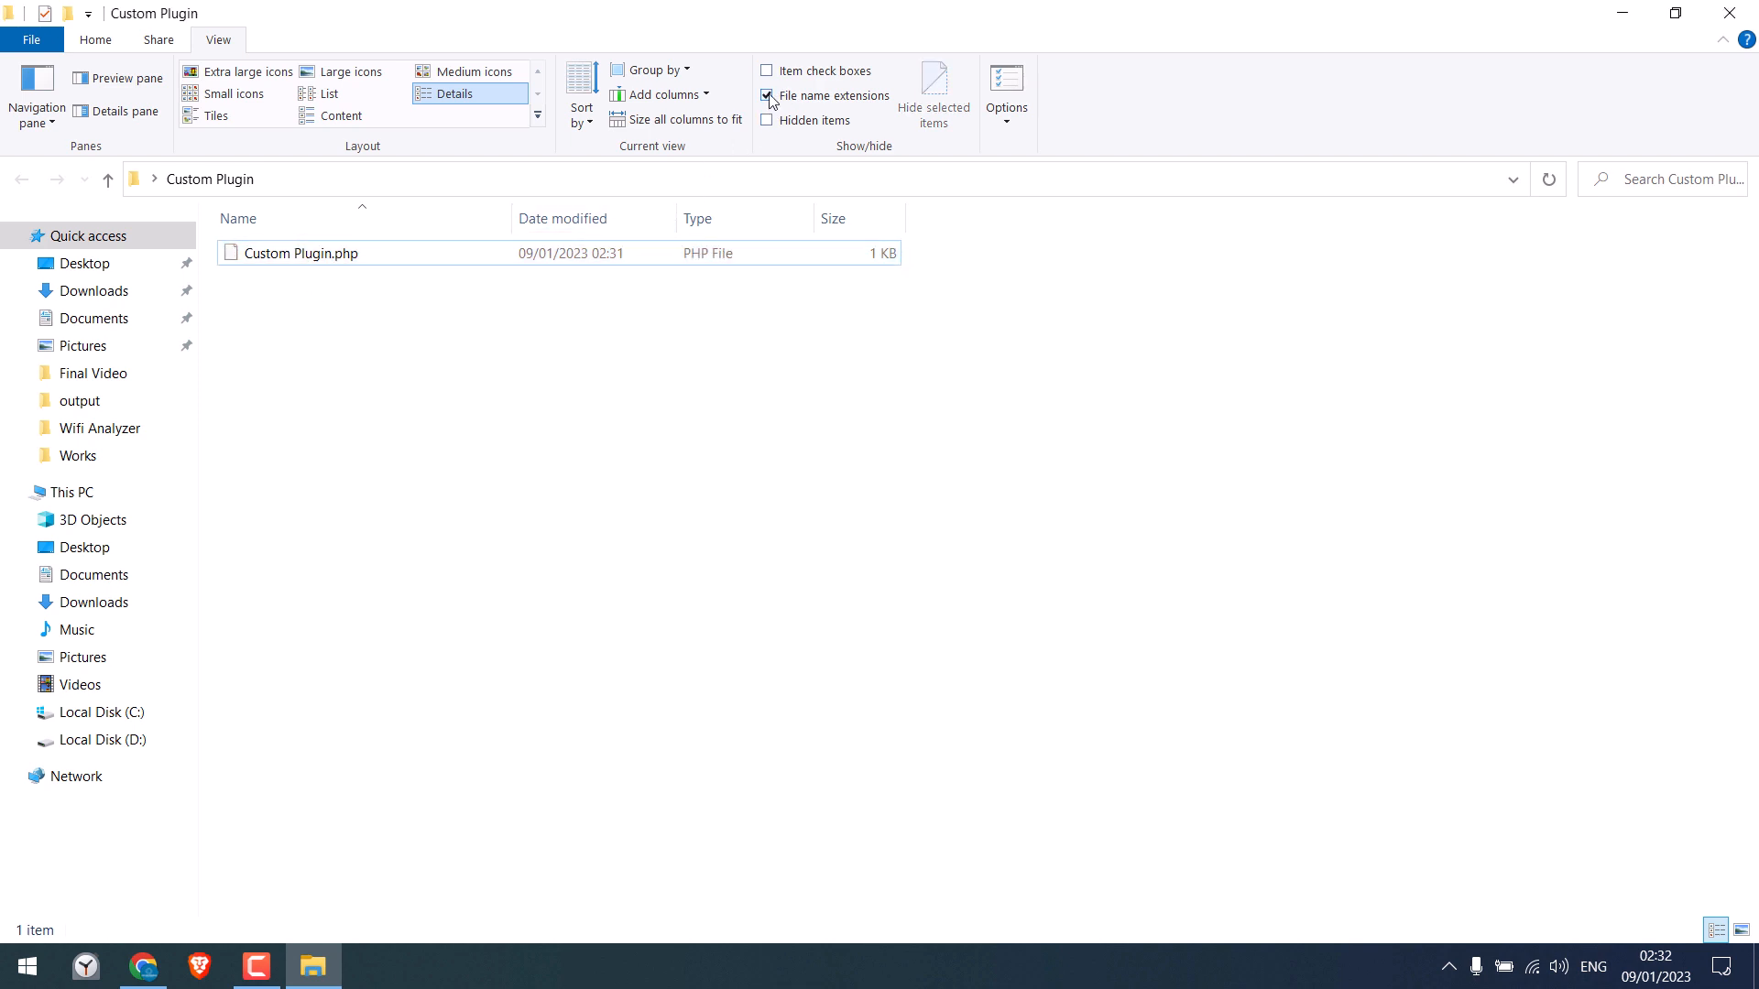
pyautogui.click(766, 96)
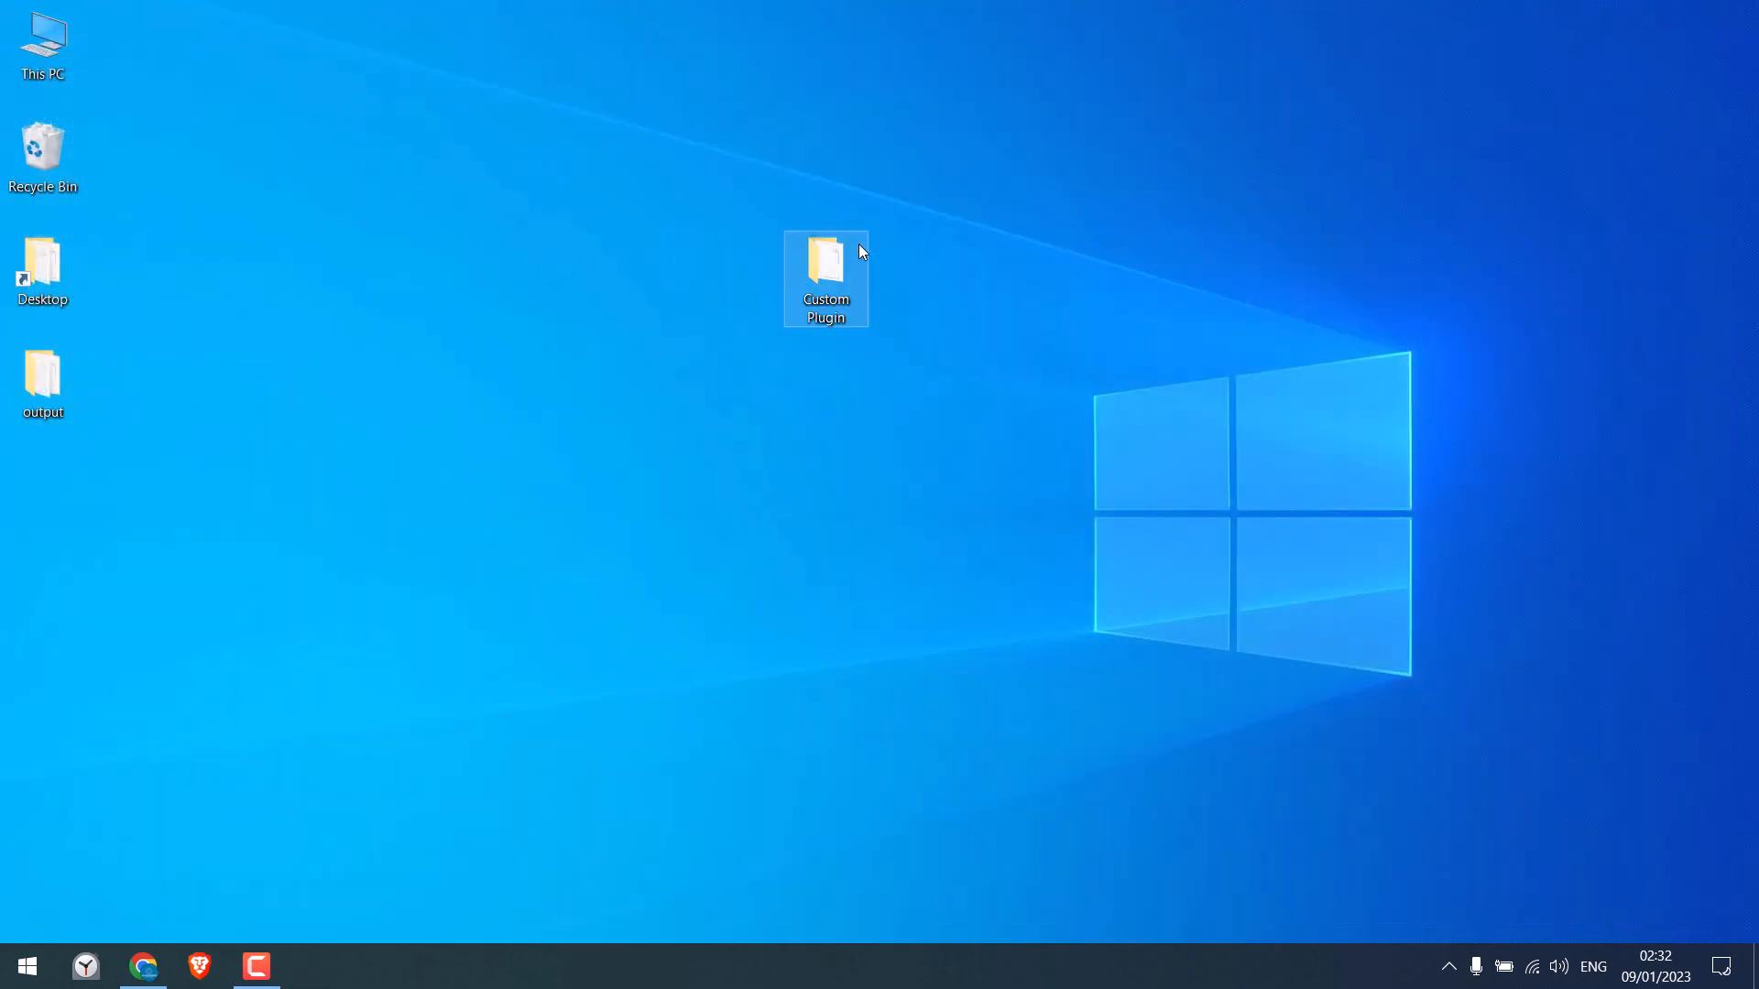
# Zip the Custom Plugin folder into an archive beside it, then return to WordPress.
pyautogui.rightClick(824, 264)
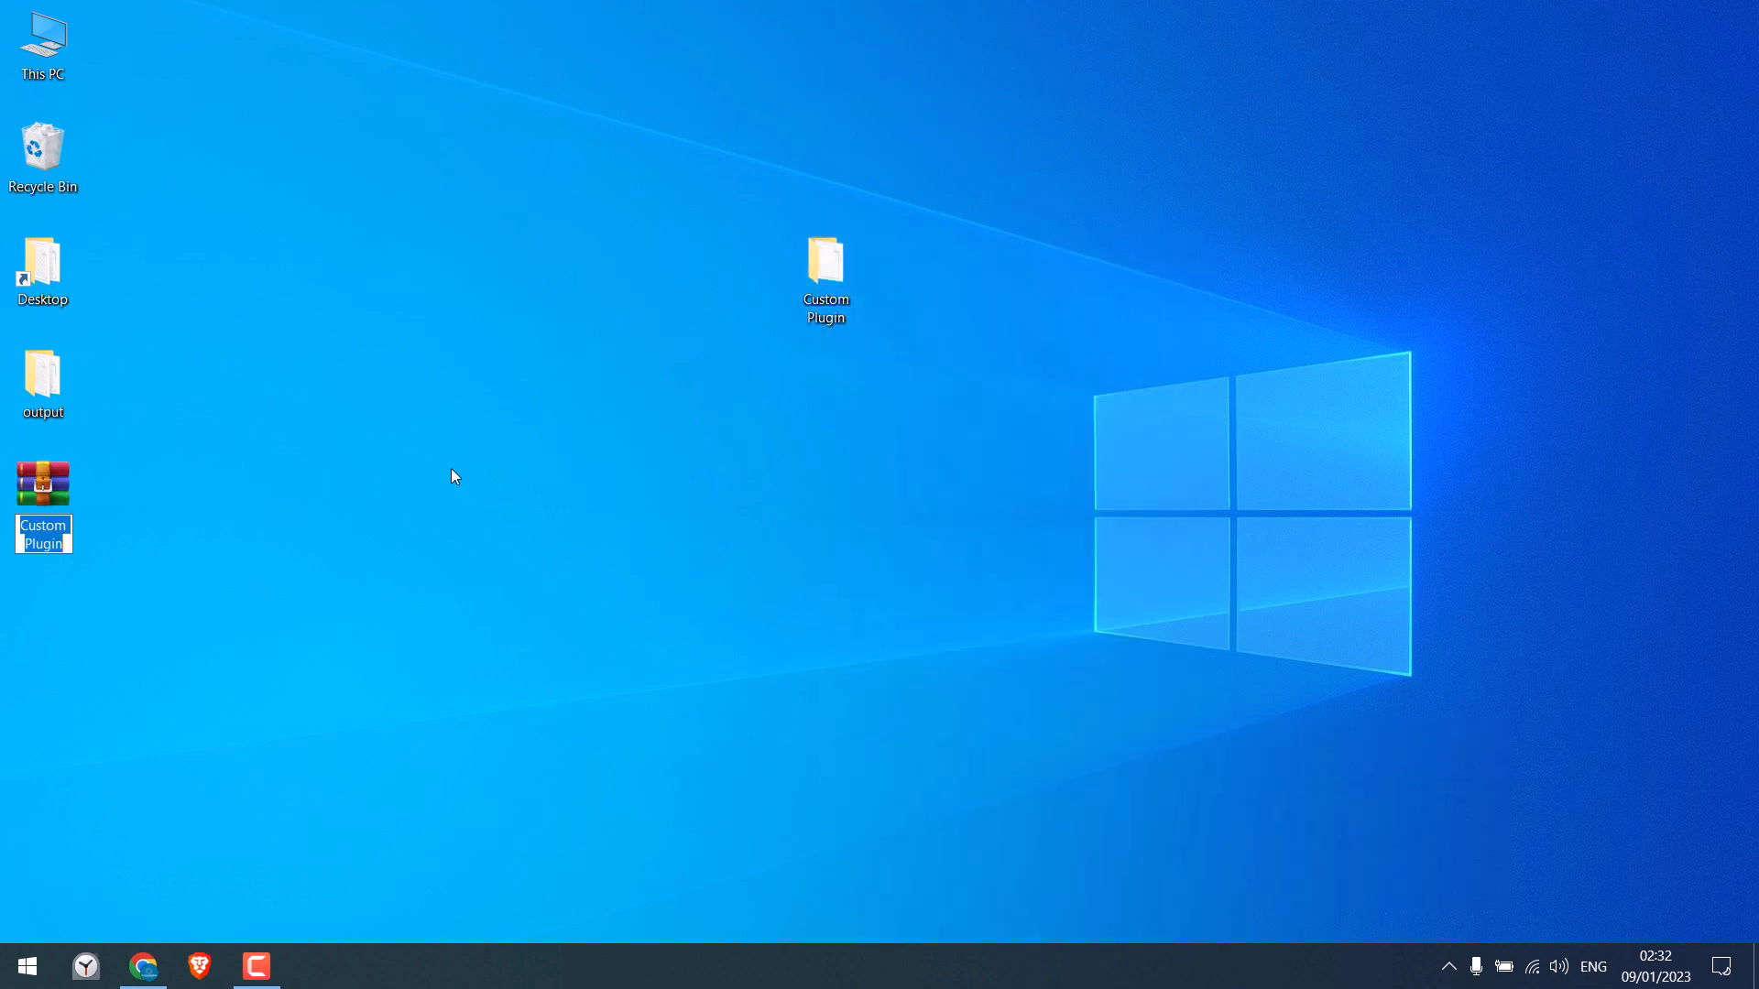
pyautogui.moveTo(43, 483); pyautogui.dragTo(564, 269)
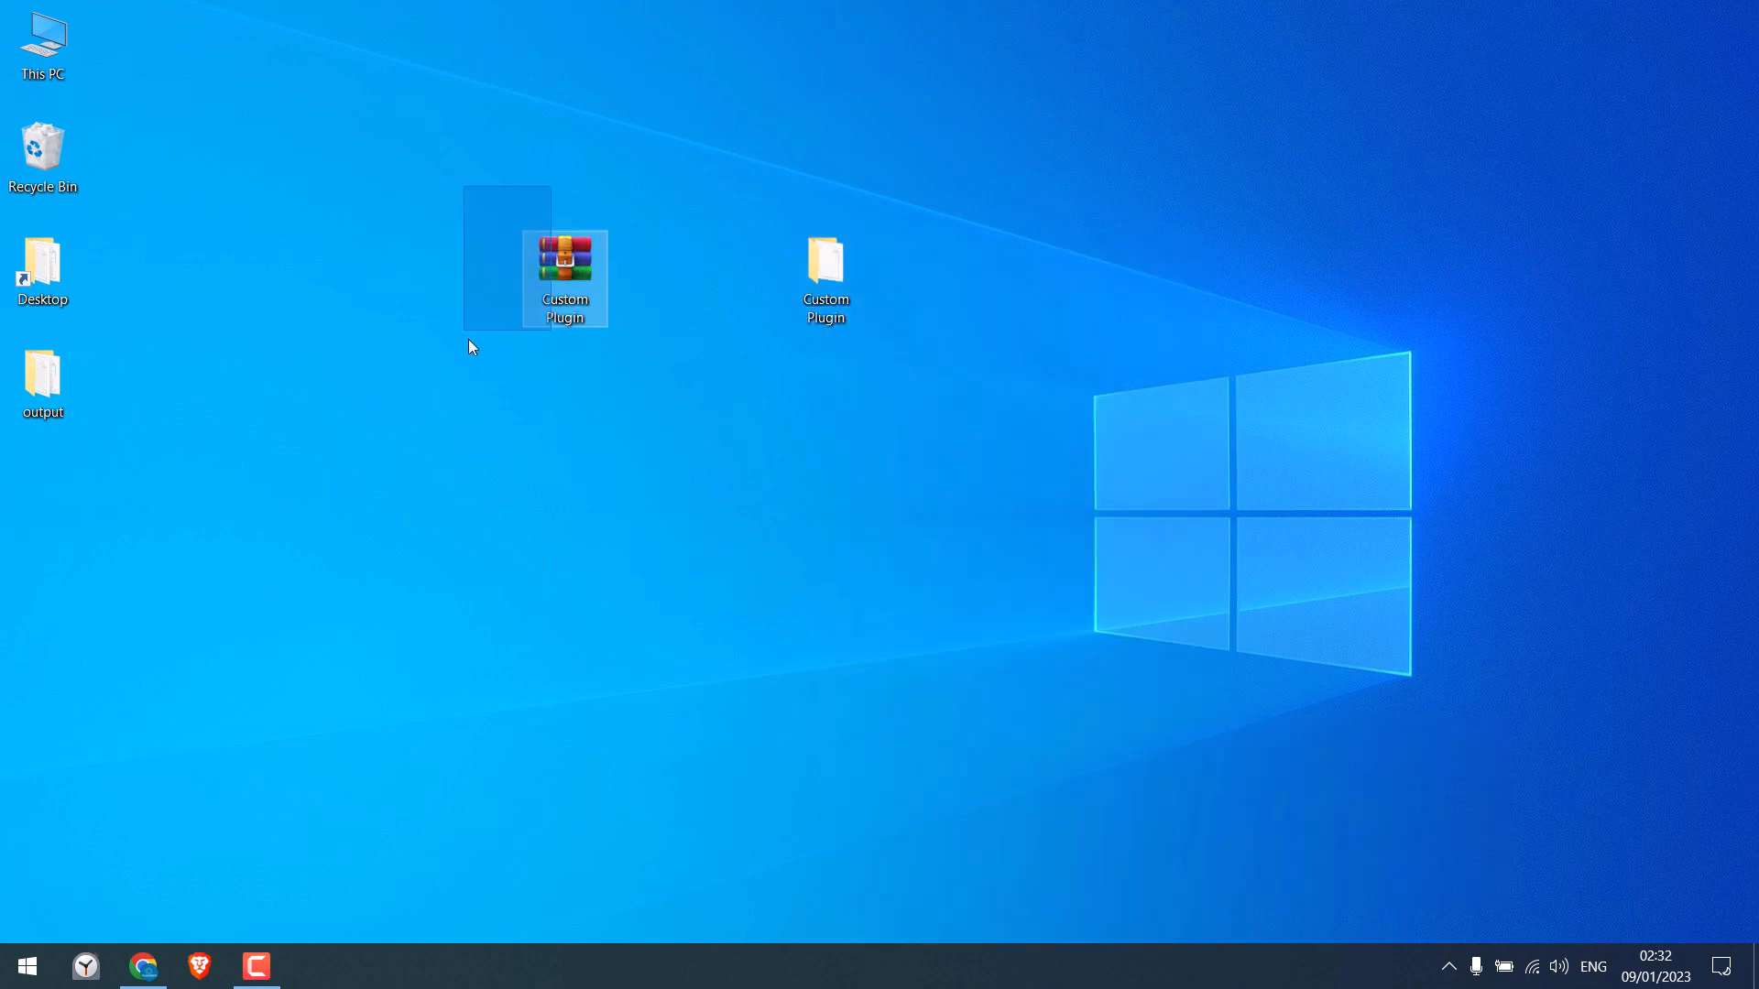
pyautogui.click(340, 688)
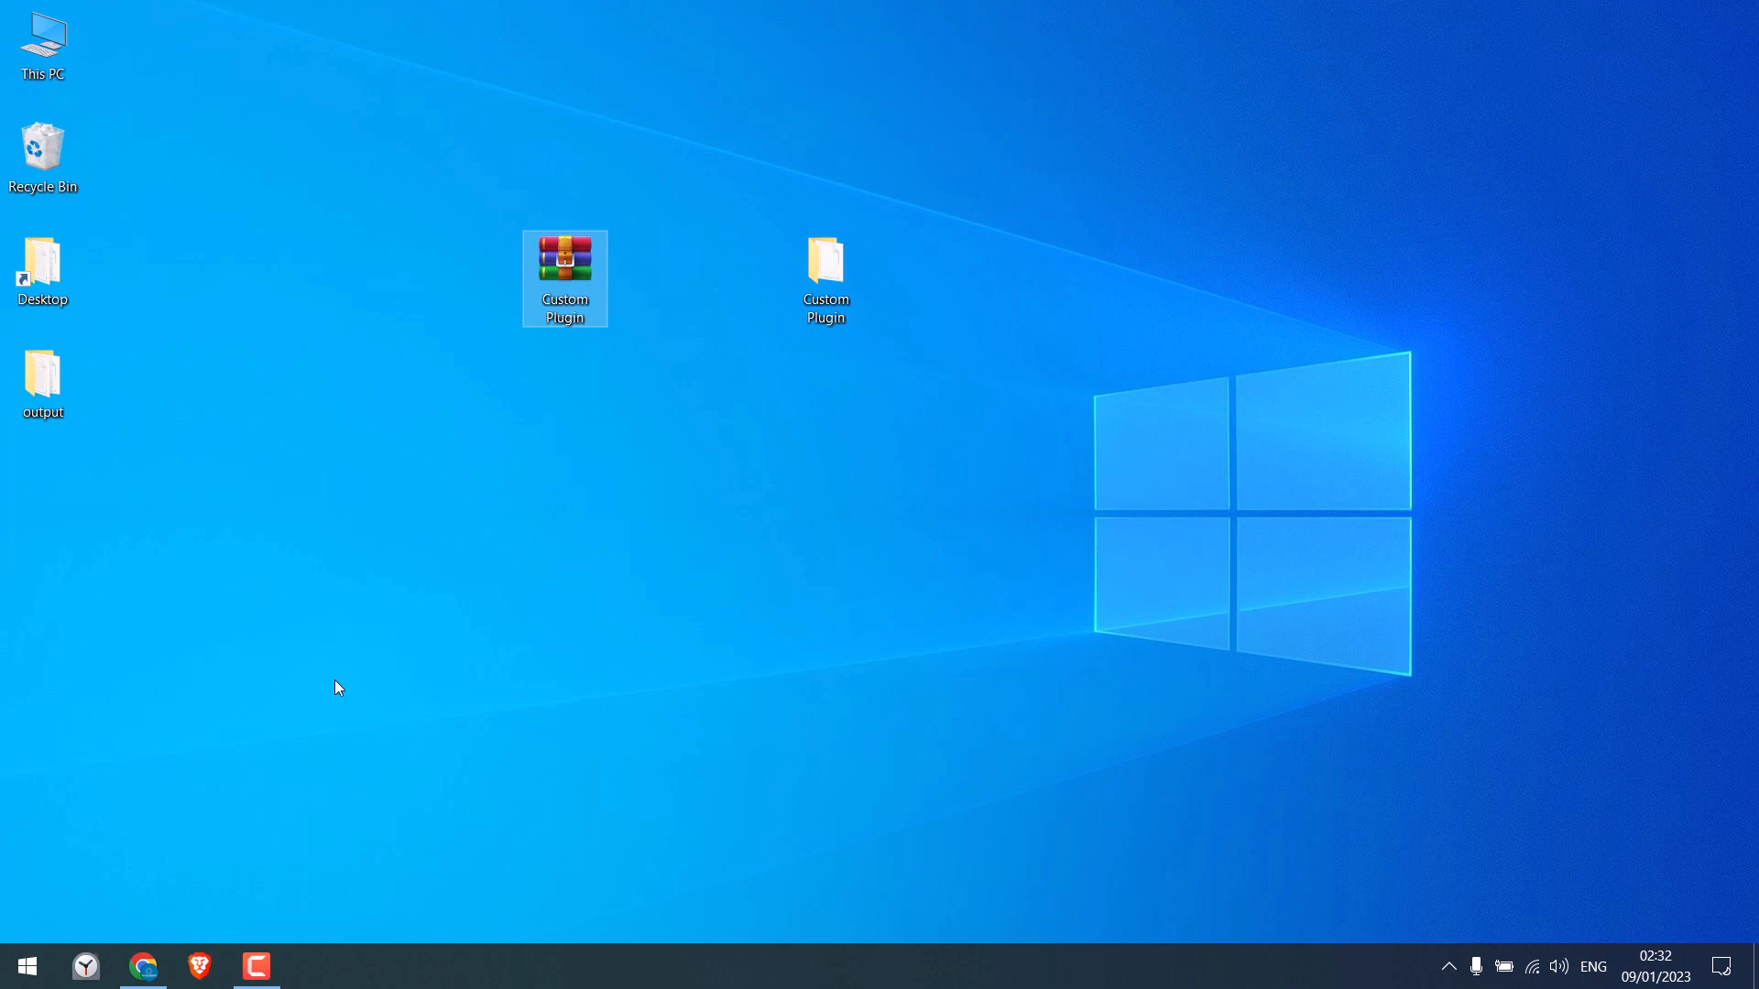
pyautogui.click(143, 965)
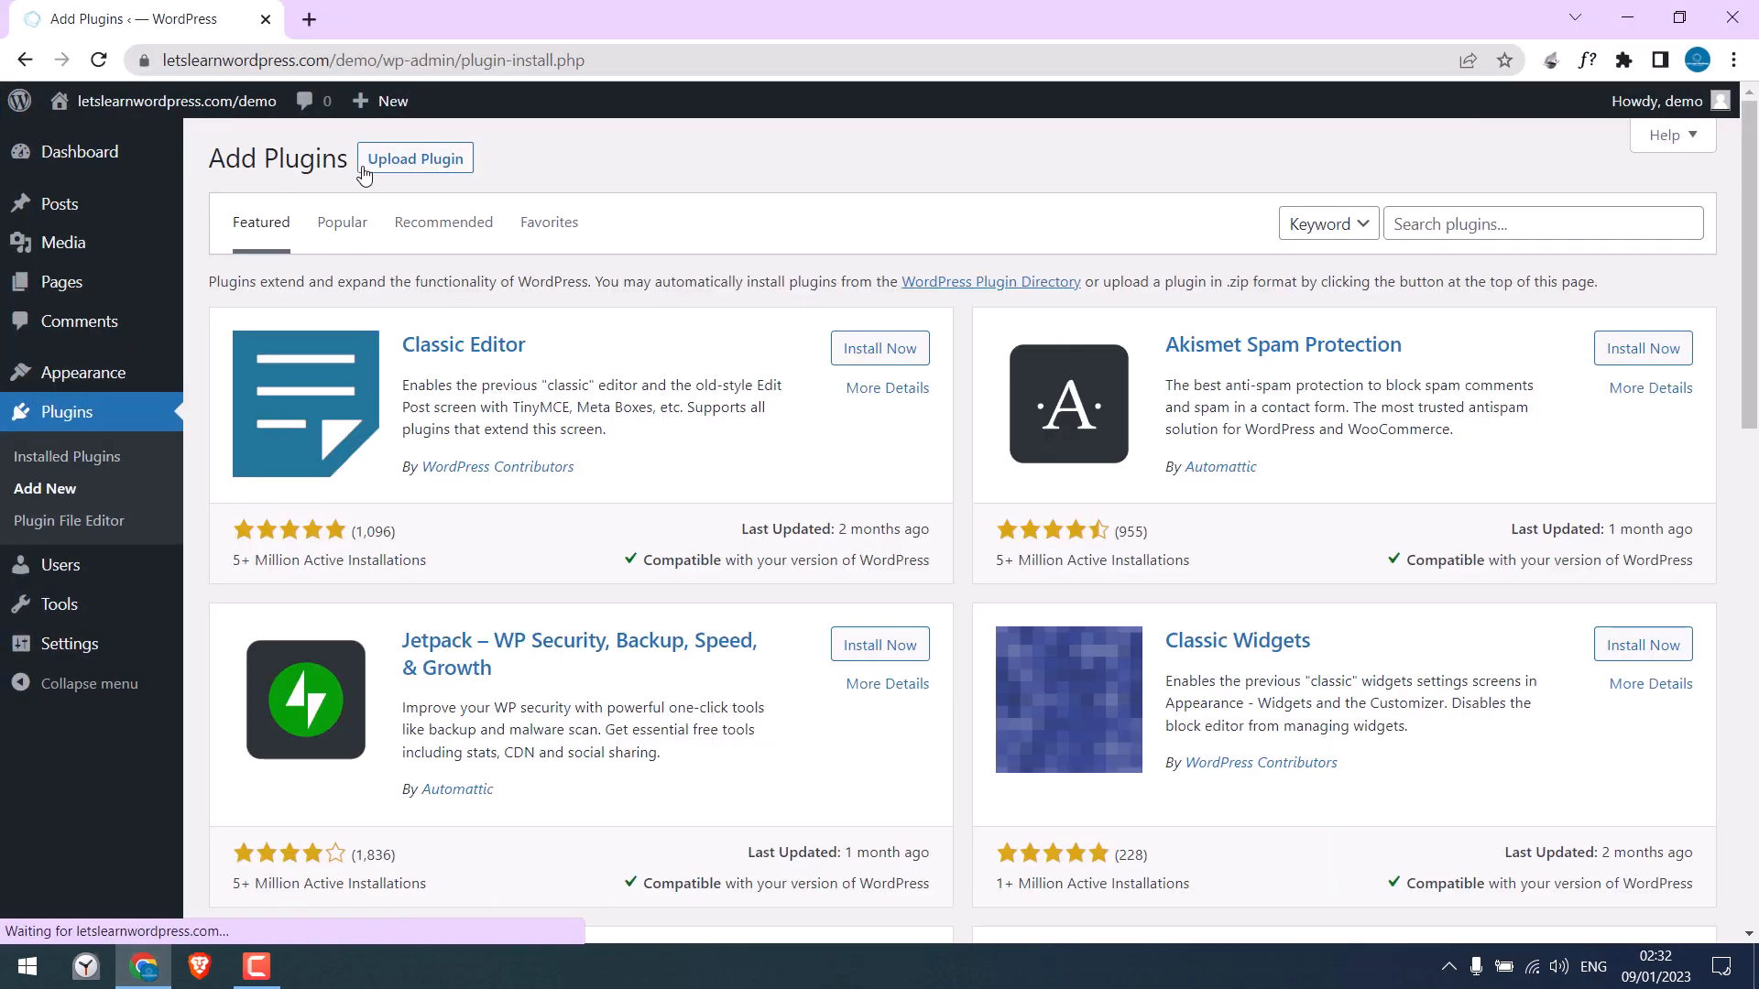
# Upload Custom Plugin.zip through the Upload Plugin form and install it.
pyautogui.click(414, 157)
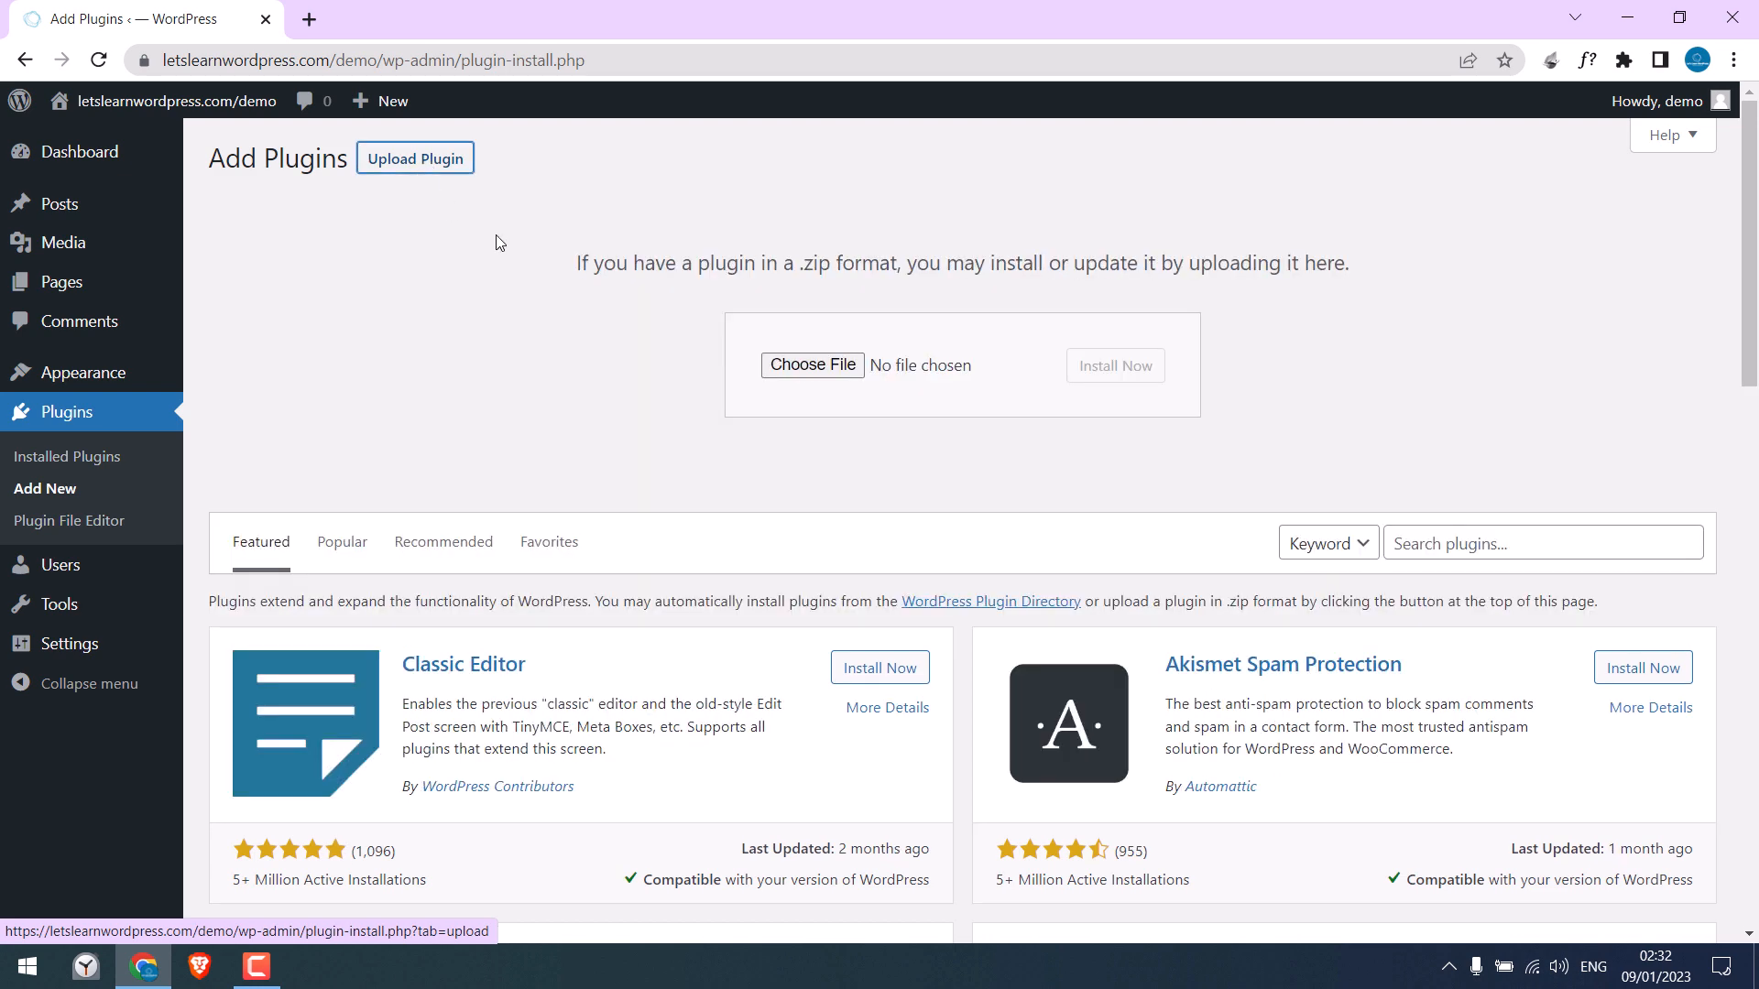
pyautogui.click(810, 365)
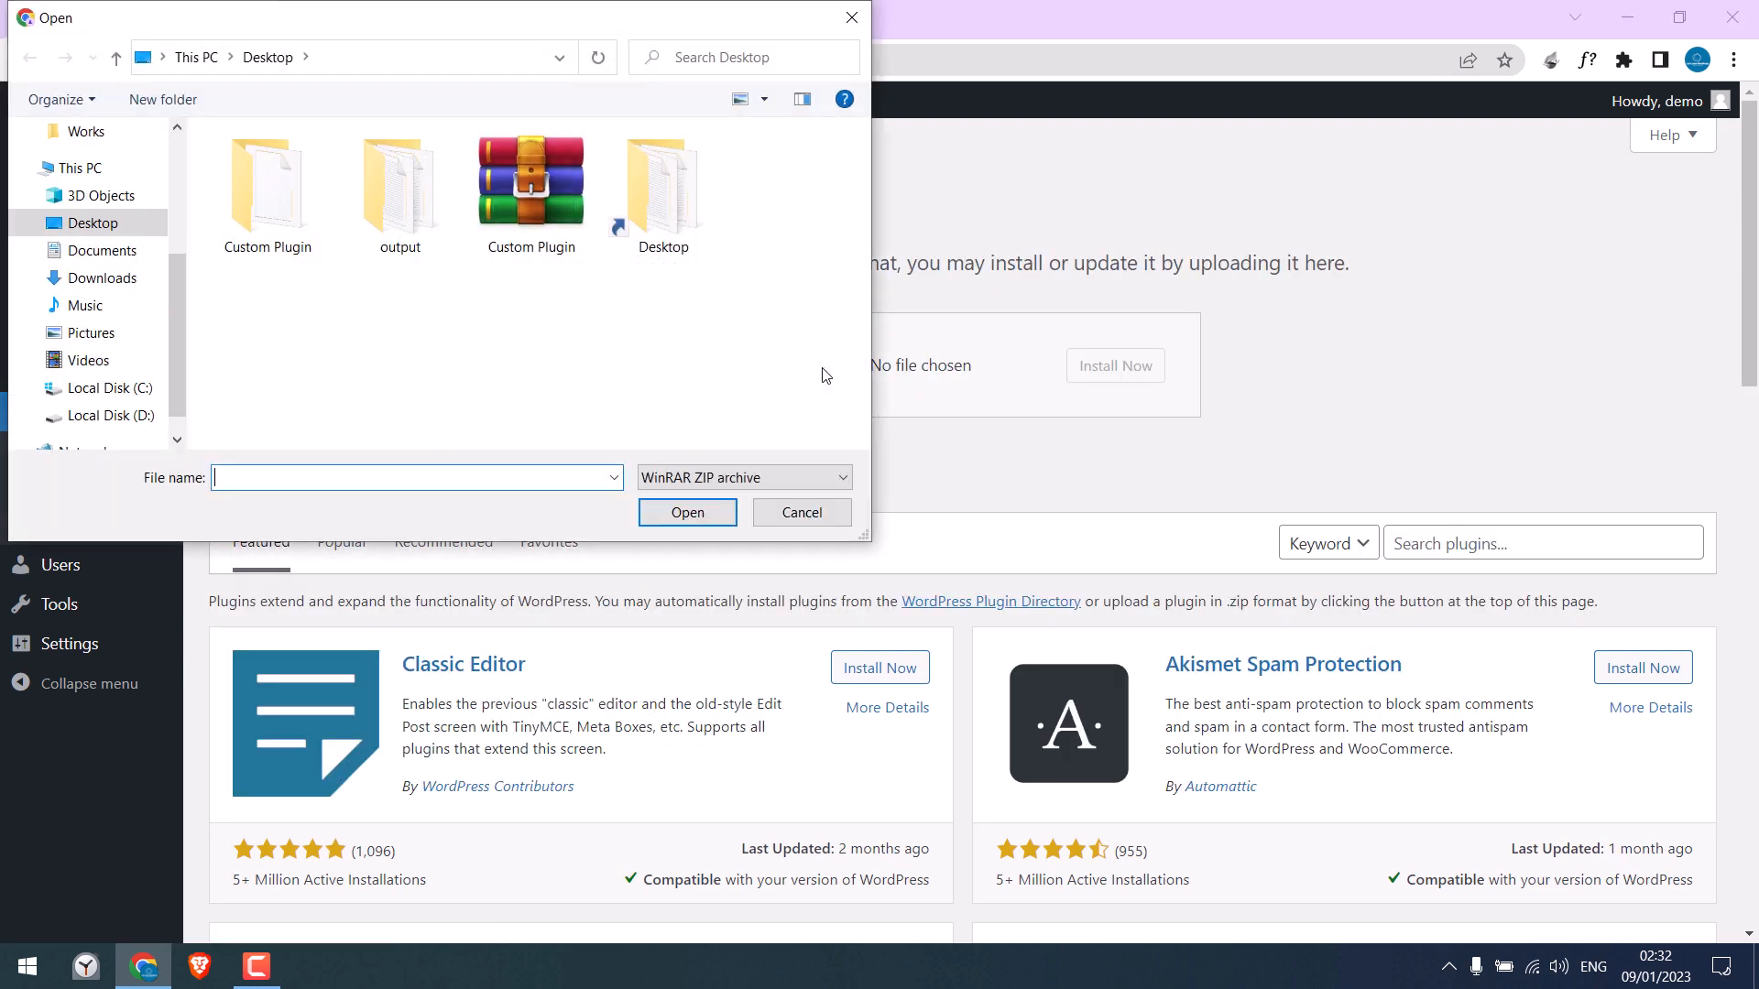
pyautogui.click(685, 511)
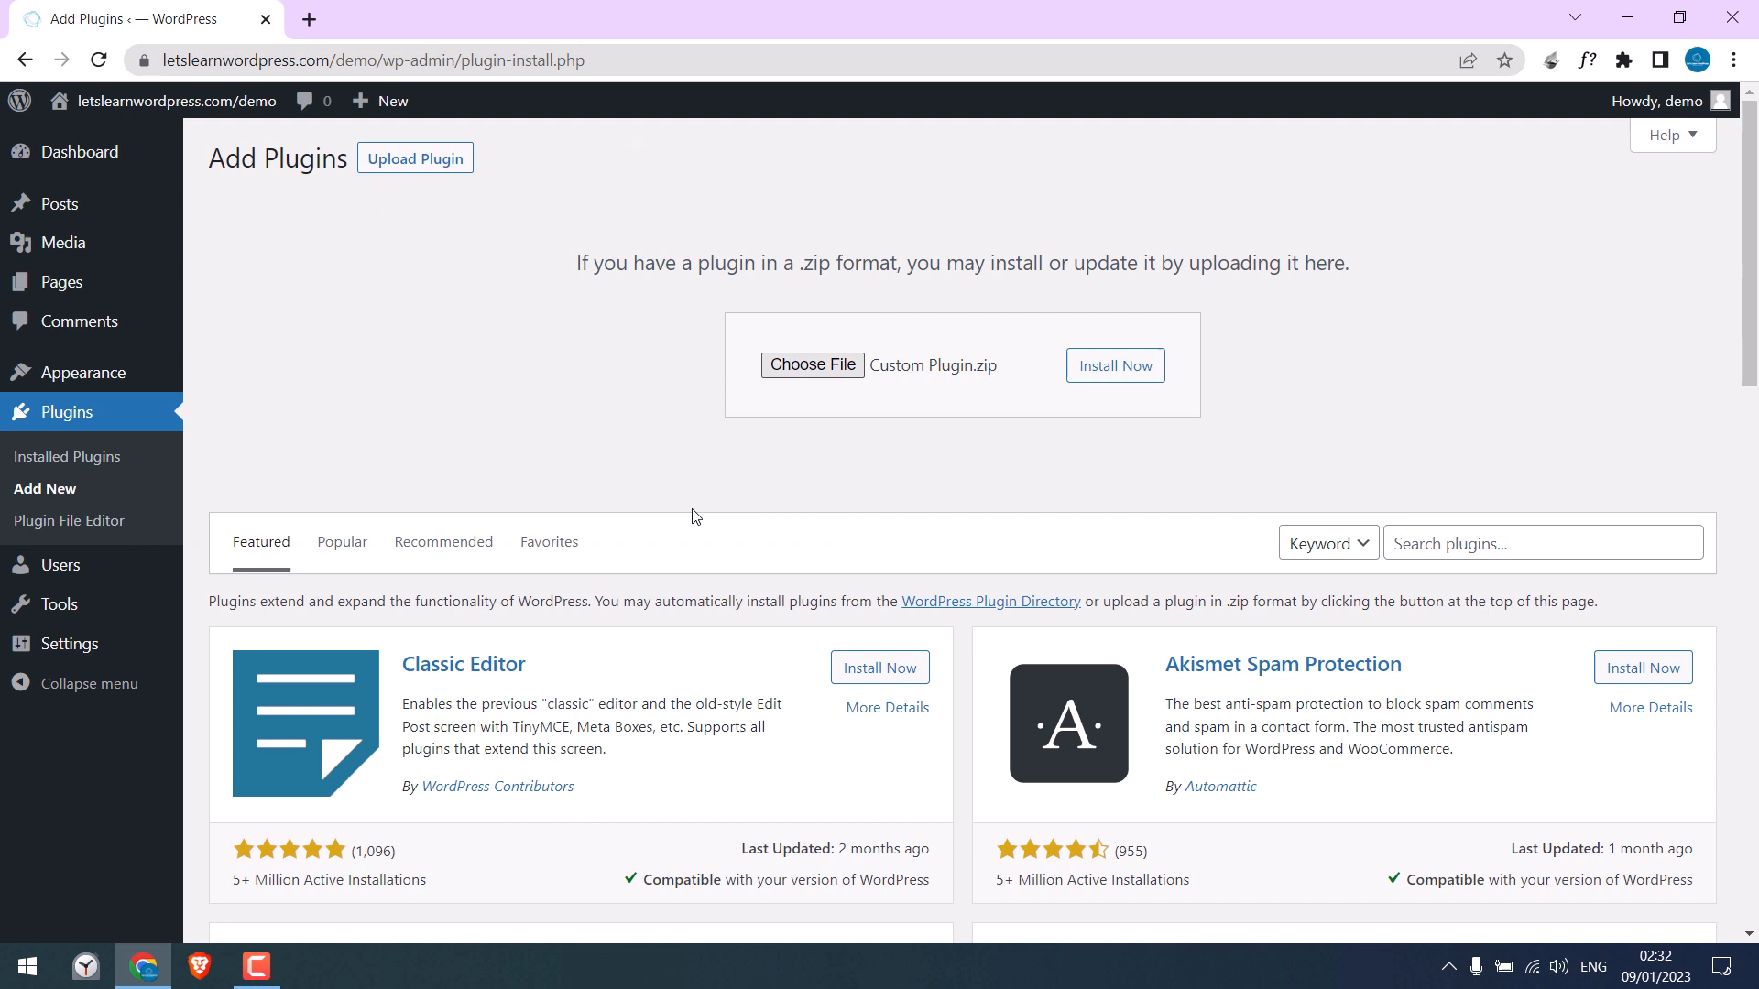
pyautogui.click(1114, 365)
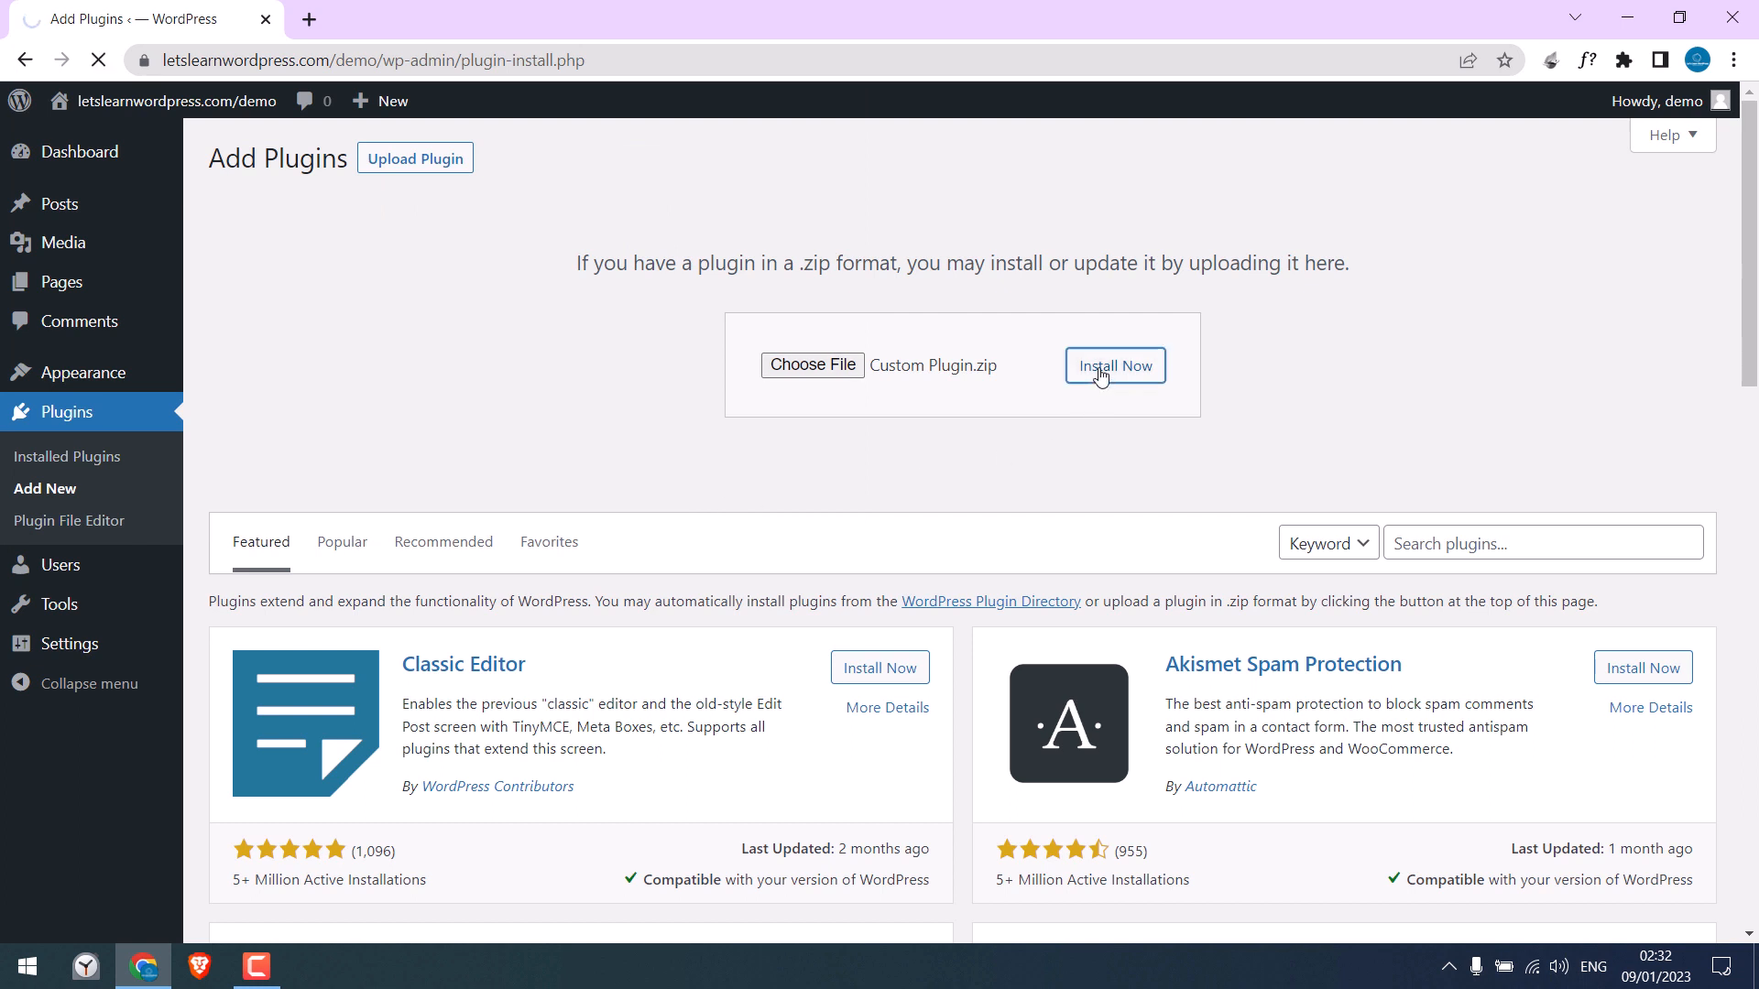
pyautogui.click(1114, 365)
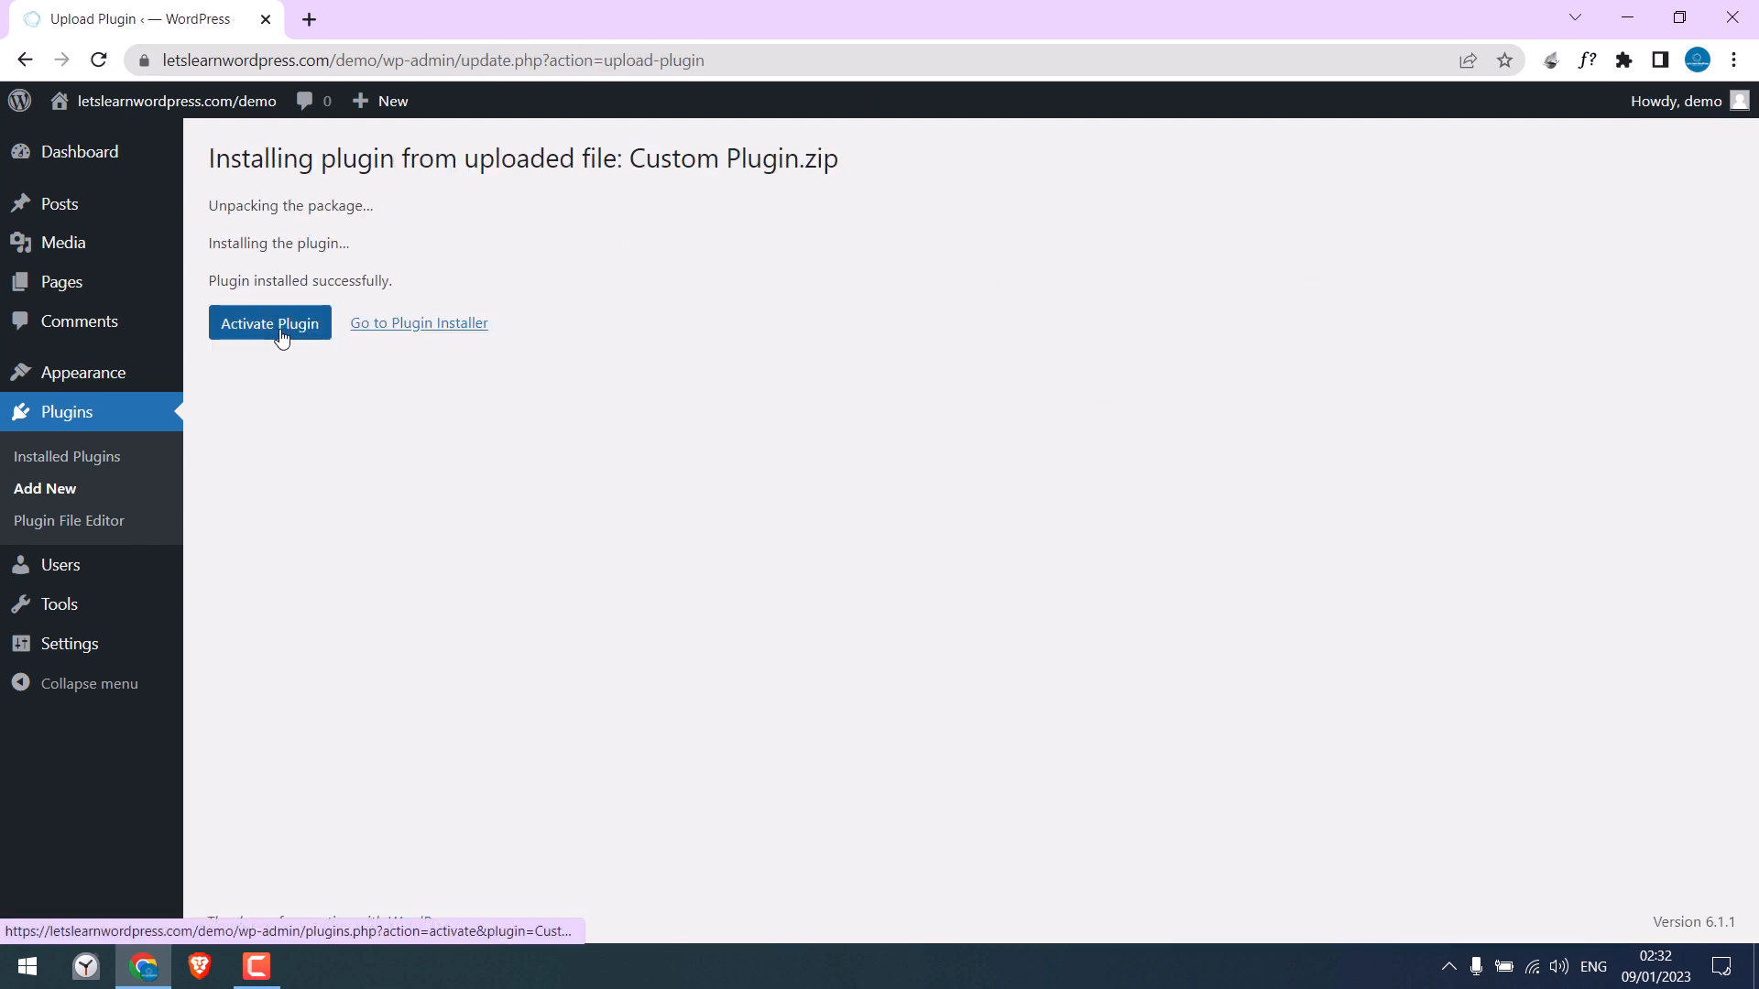
# Activate Custom Plugin and review its description, version 1.0 and author in the plugin list.
pyautogui.click(269, 323)
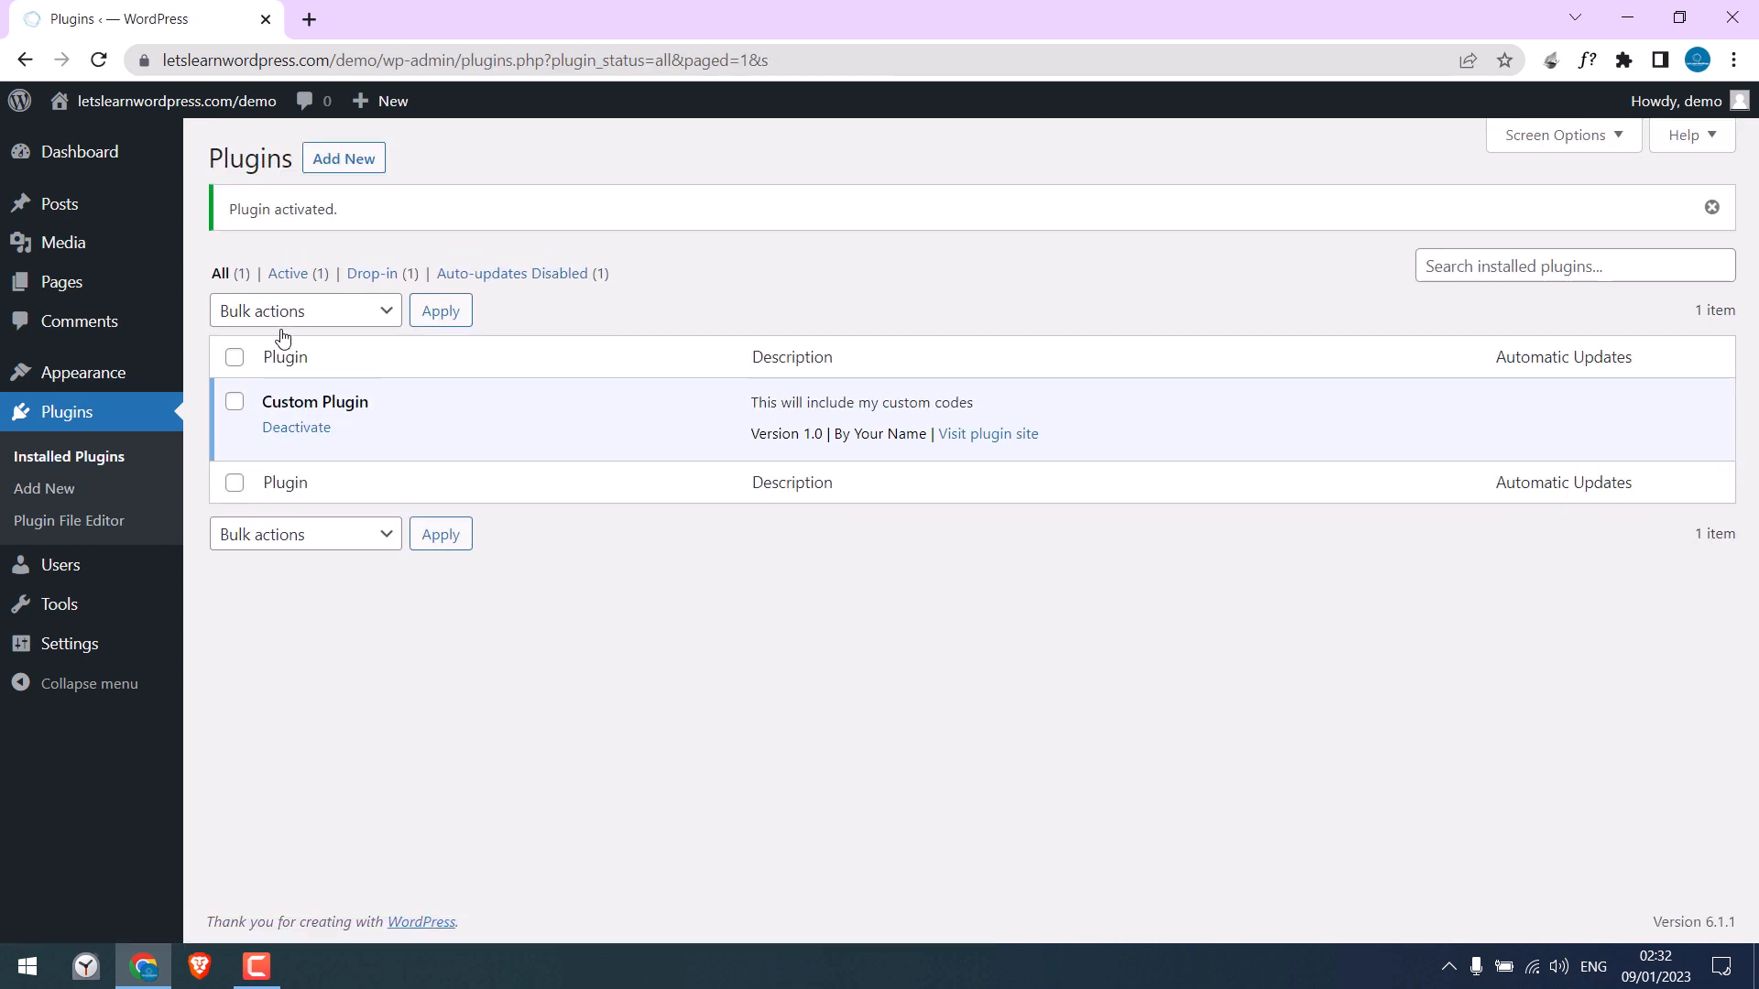
pyautogui.moveTo(753, 406)
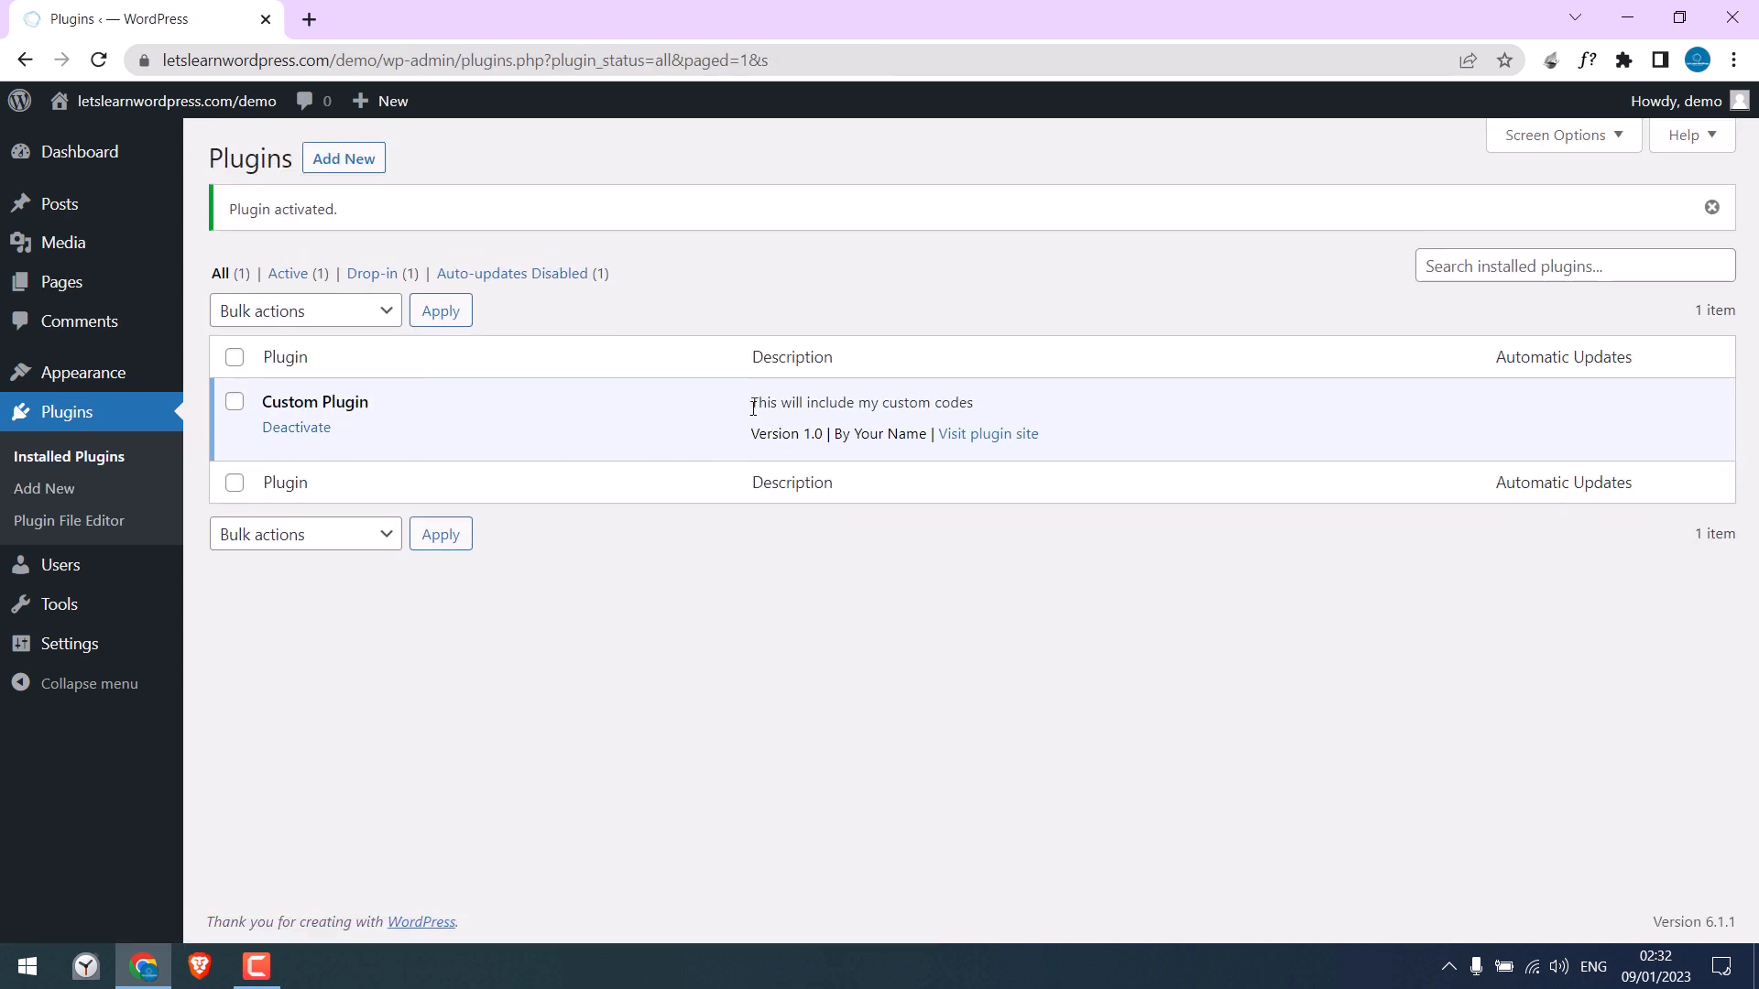
pyautogui.doubleClick(861, 401)
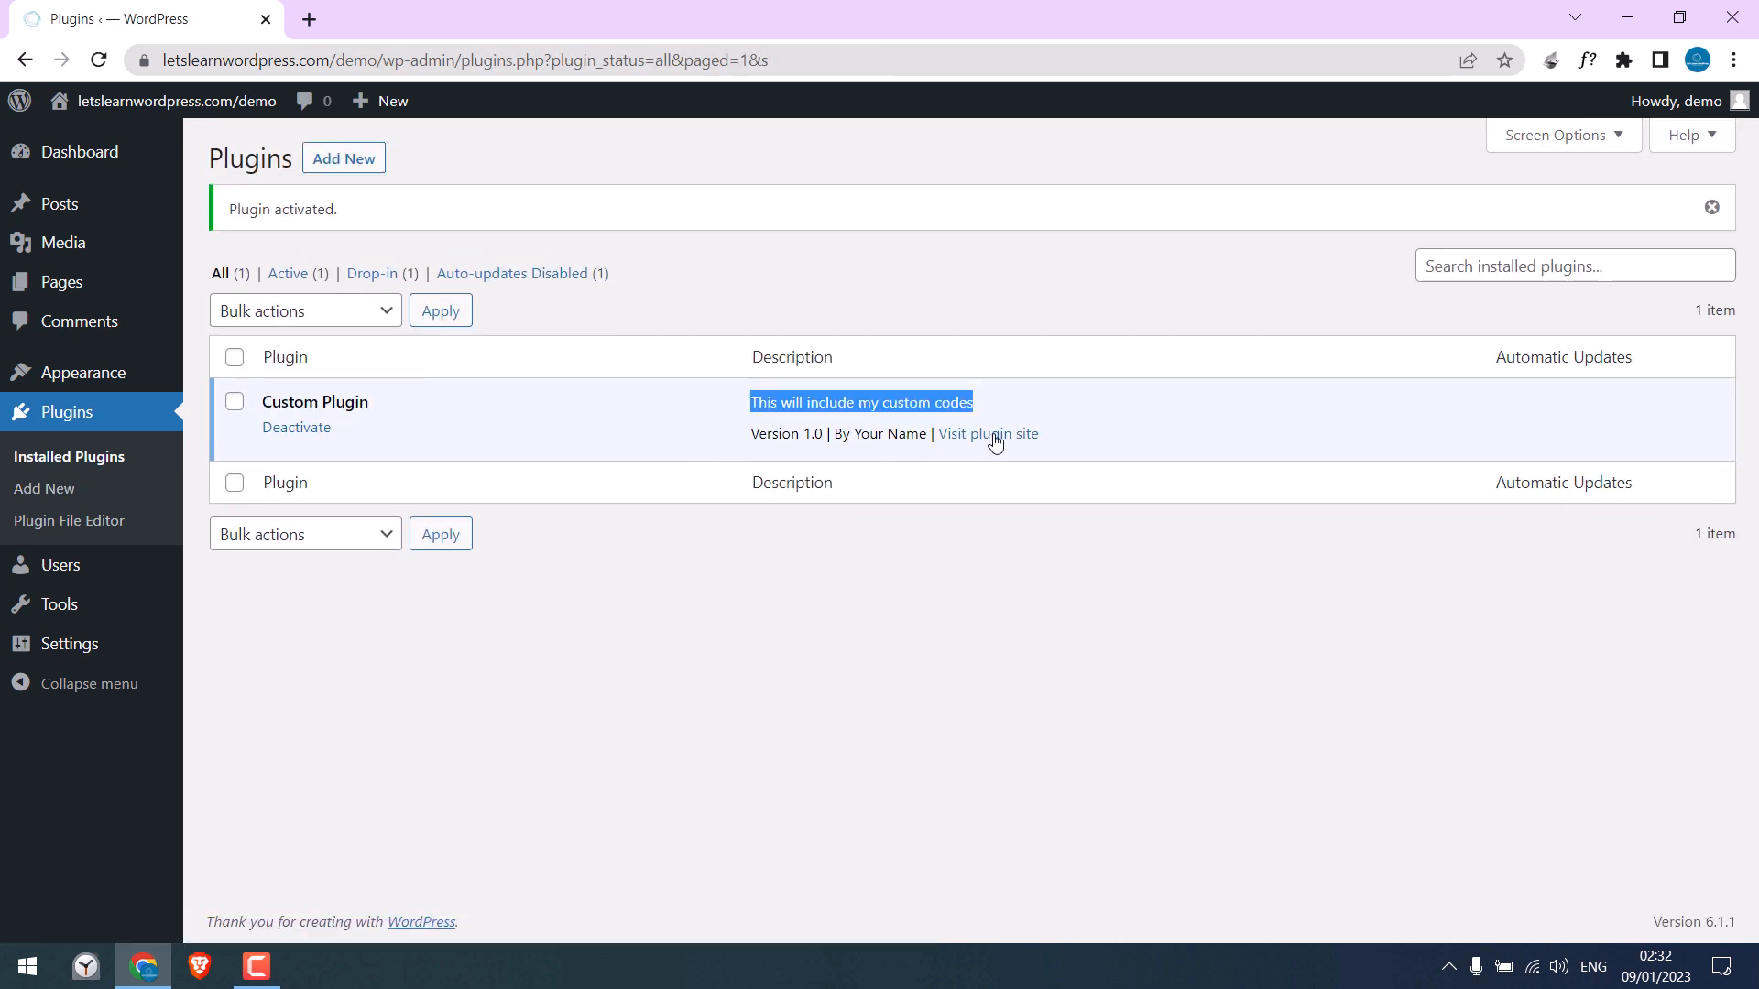
pyautogui.moveTo(694, 582)
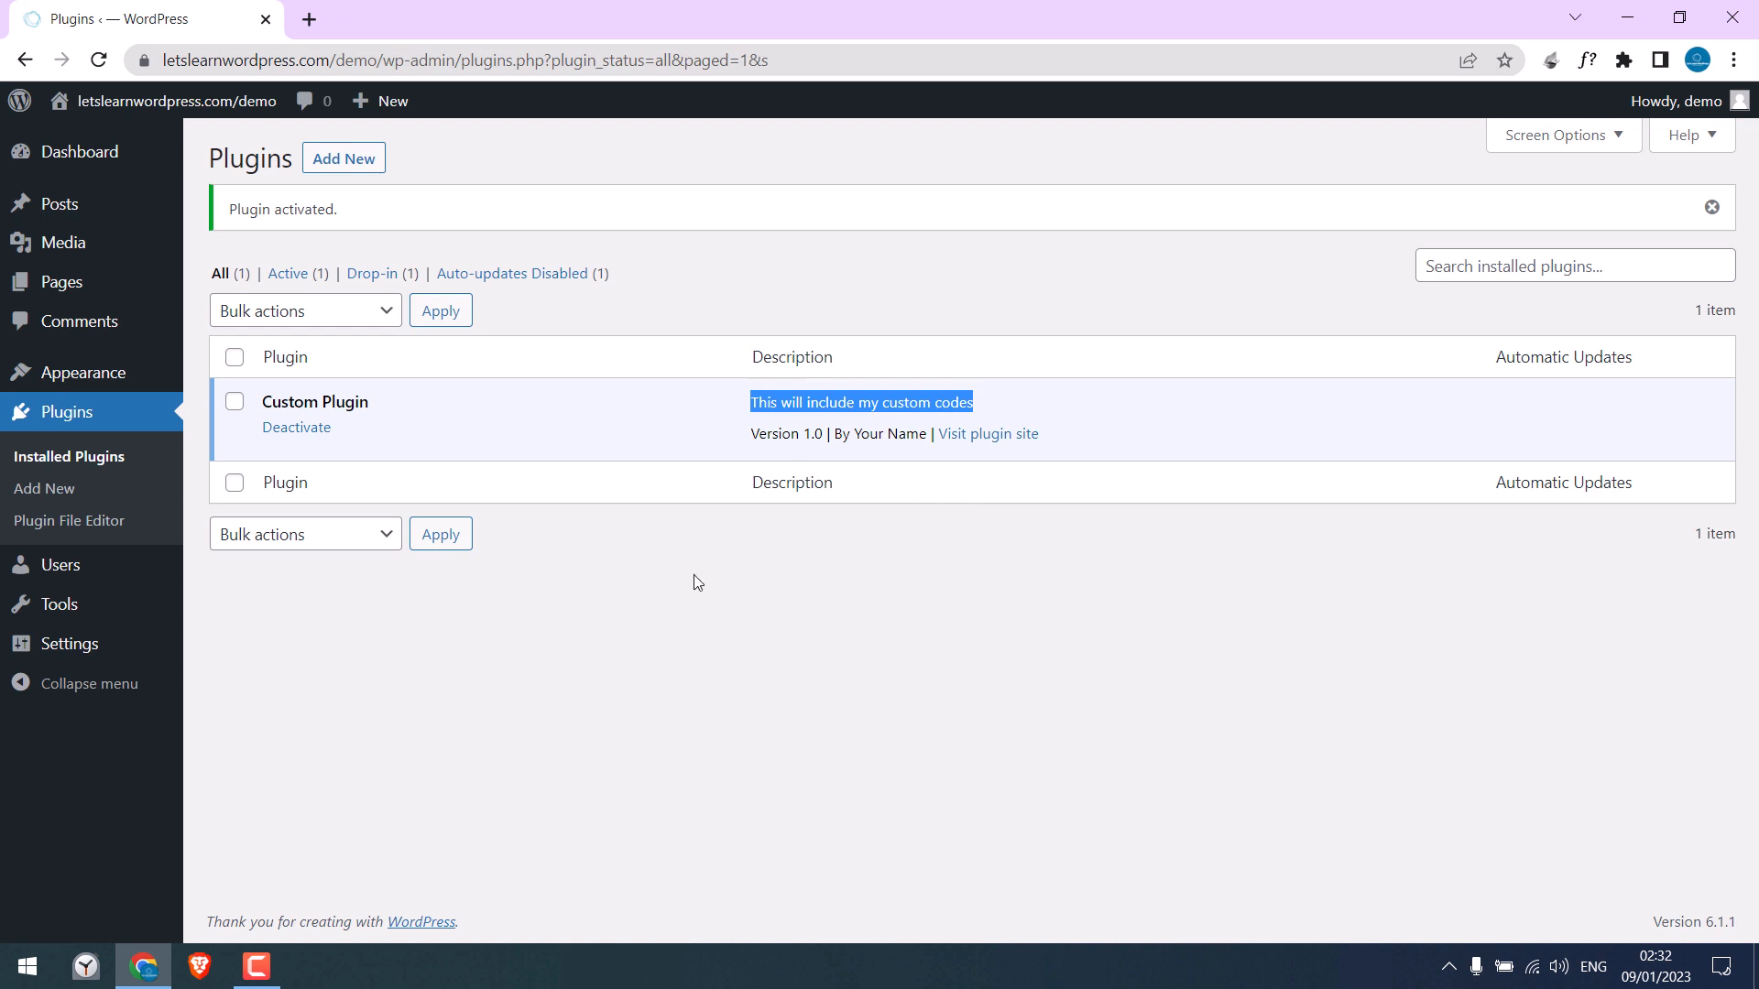
pyautogui.click(695, 580)
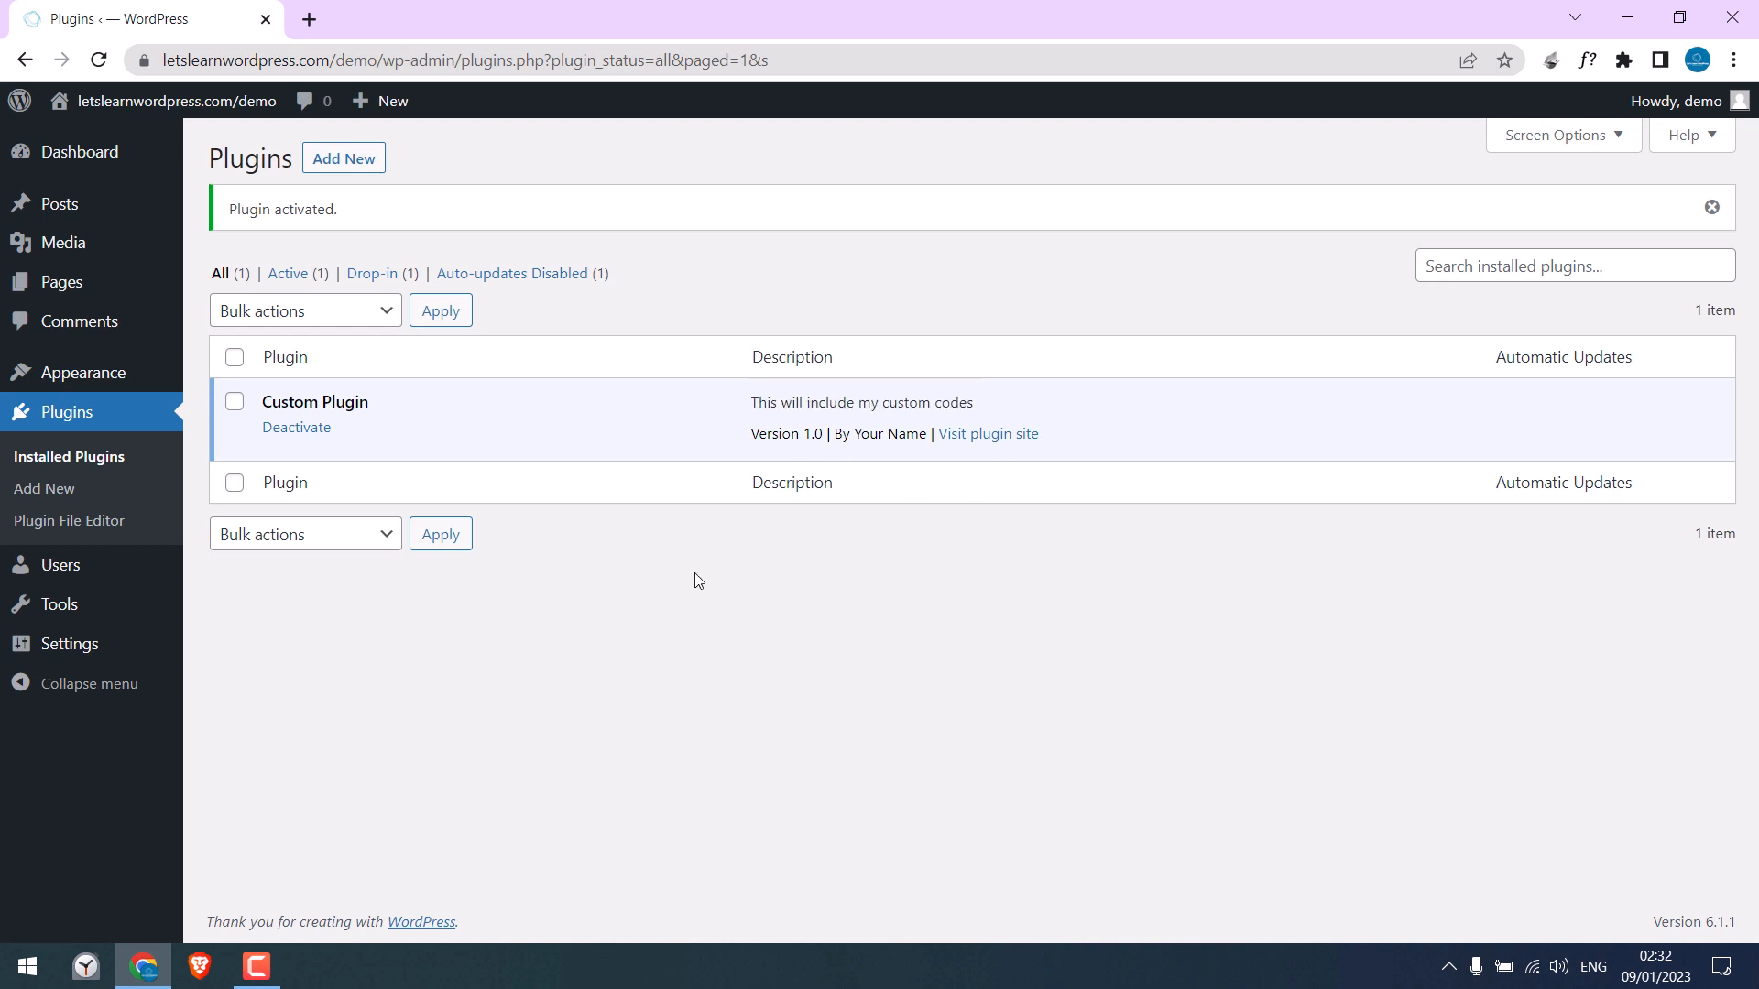
pyautogui.moveTo(68, 520)
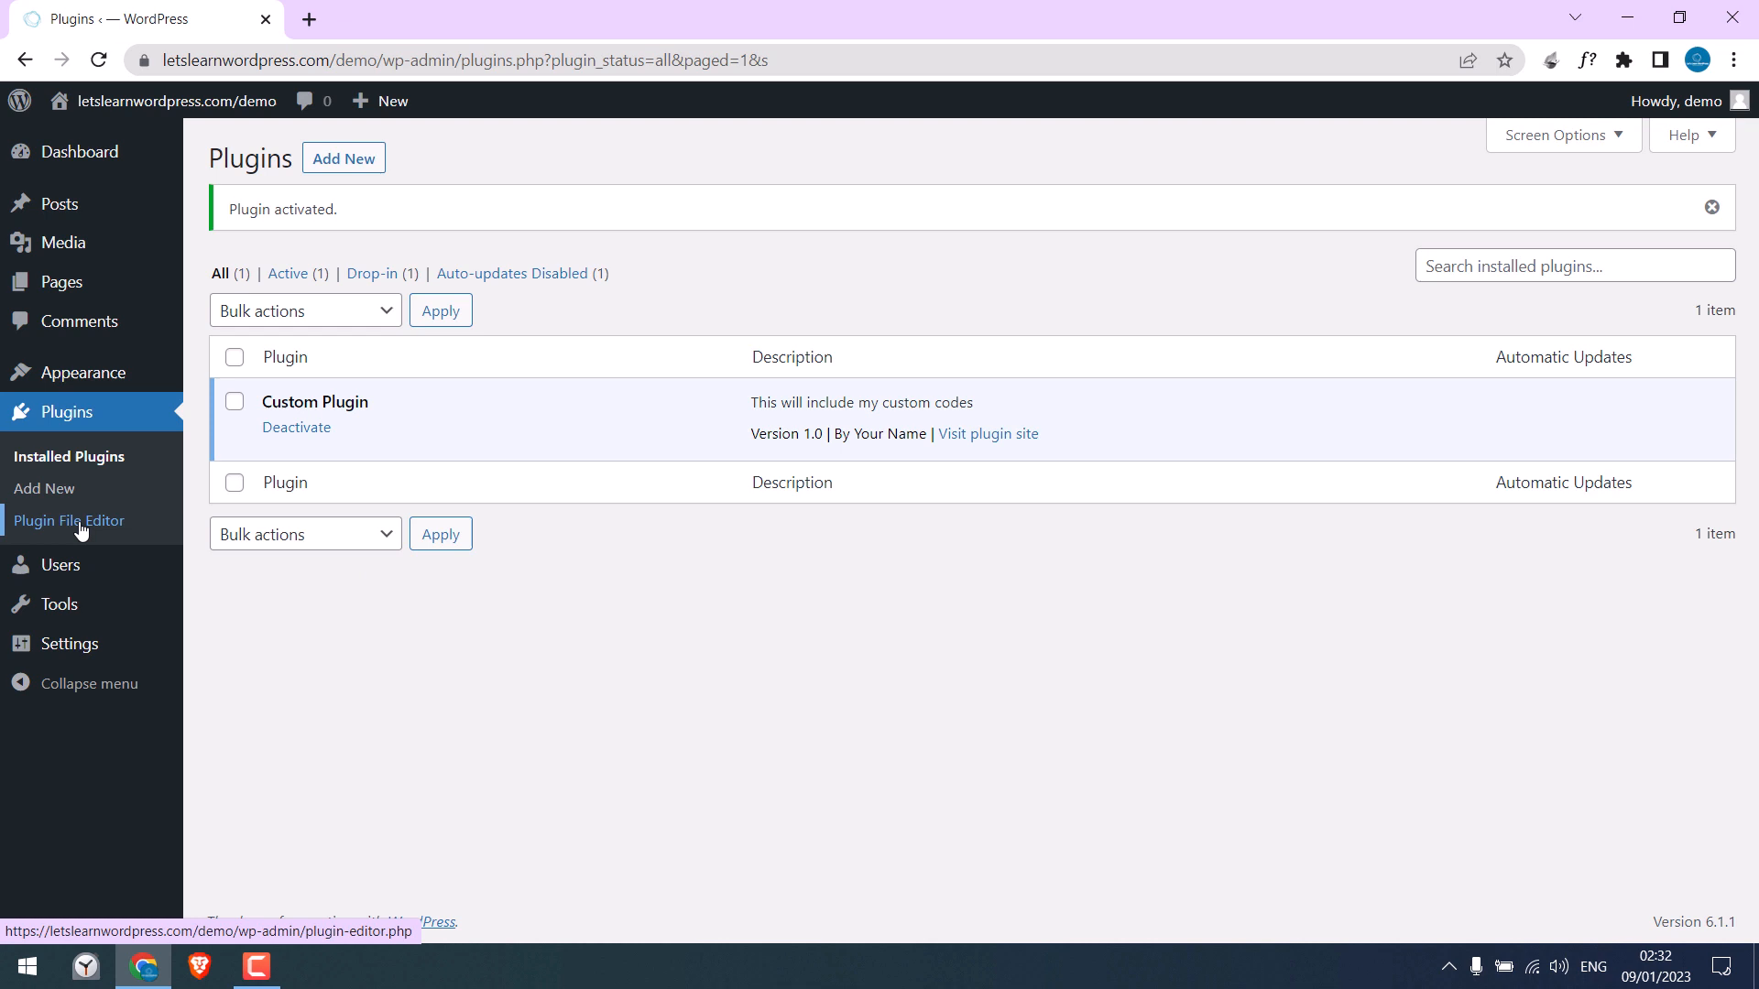
# Open Custom Plugin.php in the Plugin File Editor and place the cursor below its header.
pyautogui.click(68, 520)
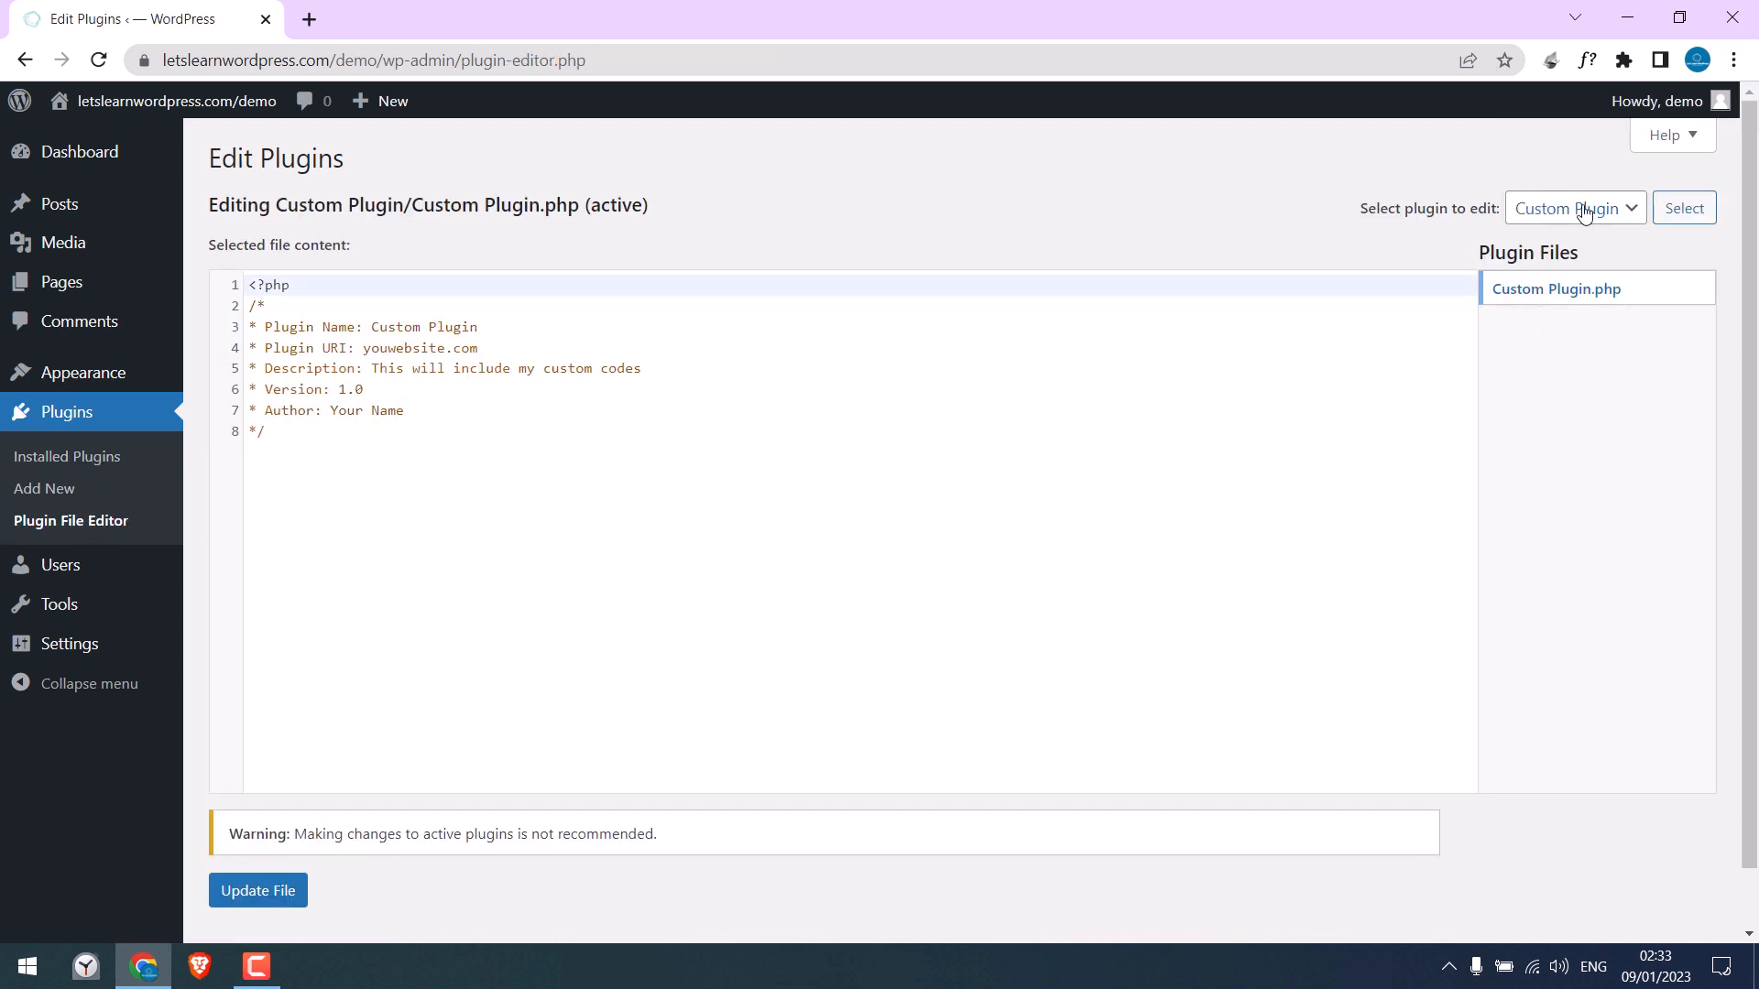
pyautogui.click(1574, 208)
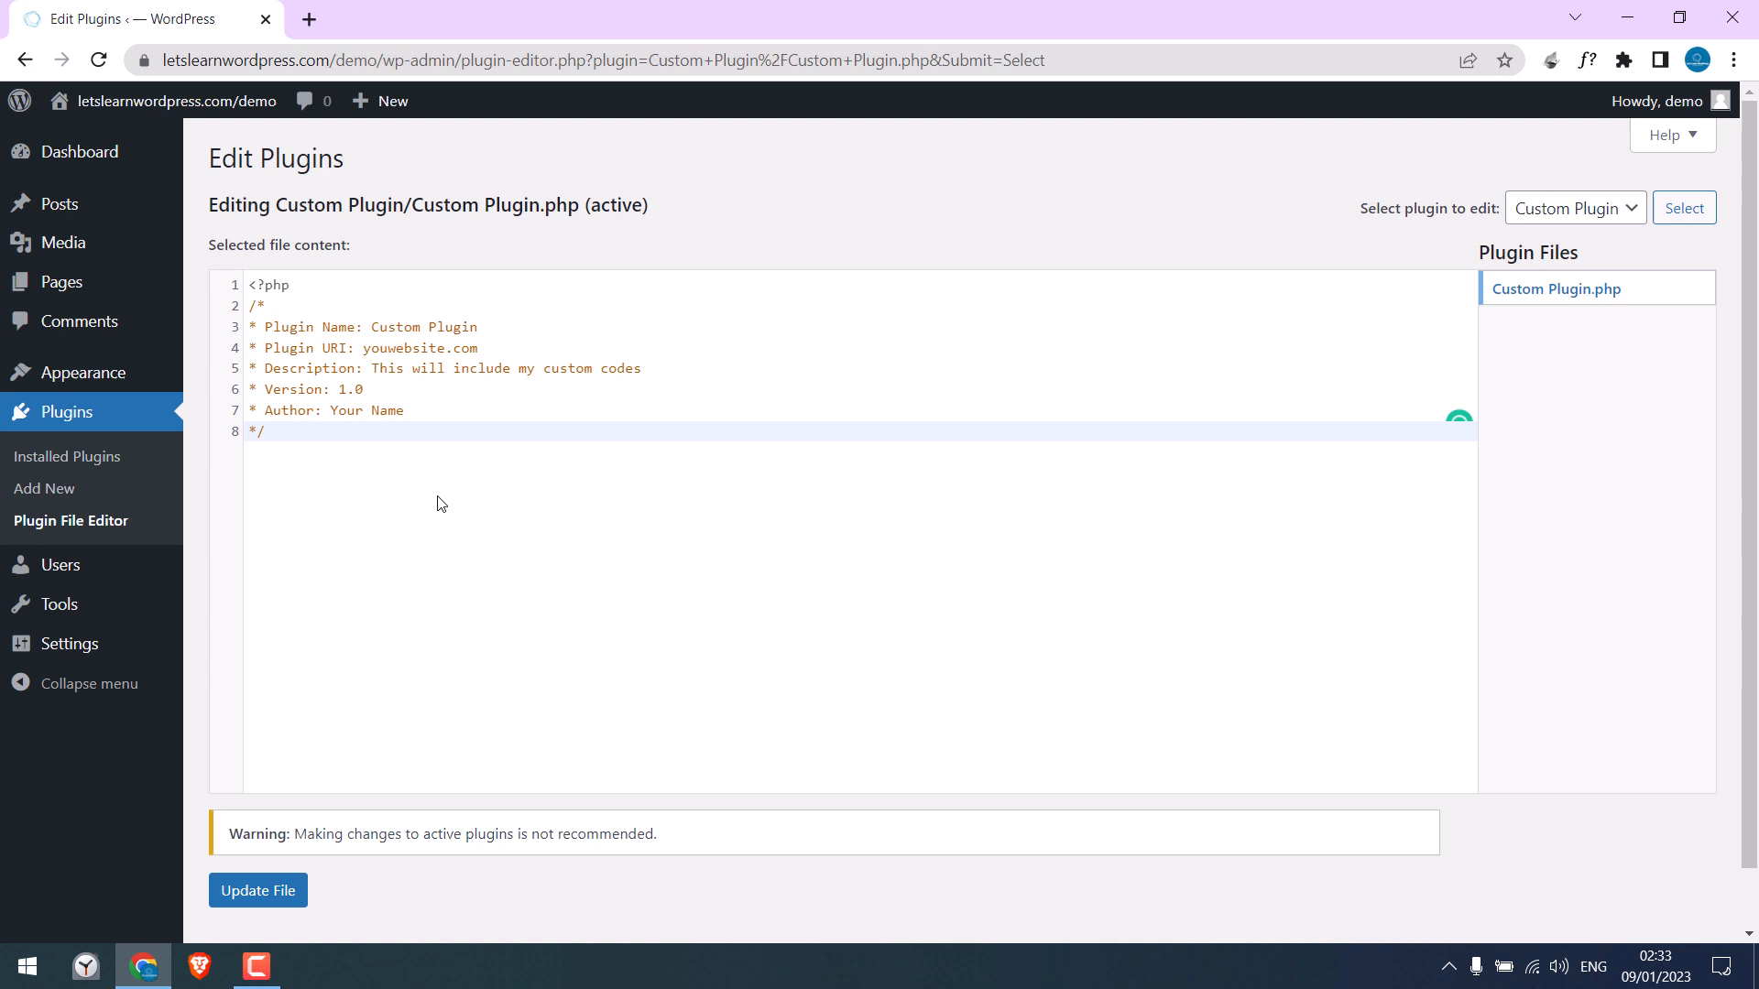
pyautogui.click(265, 432)
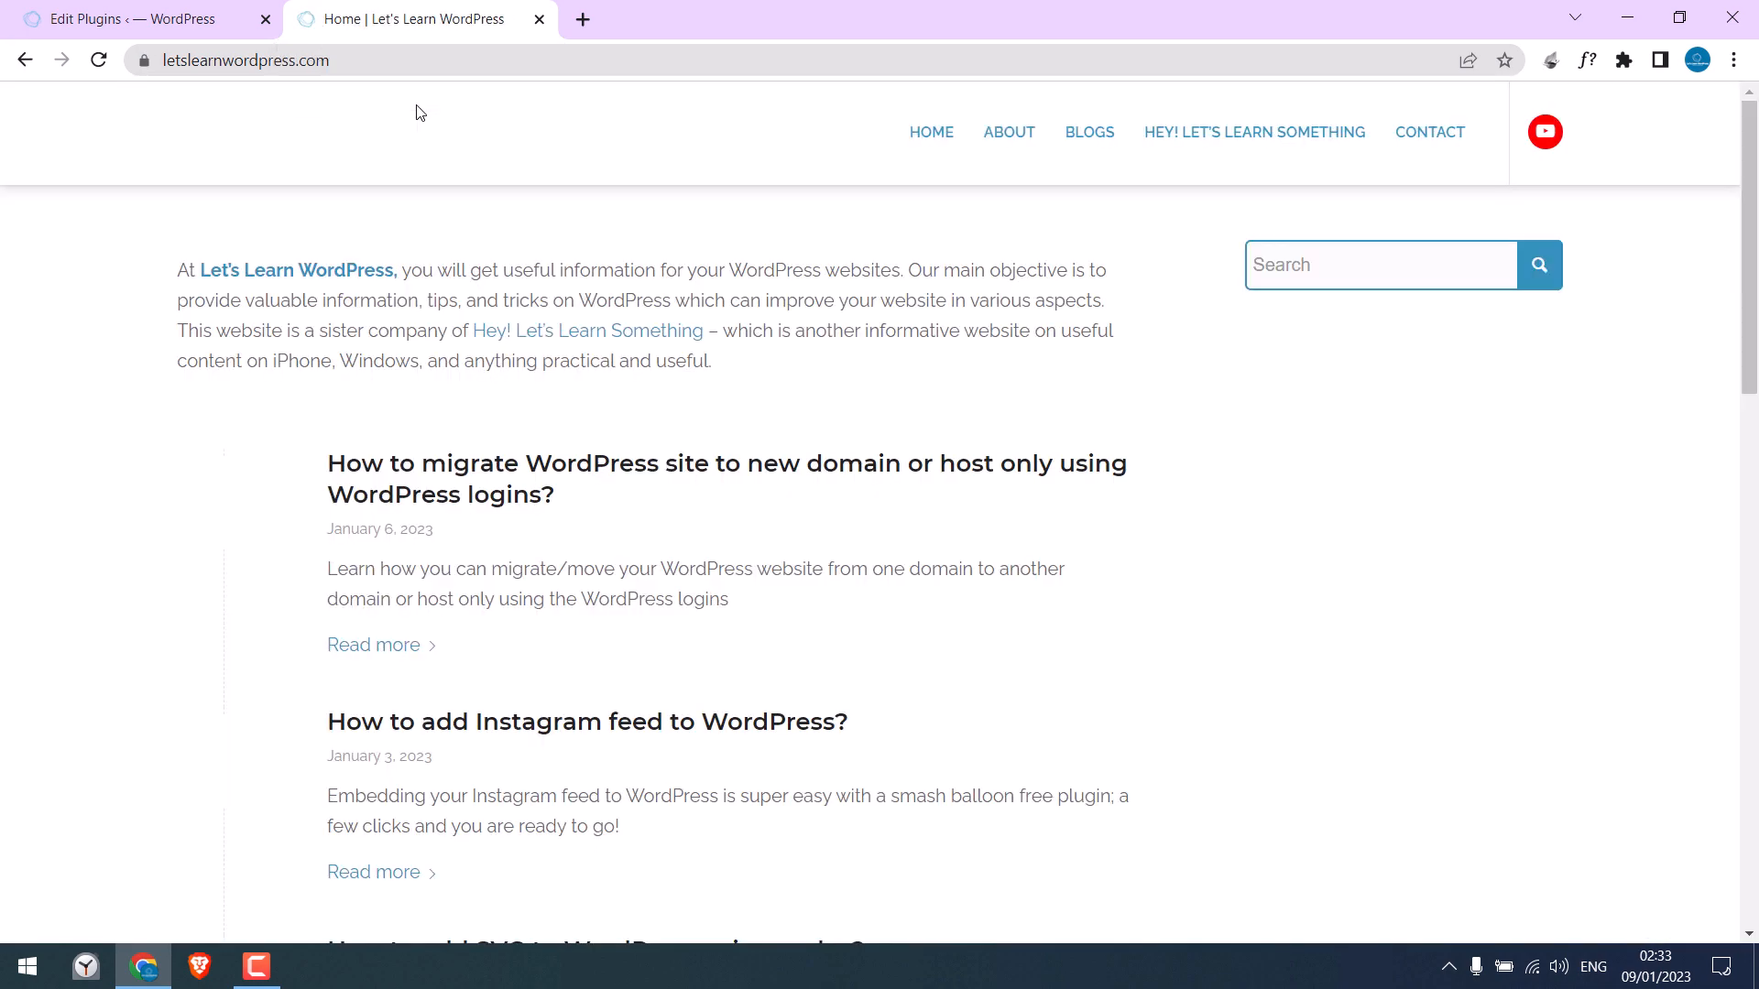
# Search for 'wordpress logo change' and open the login logo article's downloadable code PDF.
pyautogui.write('wordpress logo')
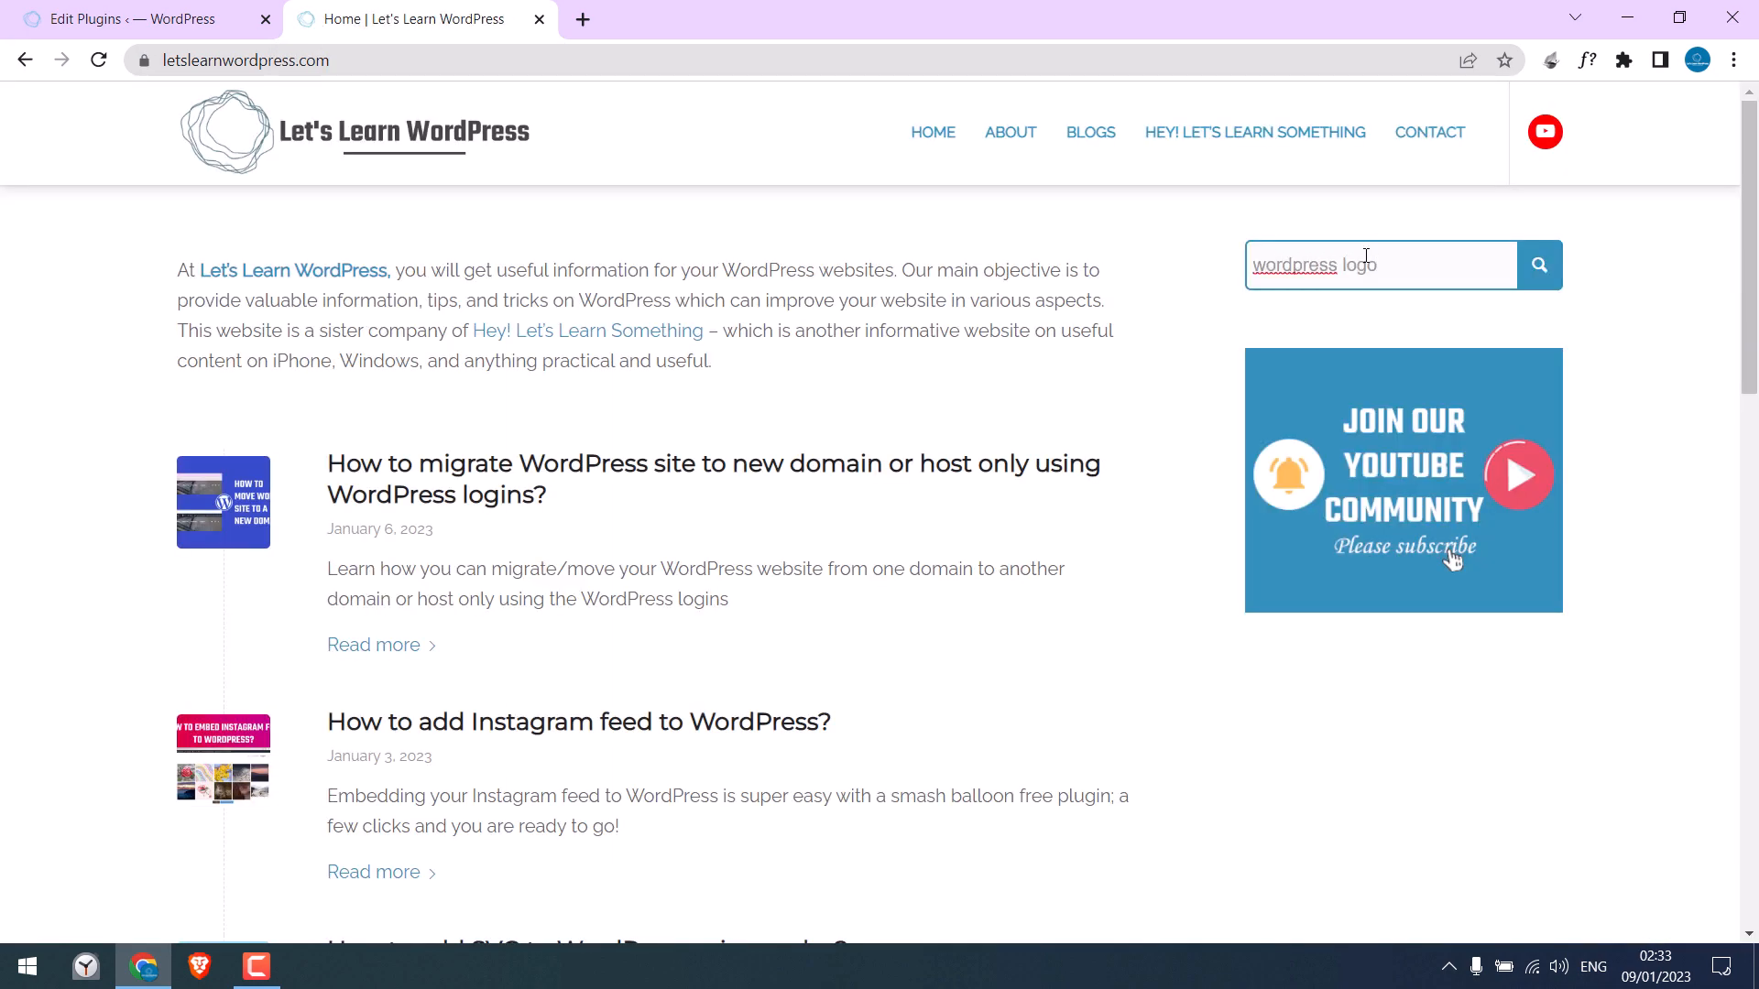
pyautogui.click(1539, 265)
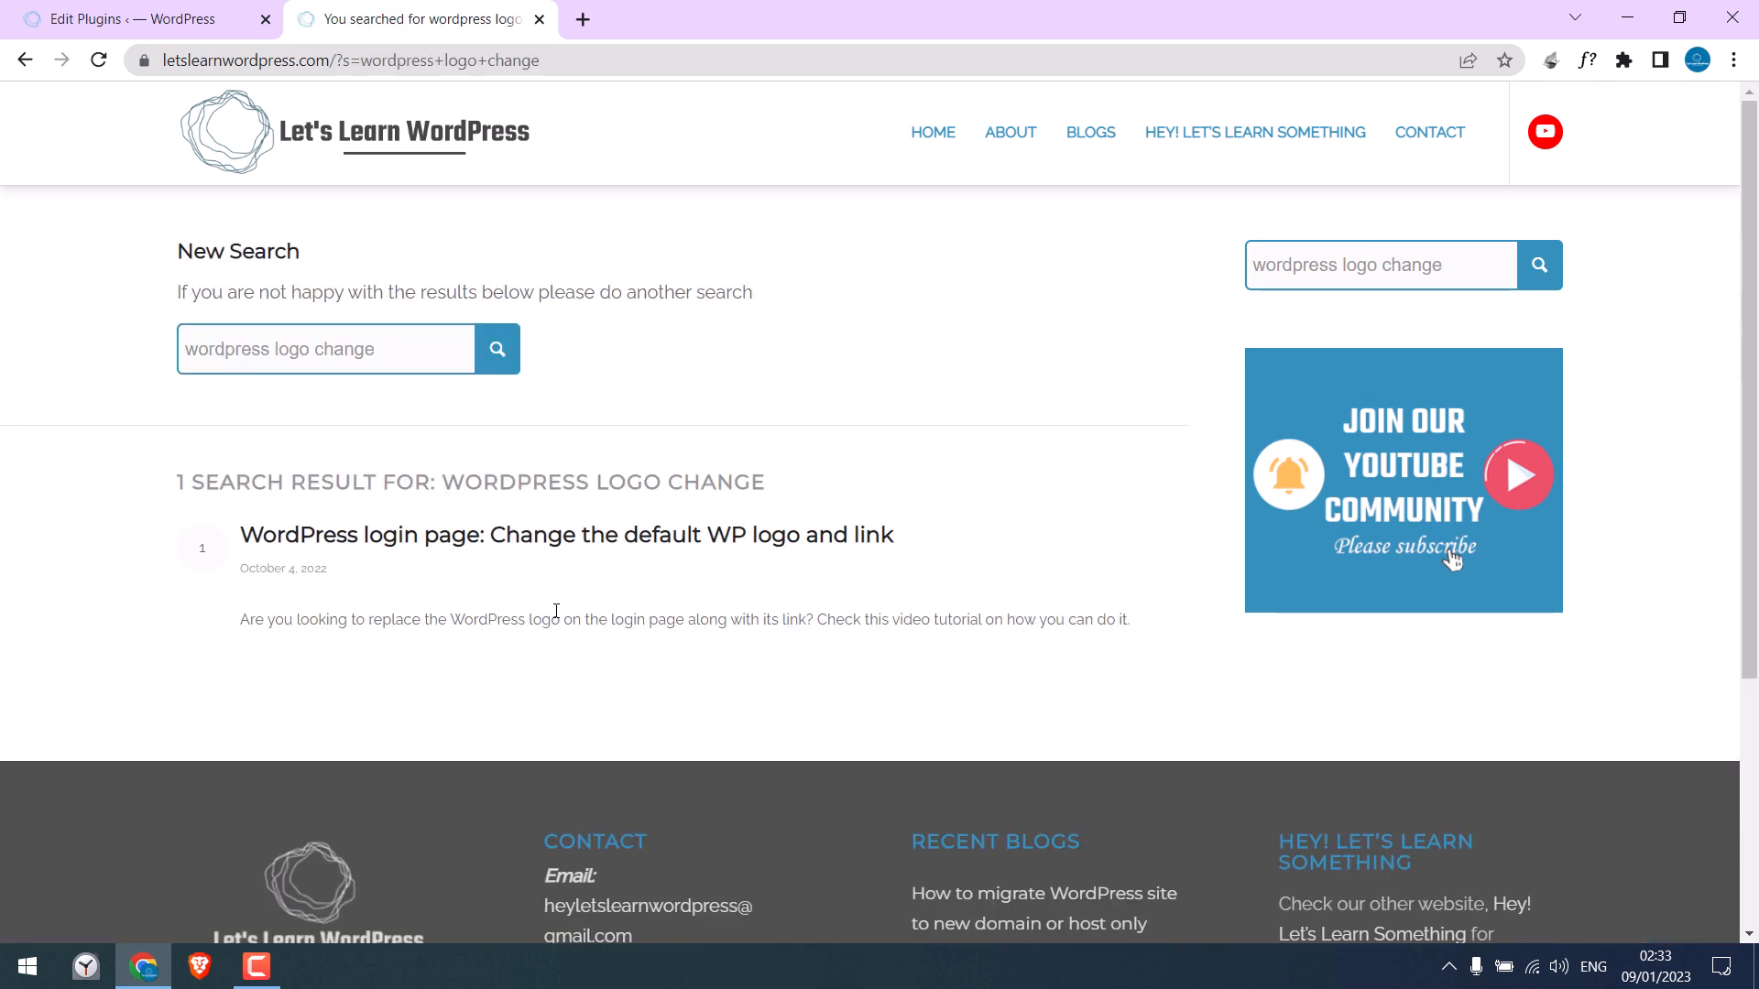
pyautogui.click(566, 535)
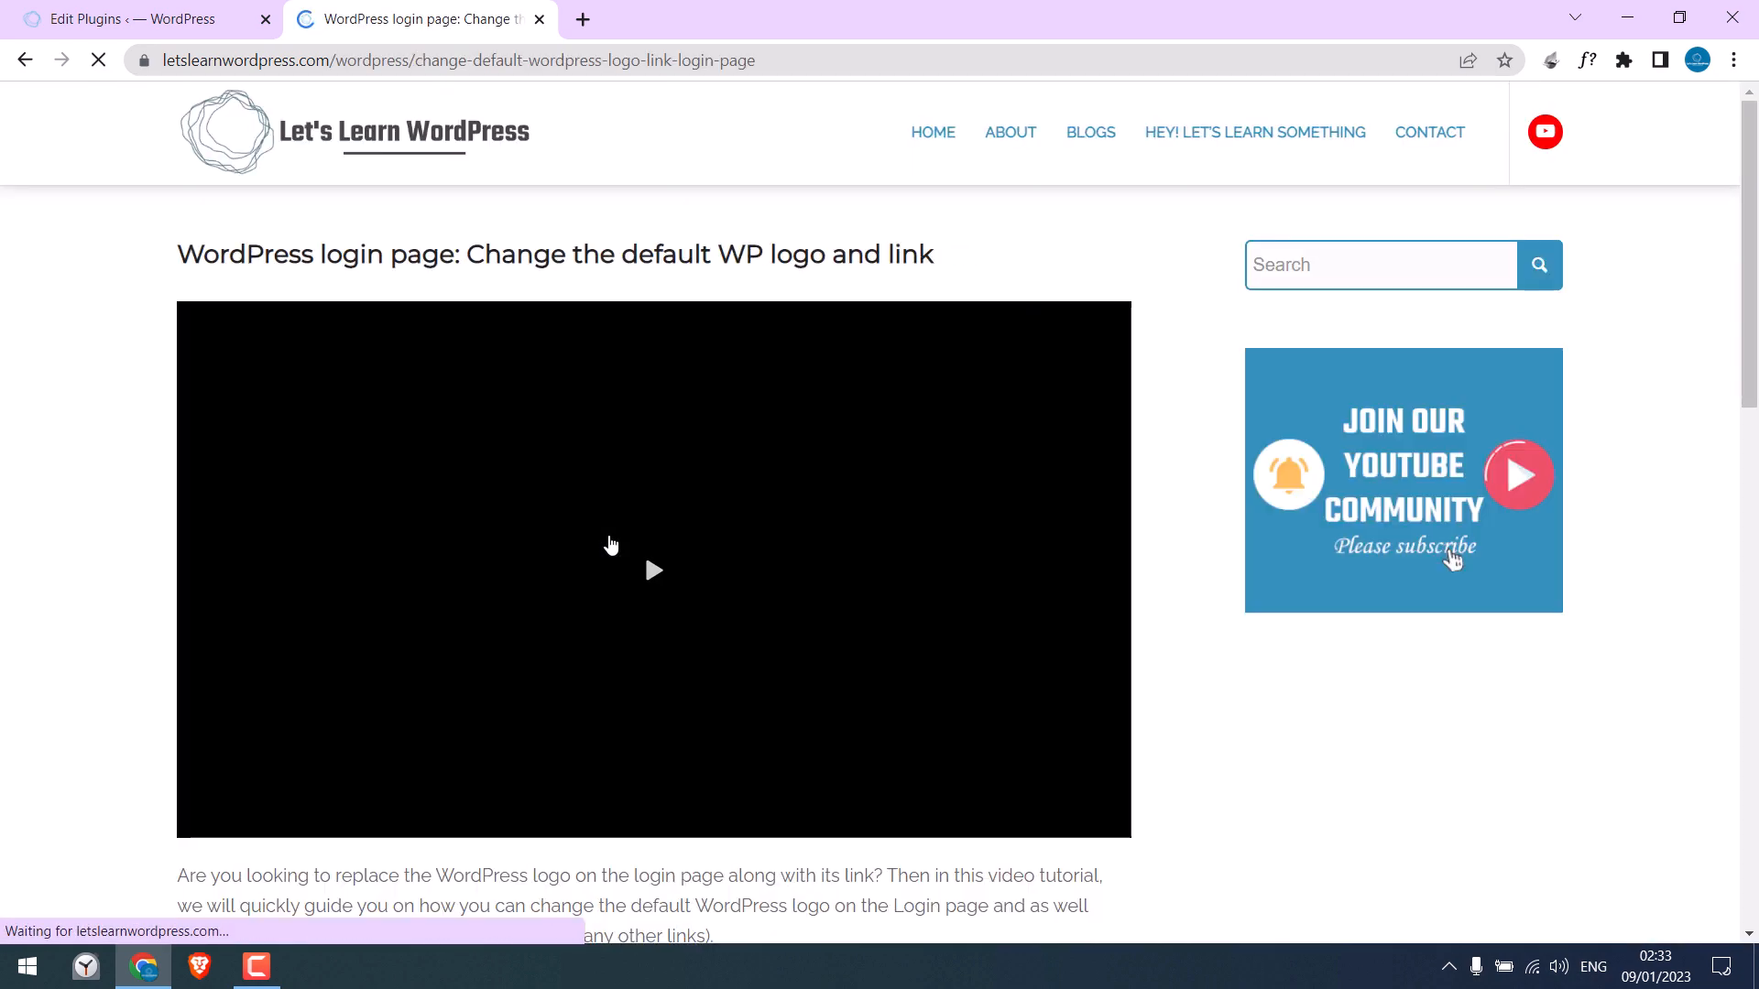
pyautogui.scroll(-3)
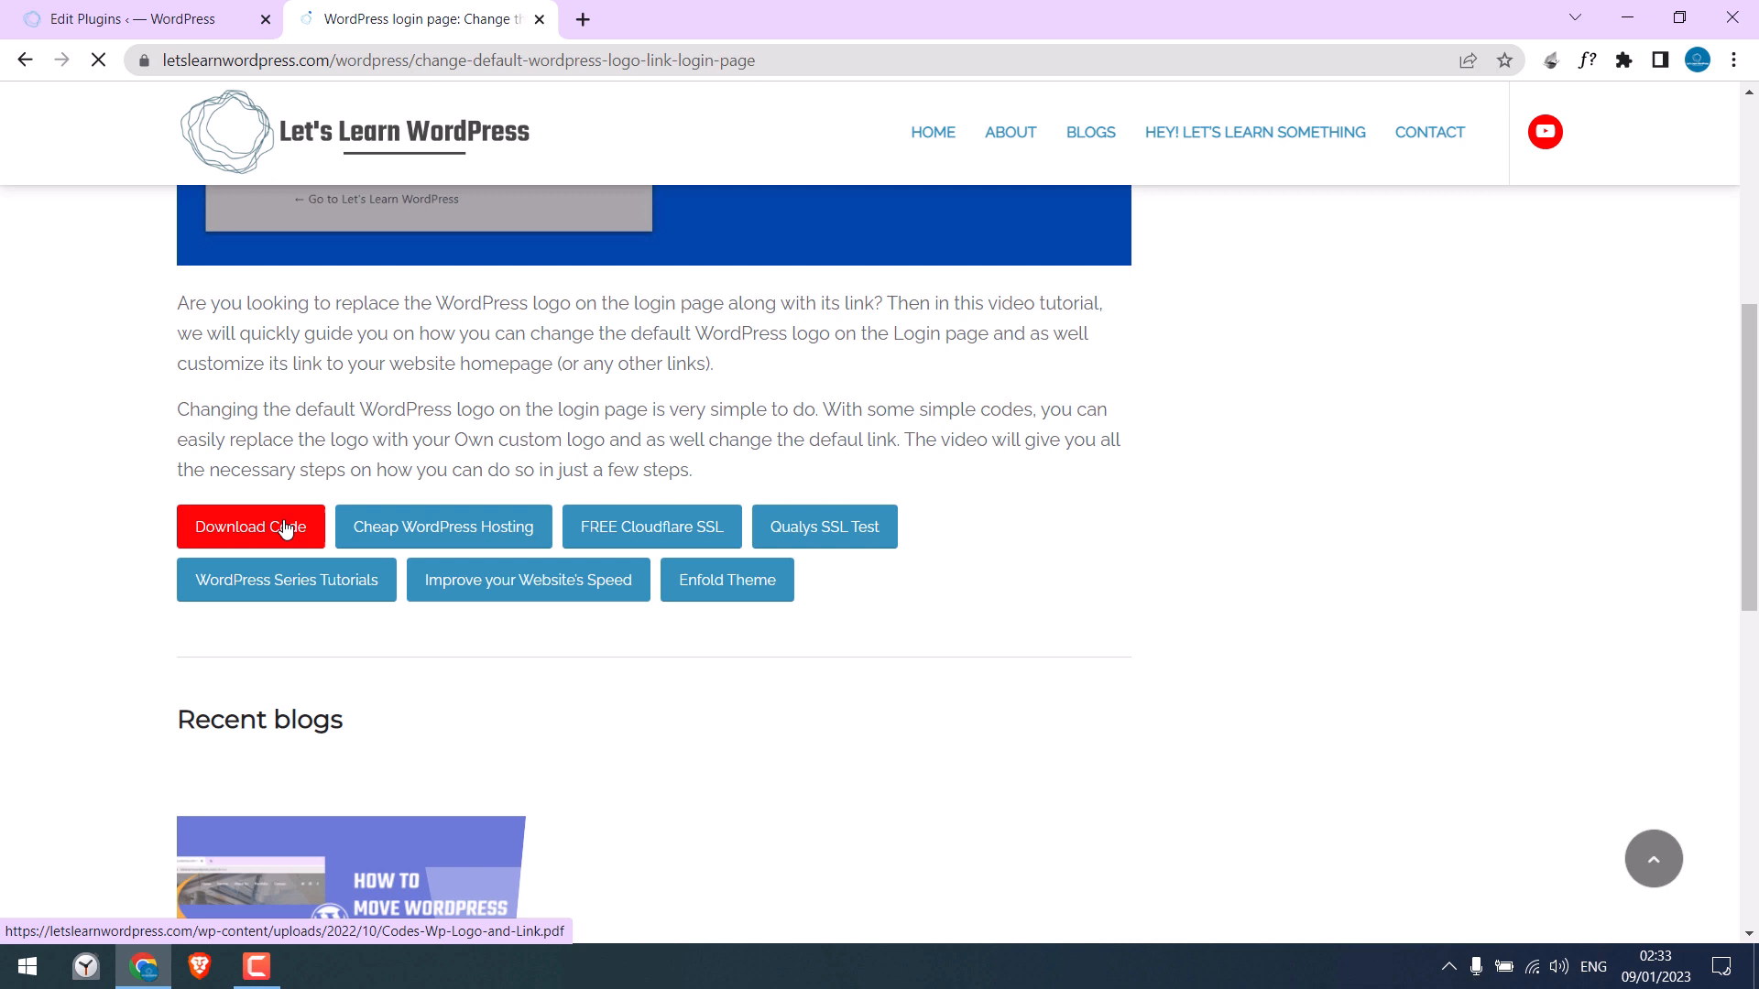
pyautogui.click(251, 526)
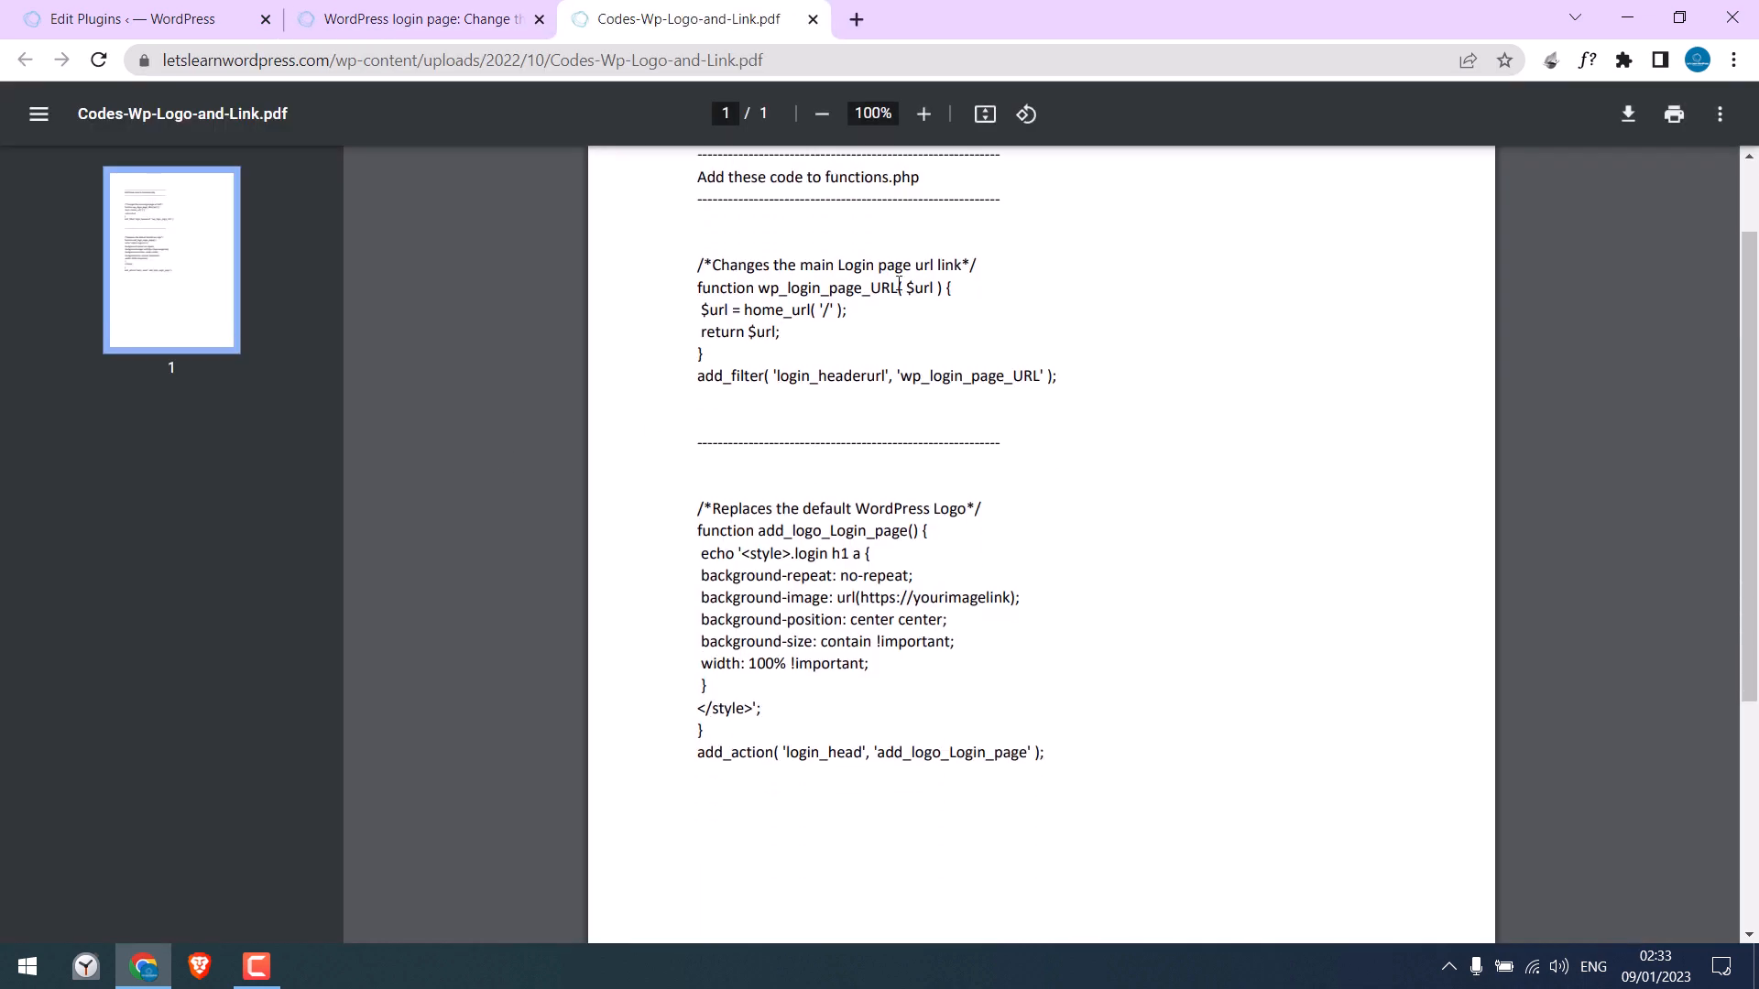
pyautogui.moveTo(869, 389)
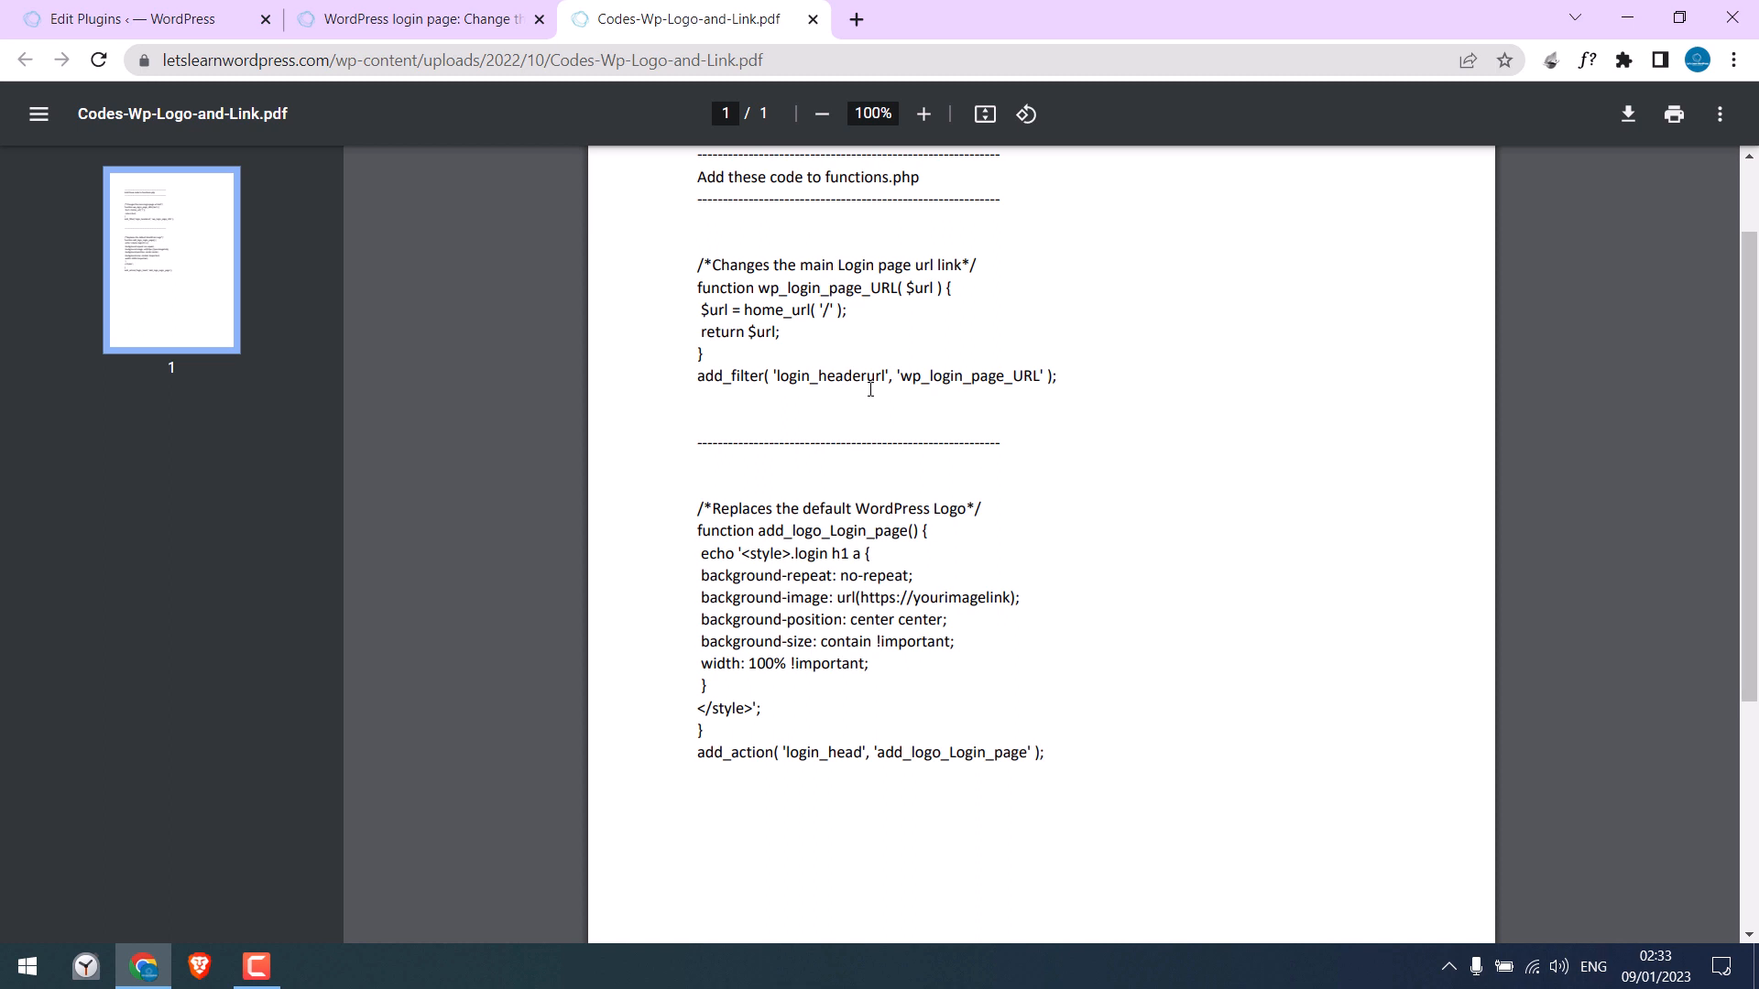
pyautogui.moveTo(827, 432)
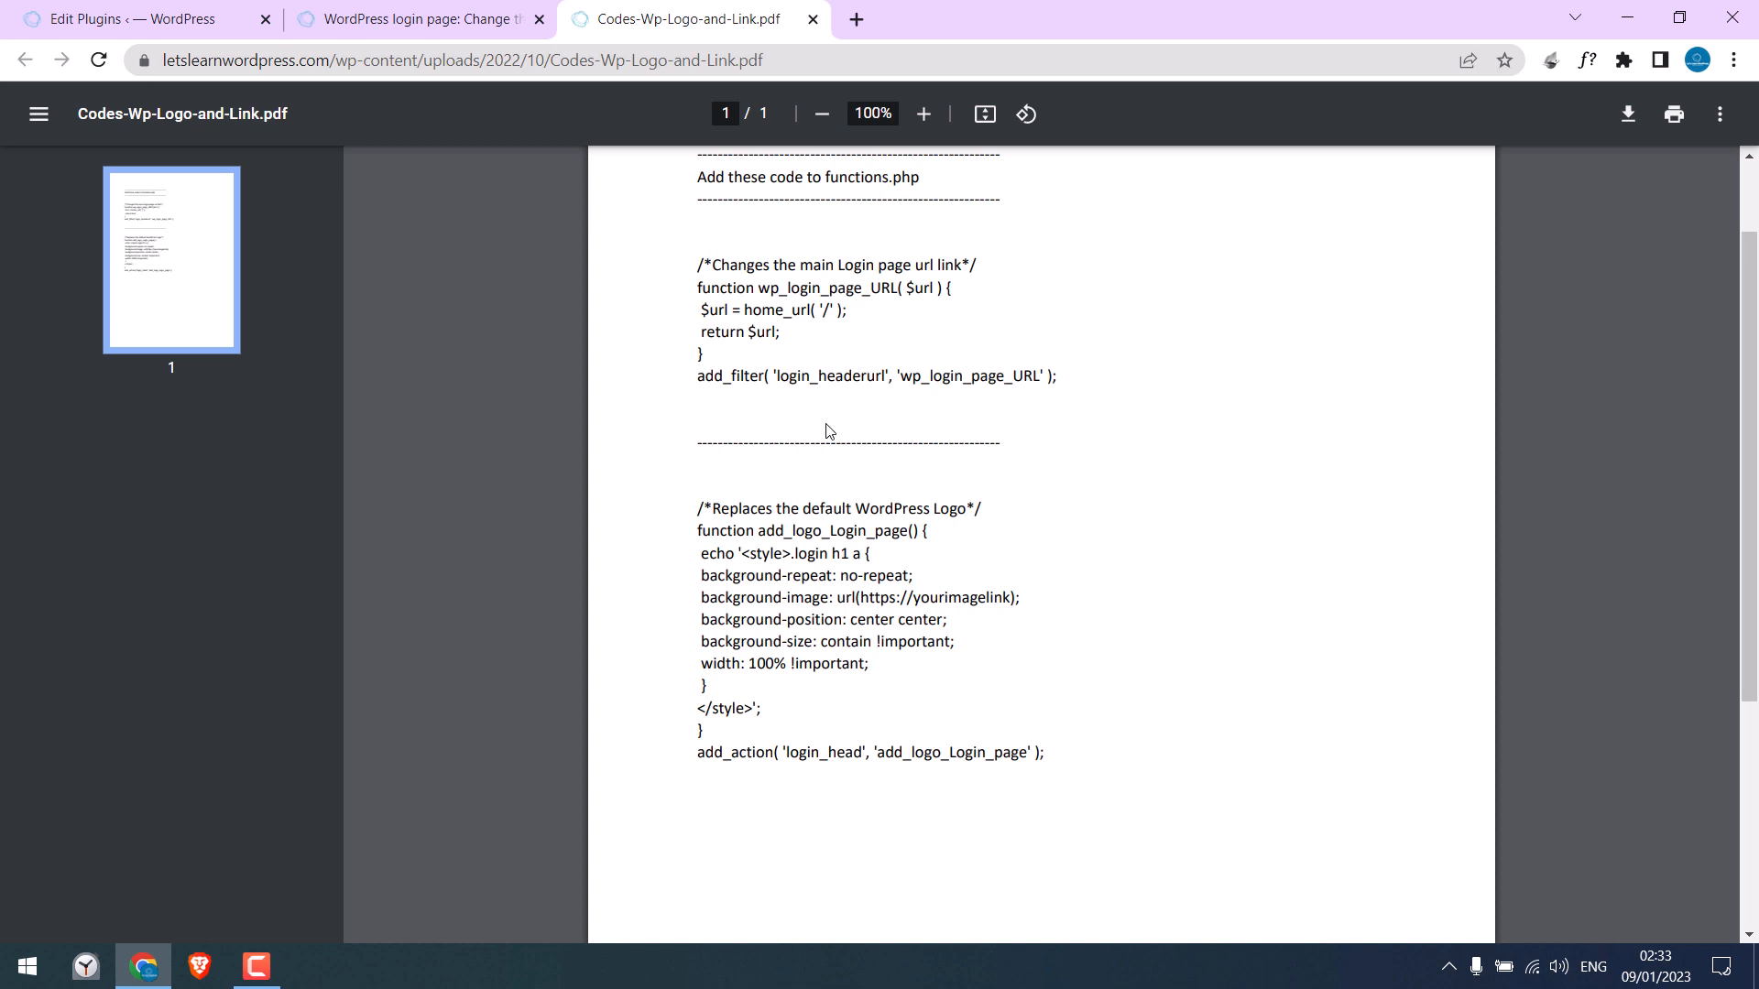
pyautogui.moveTo(894, 348)
pyautogui.write('letslearnwordpress.com/demo/')
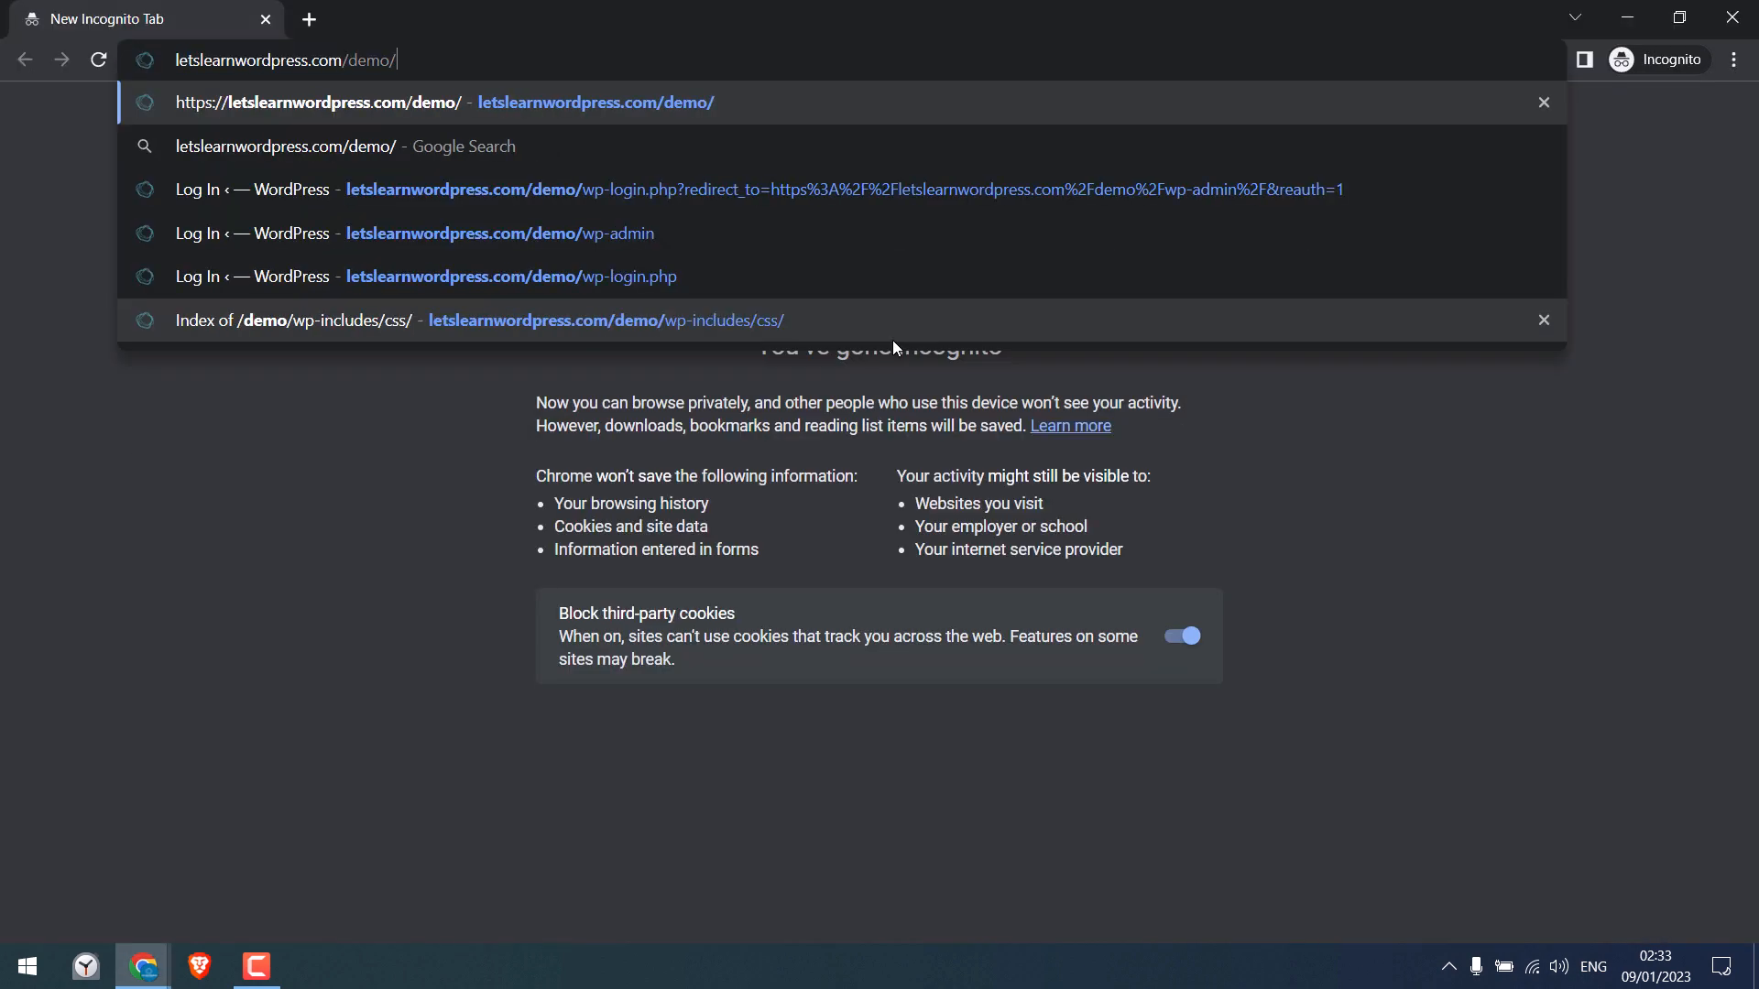
# Open the demo site's login page in a private window and check its default WordPress logo.
pyautogui.click(746, 188)
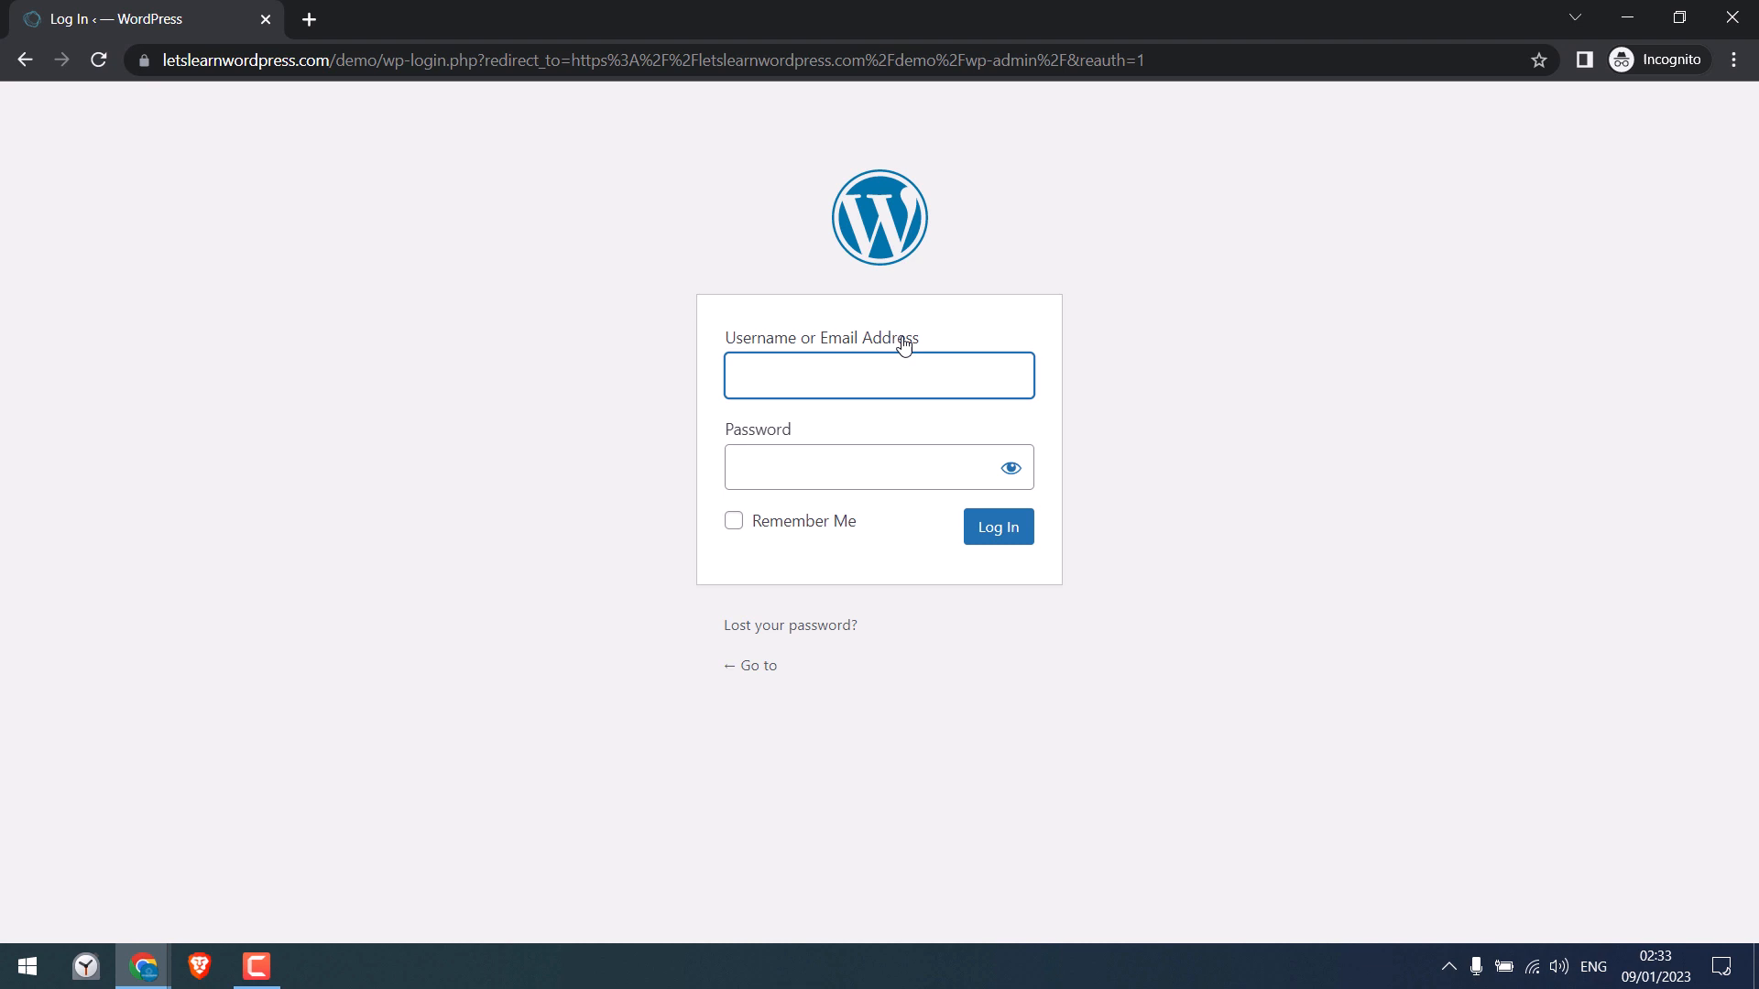
pyautogui.moveTo(860, 226)
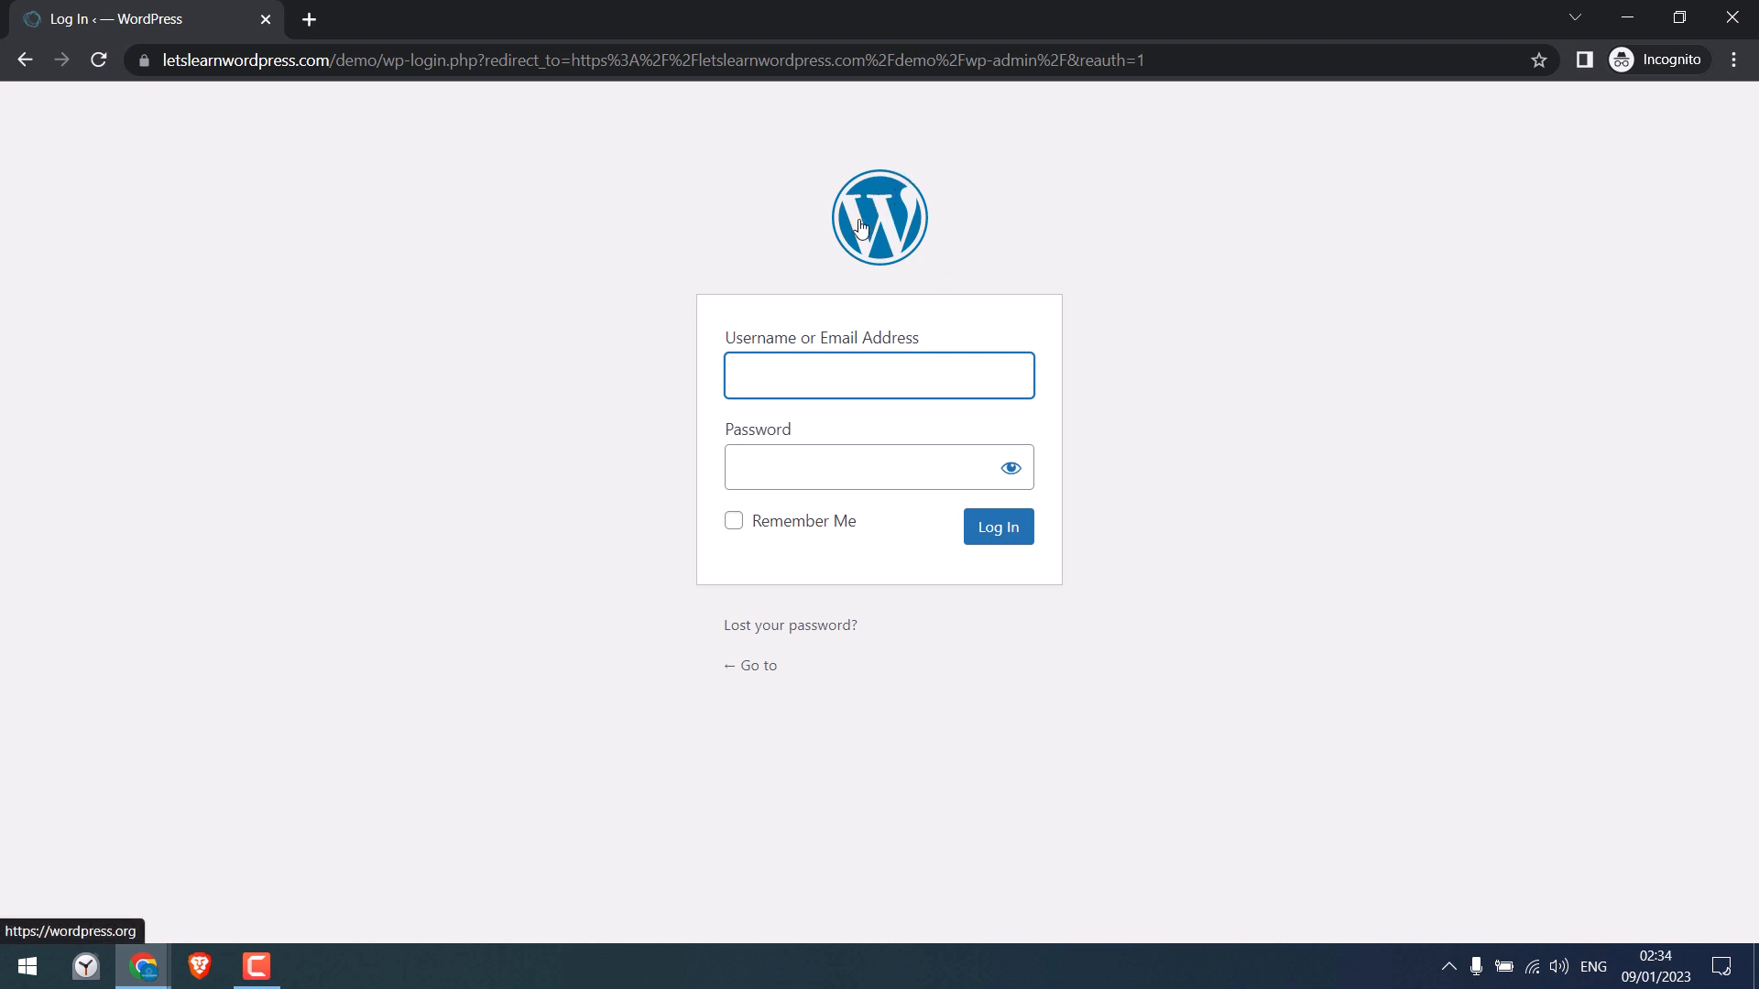
pyautogui.moveTo(879, 218)
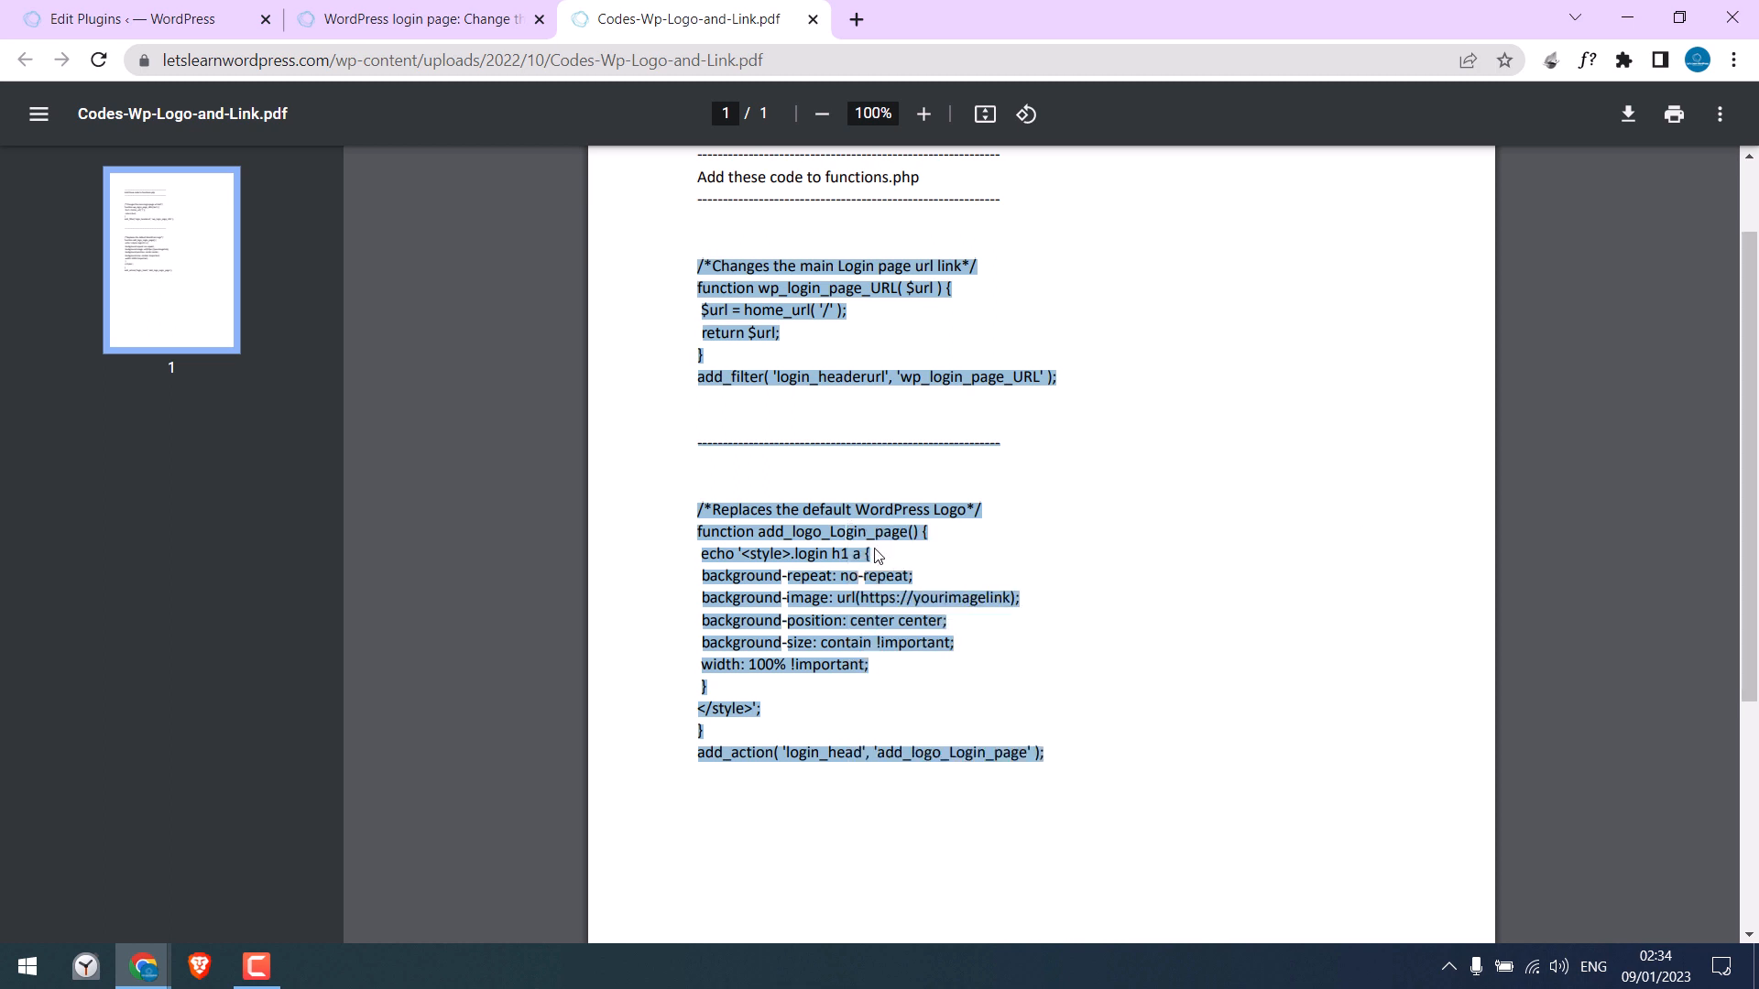
# Return to the Custom Plugin.php file in the plugin file editor.
pyautogui.click(126, 19)
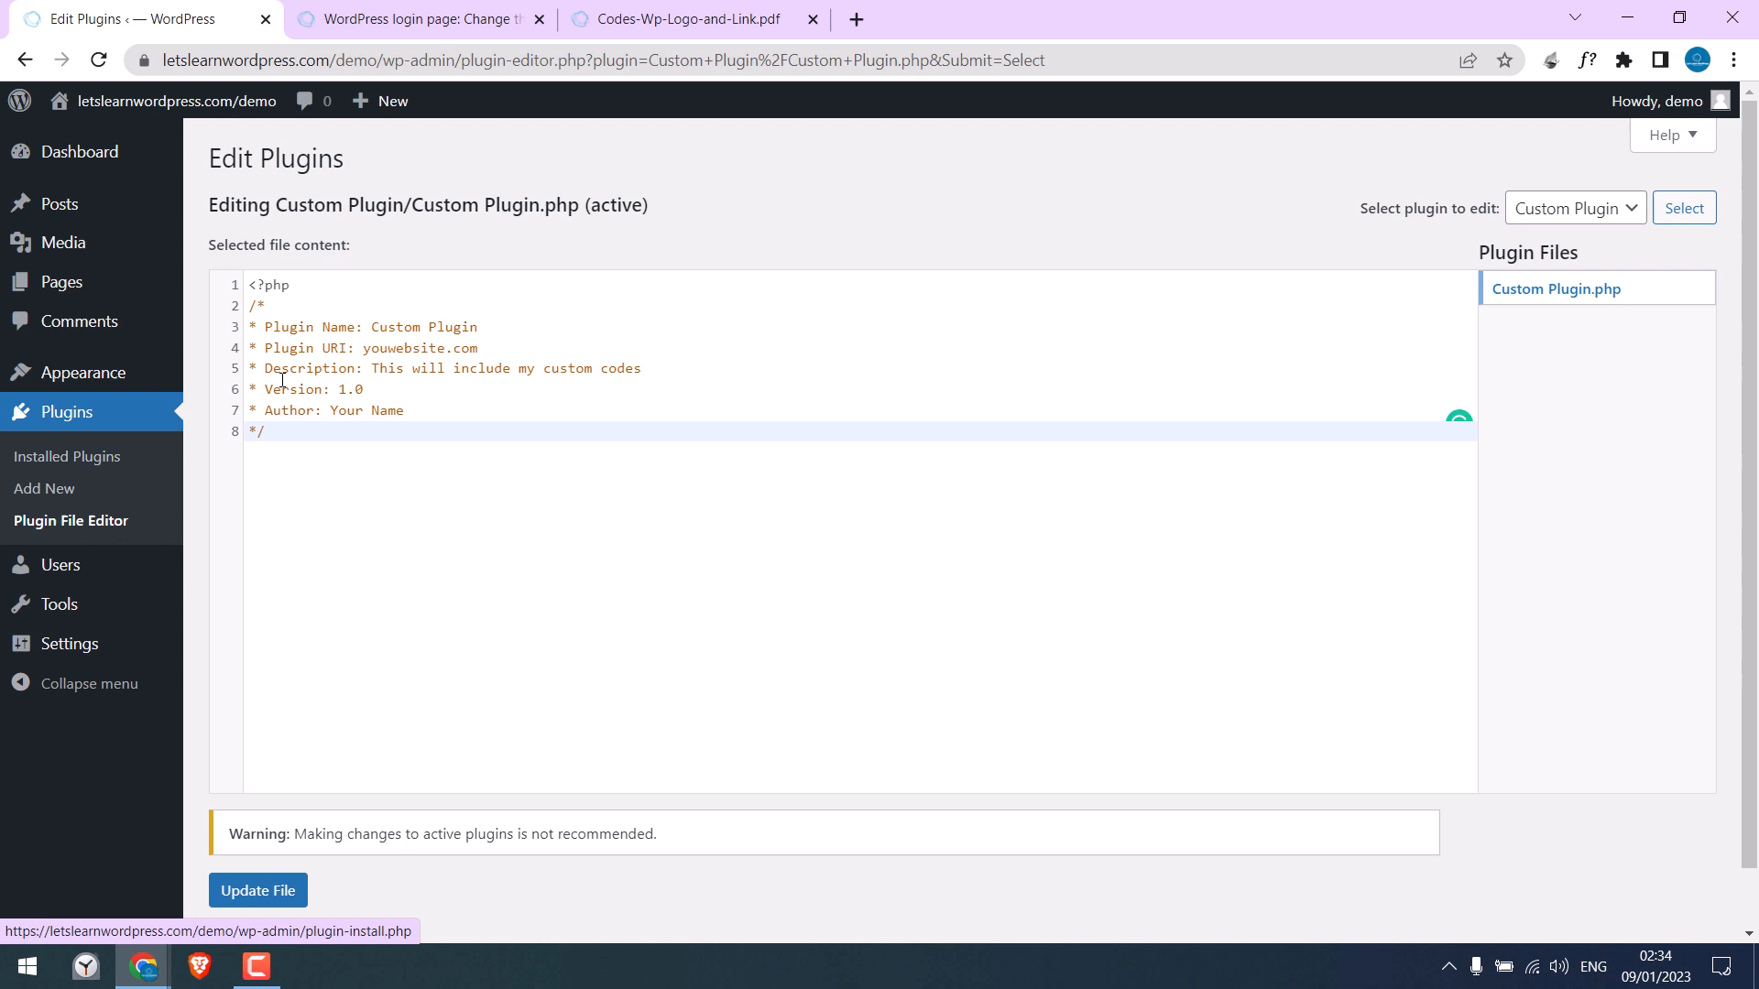
pyautogui.moveTo(366, 100)
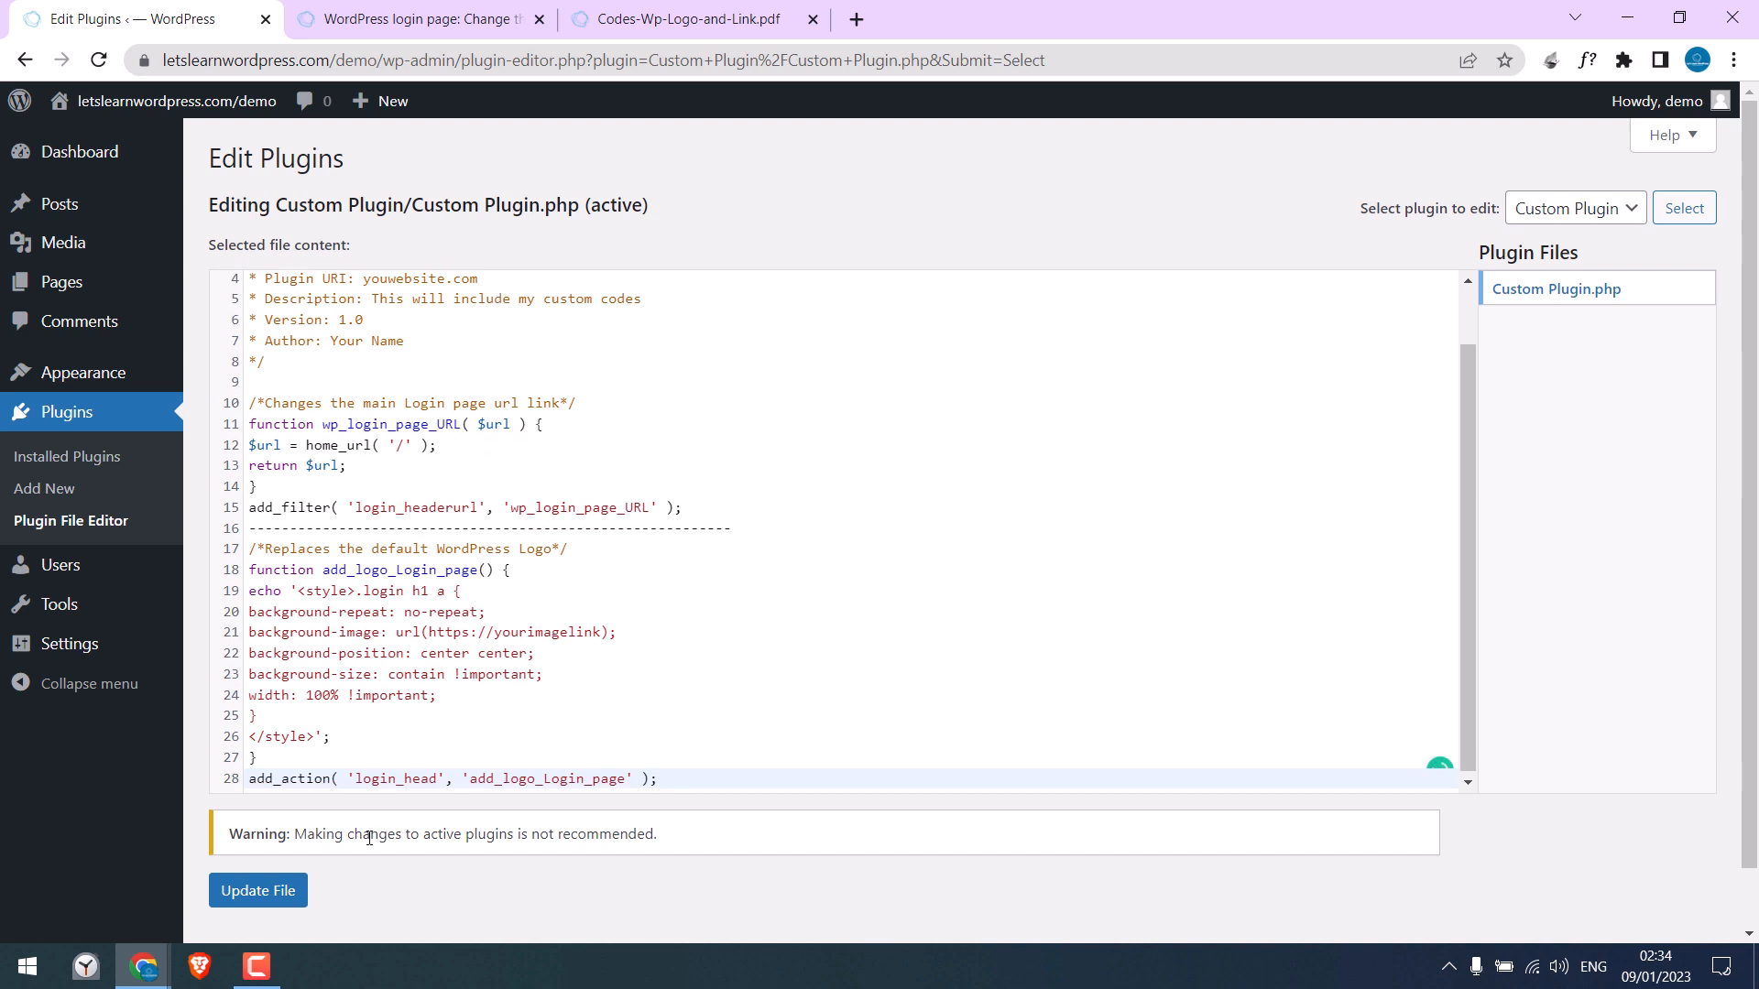
# Save the pasted login link and logo code to Custom Plugin.php.
pyautogui.click(257, 890)
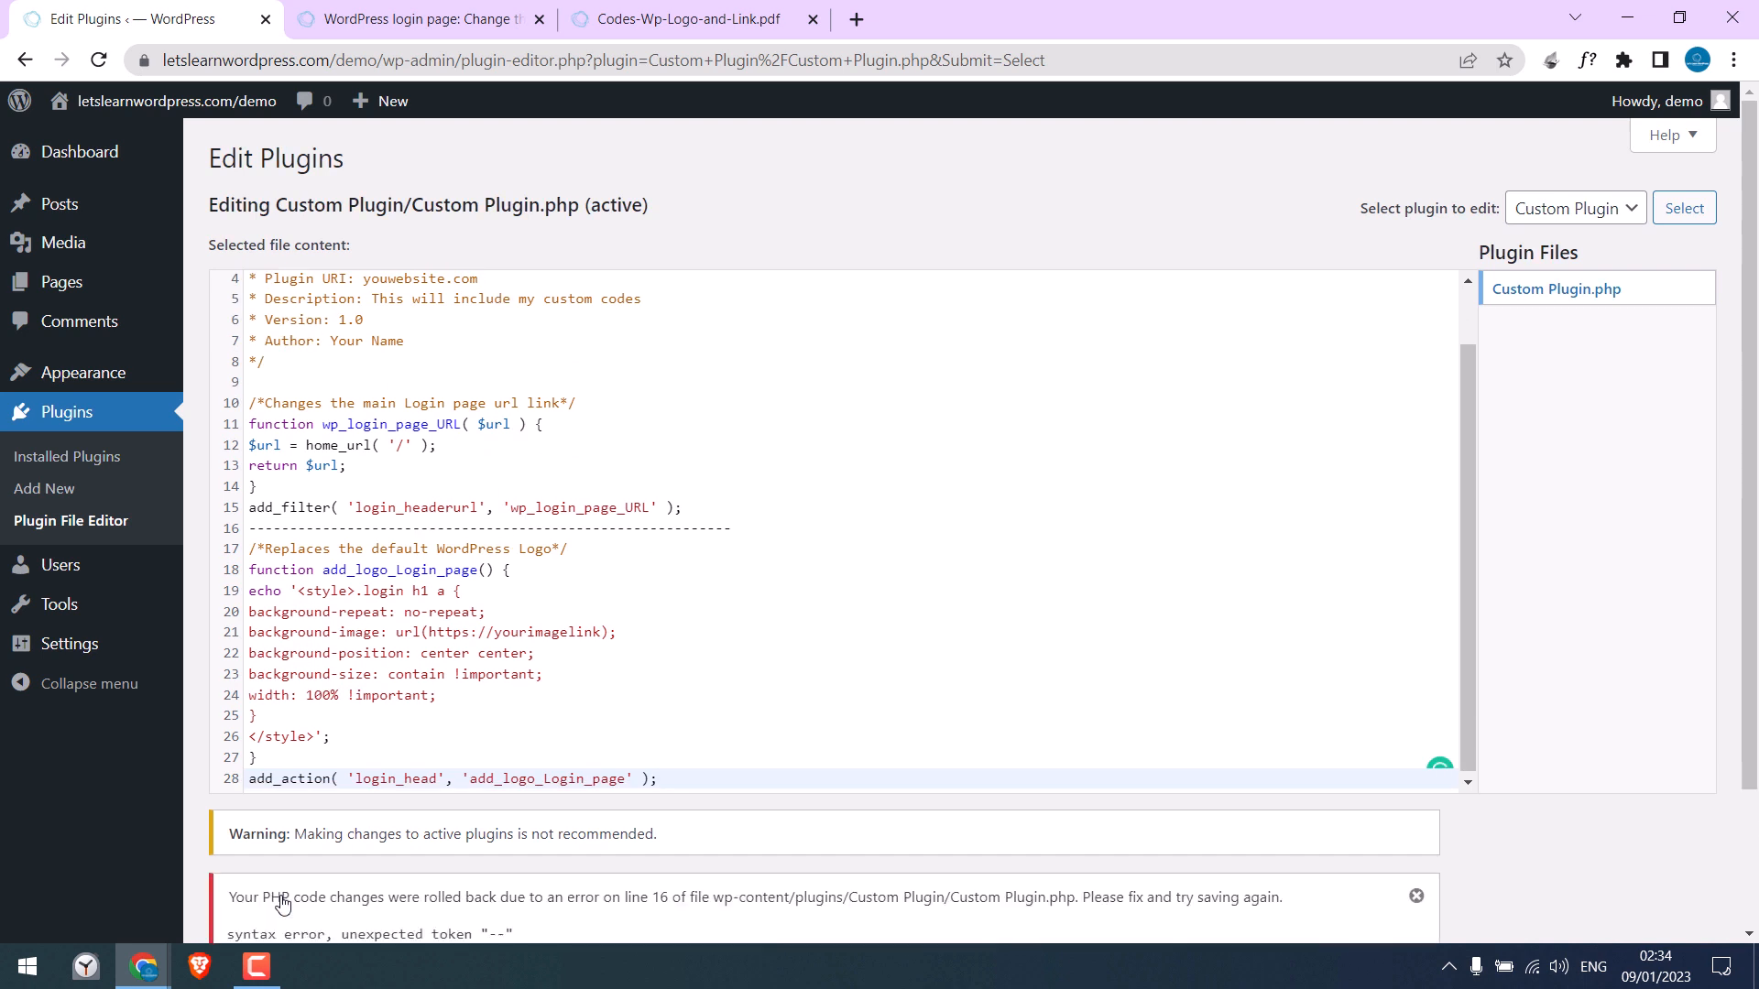
pyautogui.scroll(-3)
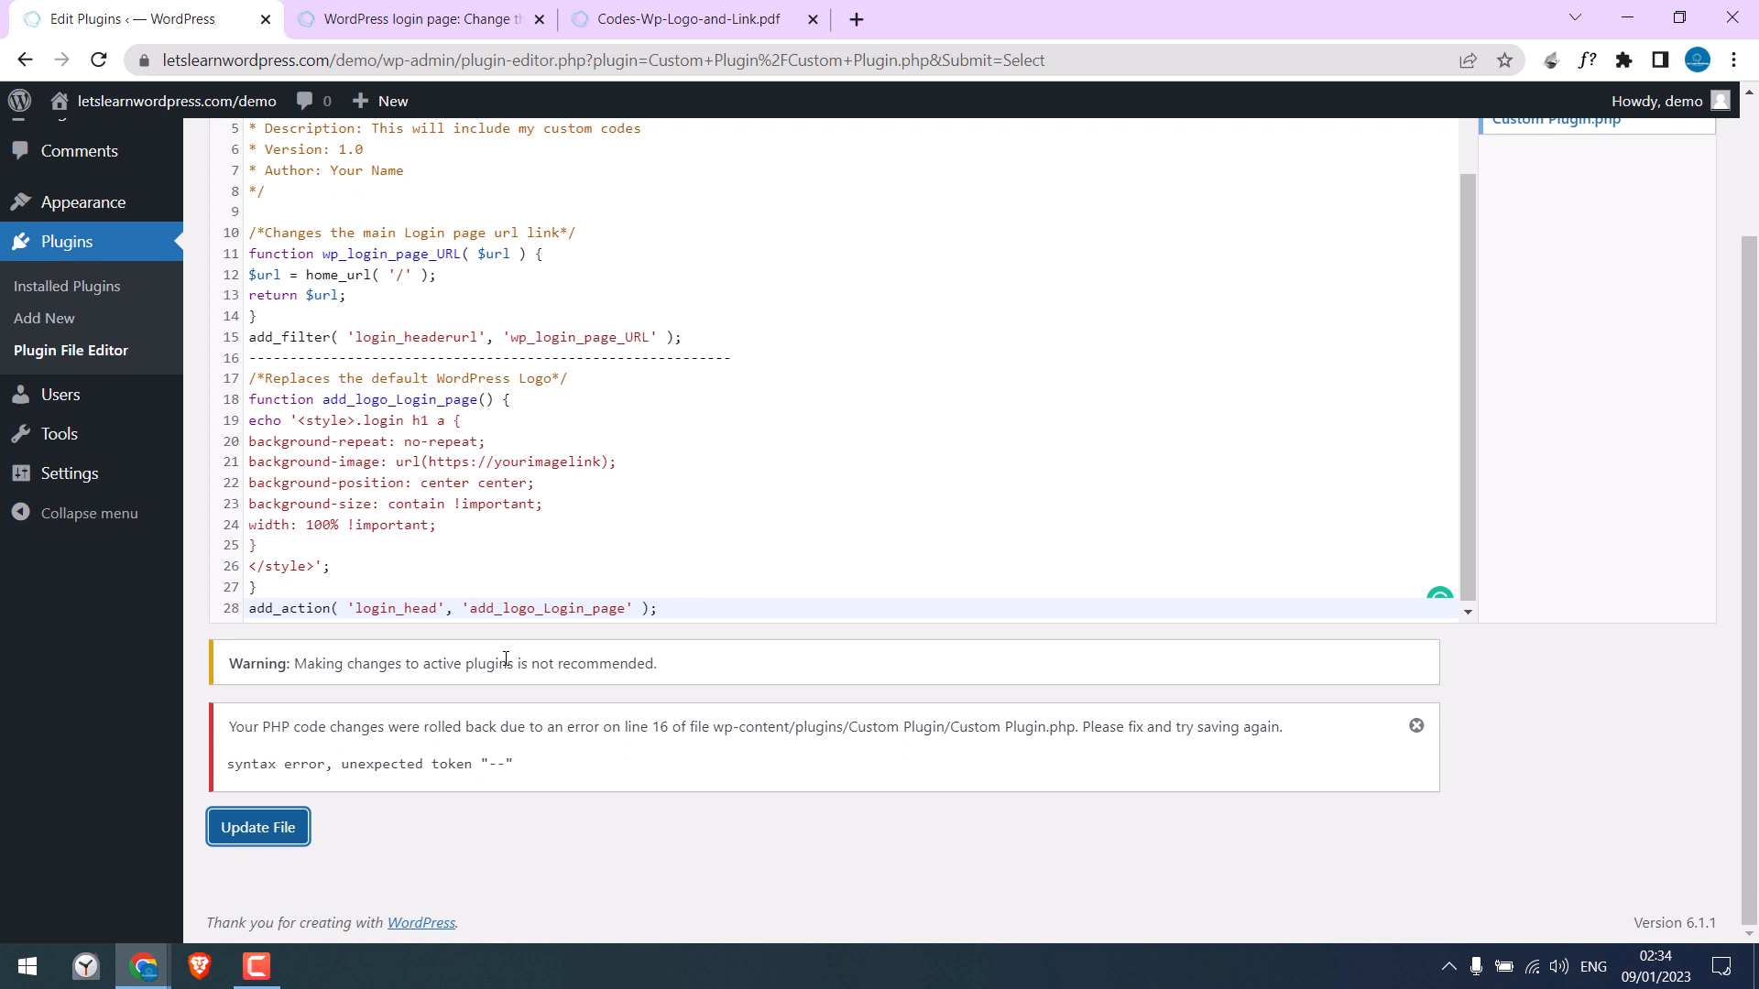
pyautogui.scroll(3)
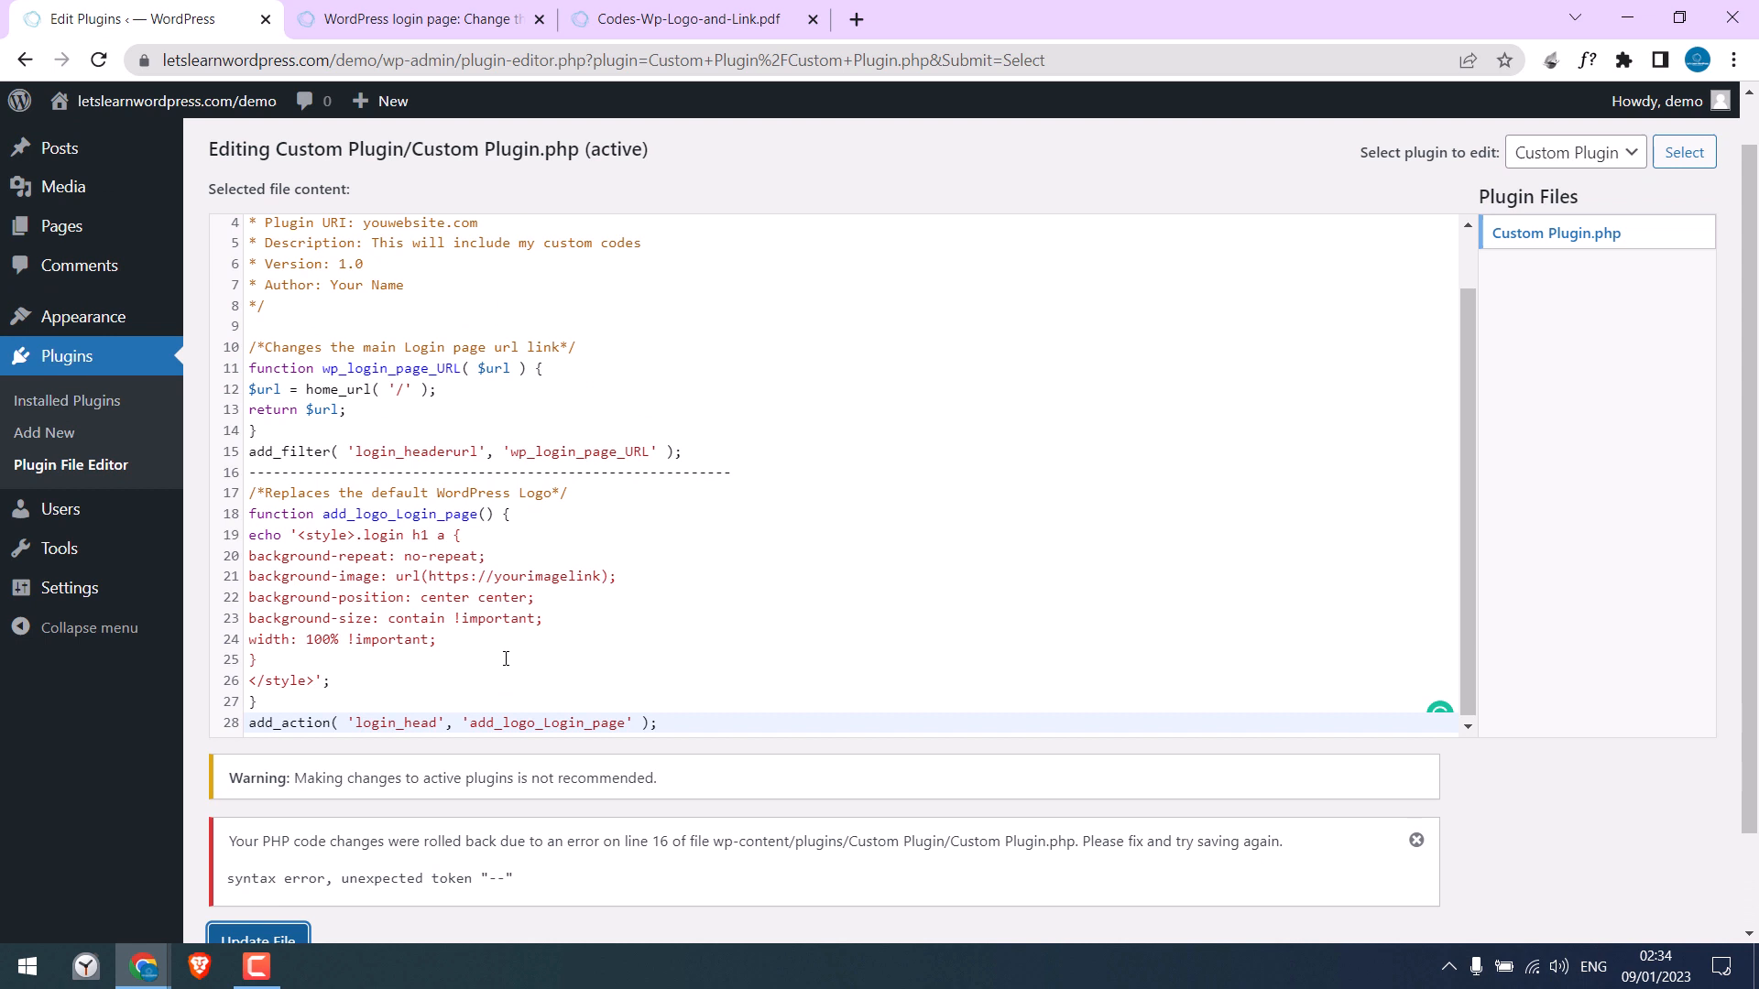
# Delete the dashed separator on line 16 and save the corrected file.
pyautogui.click(259, 471)
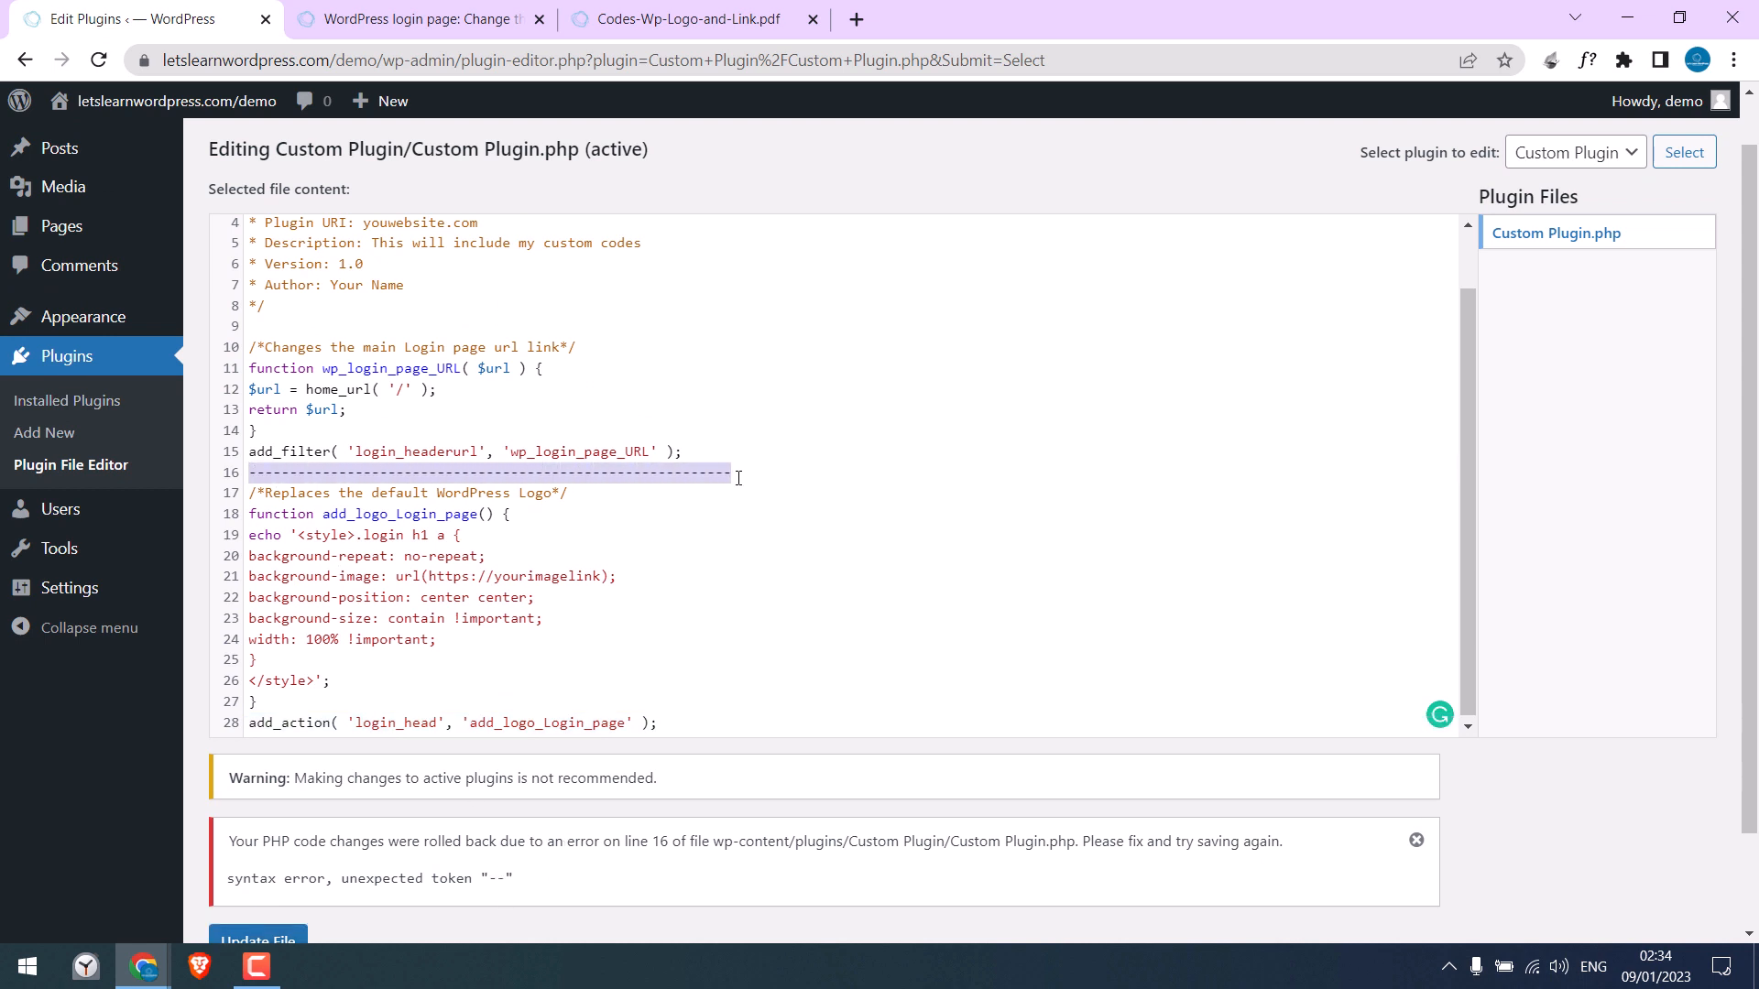
pyautogui.press('Delete')
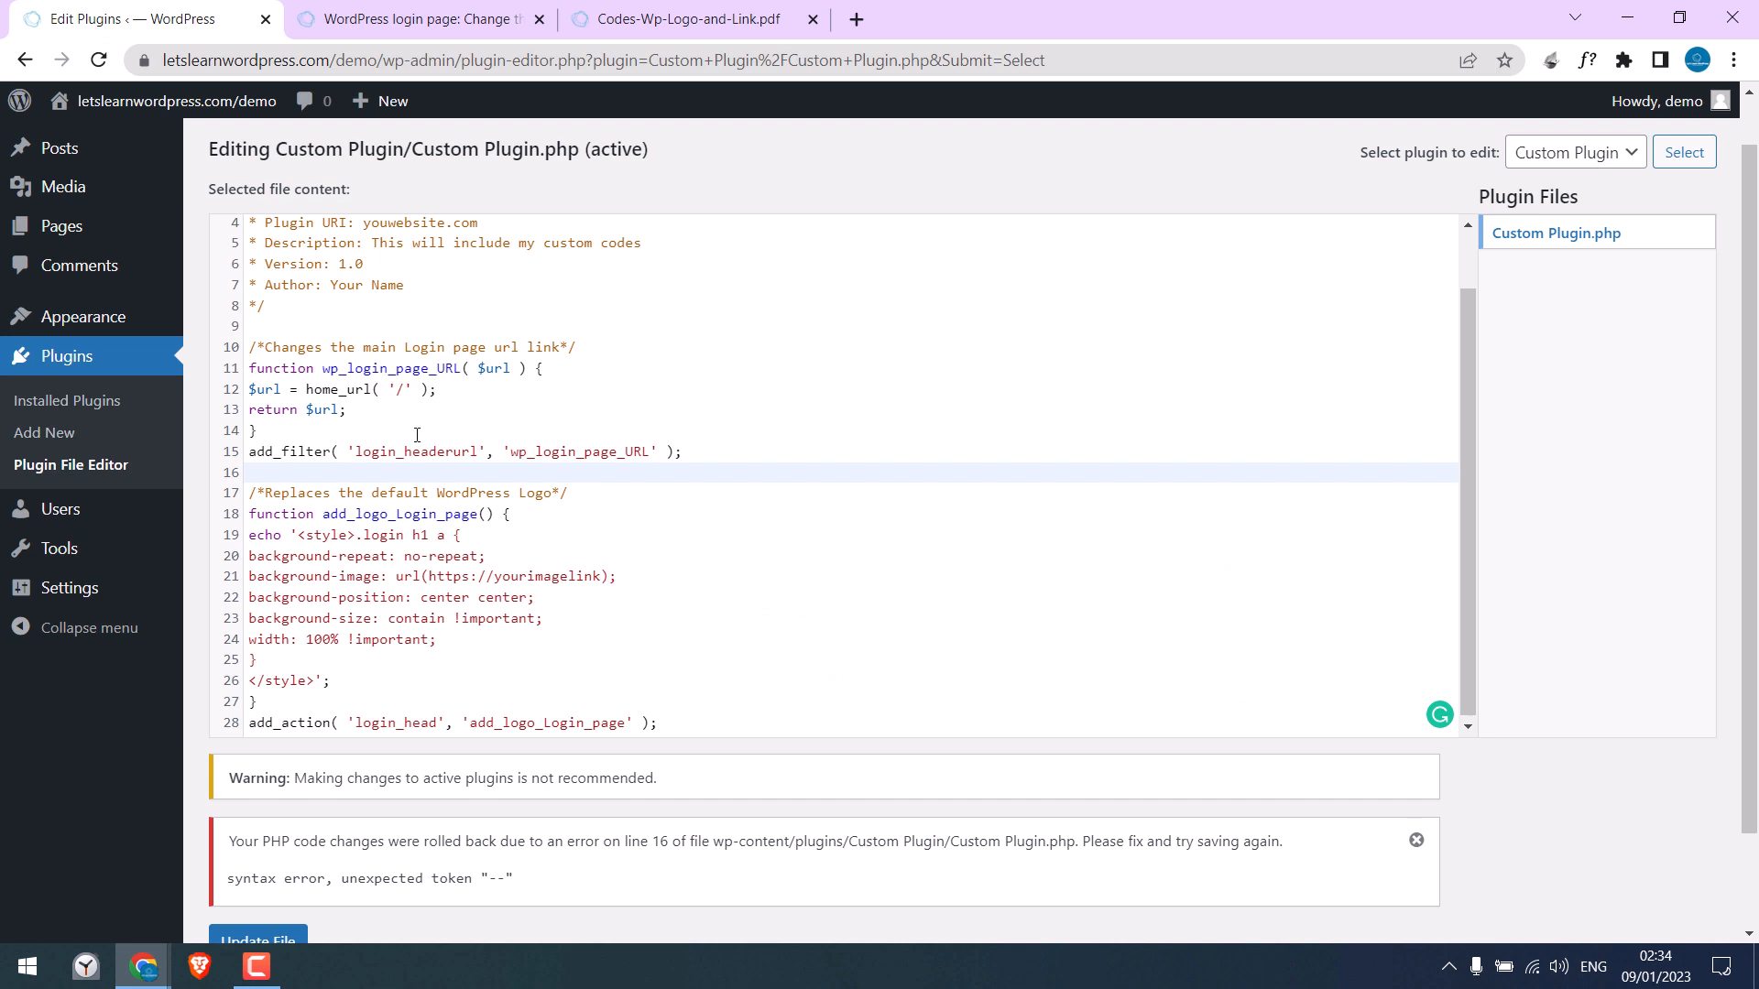
pyautogui.scroll(-3)
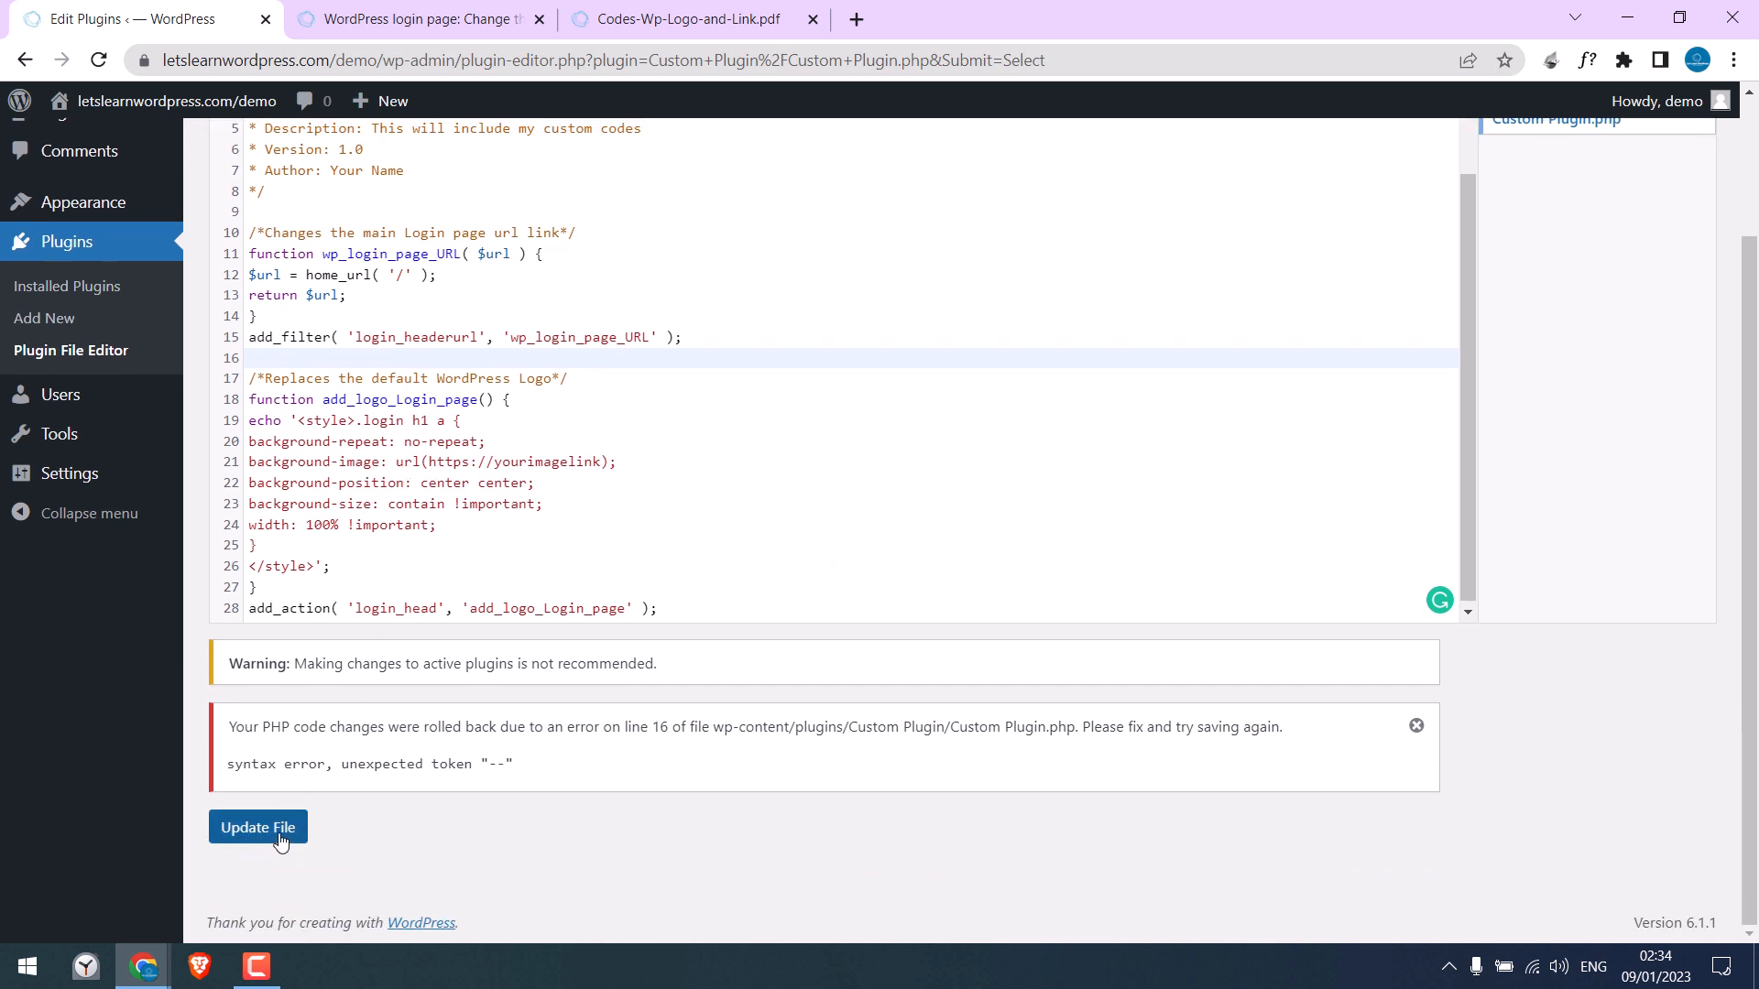
pyautogui.click(256, 826)
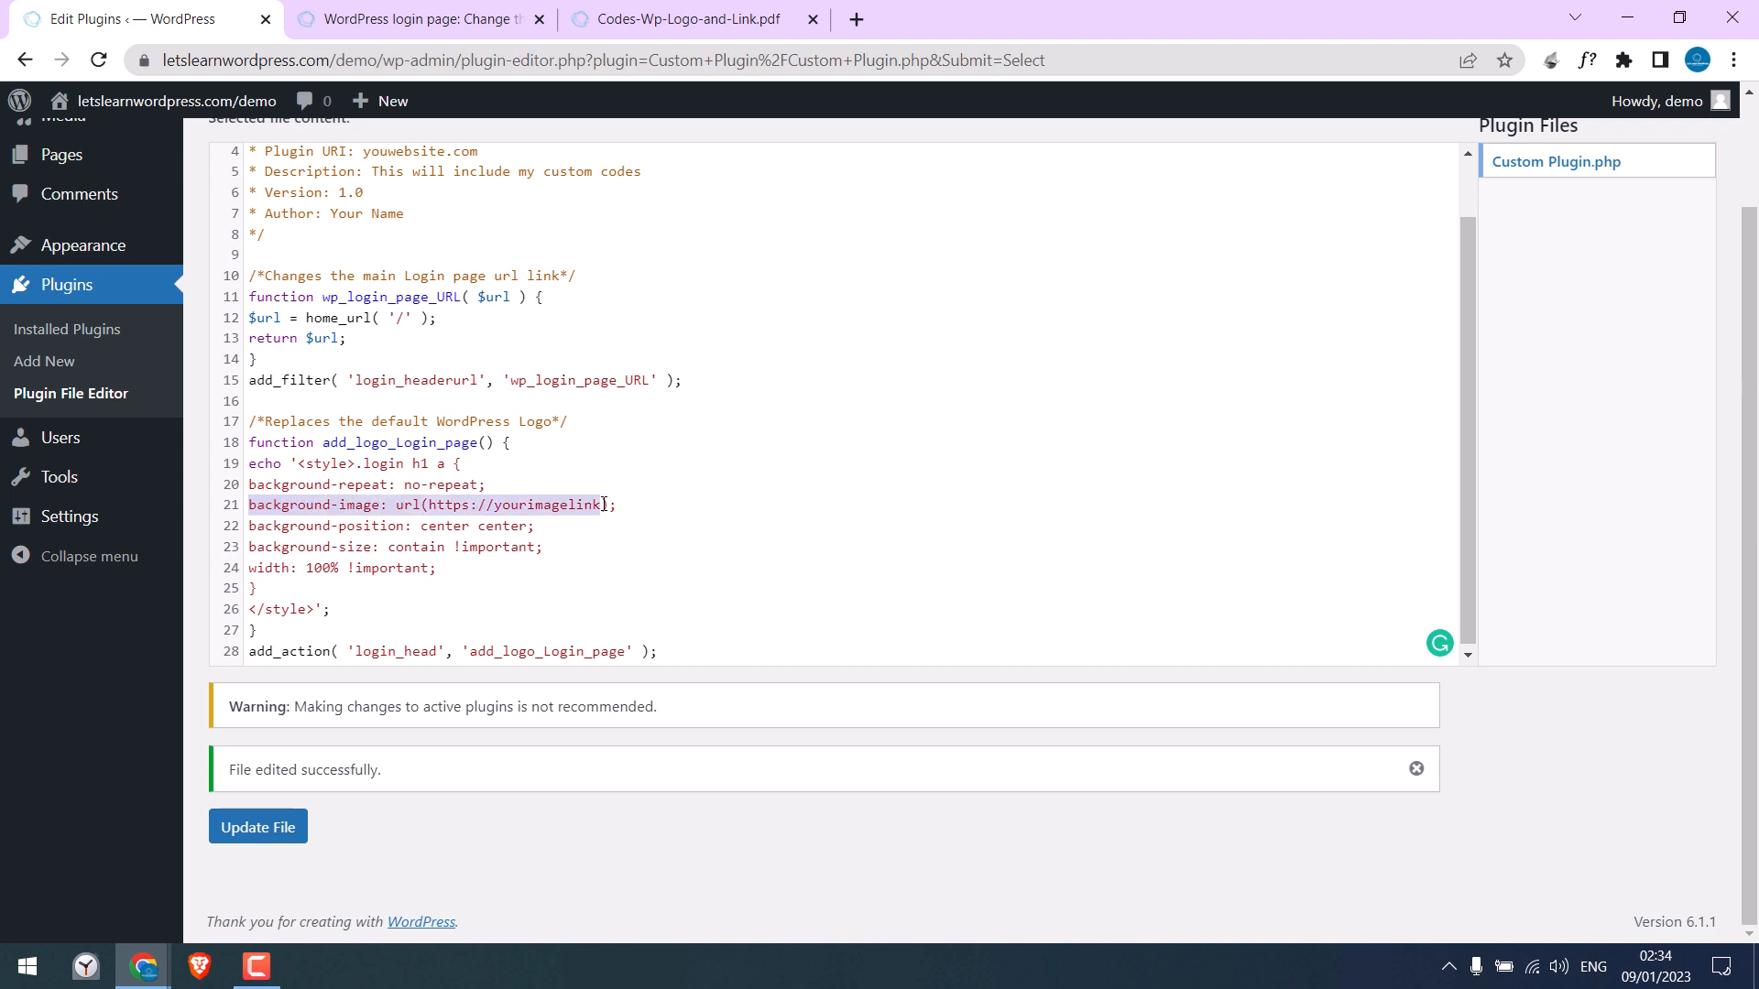
# Point line 21's background image to the Logo.png URL and save the plugin file.
pyautogui.click(415, 20)
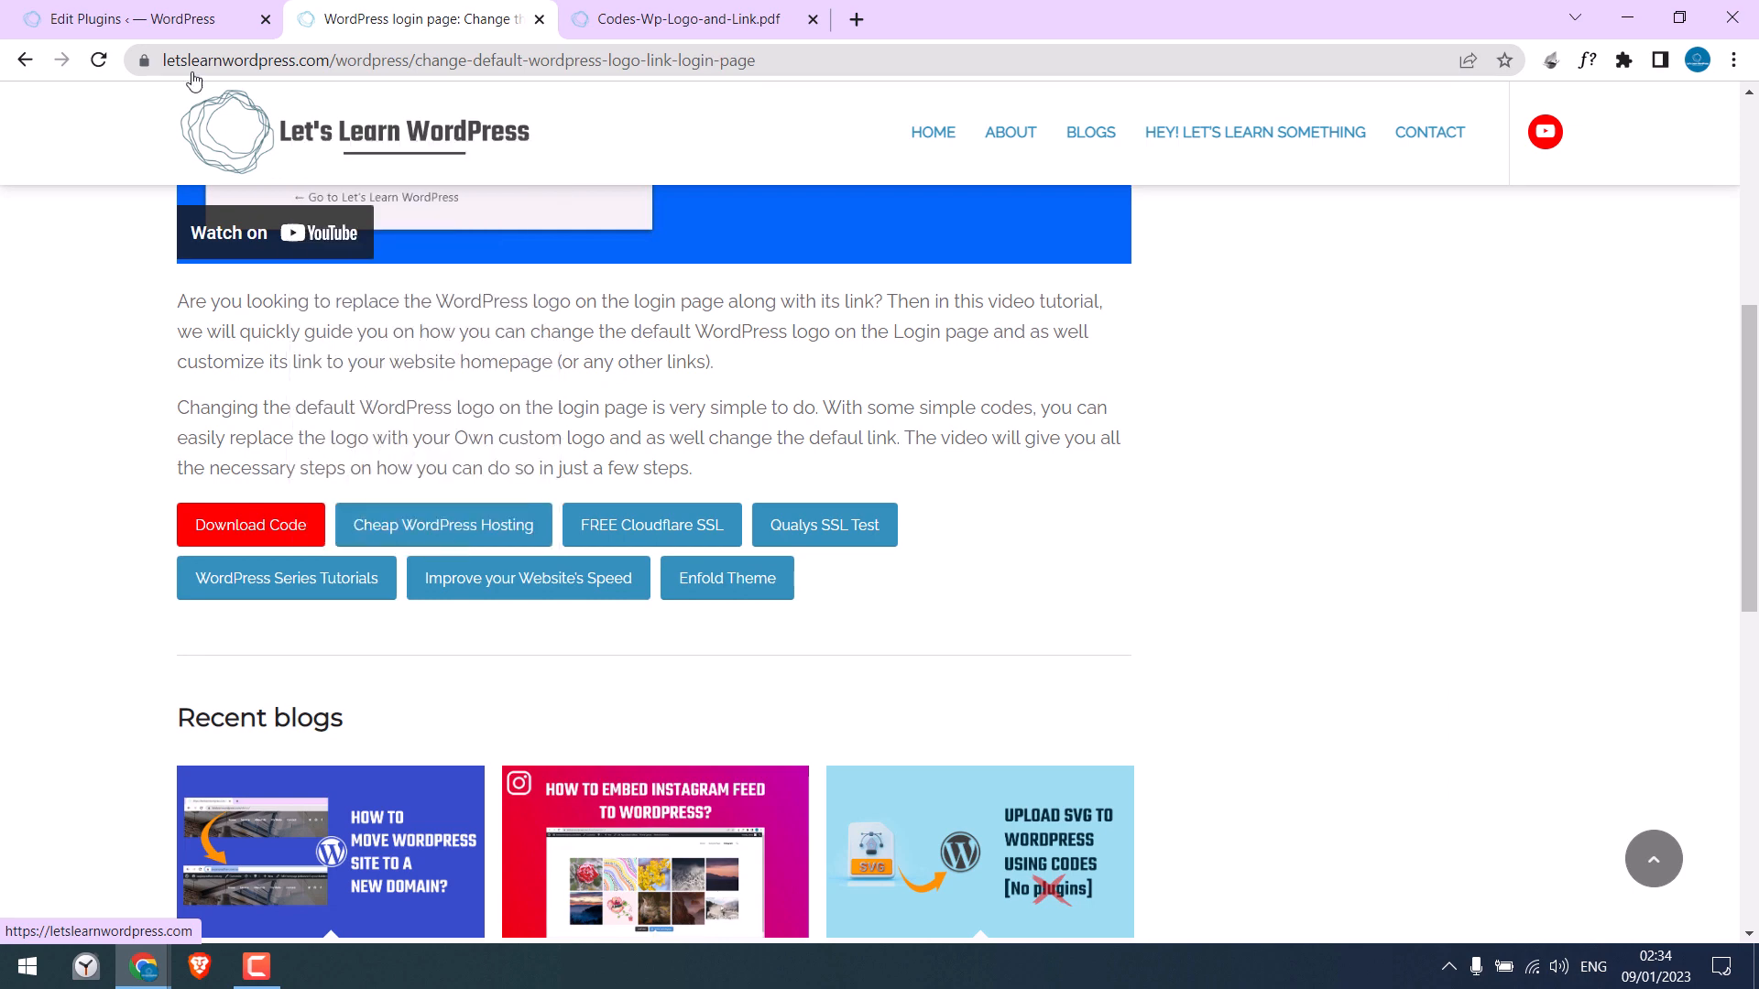
pyautogui.click(129, 20)
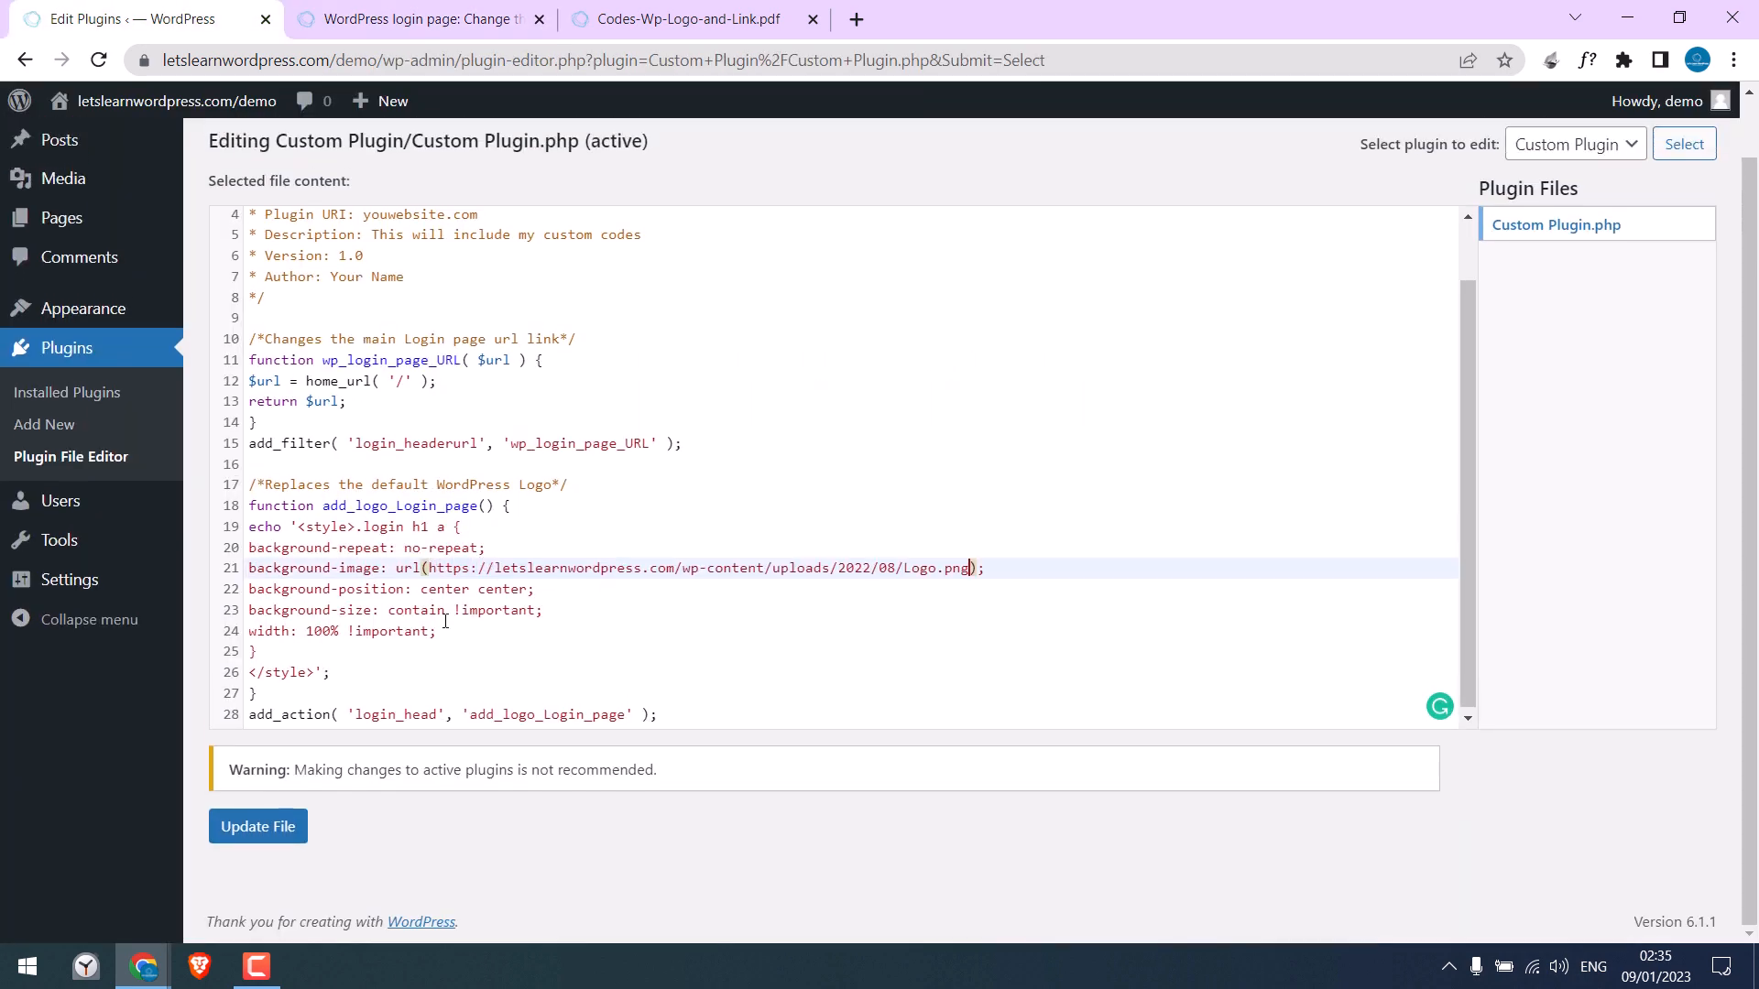
pyautogui.click(256, 826)
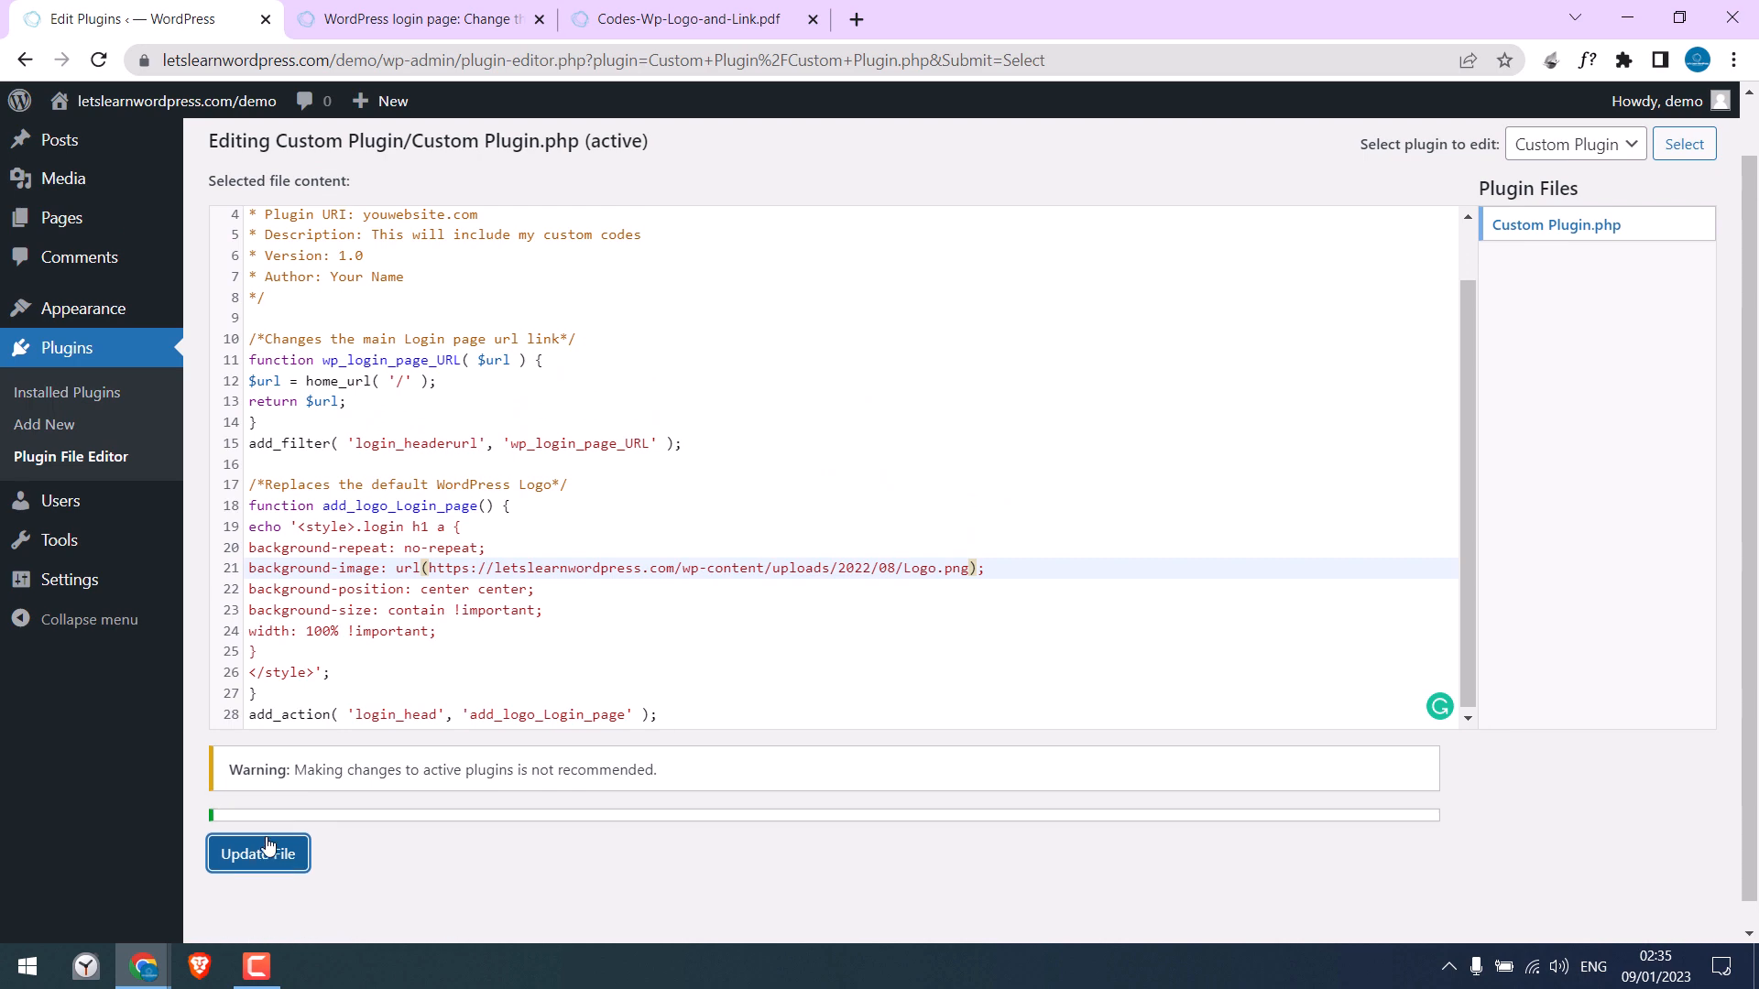
pyautogui.click(256, 854)
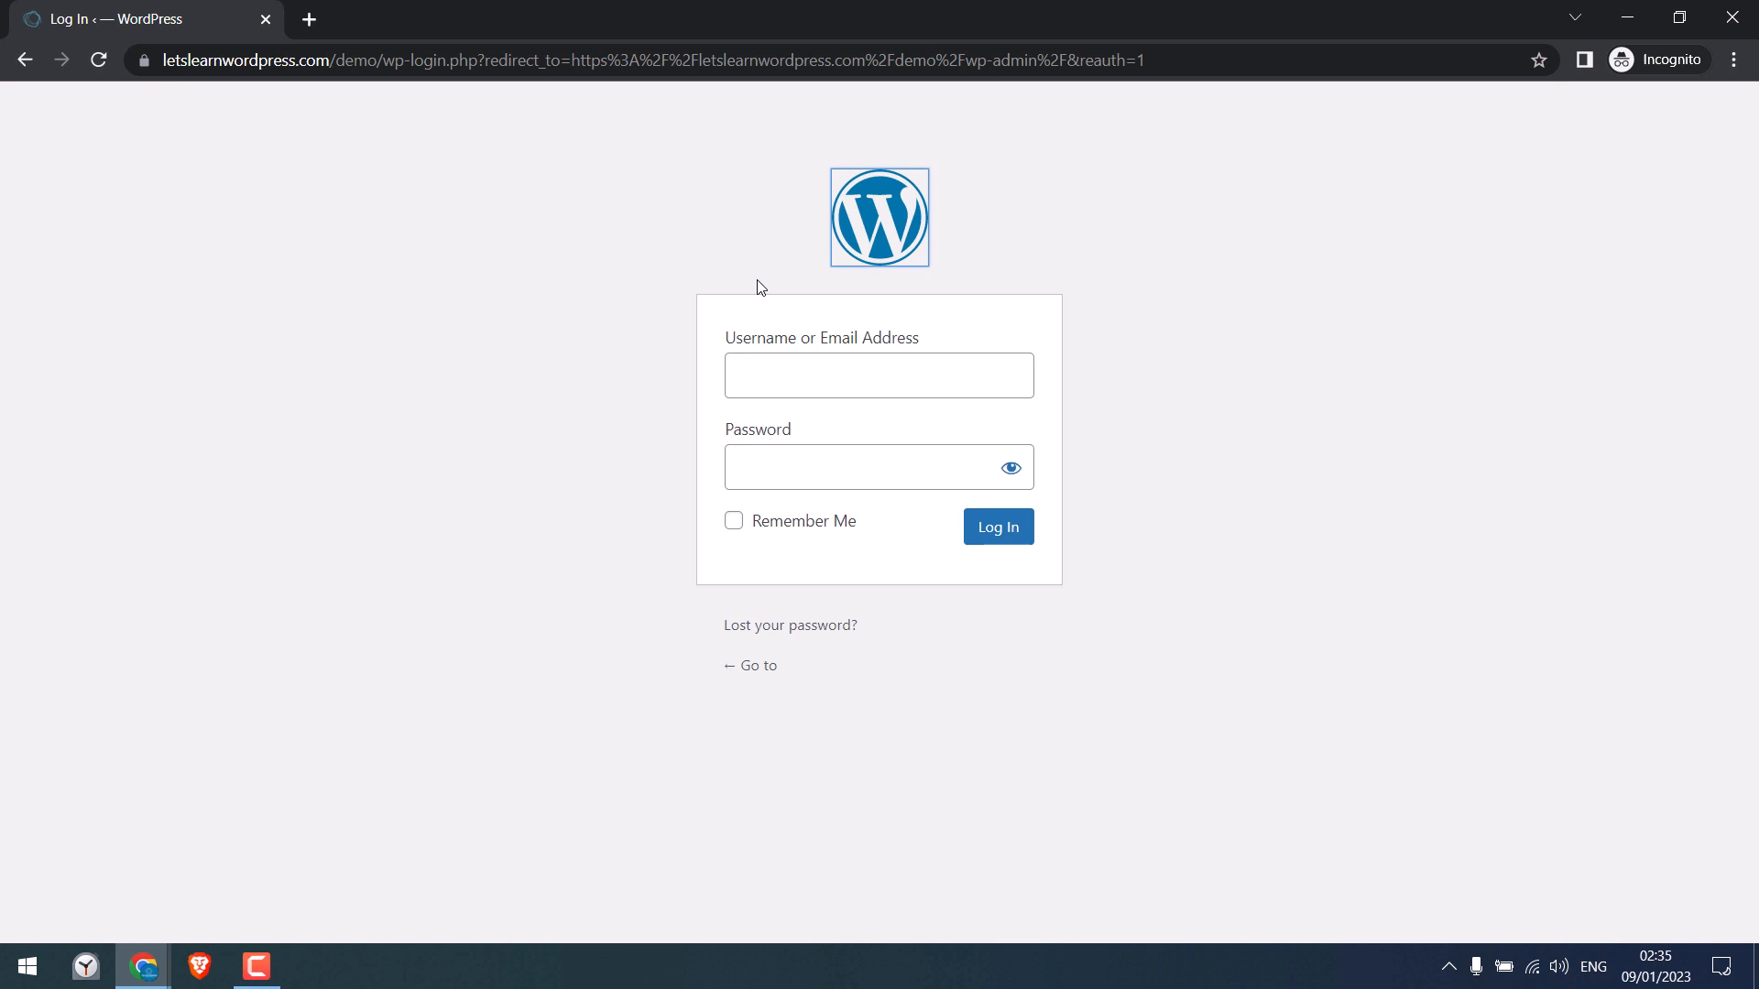
pyautogui.moveTo(880, 219)
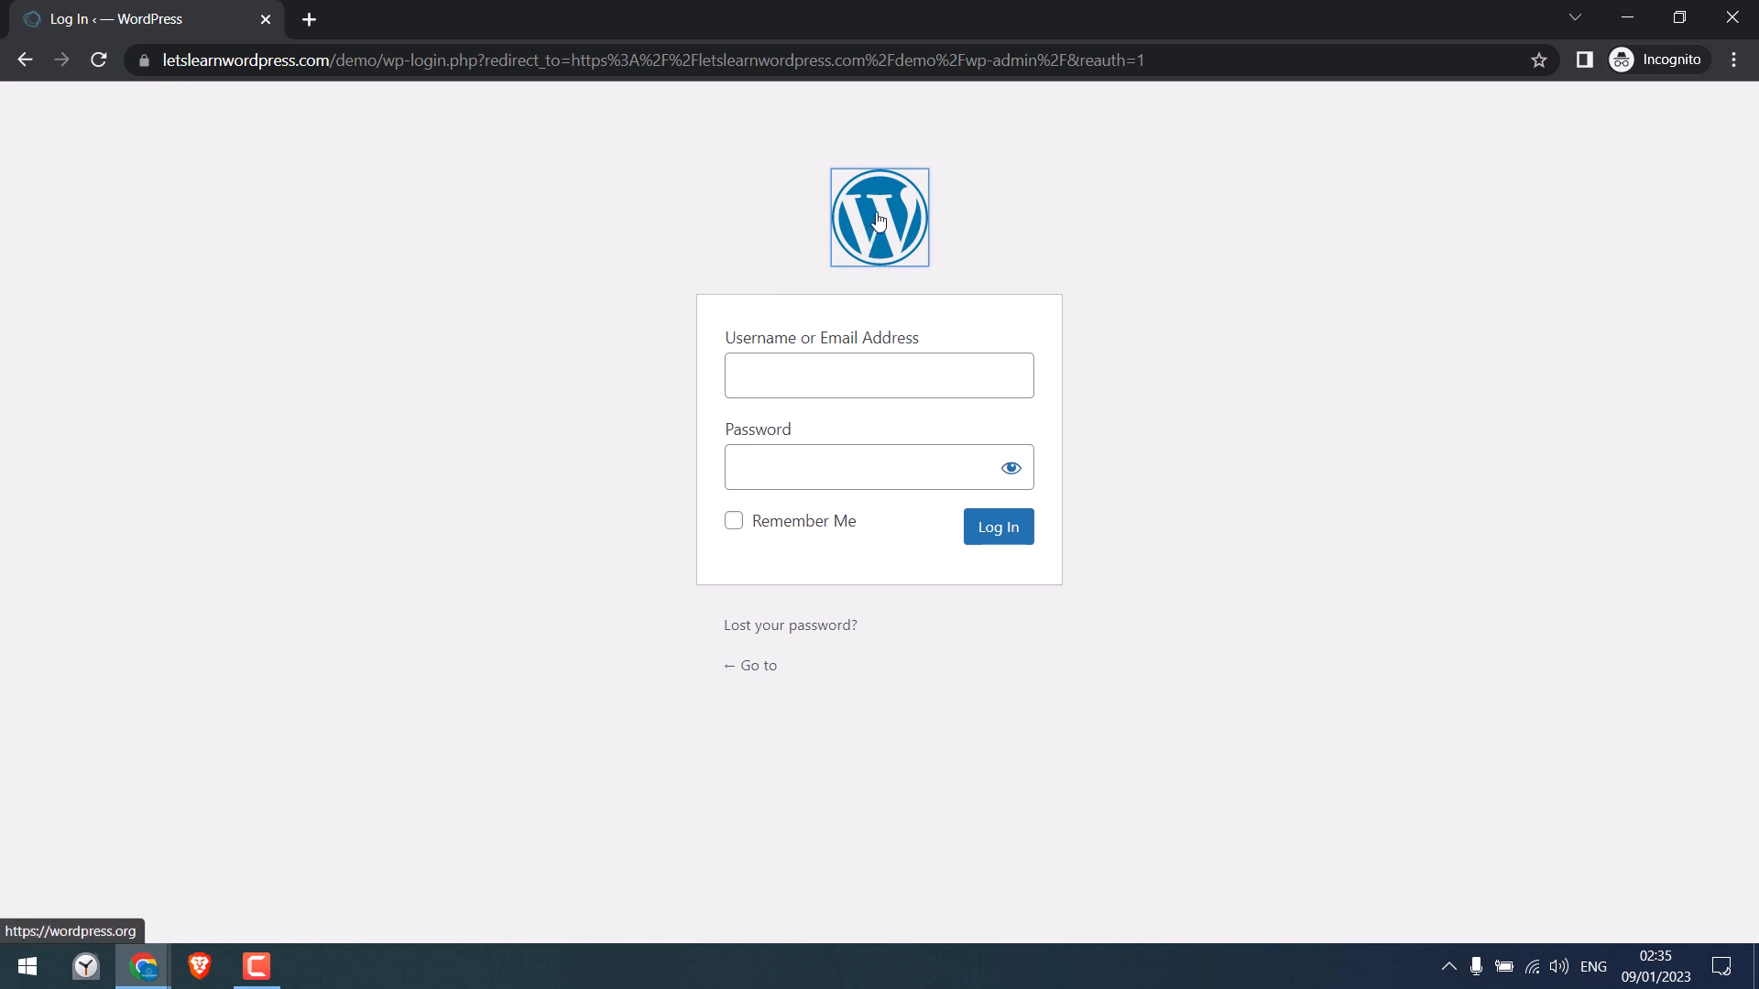
pyautogui.moveTo(742, 210)
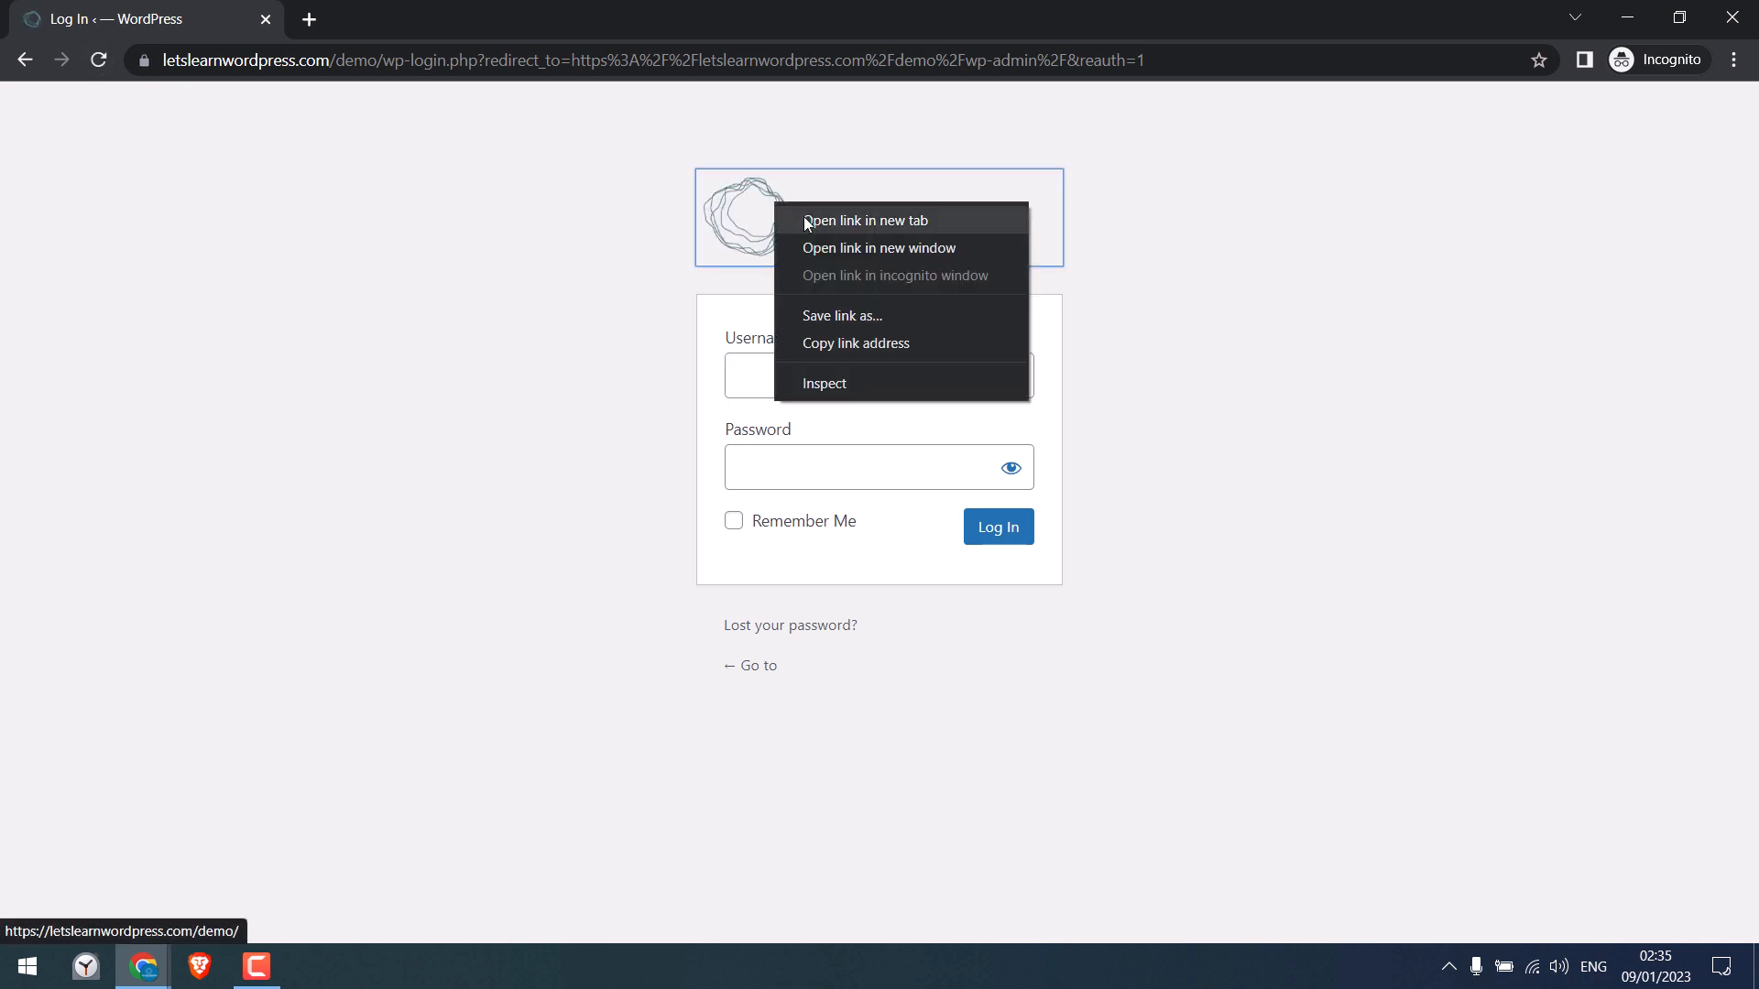
pyautogui.click(1074, 314)
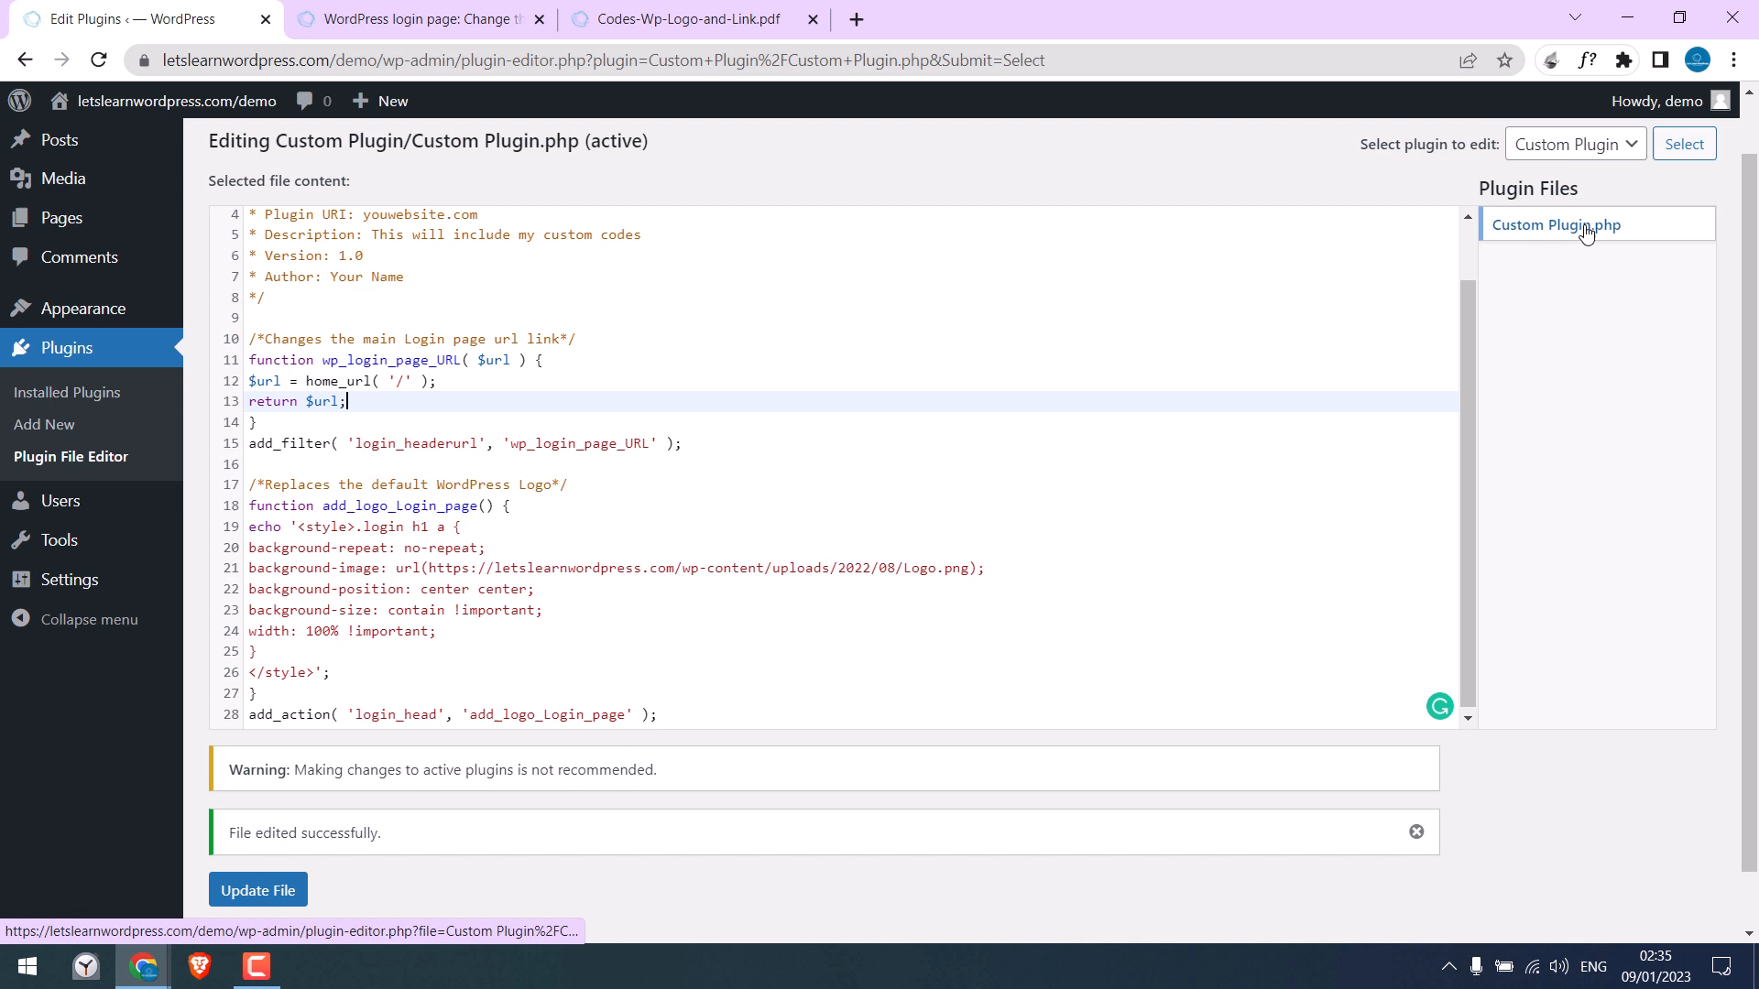
pyautogui.scroll(-3)
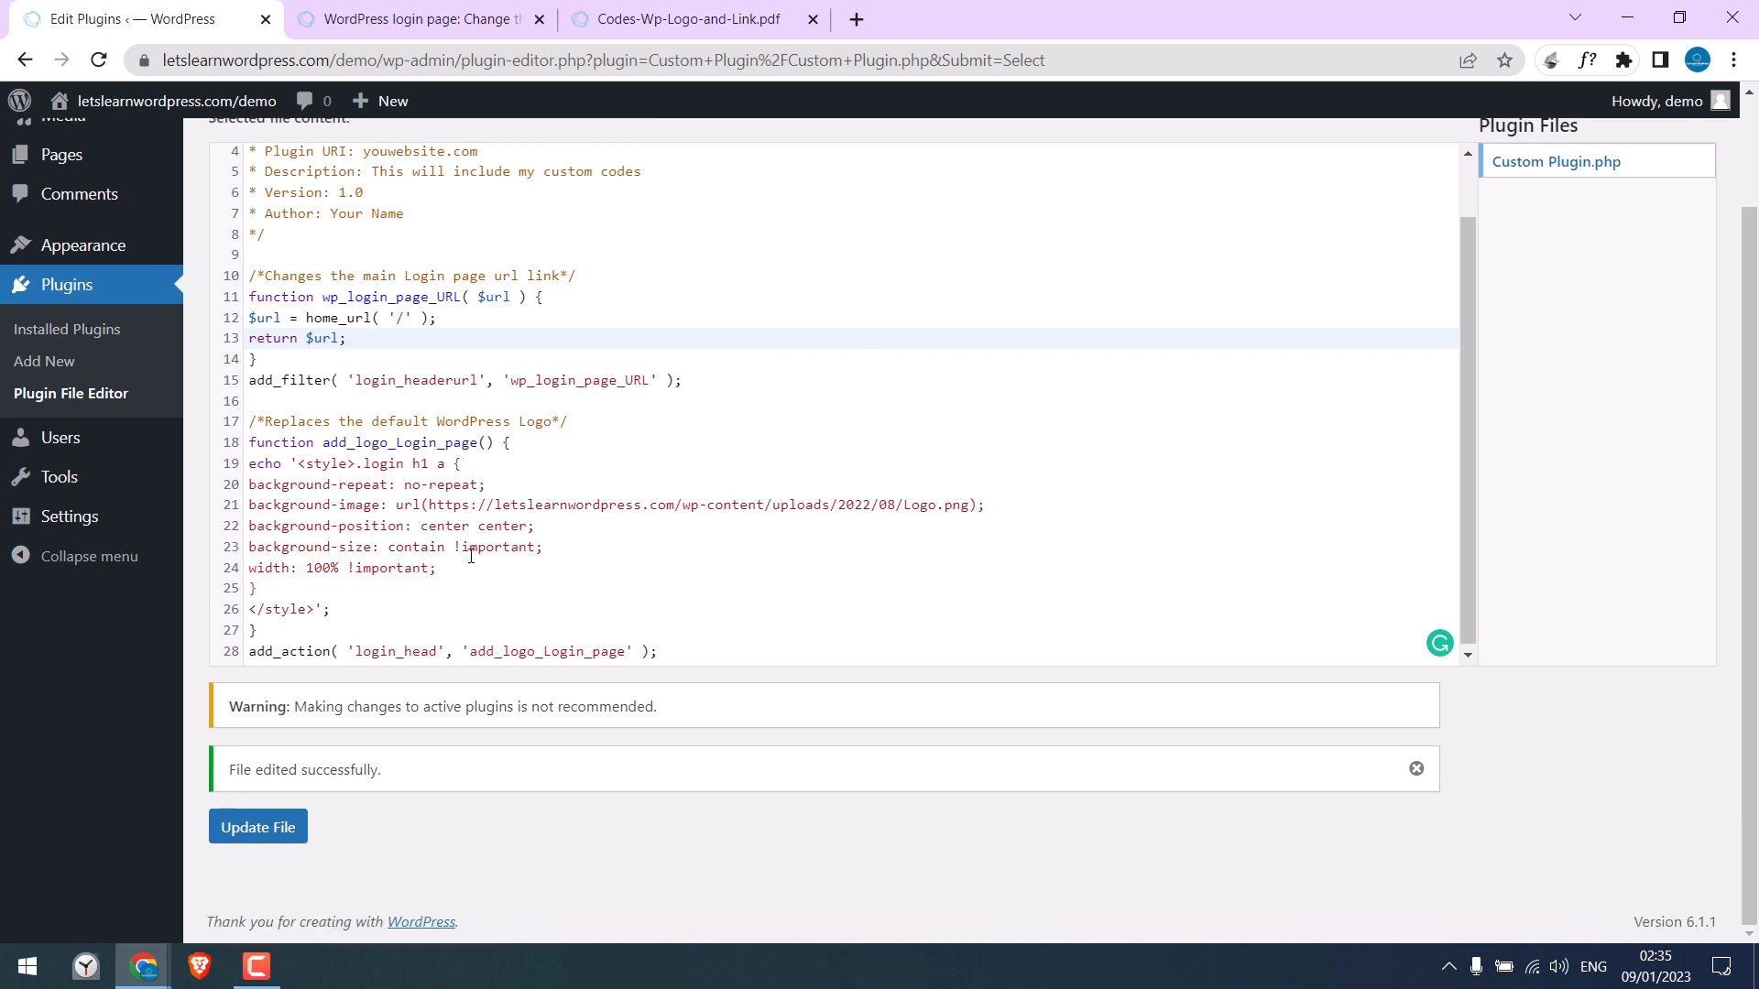
pyautogui.moveTo(636, 606)
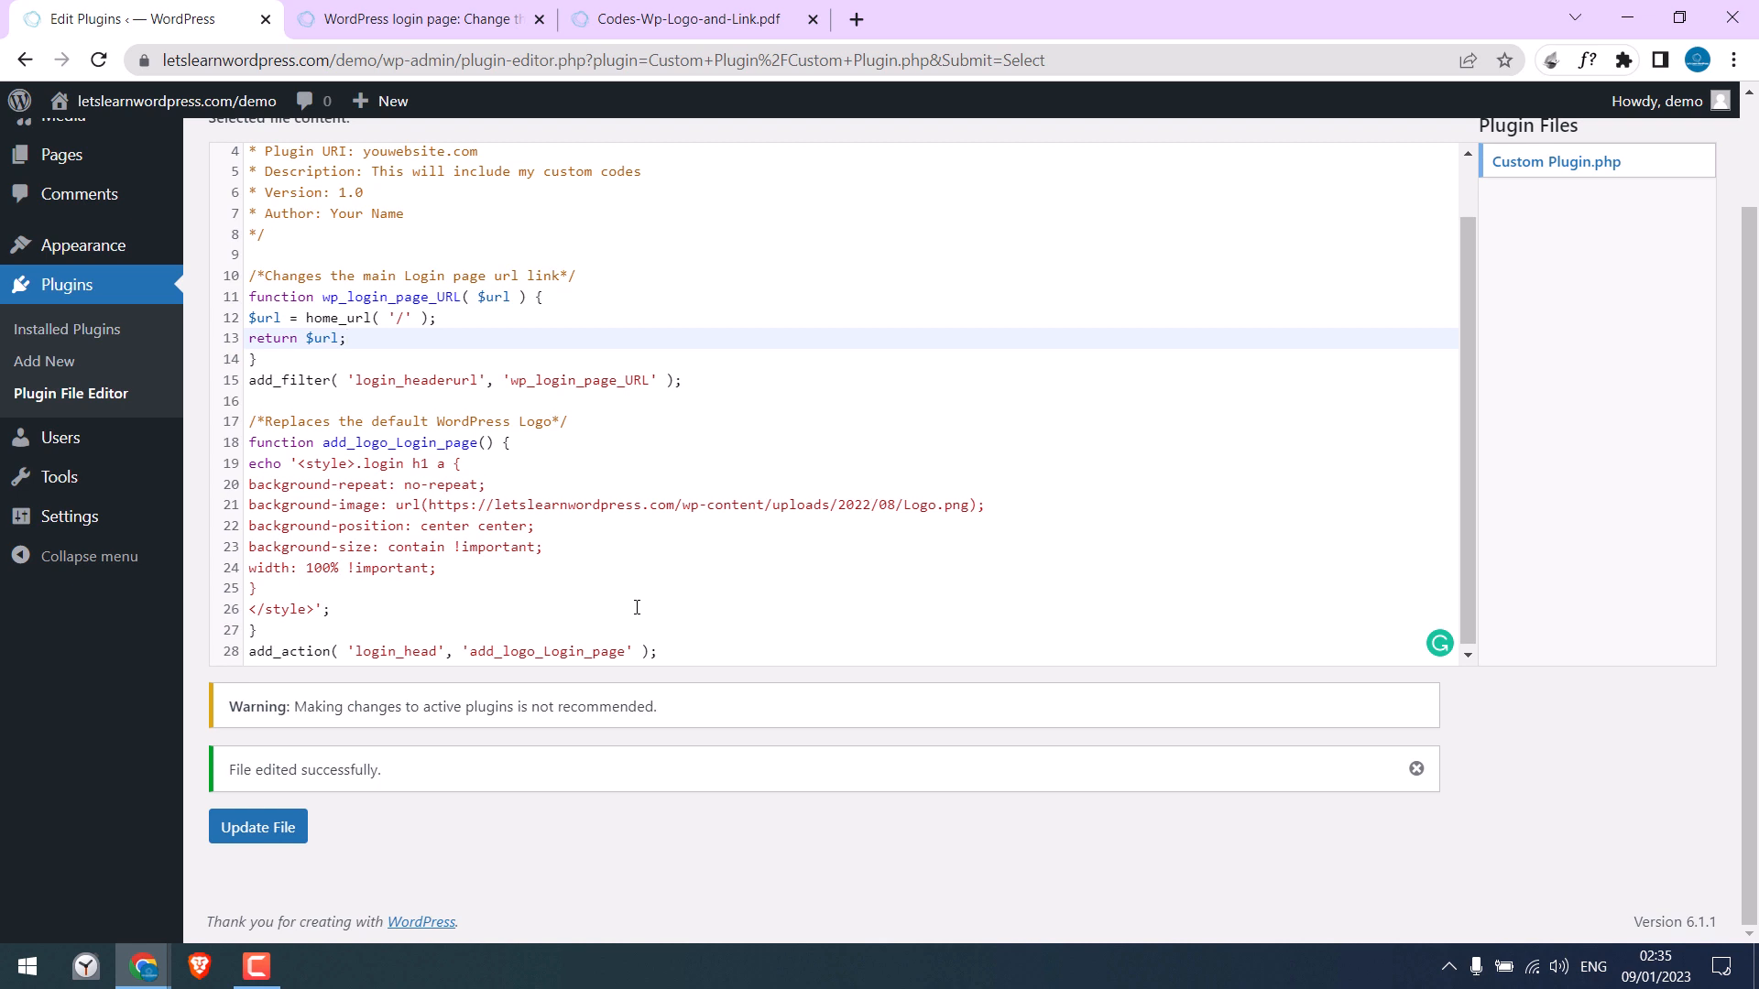
pyautogui.scroll(3)
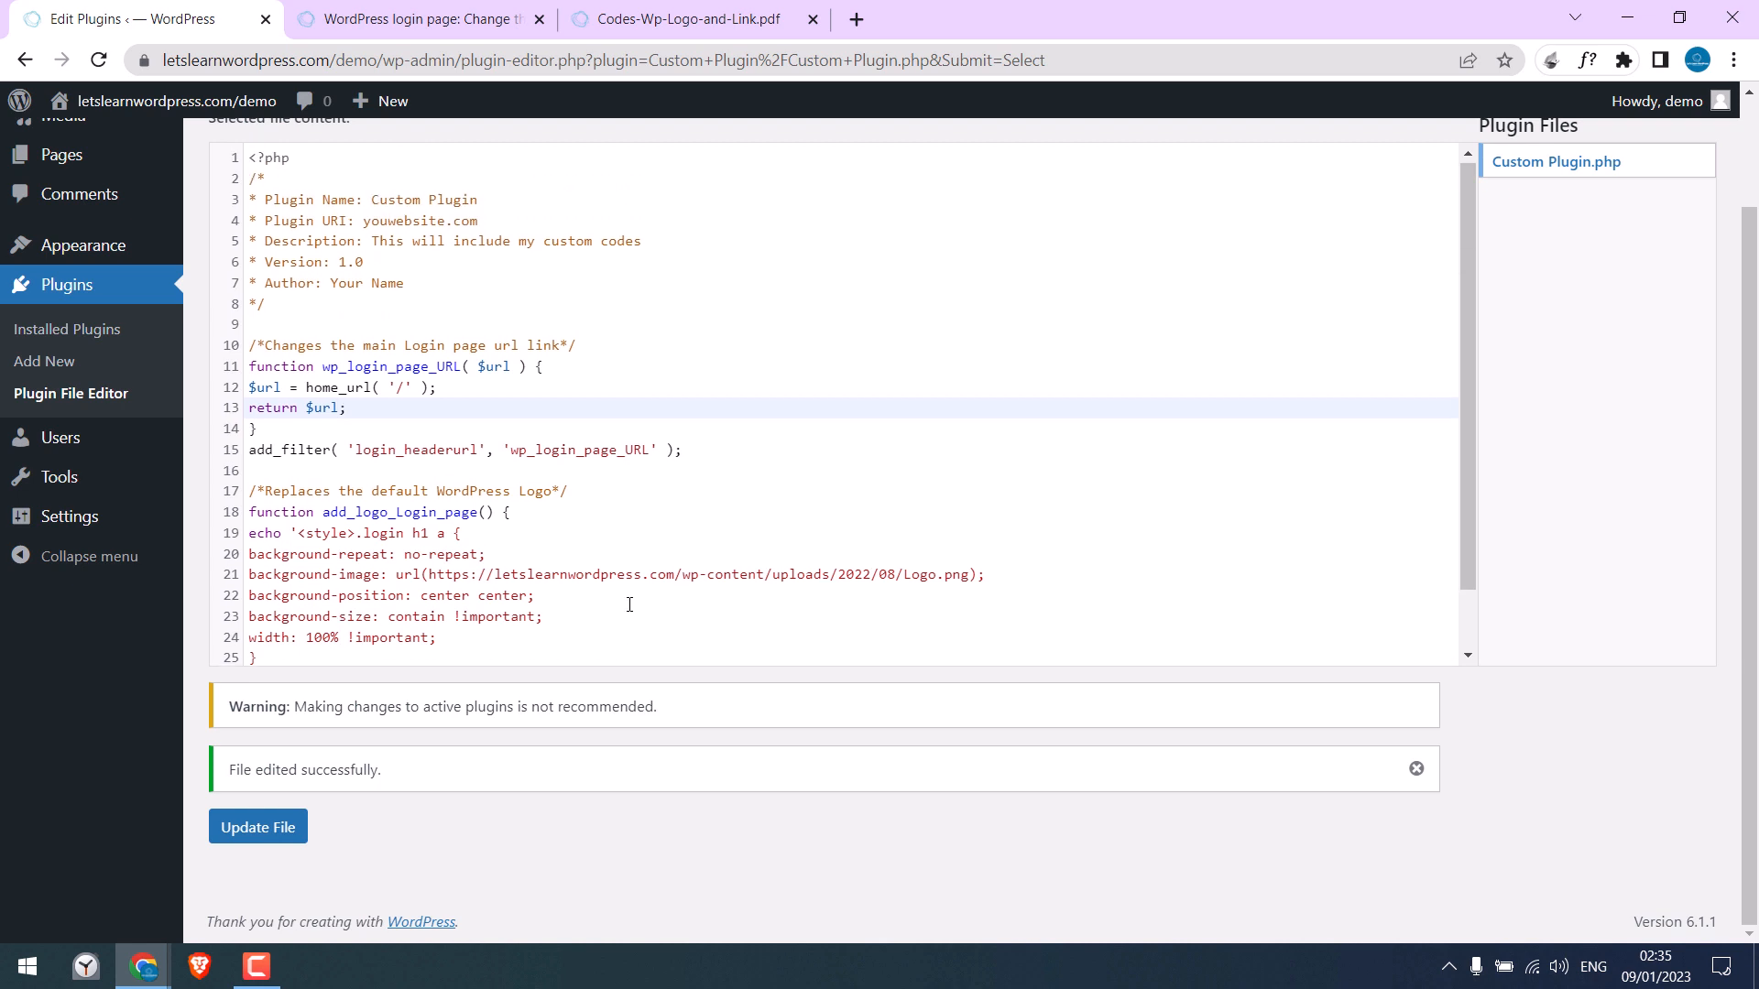
pyautogui.scroll(3)
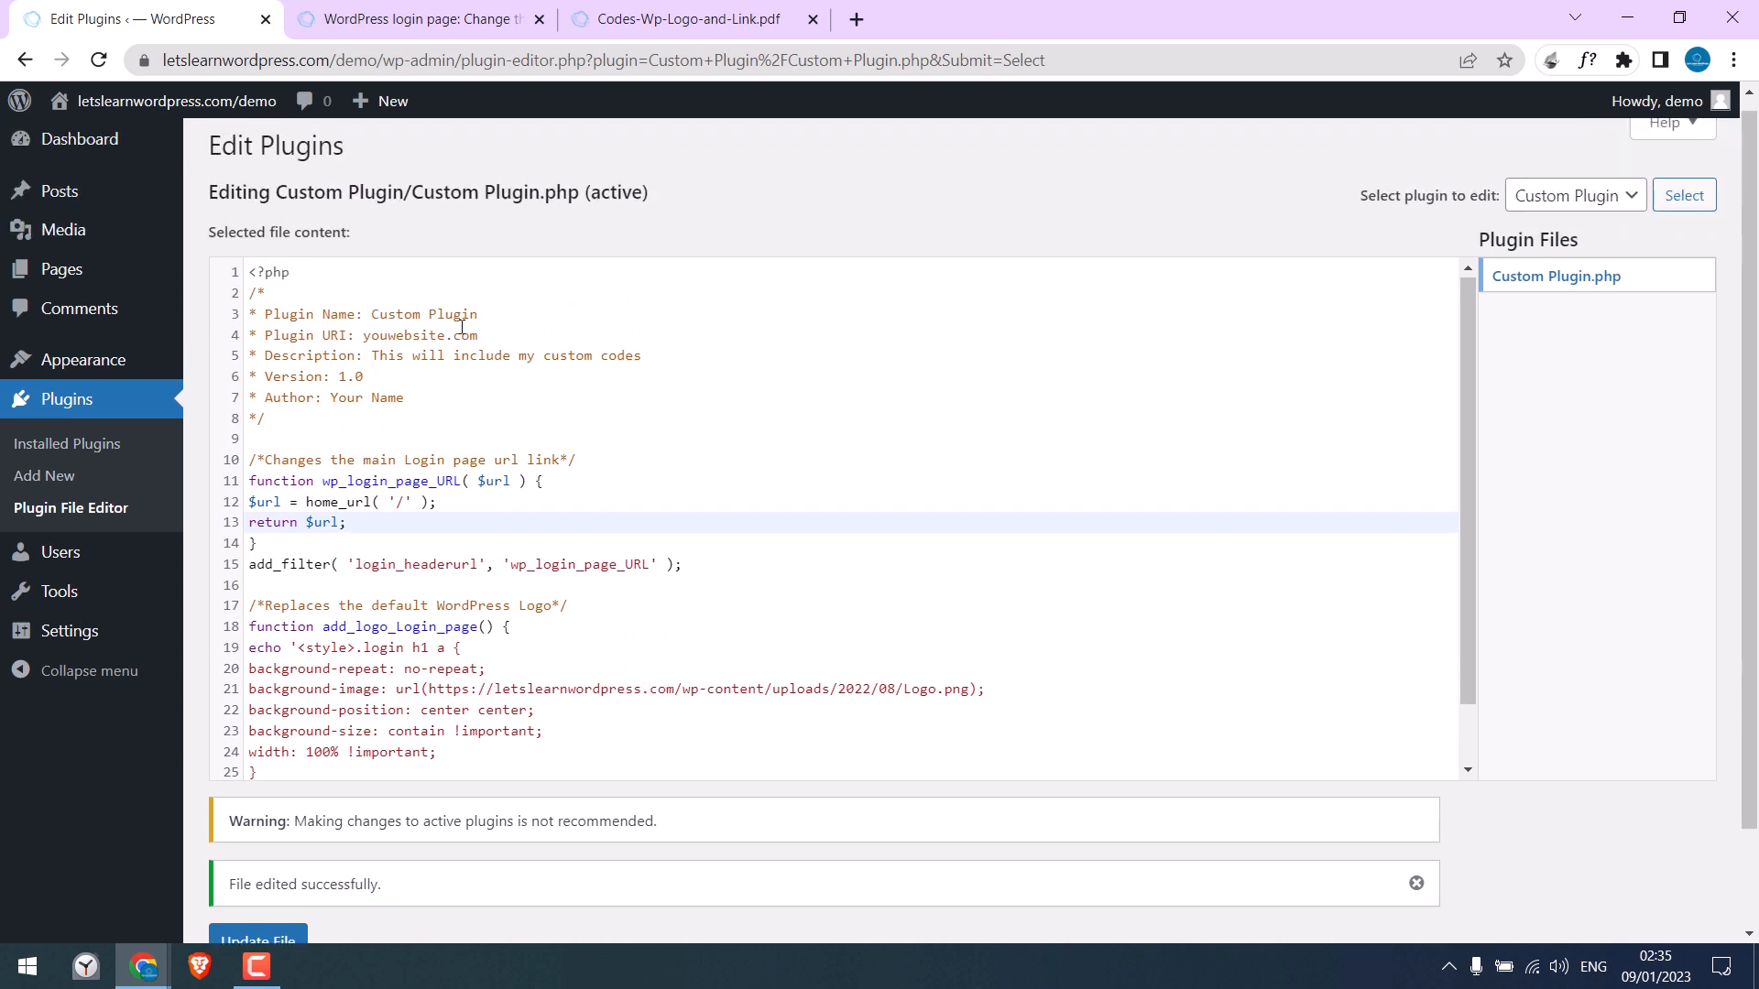